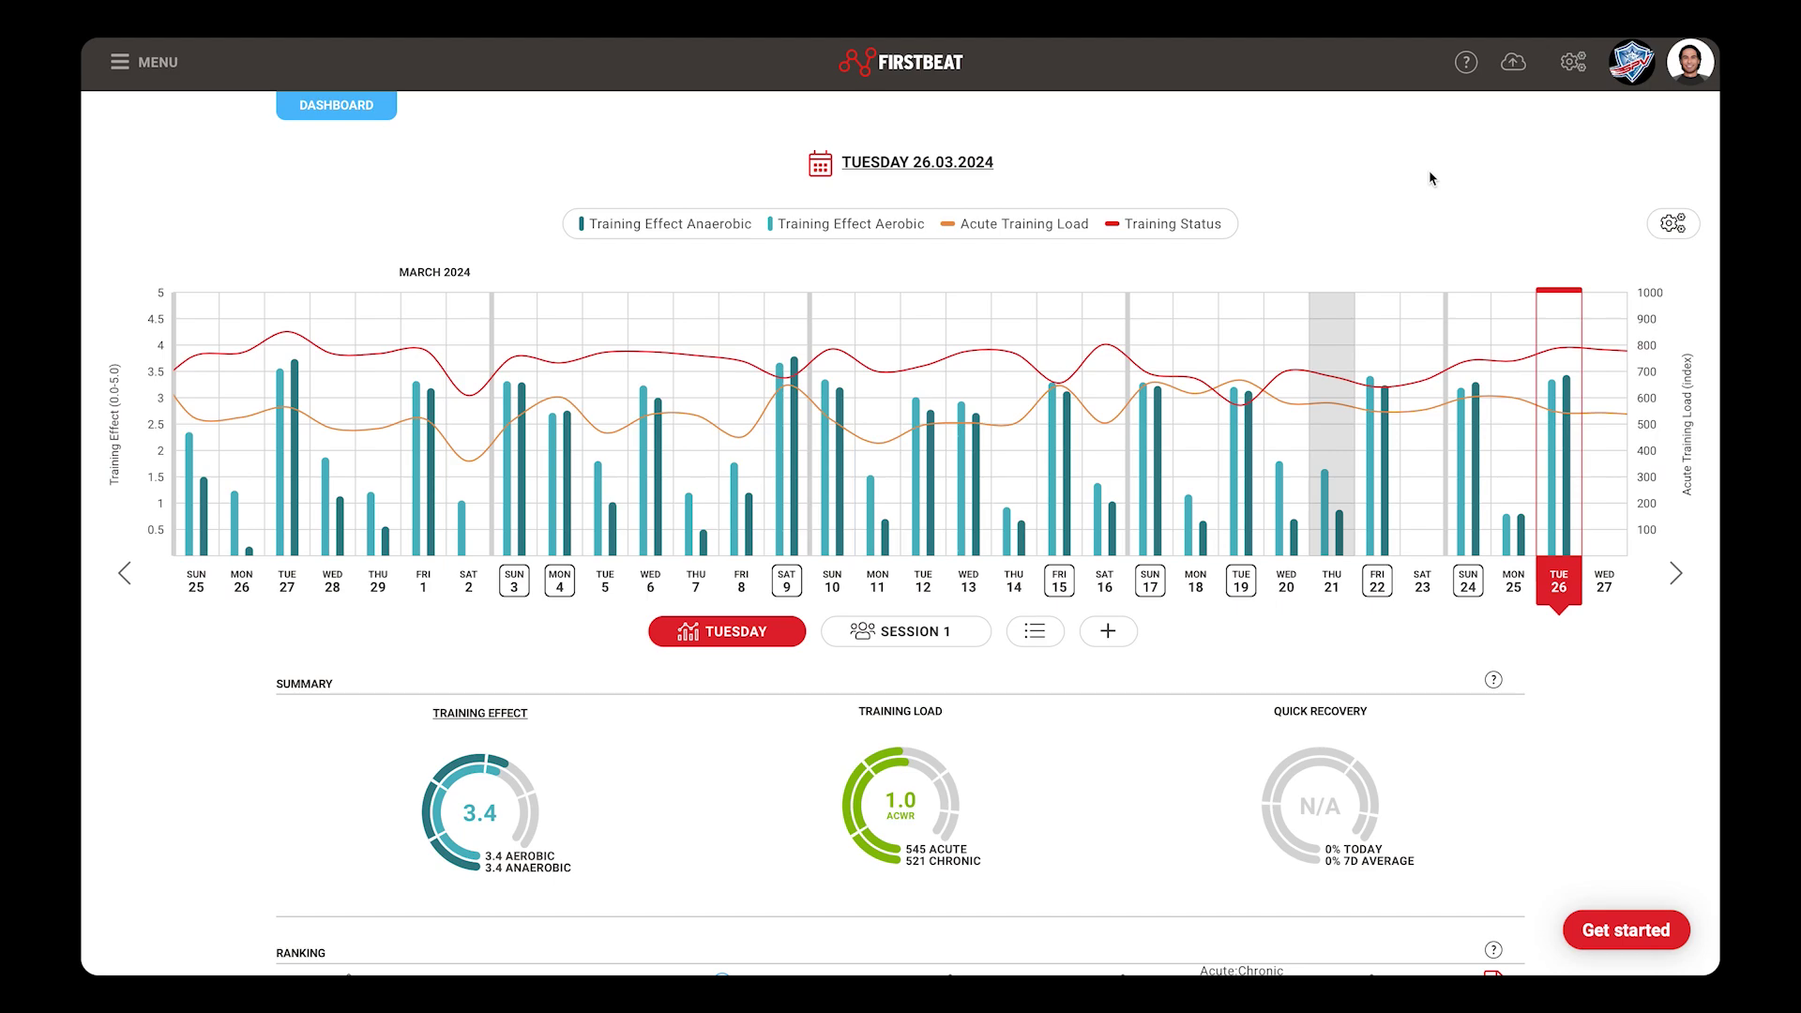
{"action": "mouse_move", "coordinate": [1336, 194]}
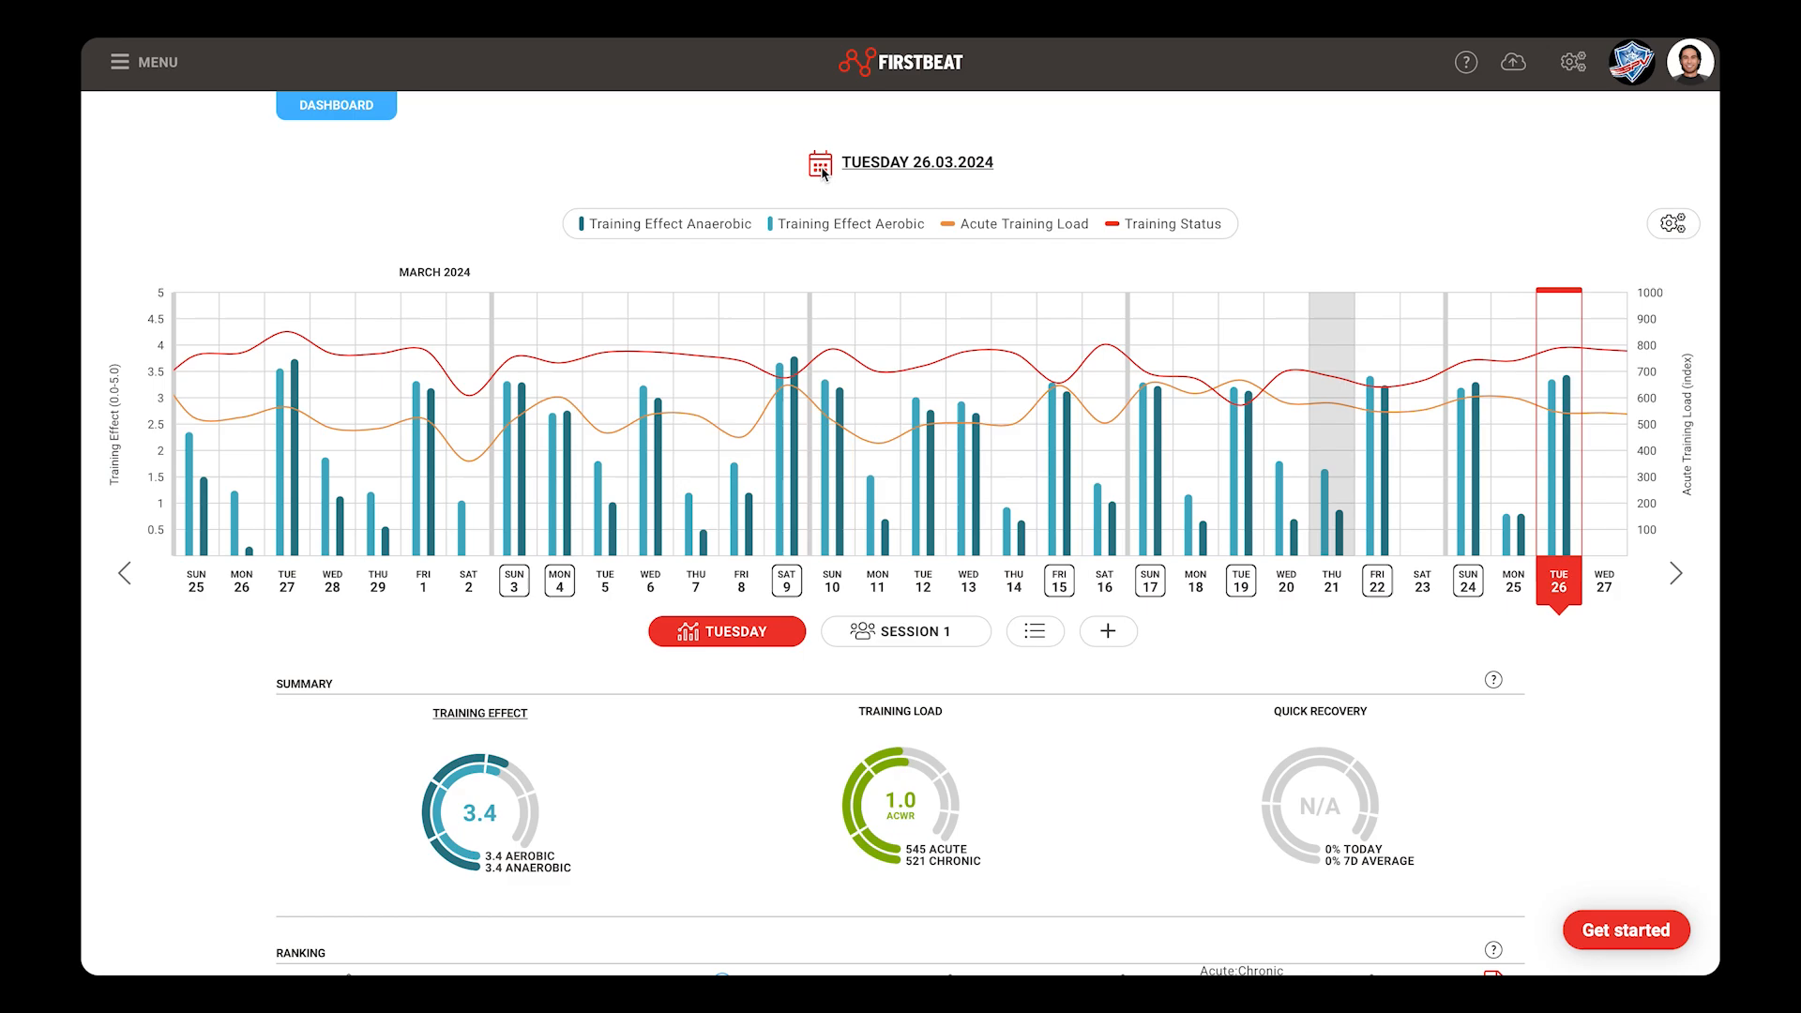
Step: Add the Average %HRmax line to the trend chart and show the February 2024 Monday game
{"action": "left_click", "coordinate": [818, 162]}
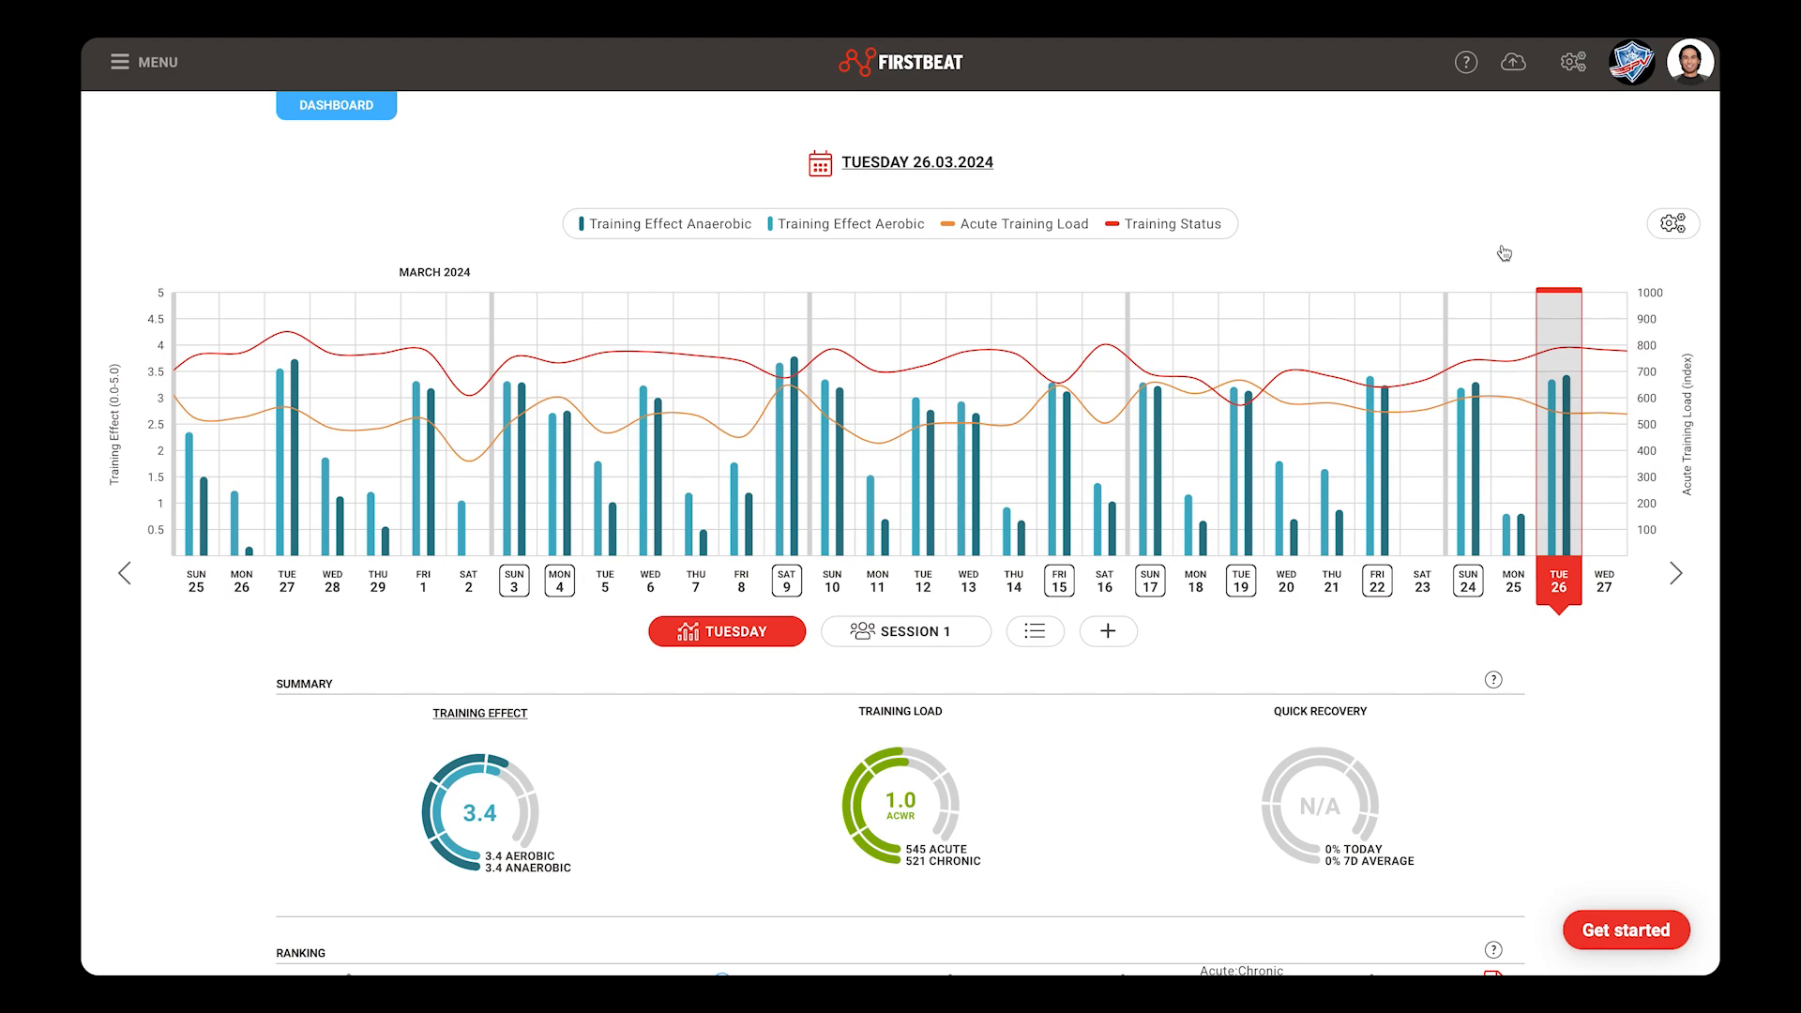
{"action": "mouse_move", "coordinate": [1671, 246]}
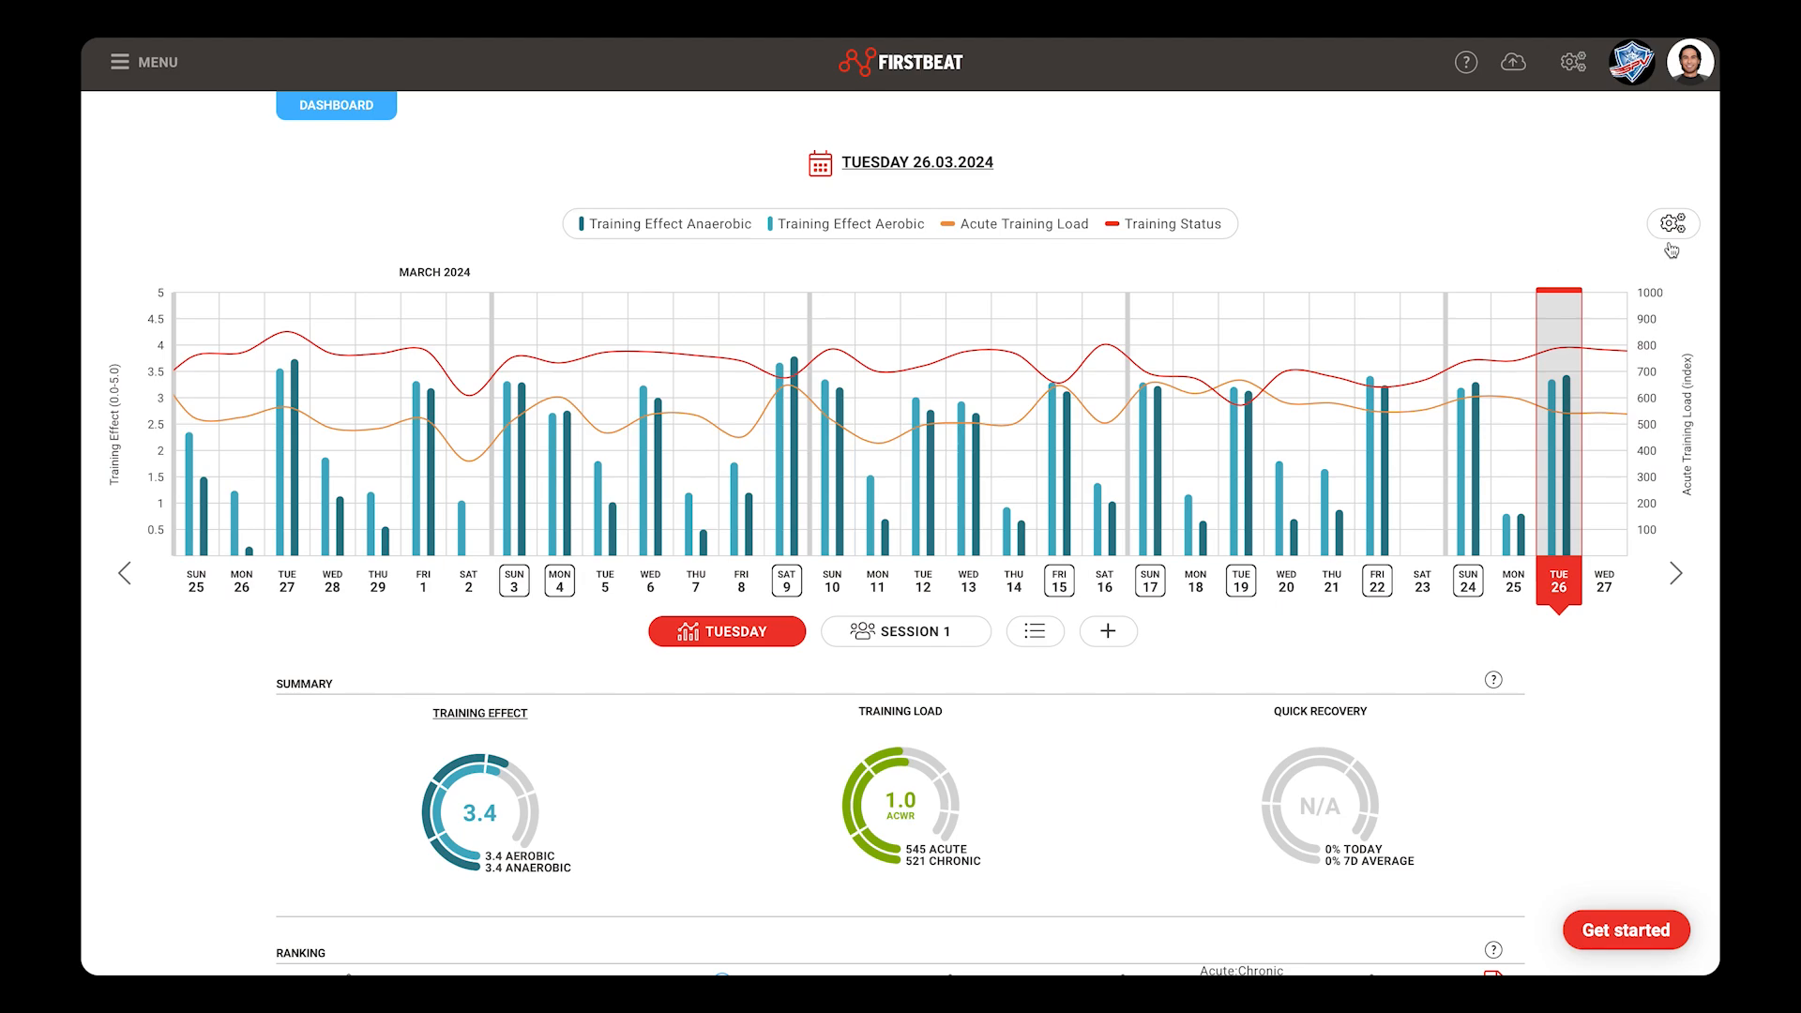
{"action": "mouse_move", "coordinate": [1683, 242]}
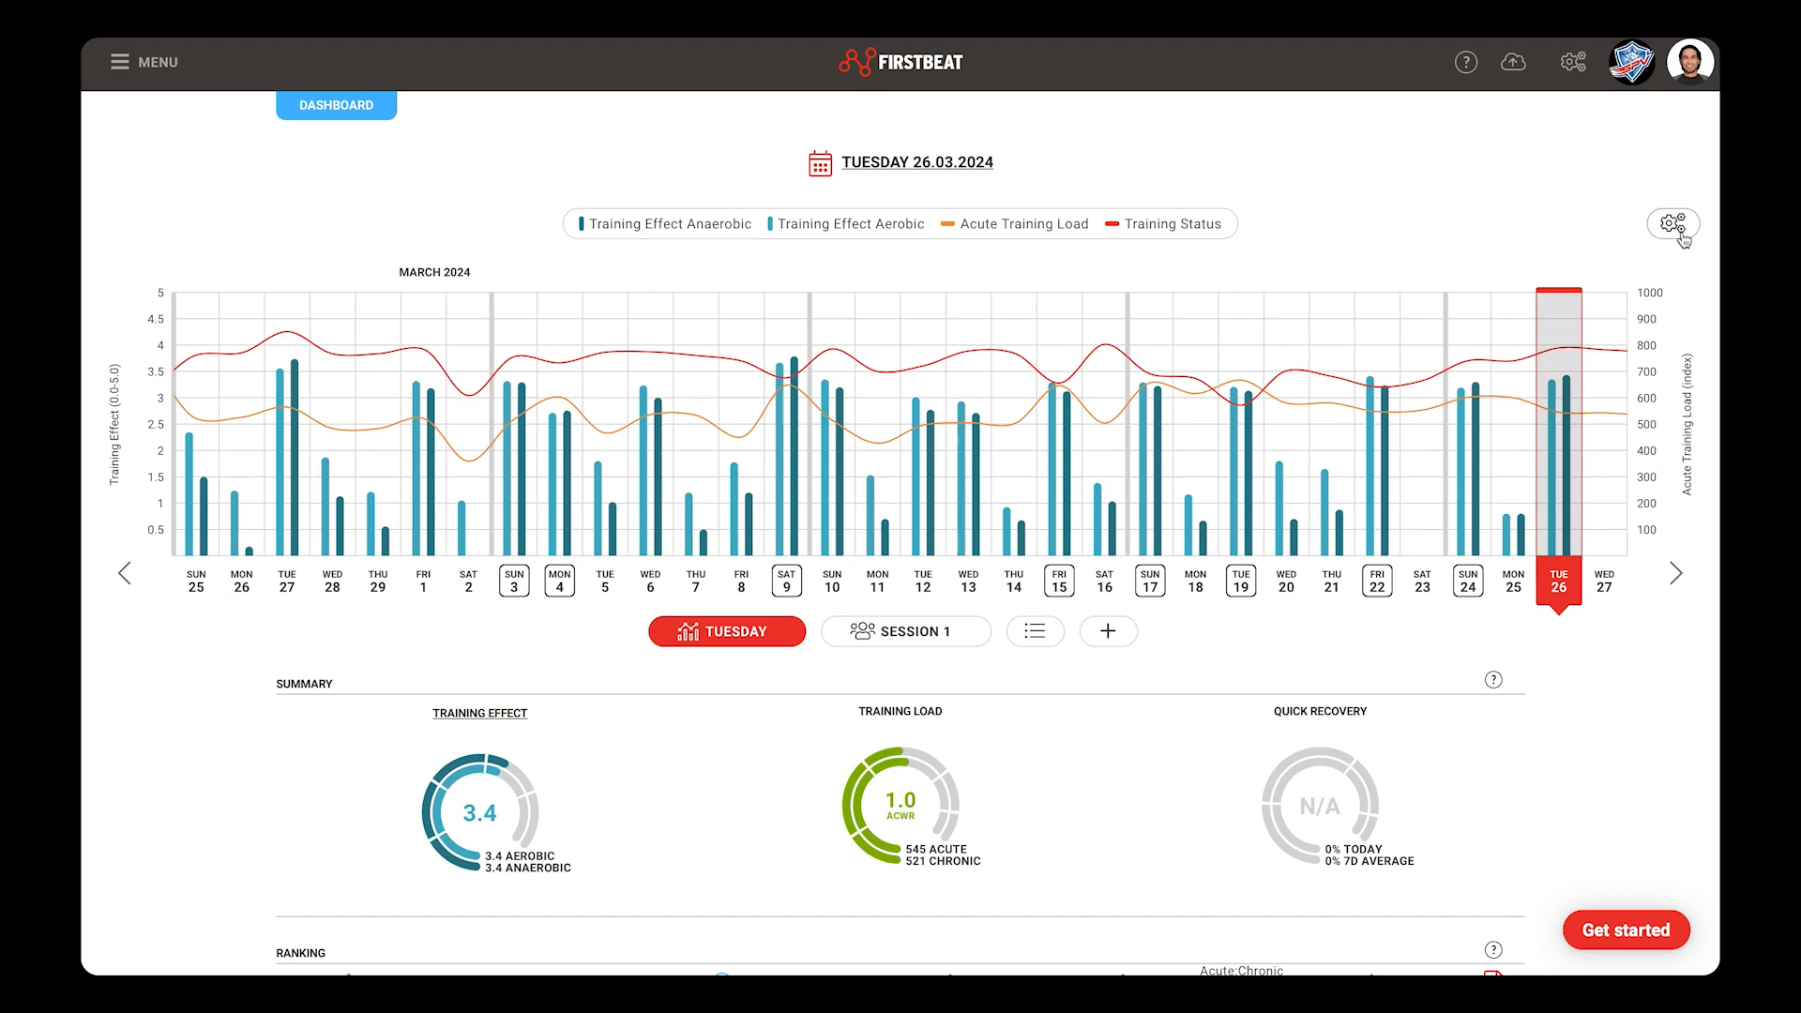
{"action": "left_click", "coordinate": [1671, 223]}
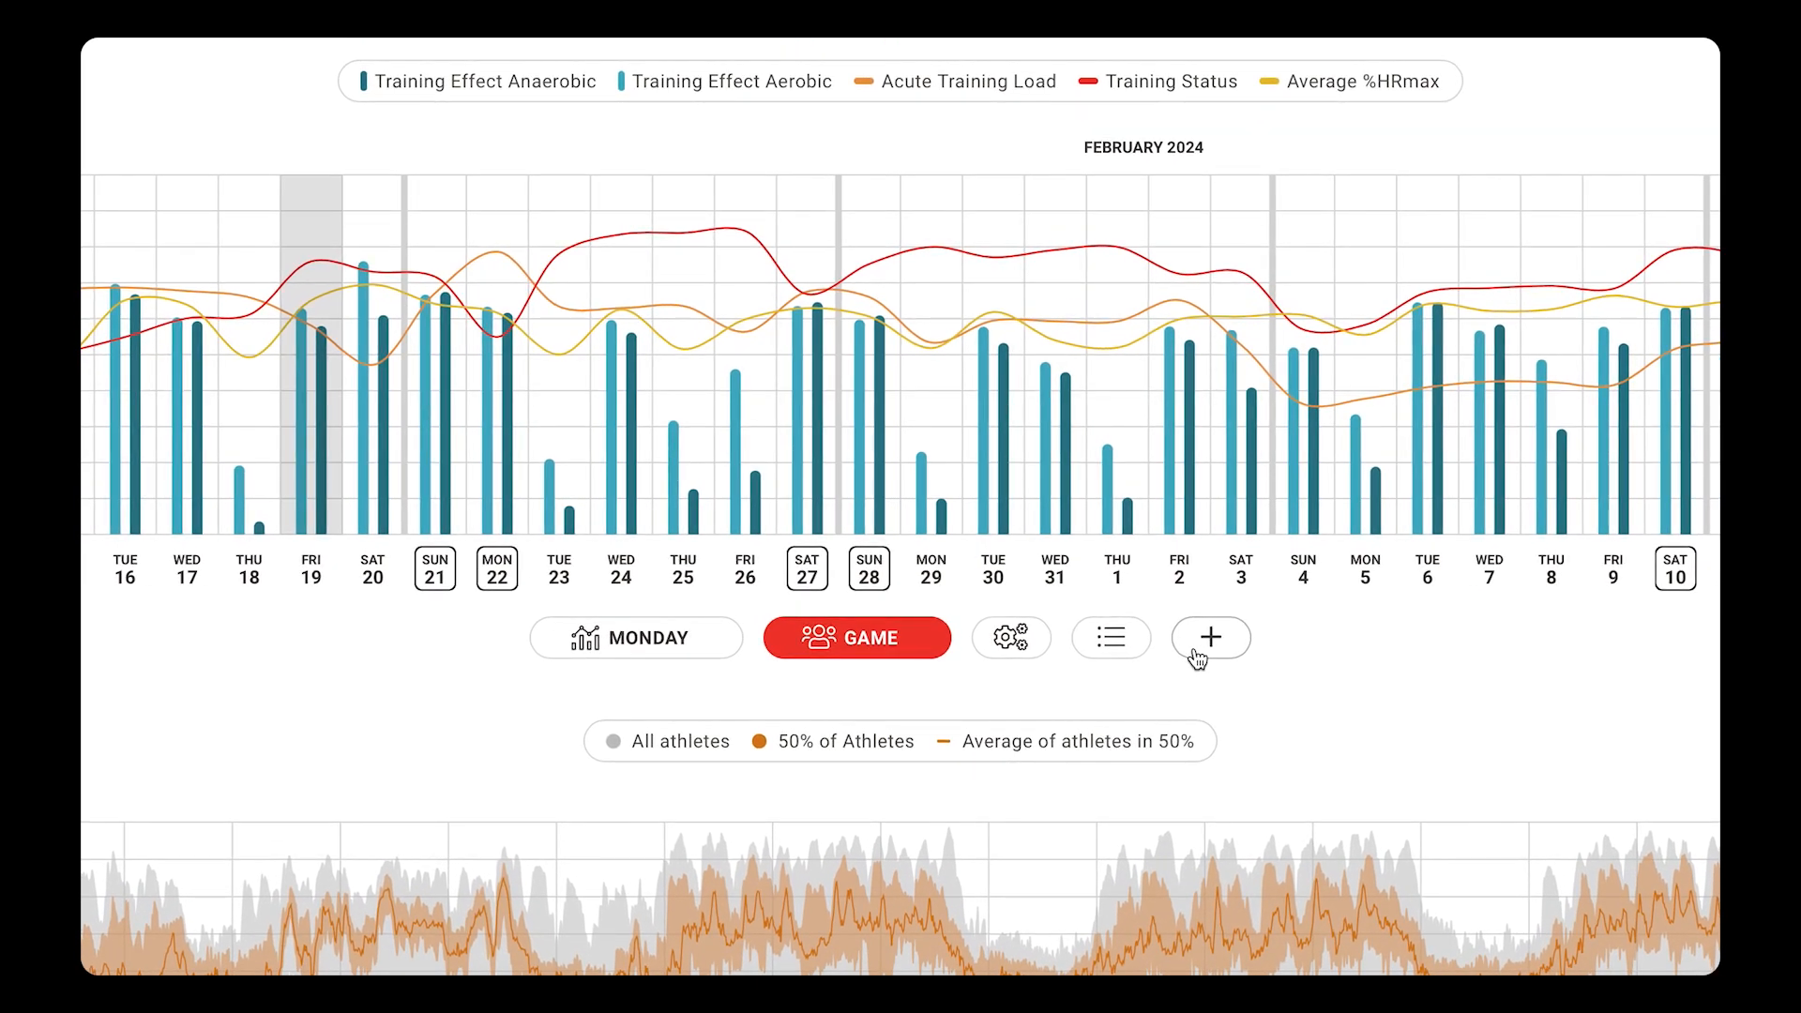
Step: Create a new team training session timed from 17:00:38 to 20:00:00
{"action": "left_click", "coordinate": [1210, 638]}
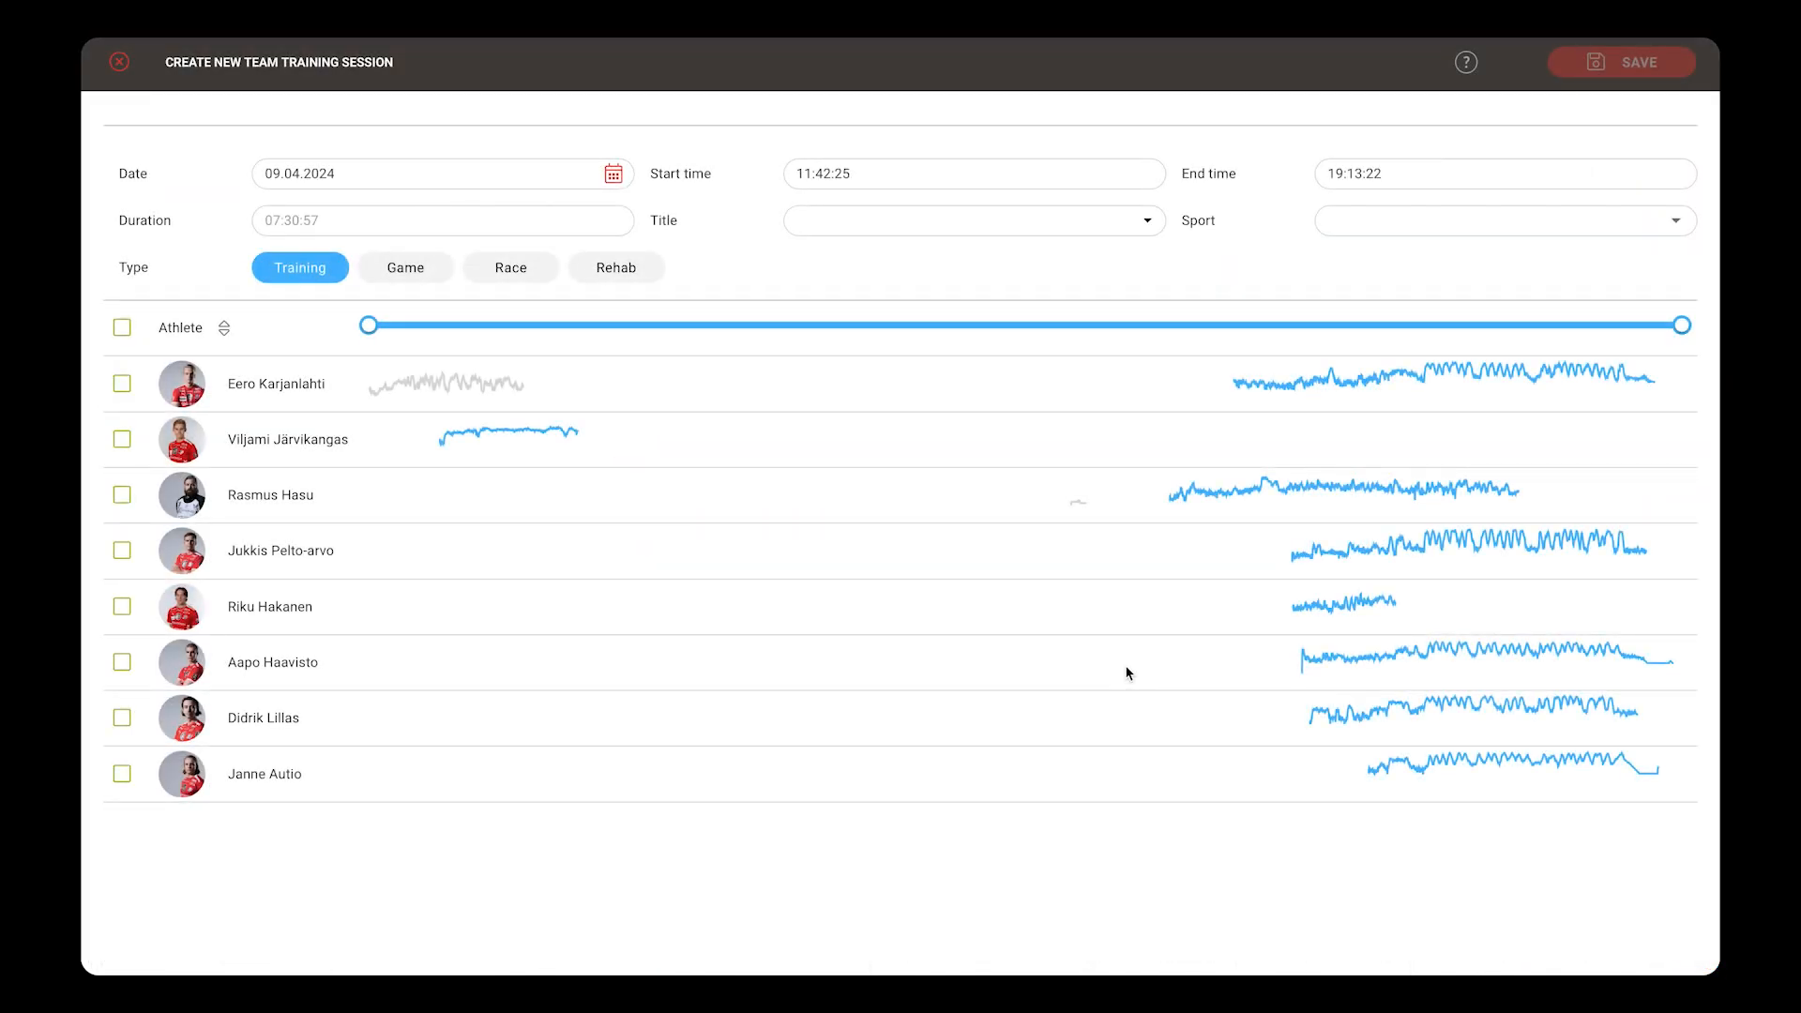
{"action": "mouse_move", "coordinate": [386, 370]}
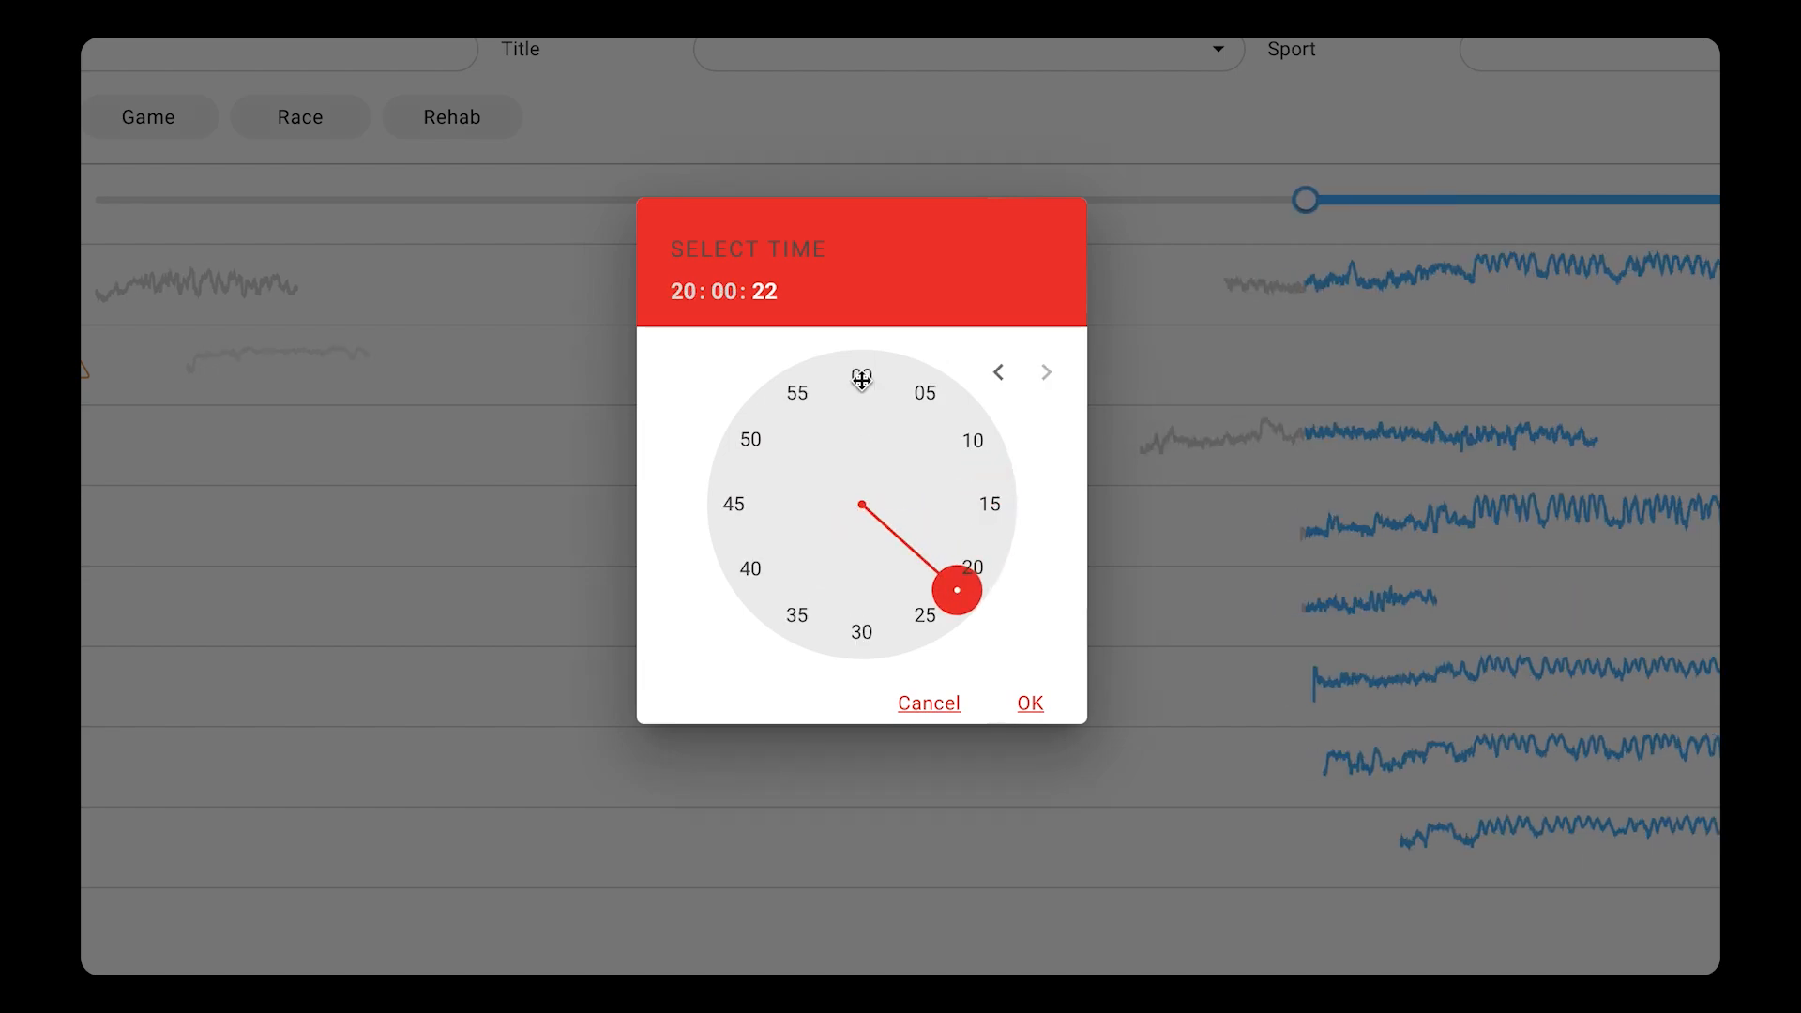
{"action": "left_click", "coordinate": [1029, 702]}
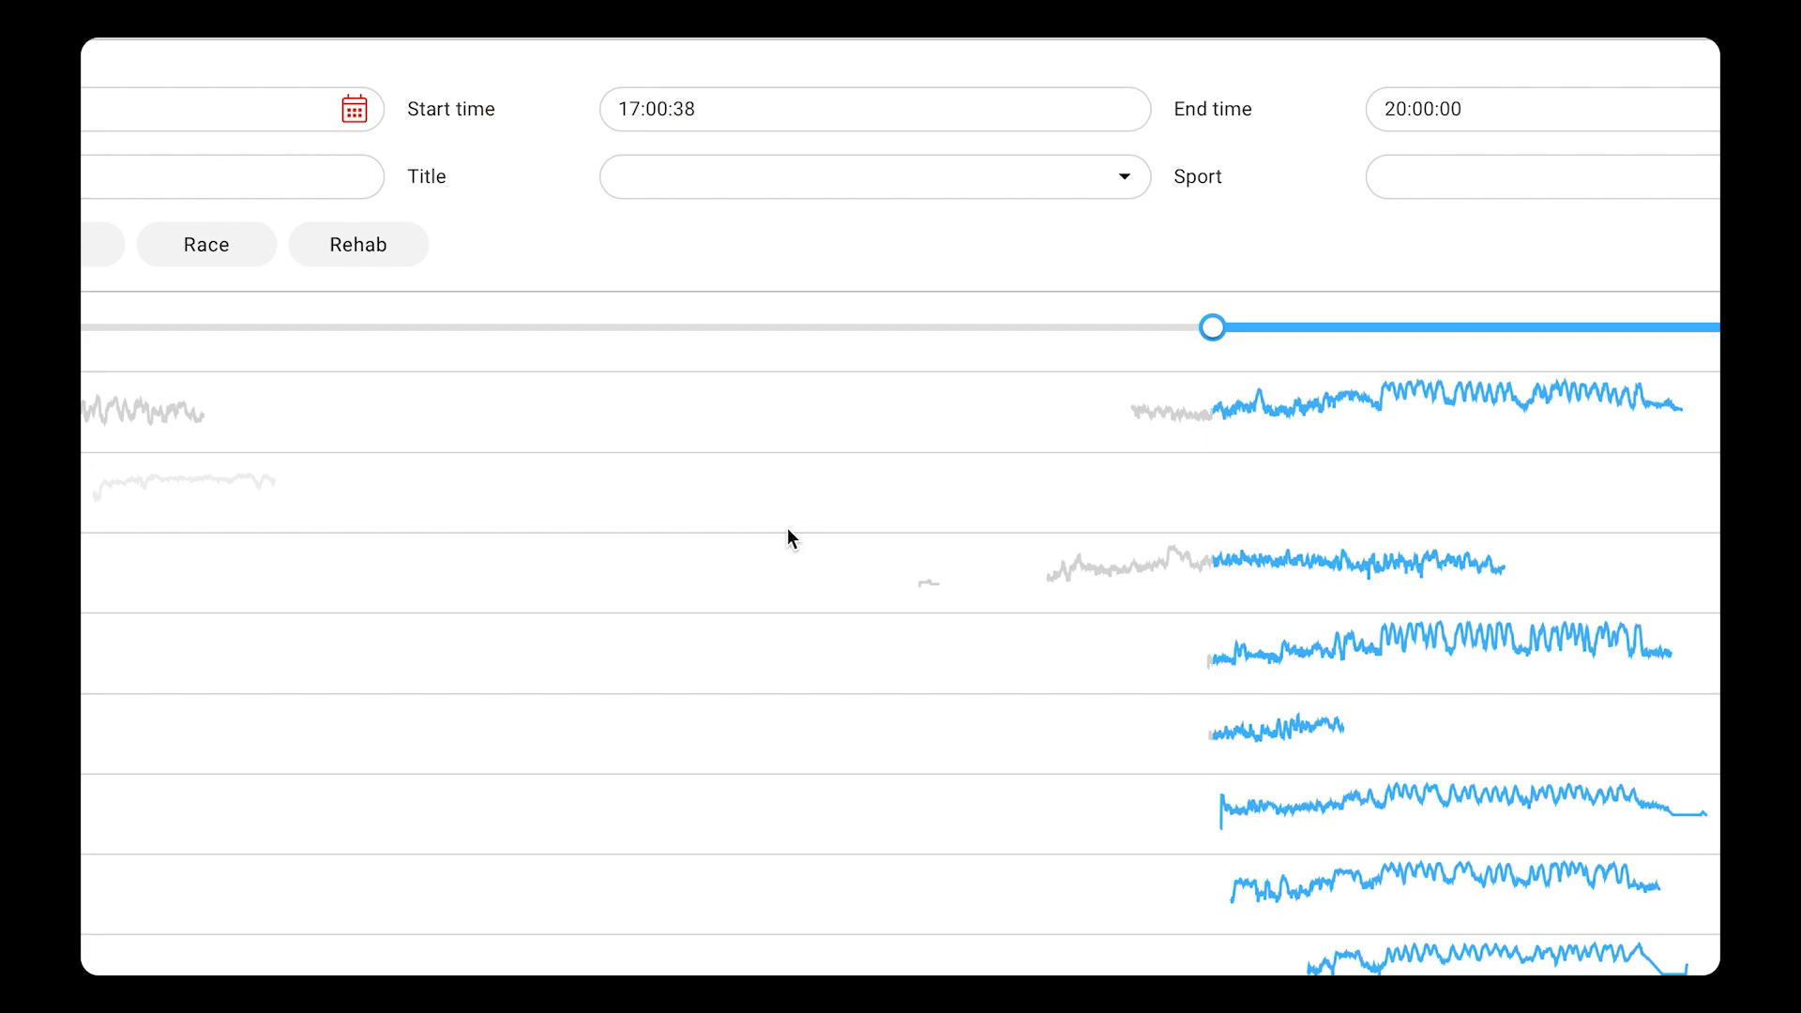
Step: Title the session GD-1, keep the Training type, and tick all available athletes
{"action": "left_click", "coordinate": [873, 176]}
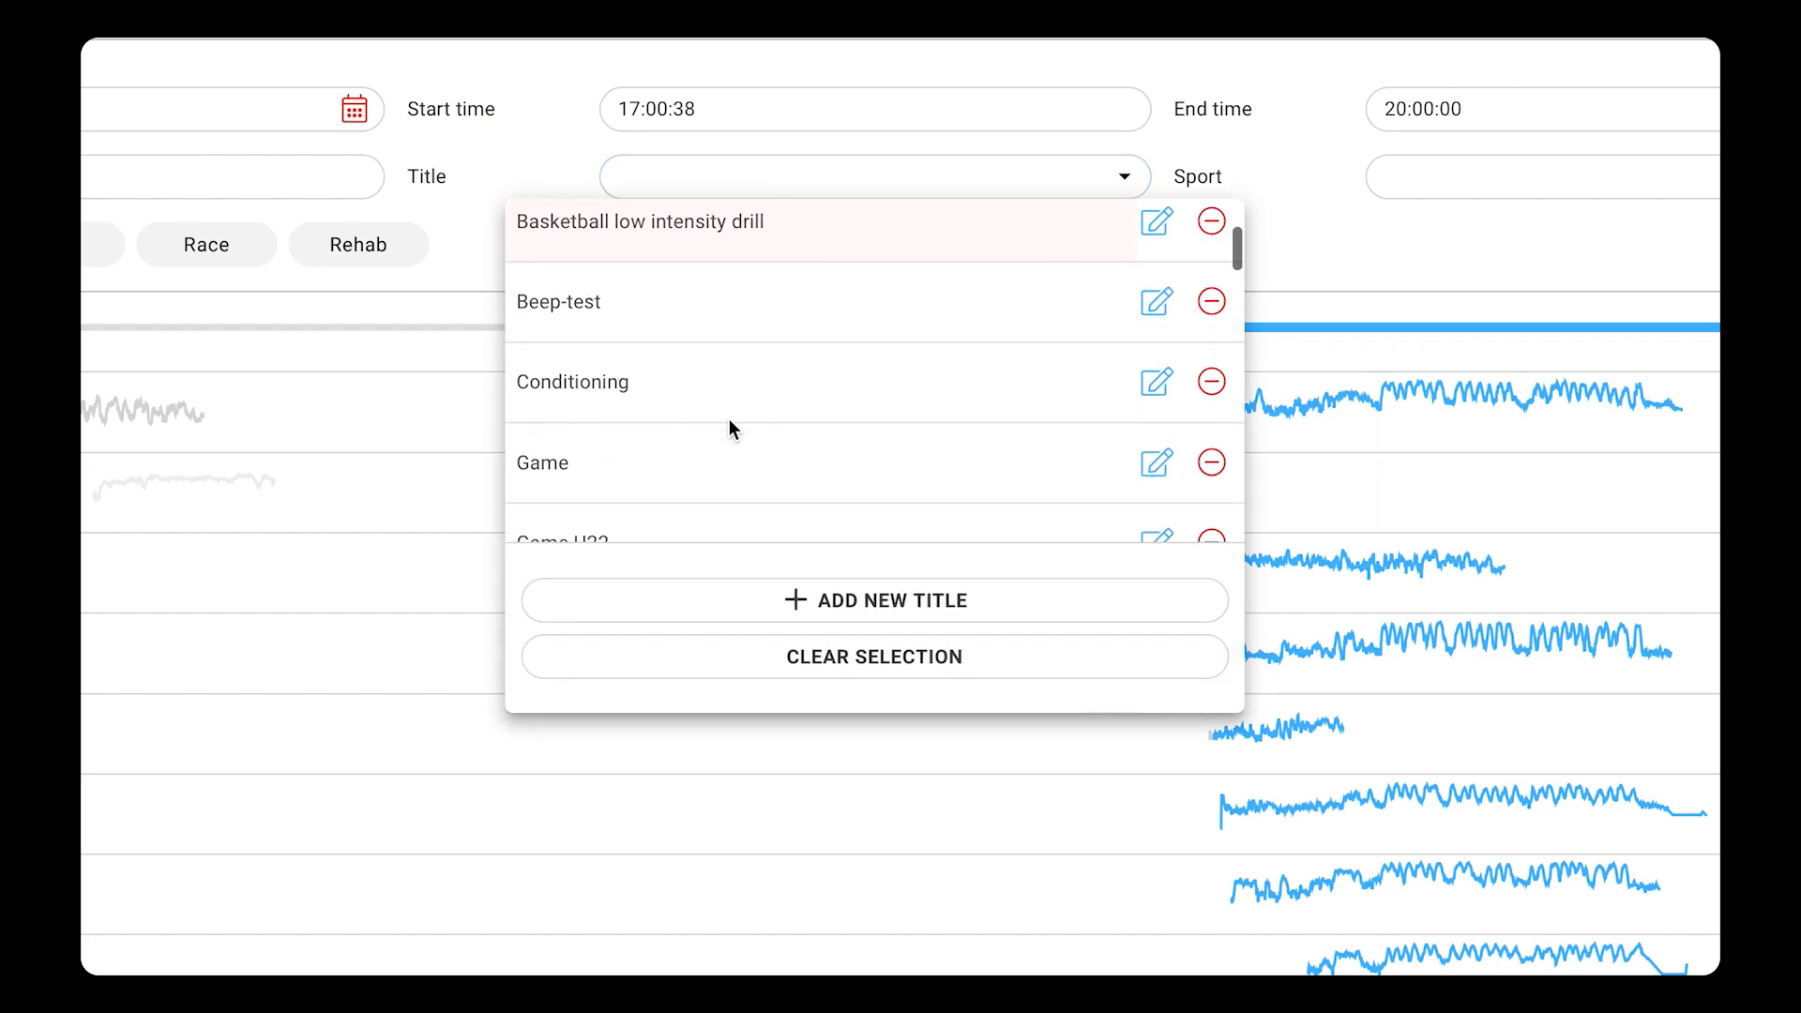
{"action": "scroll", "scroll_direction": "down", "scroll_amount": 3}
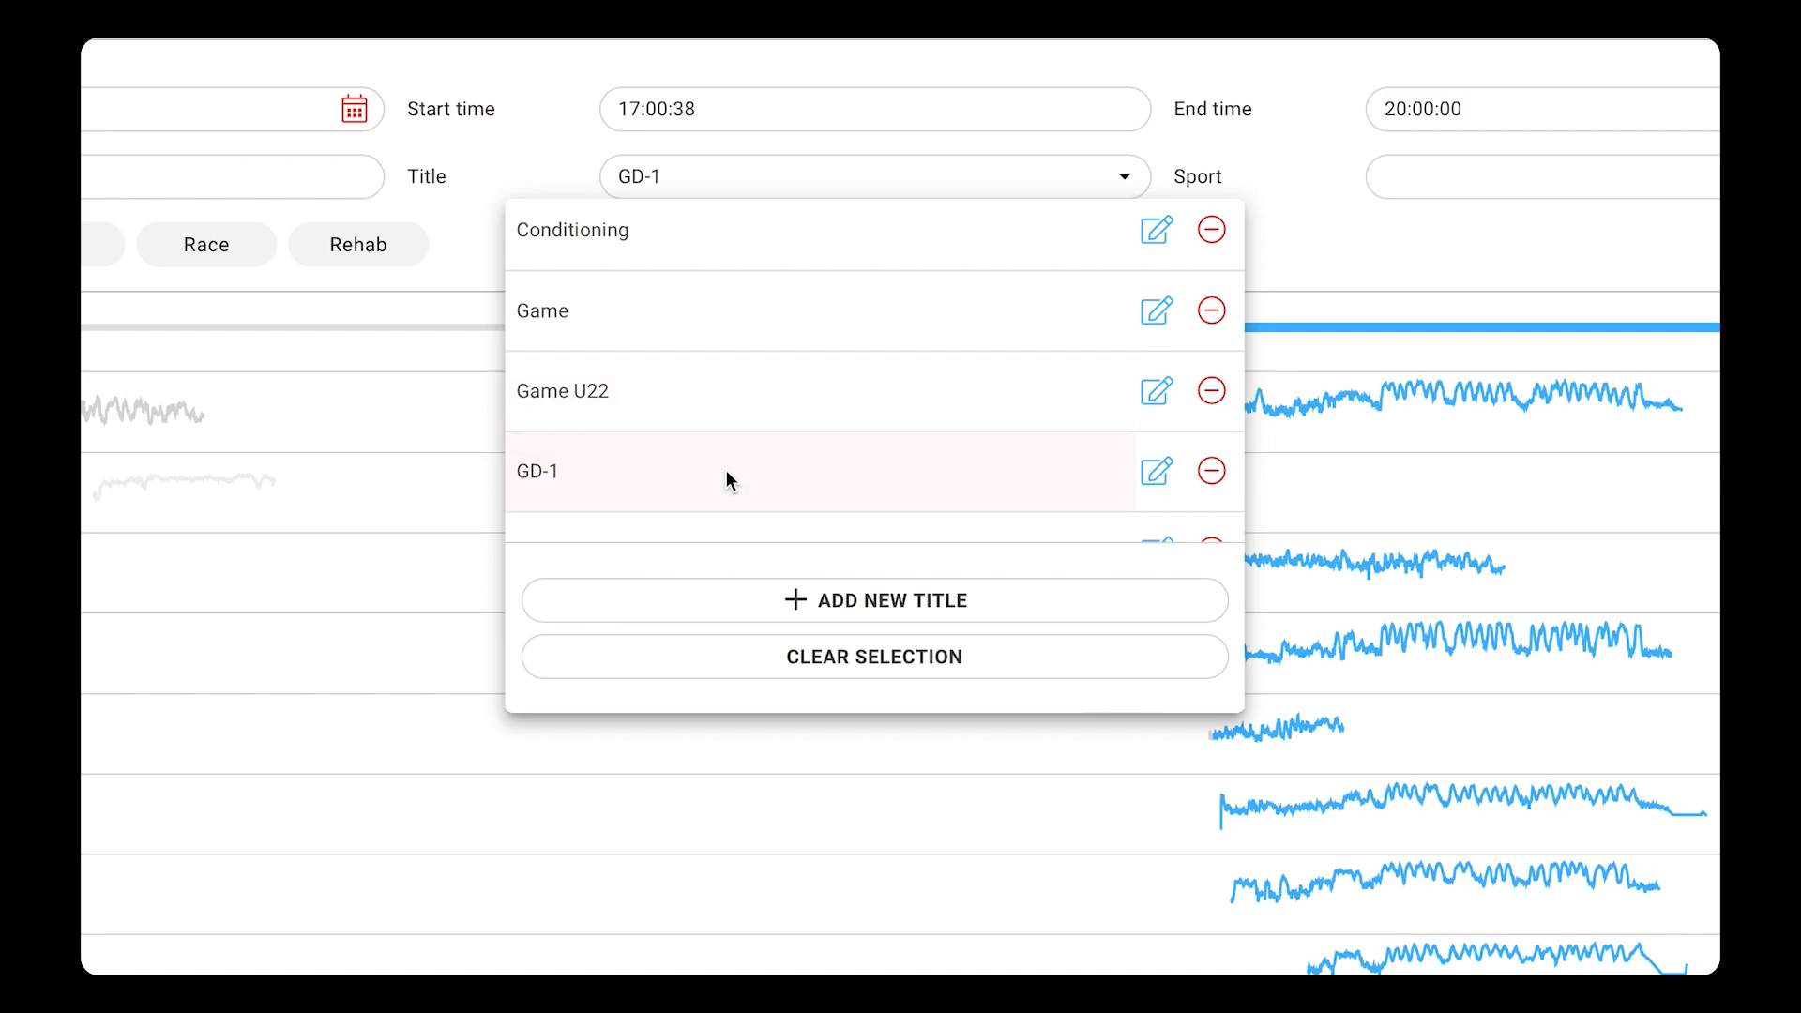
{"action": "mouse_move", "coordinate": [421, 498]}
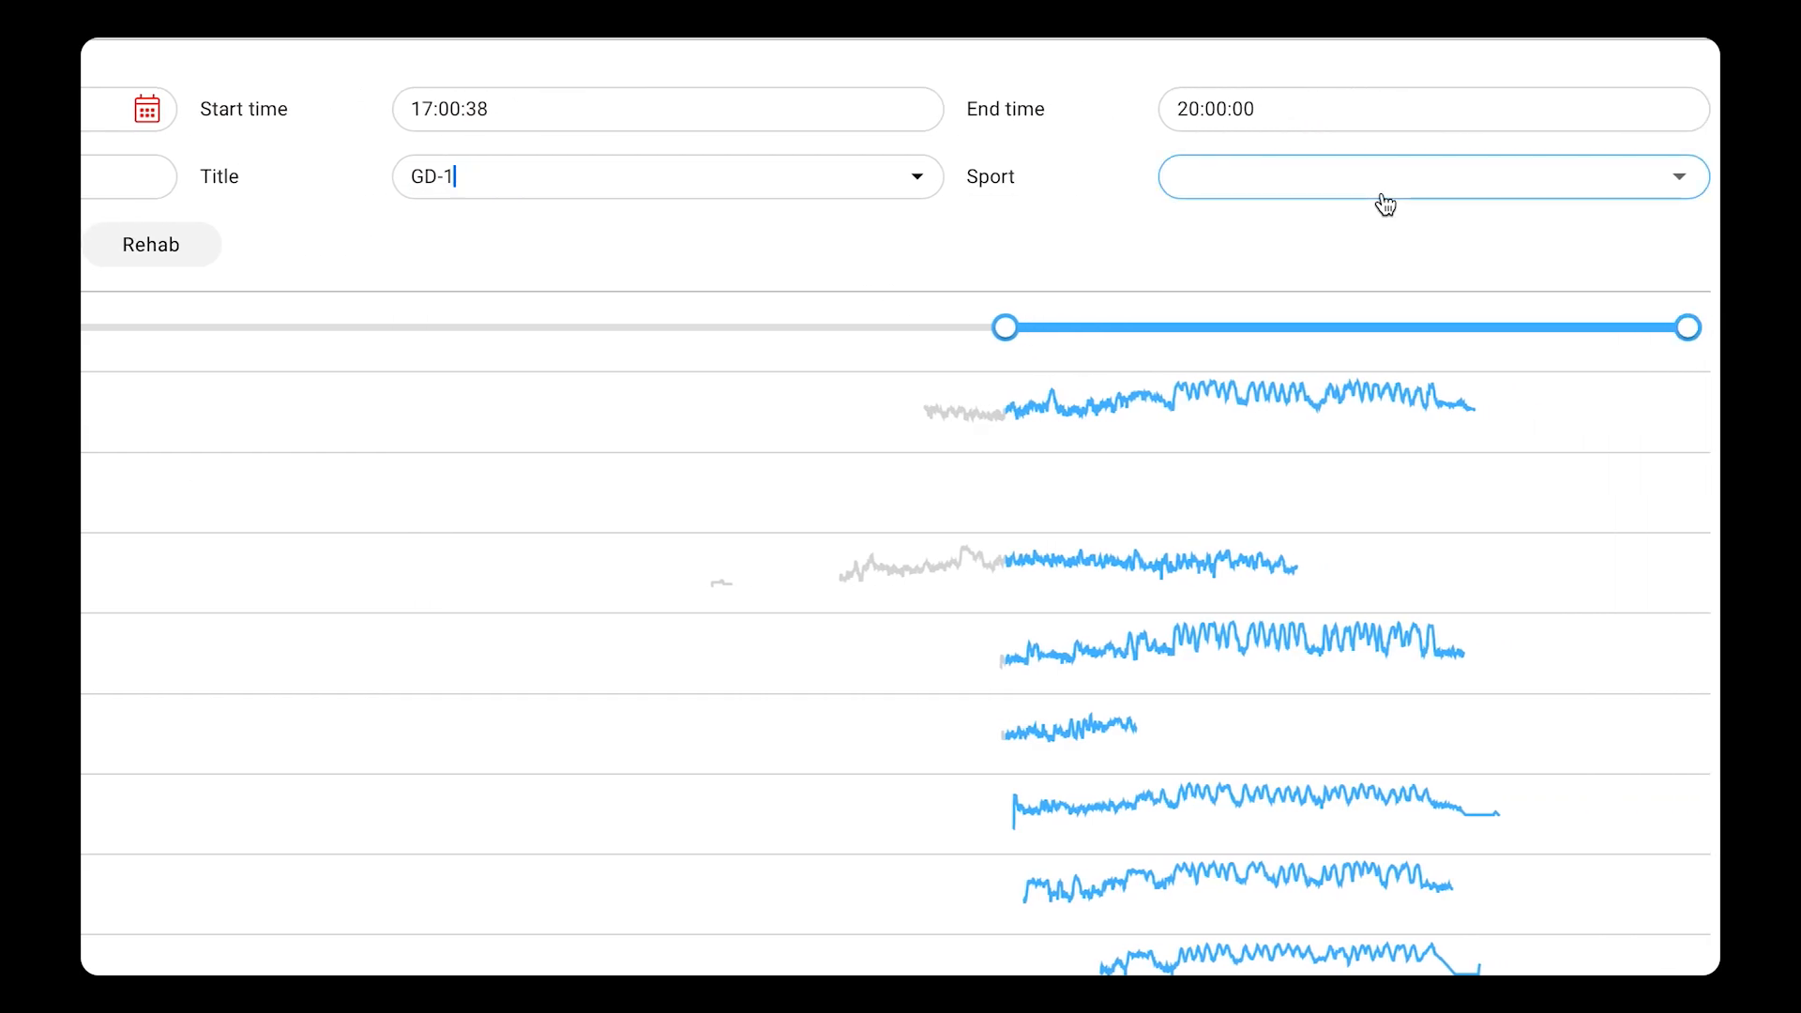
{"action": "left_click", "coordinate": [1430, 176]}
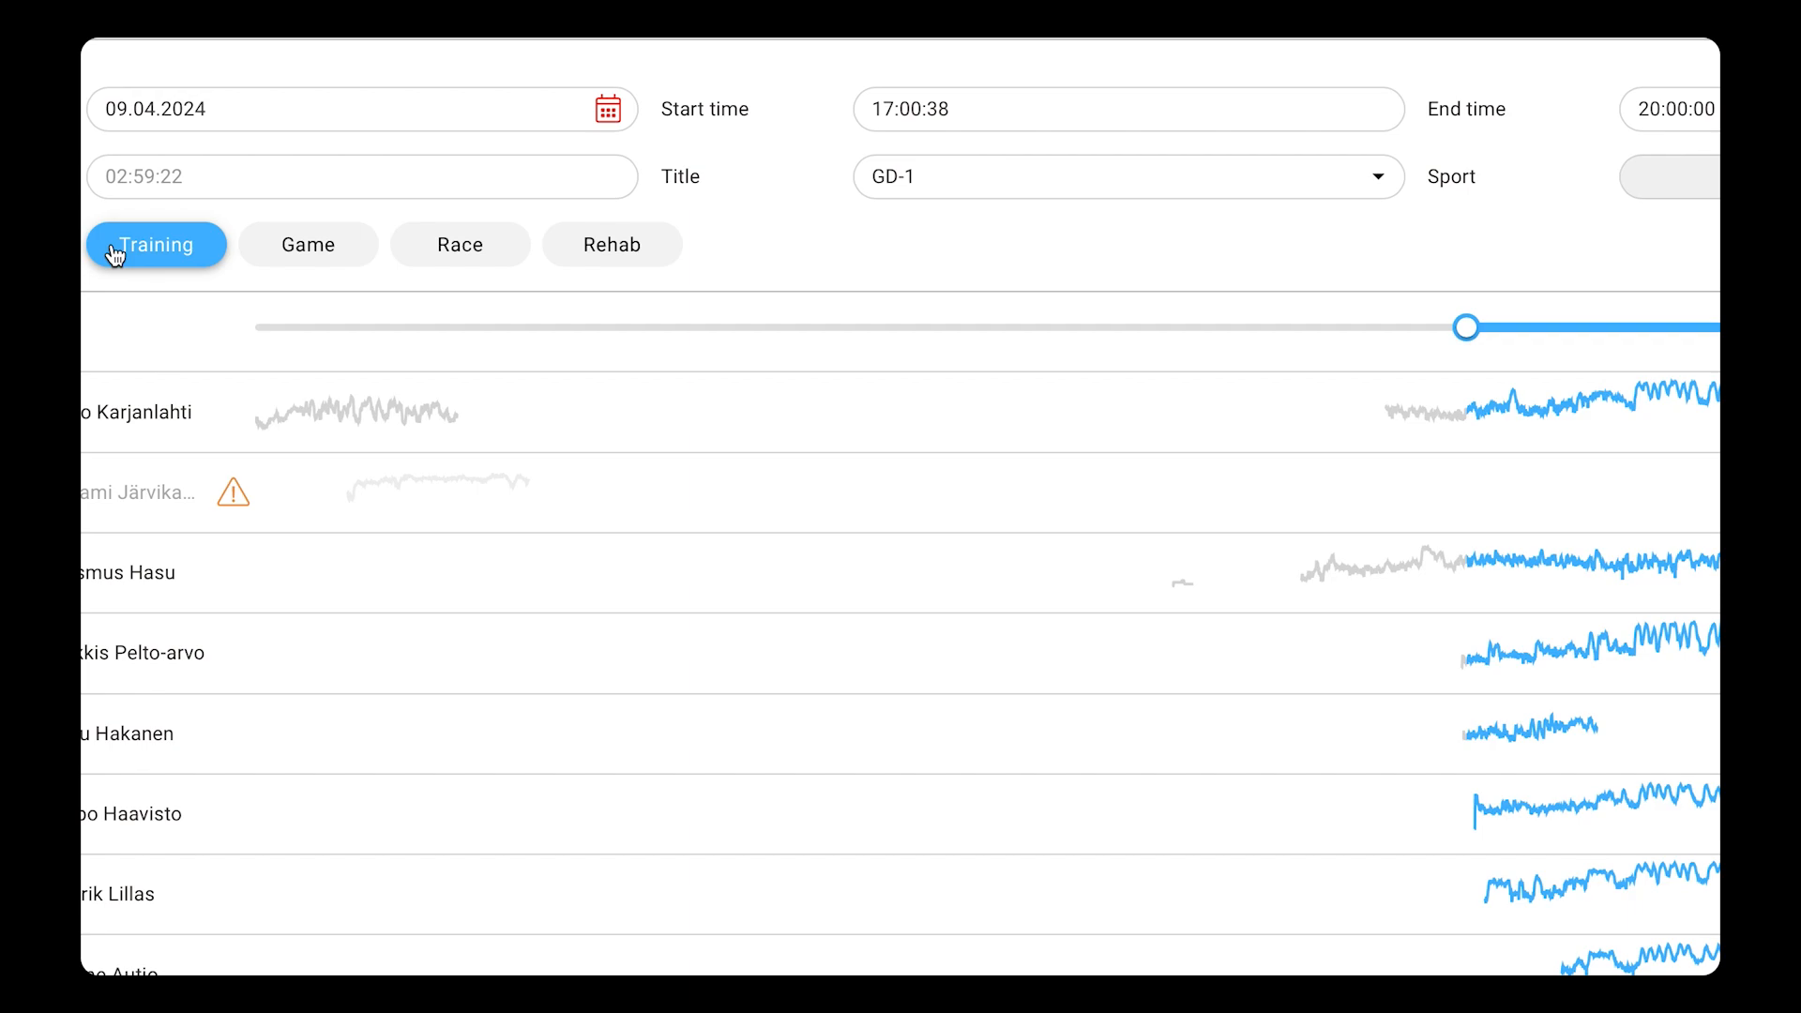
{"action": "left_click", "coordinate": [477, 245]}
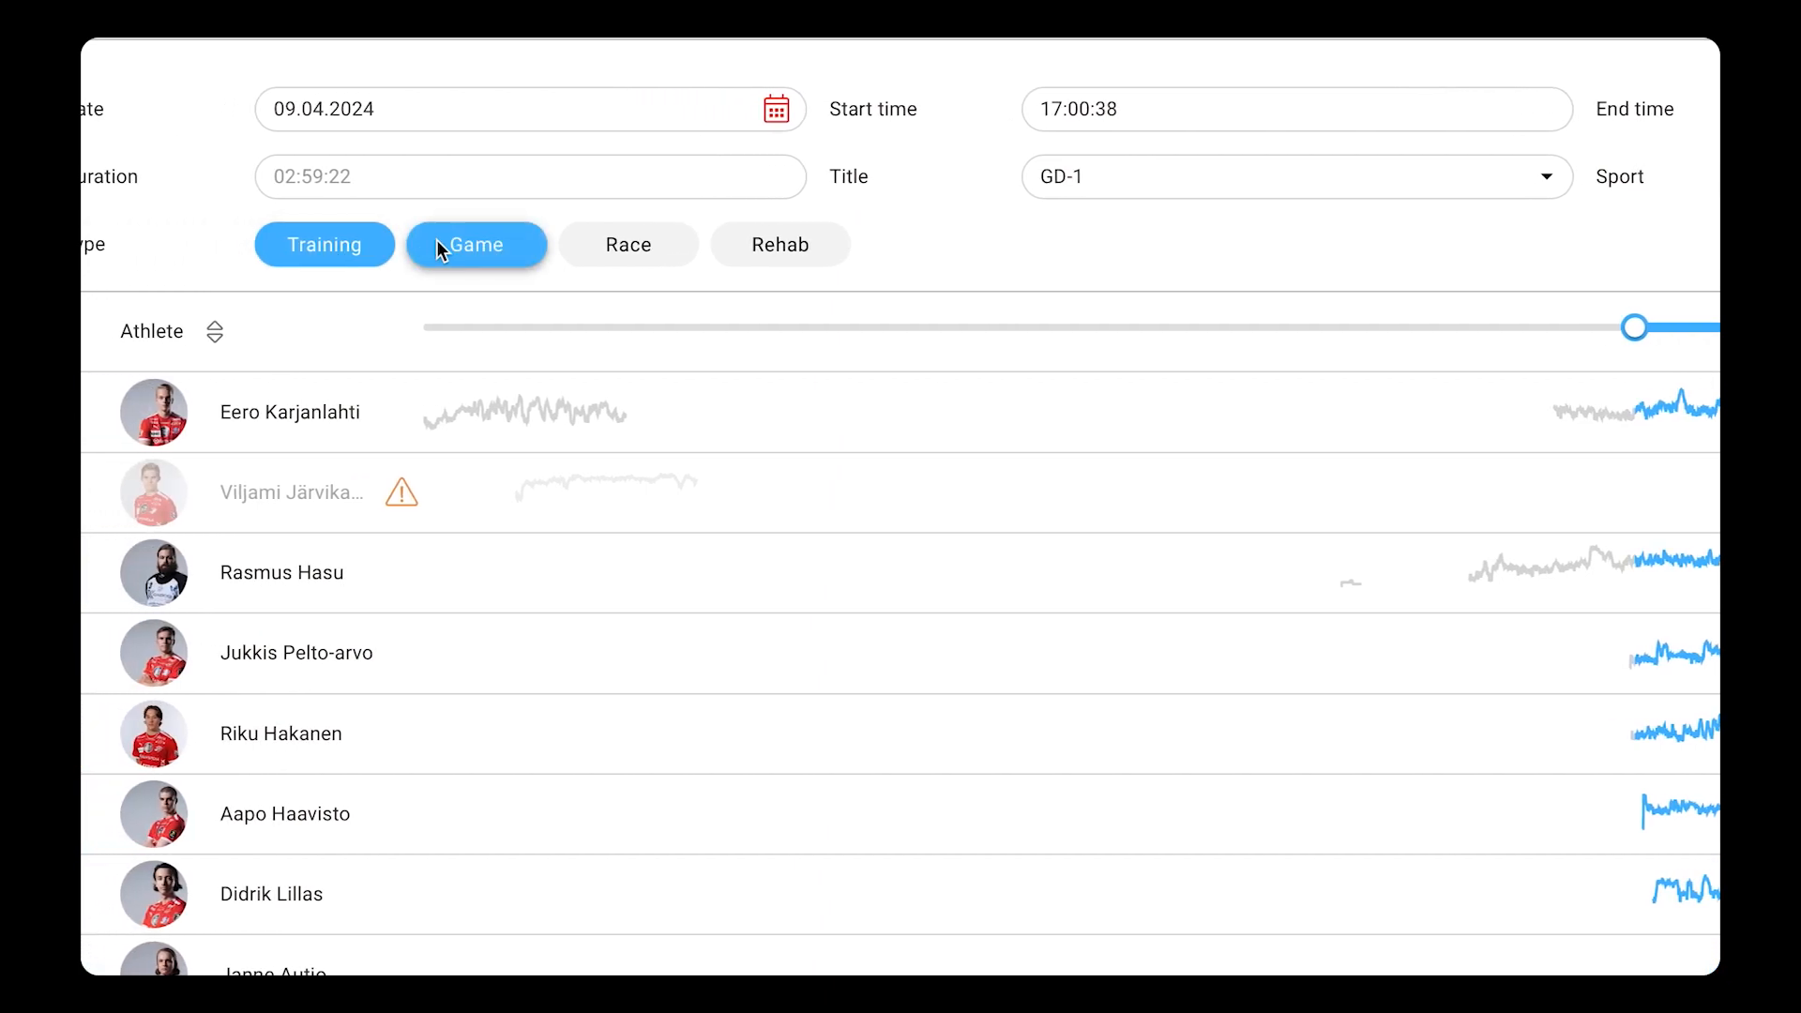
{"action": "left_click", "coordinate": [780, 245]}
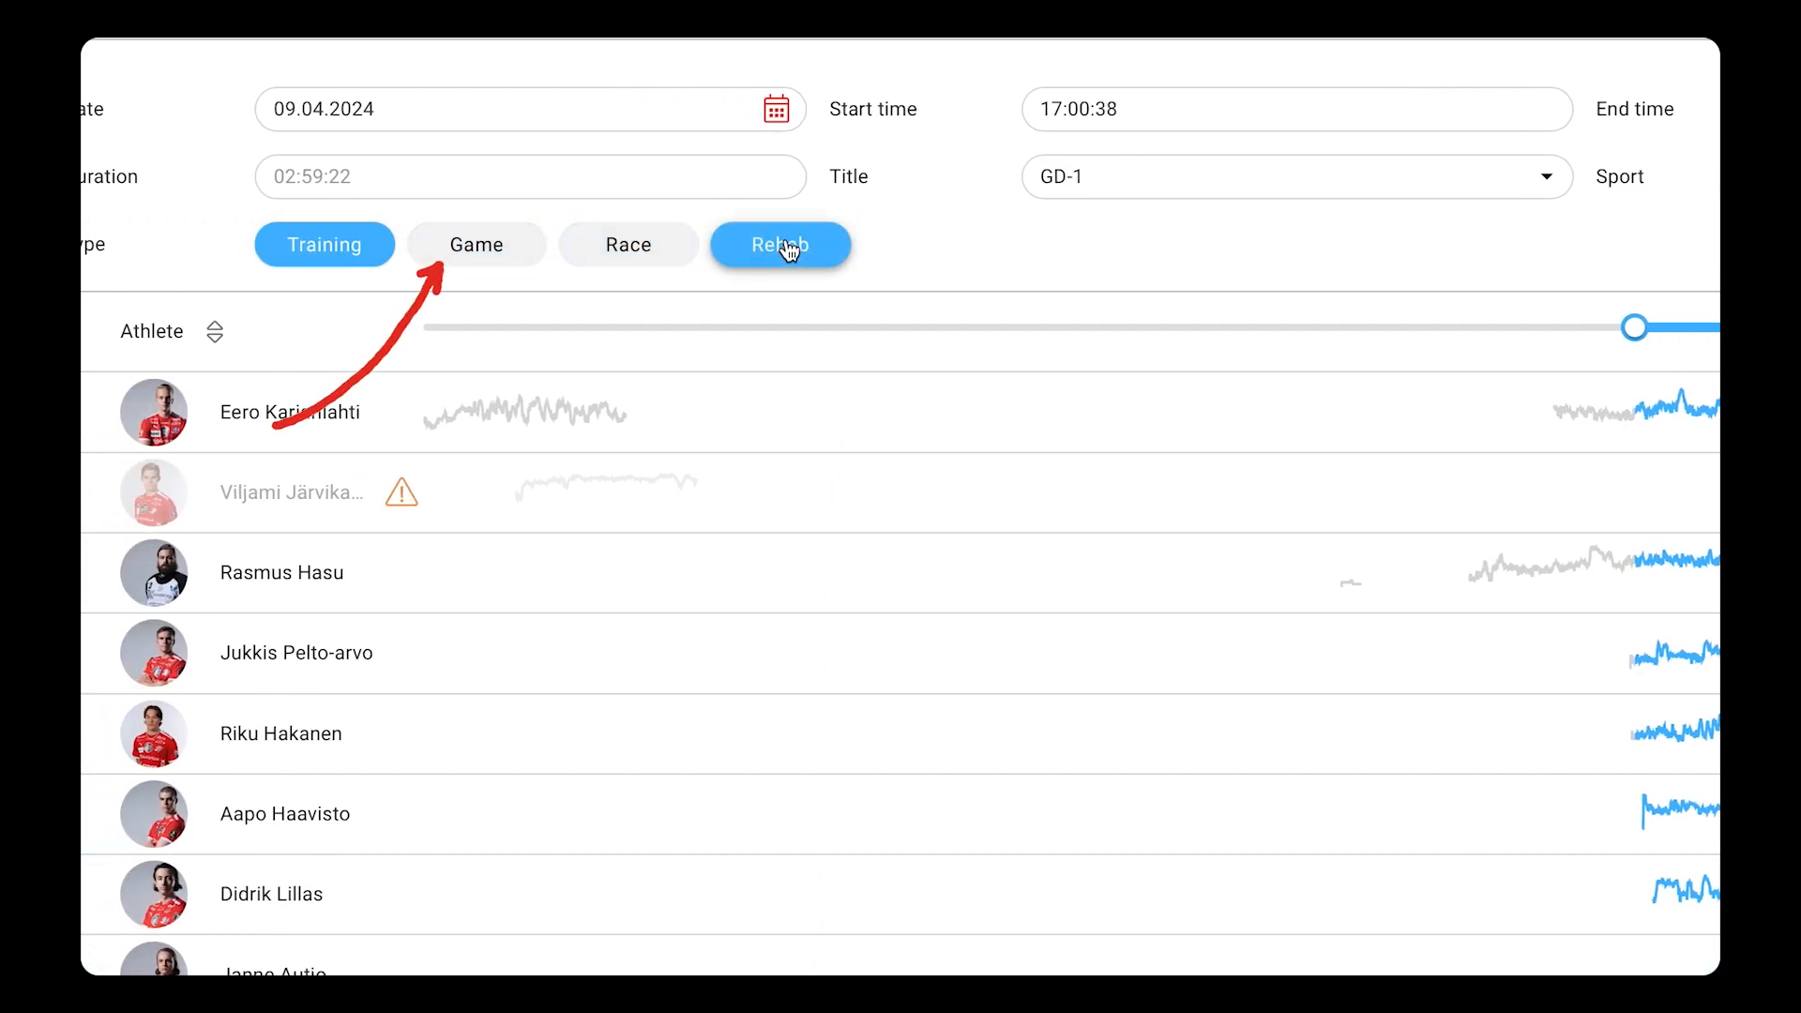
{"action": "left_click", "coordinate": [476, 244]}
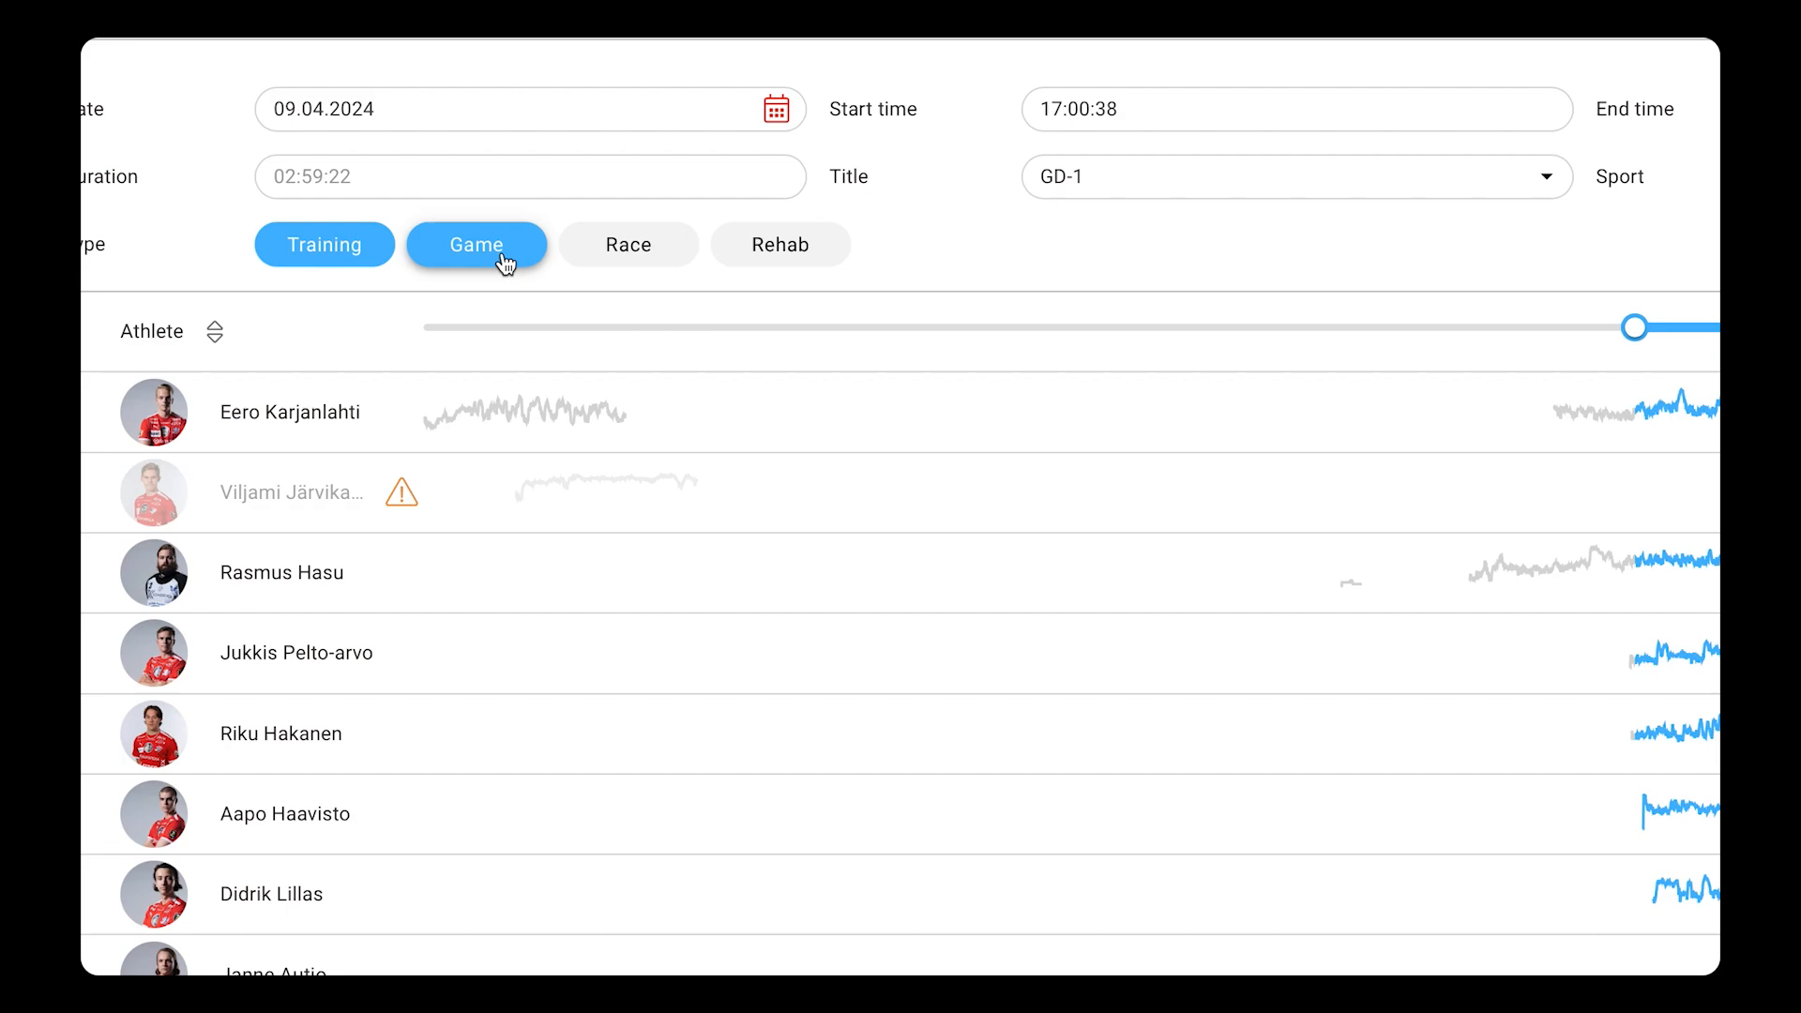
{"action": "mouse_move", "coordinate": [482, 263]}
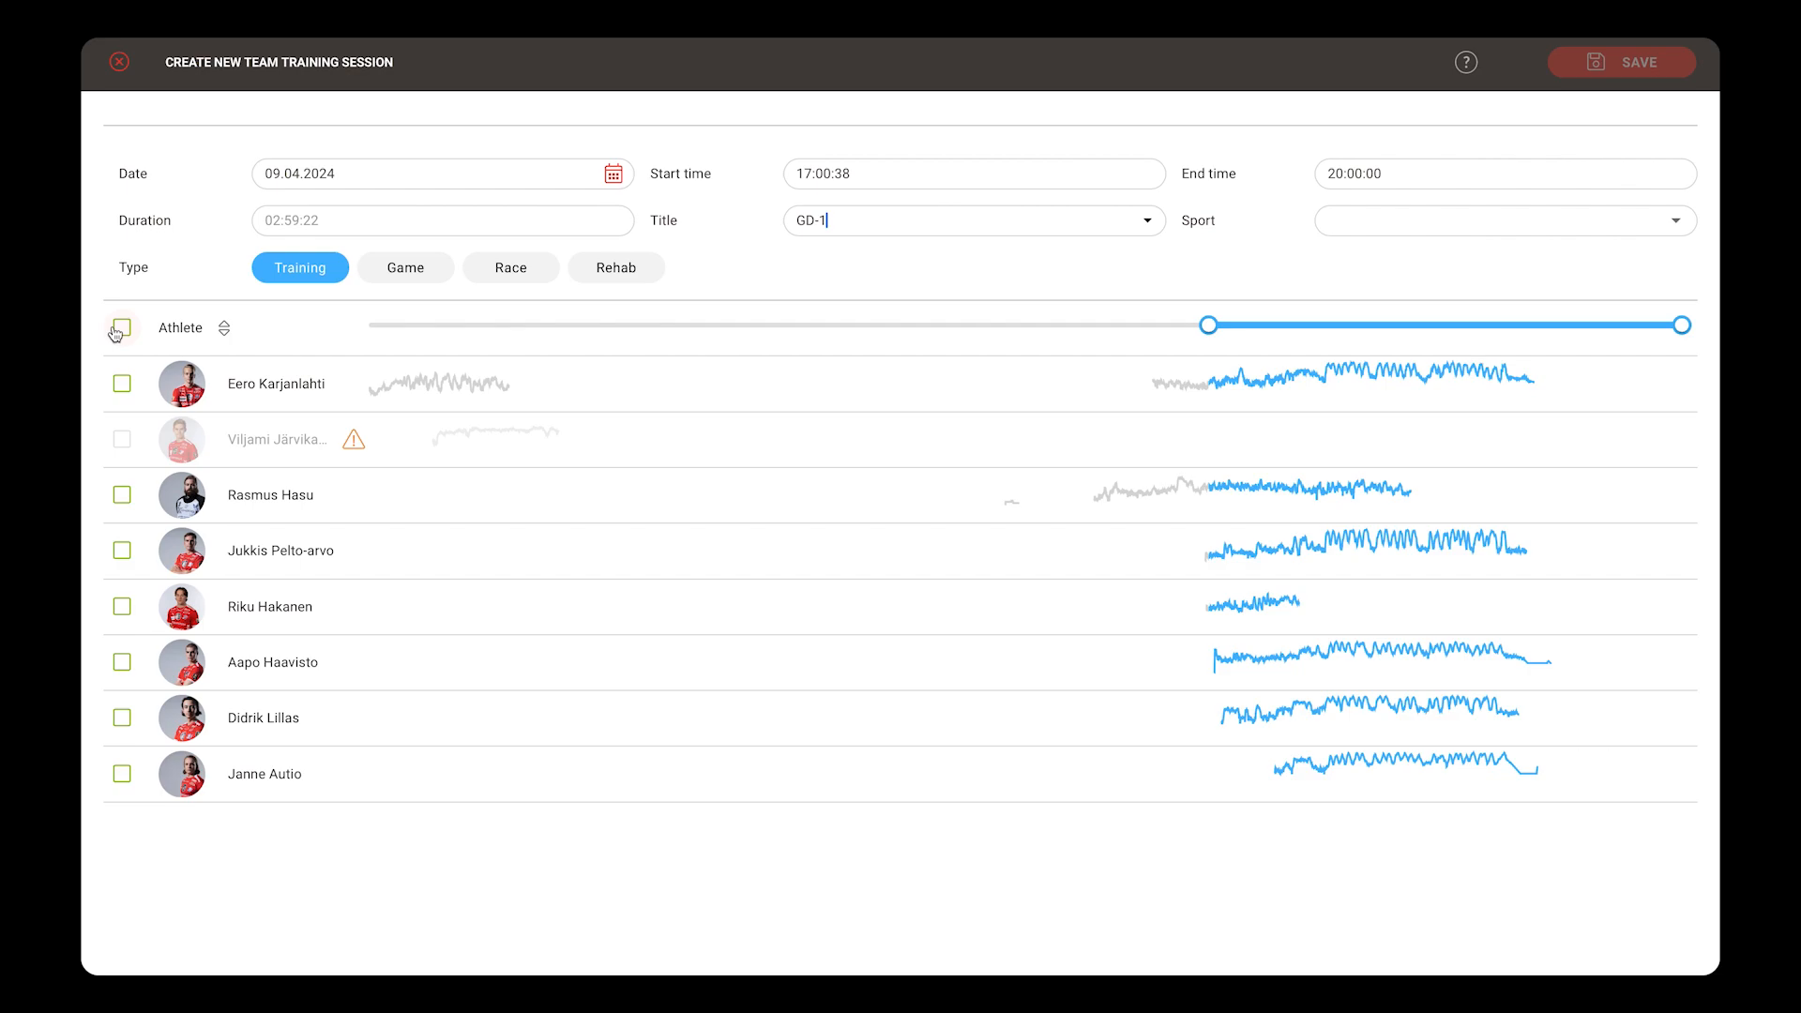
{"action": "left_click", "coordinate": [123, 328]}
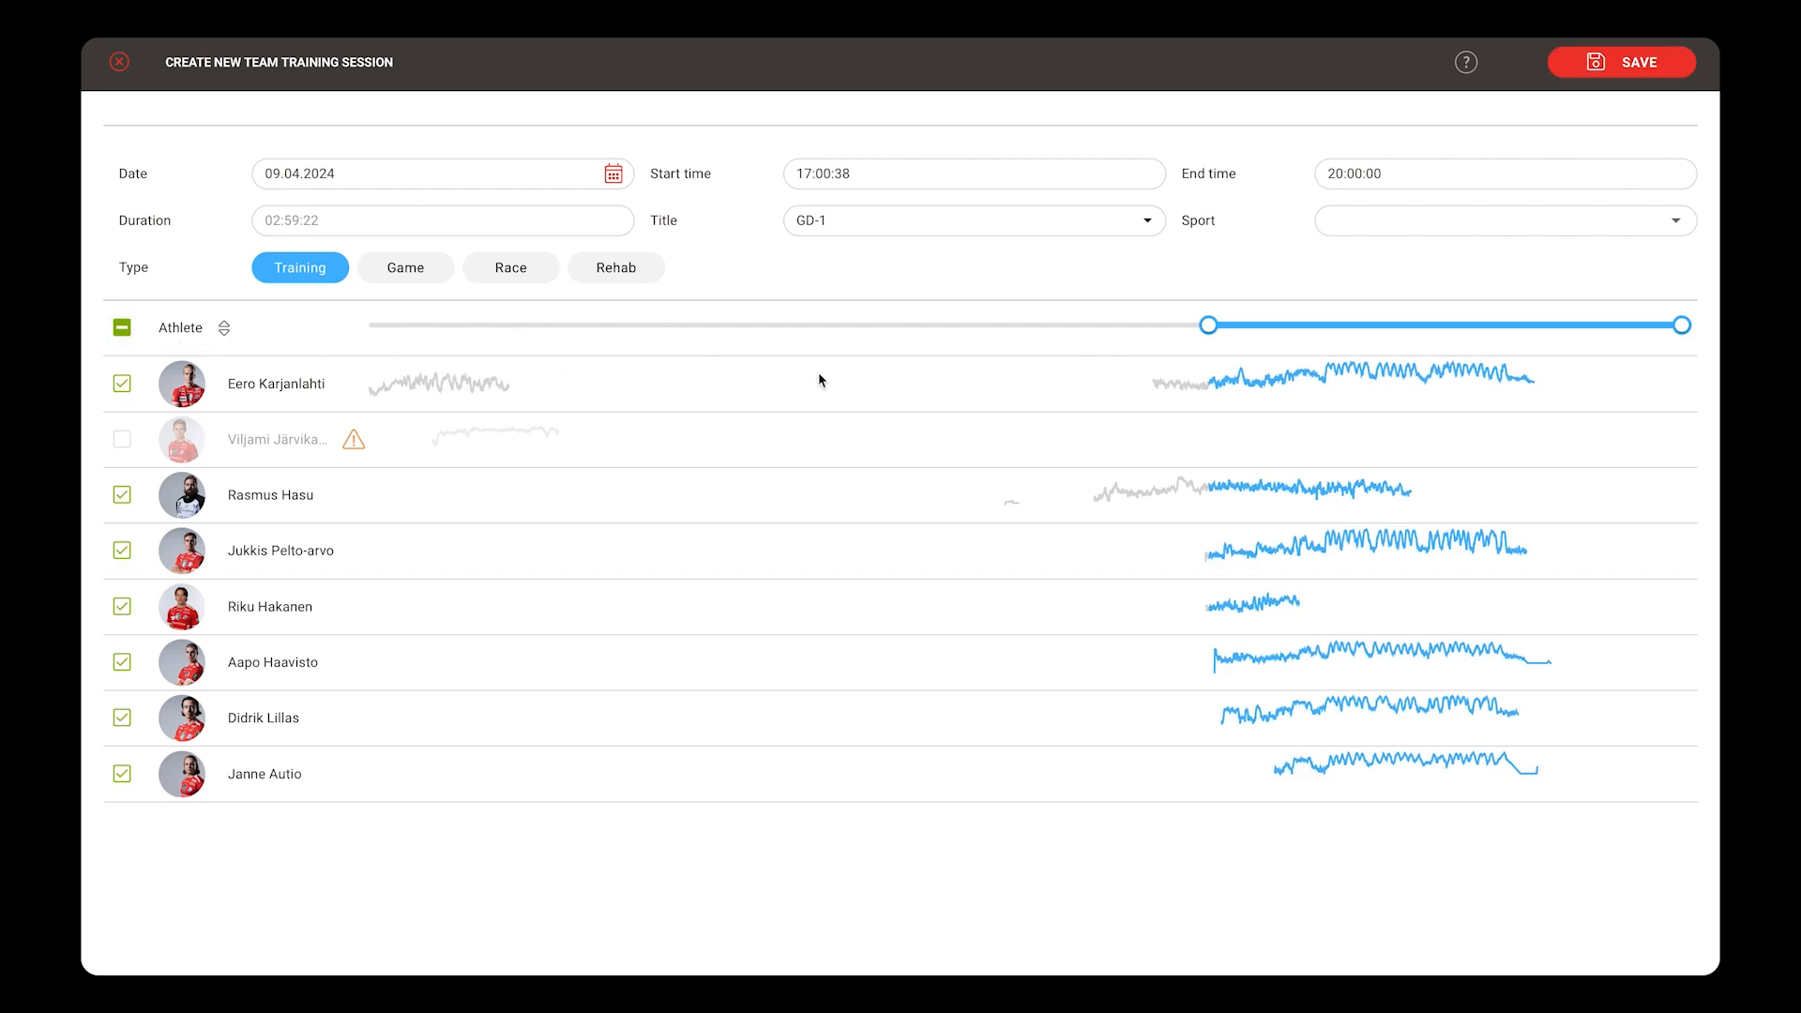
{"action": "mouse_move", "coordinate": [1577, 80]}
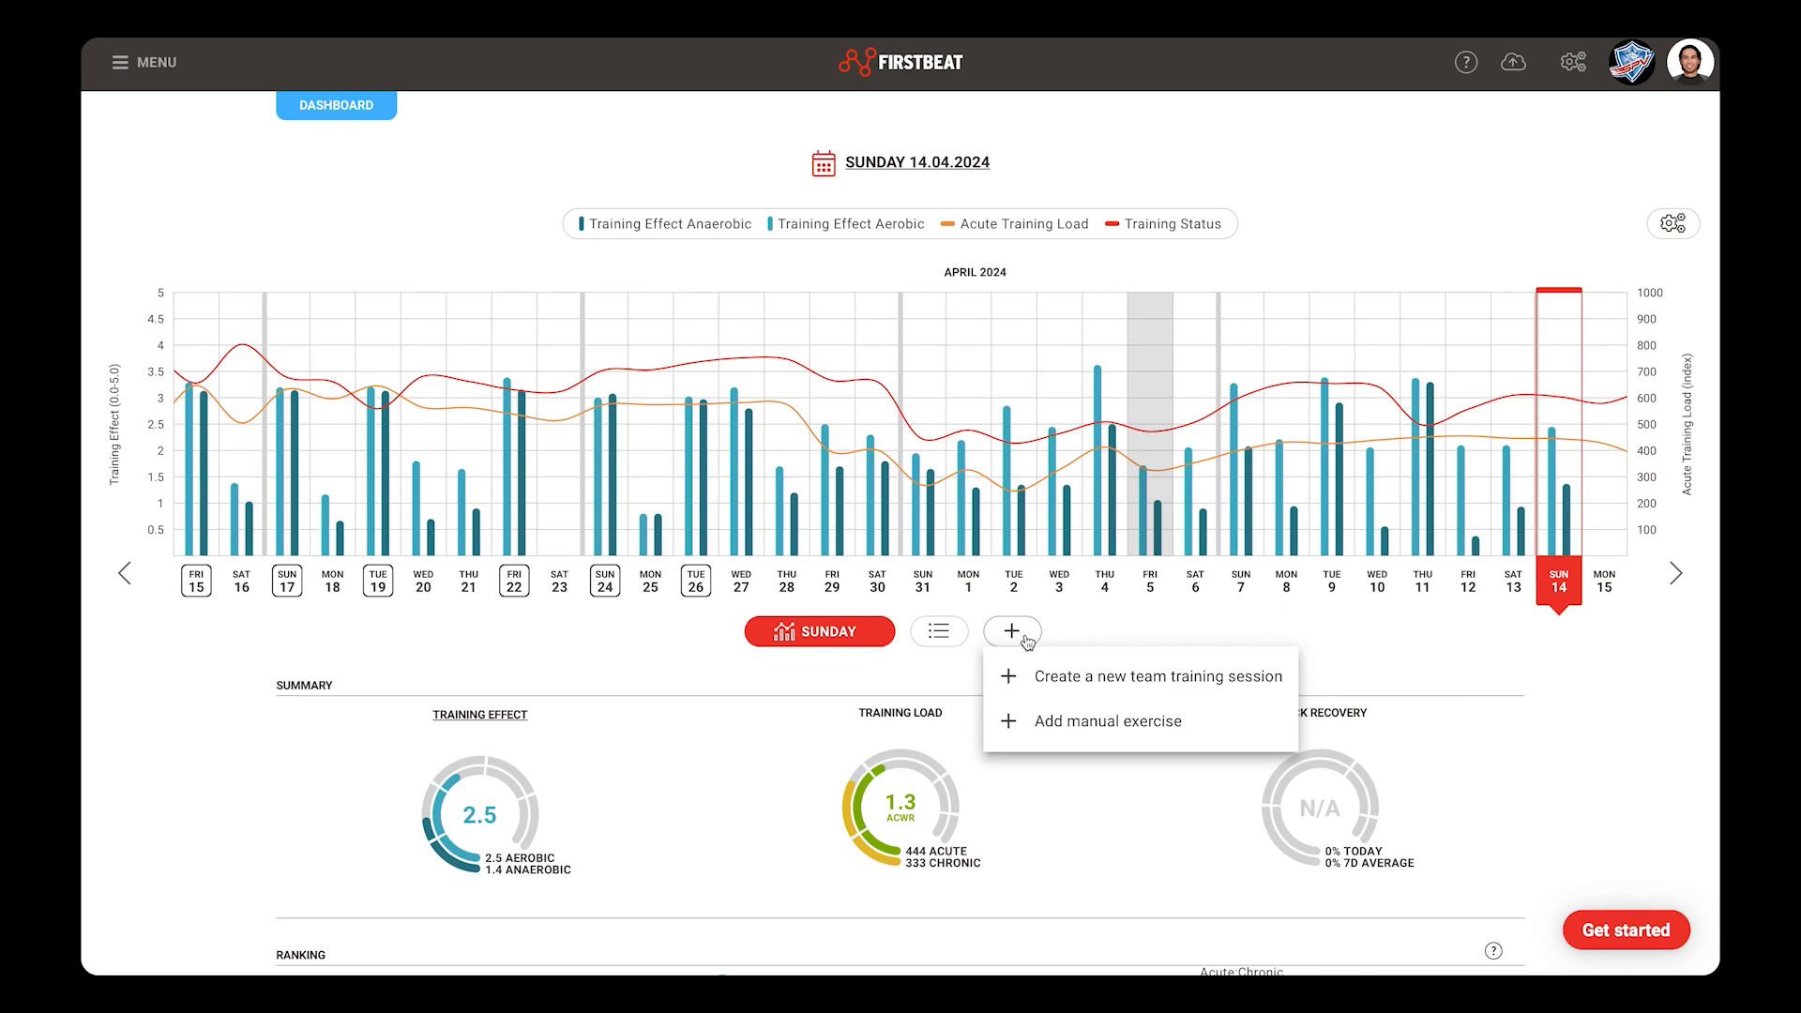
{"action": "mouse_move", "coordinate": [1019, 650]}
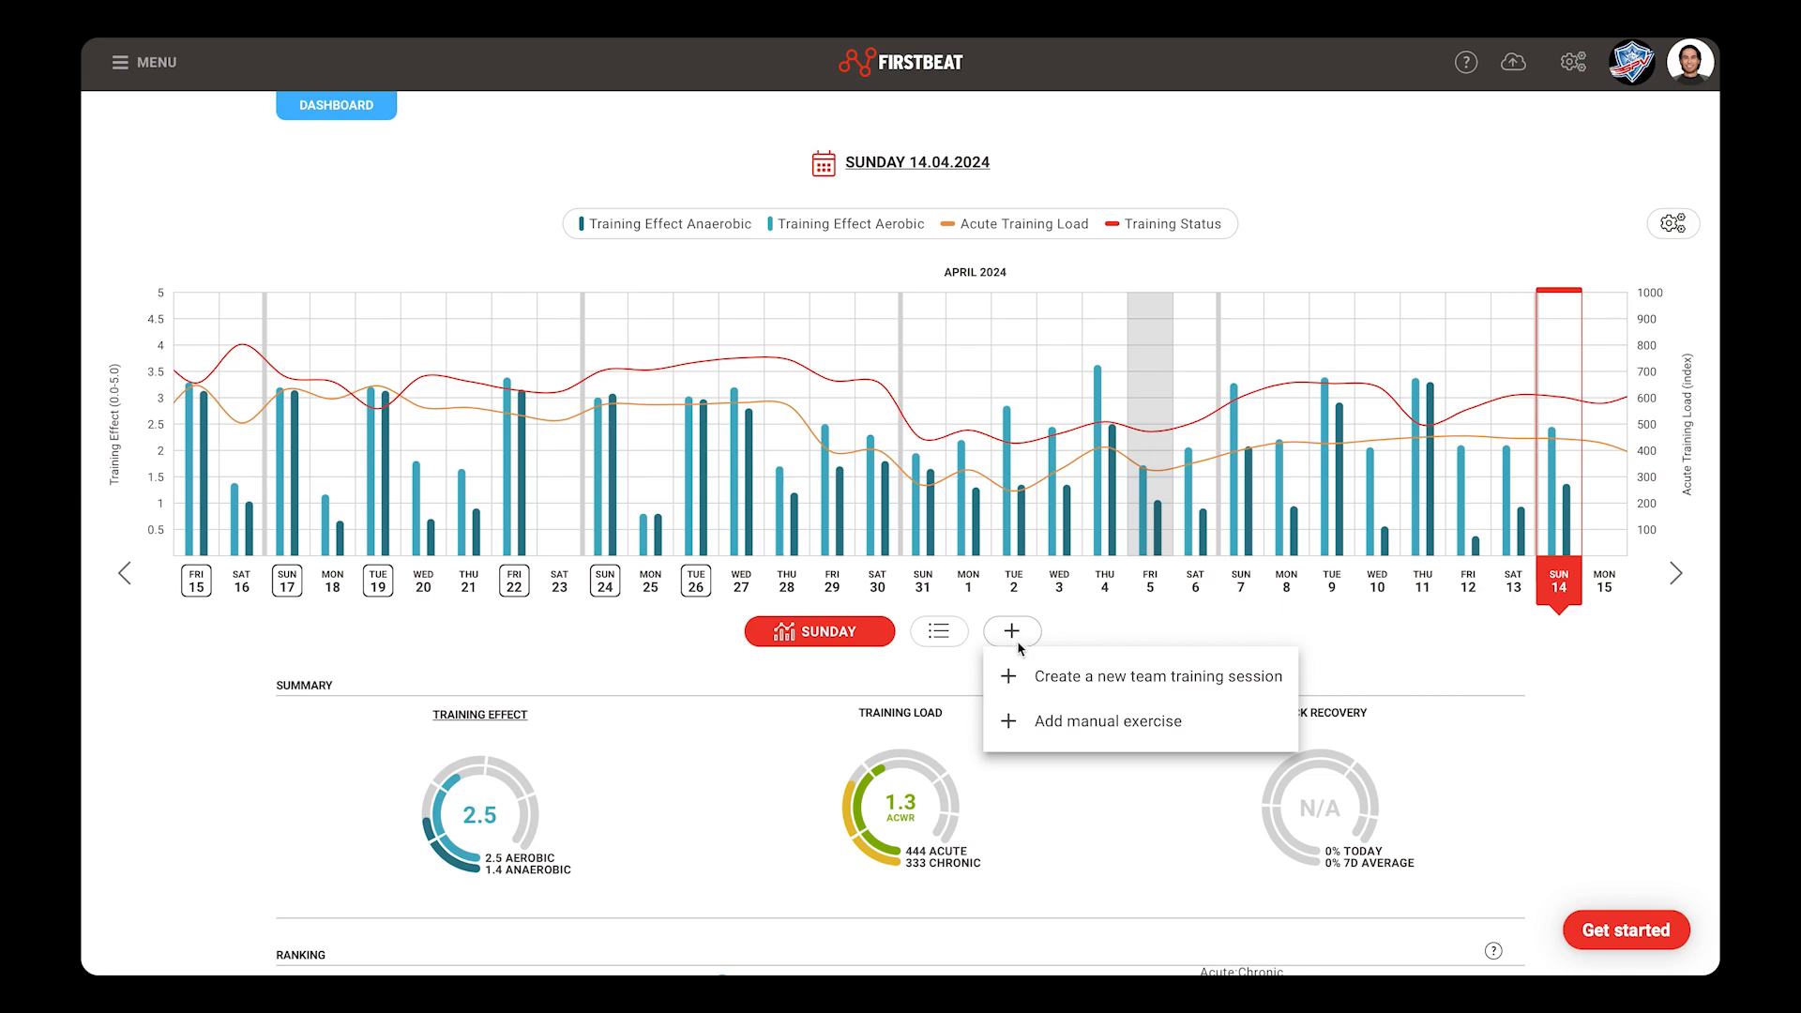
{"action": "mouse_move", "coordinate": [1008, 731]}
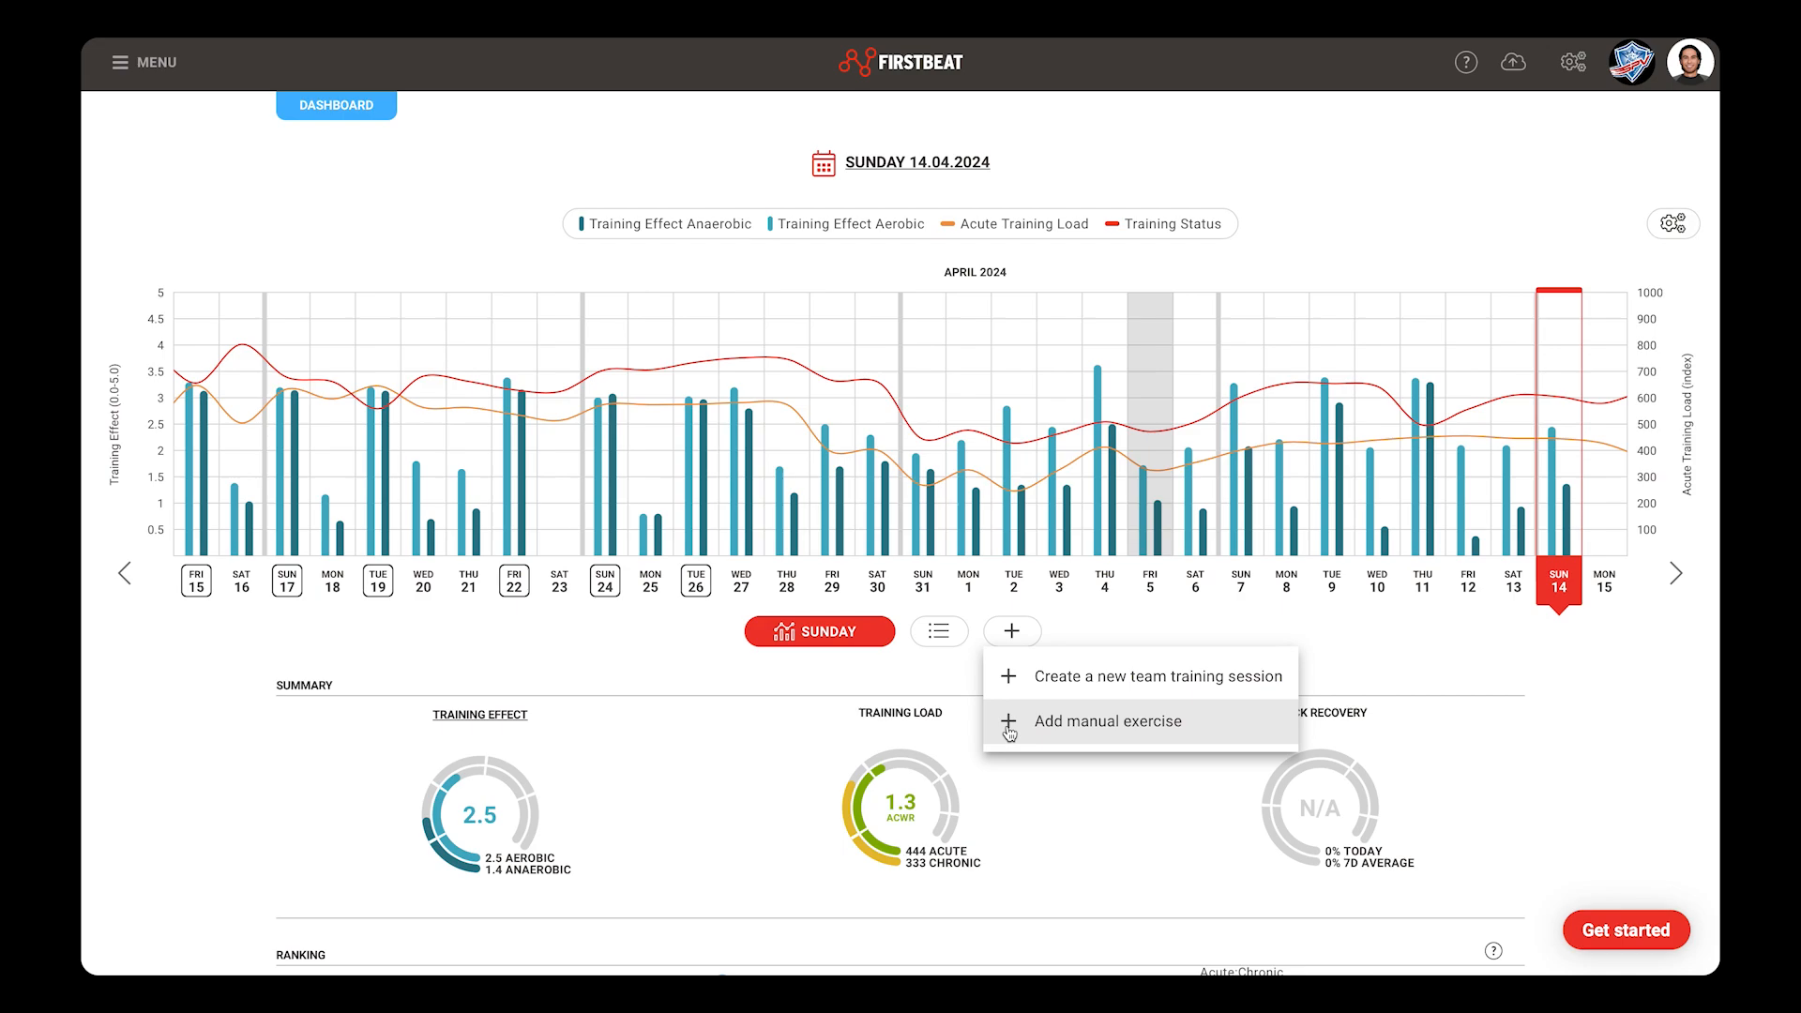
Step: Add a manual exercise at intensity 5 Moderate, with the first athlete set to 7 Vigorous
{"action": "left_click", "coordinate": [1107, 722]}
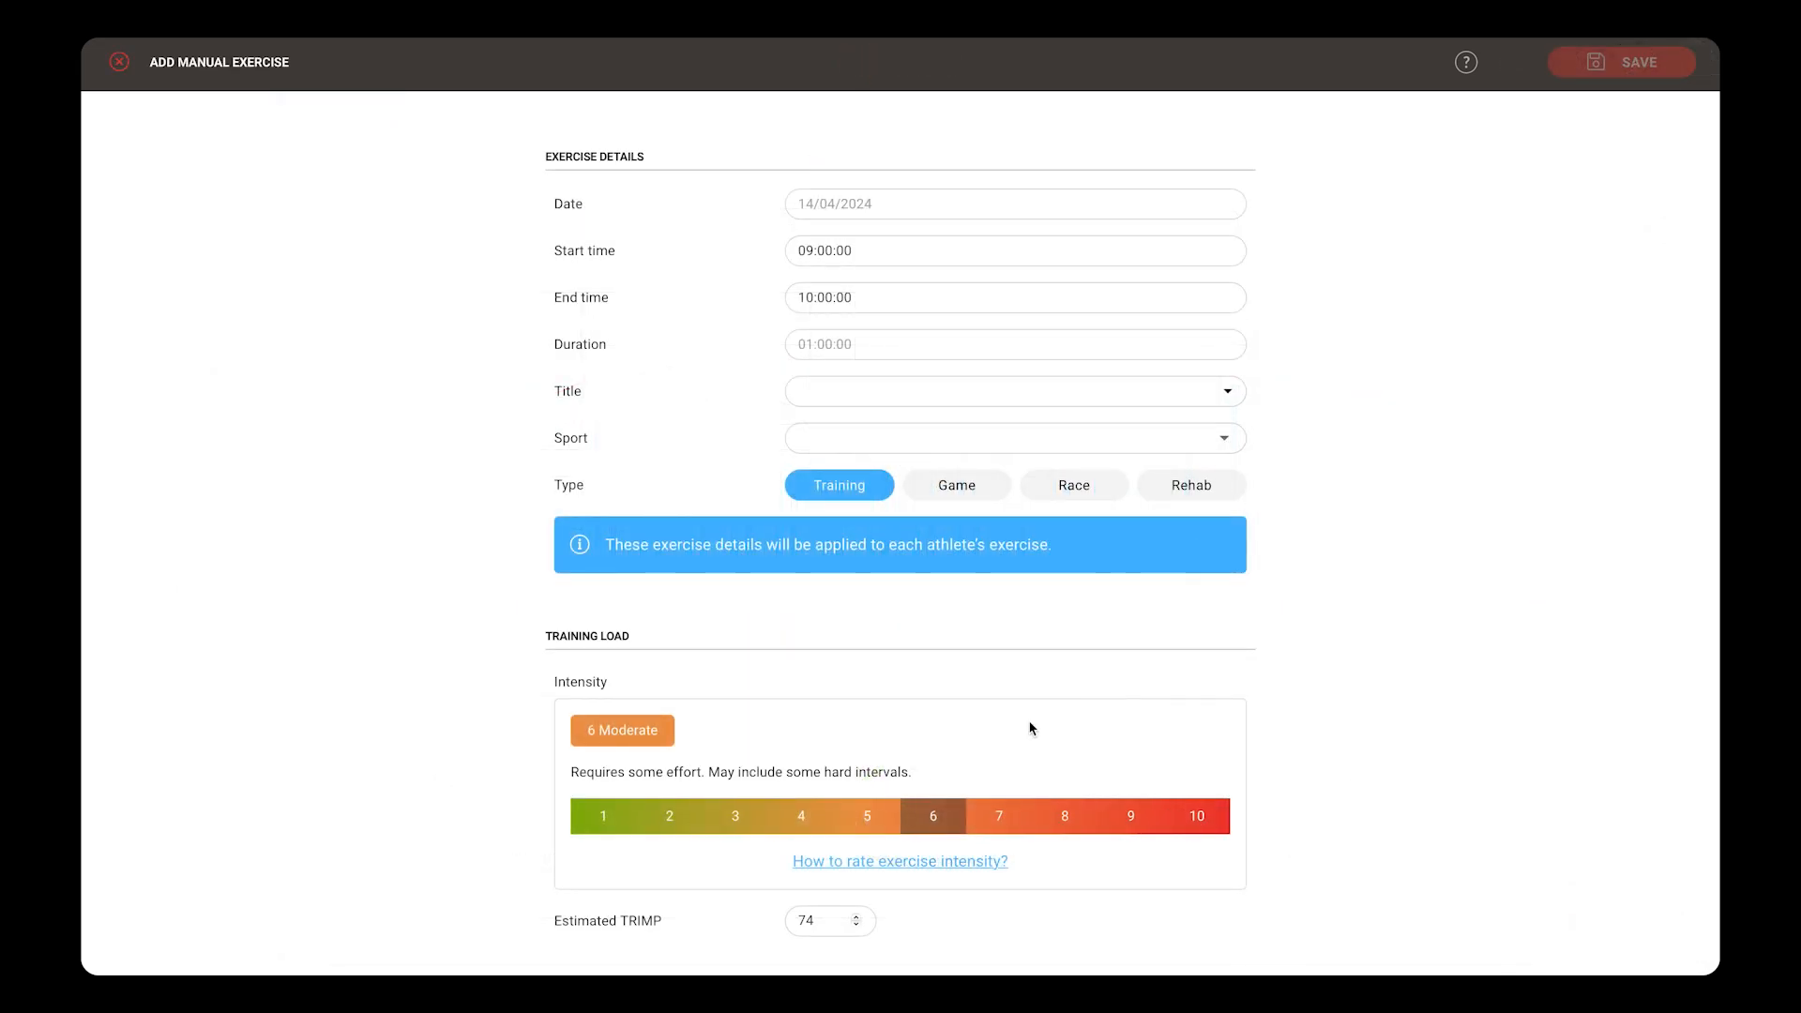
{"action": "scroll", "scroll_direction": "down", "scroll_amount": 3}
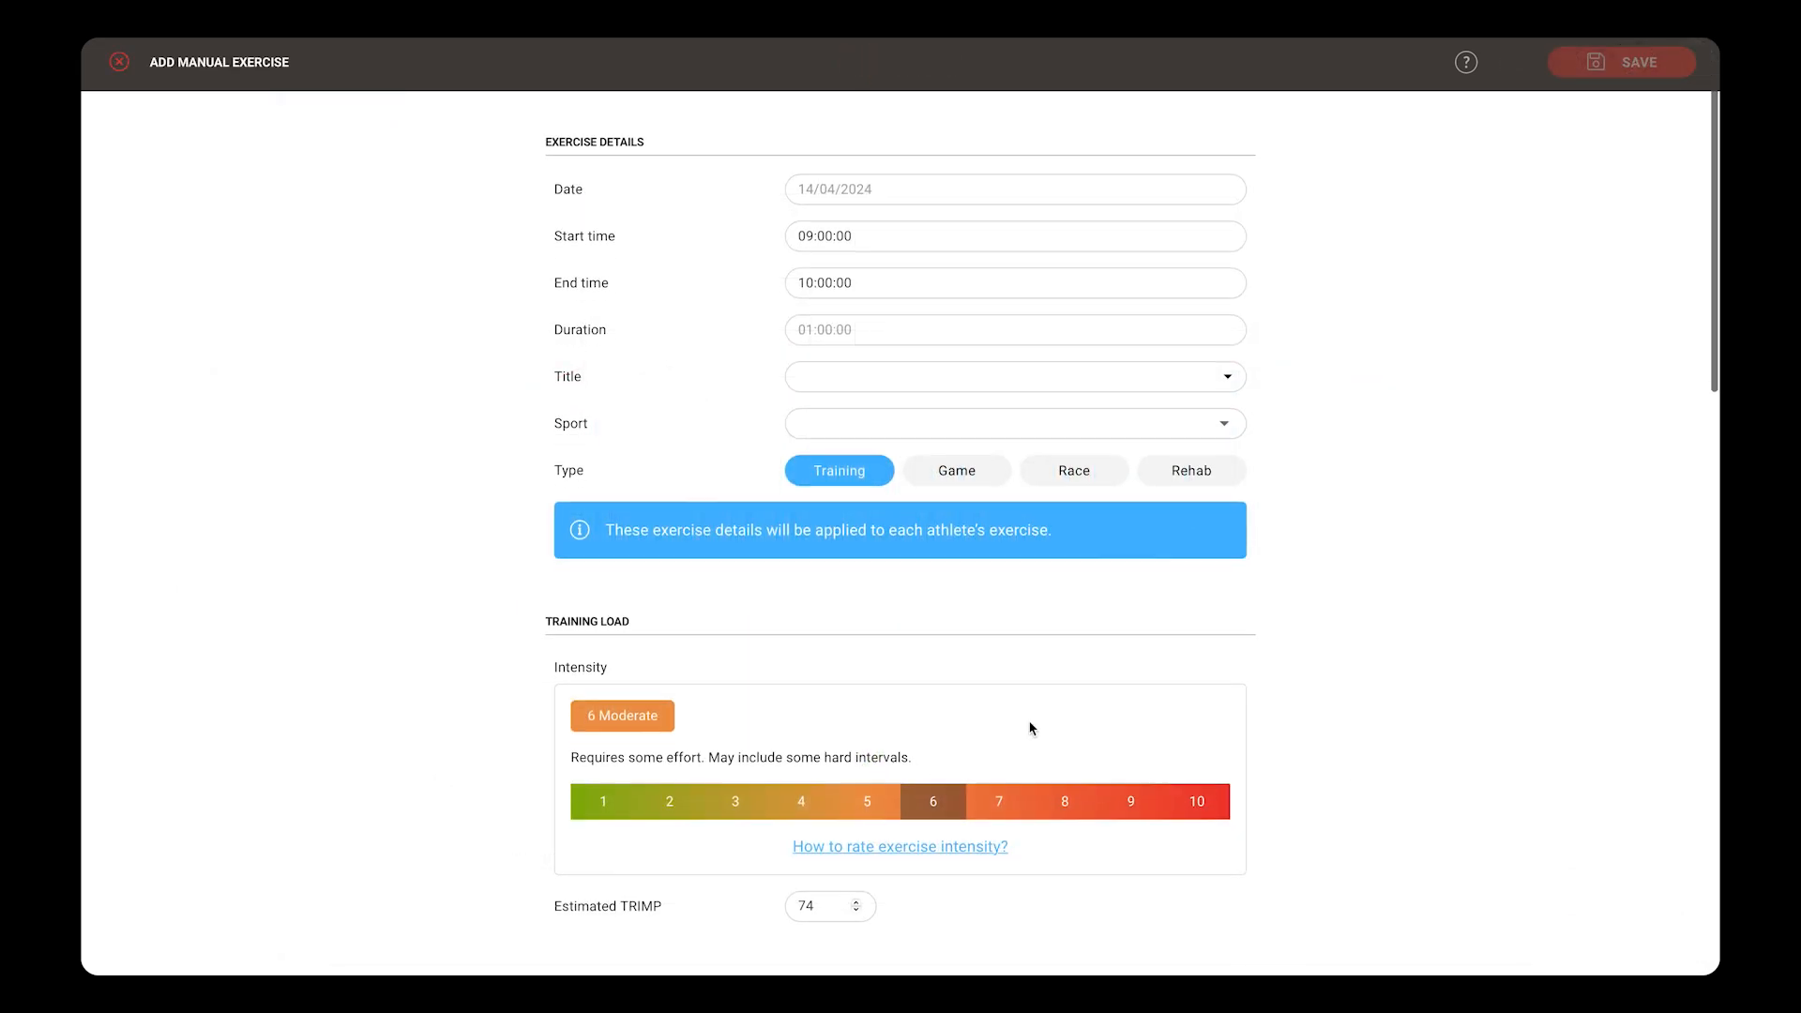
{"action": "scroll", "scroll_direction": "down", "scroll_amount": 3}
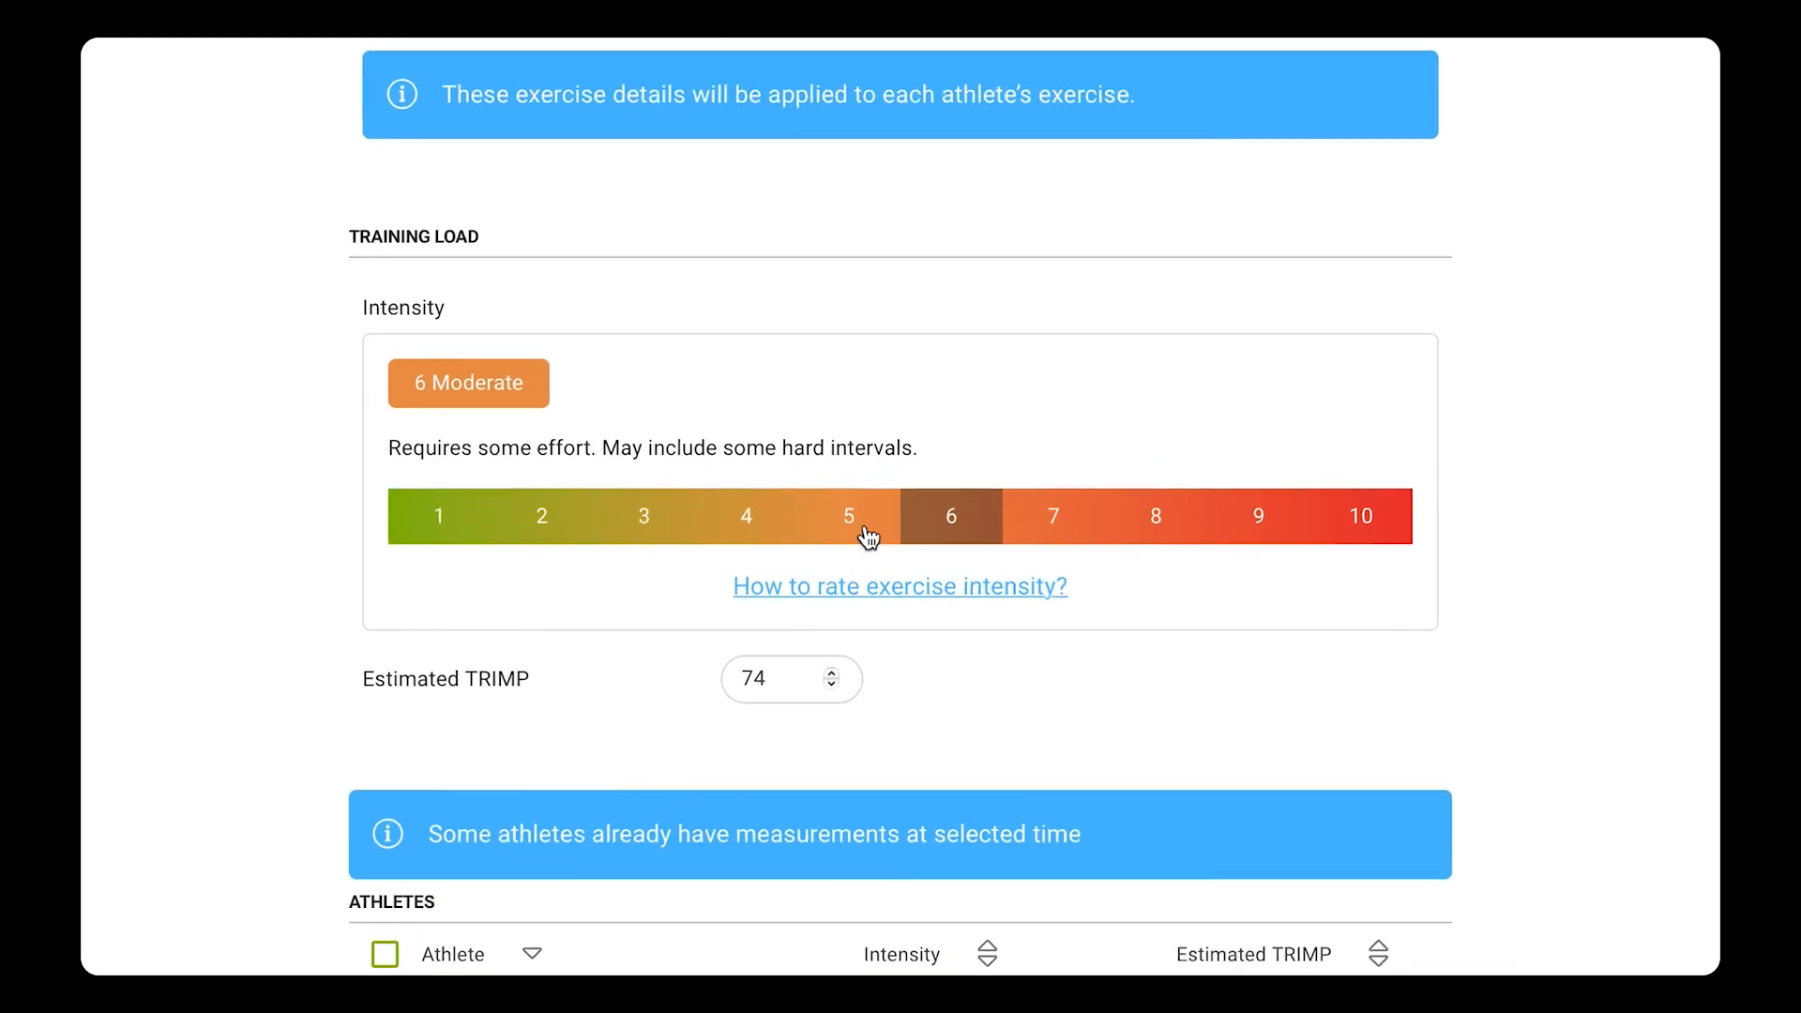
{"action": "left_click", "coordinate": [849, 516]}
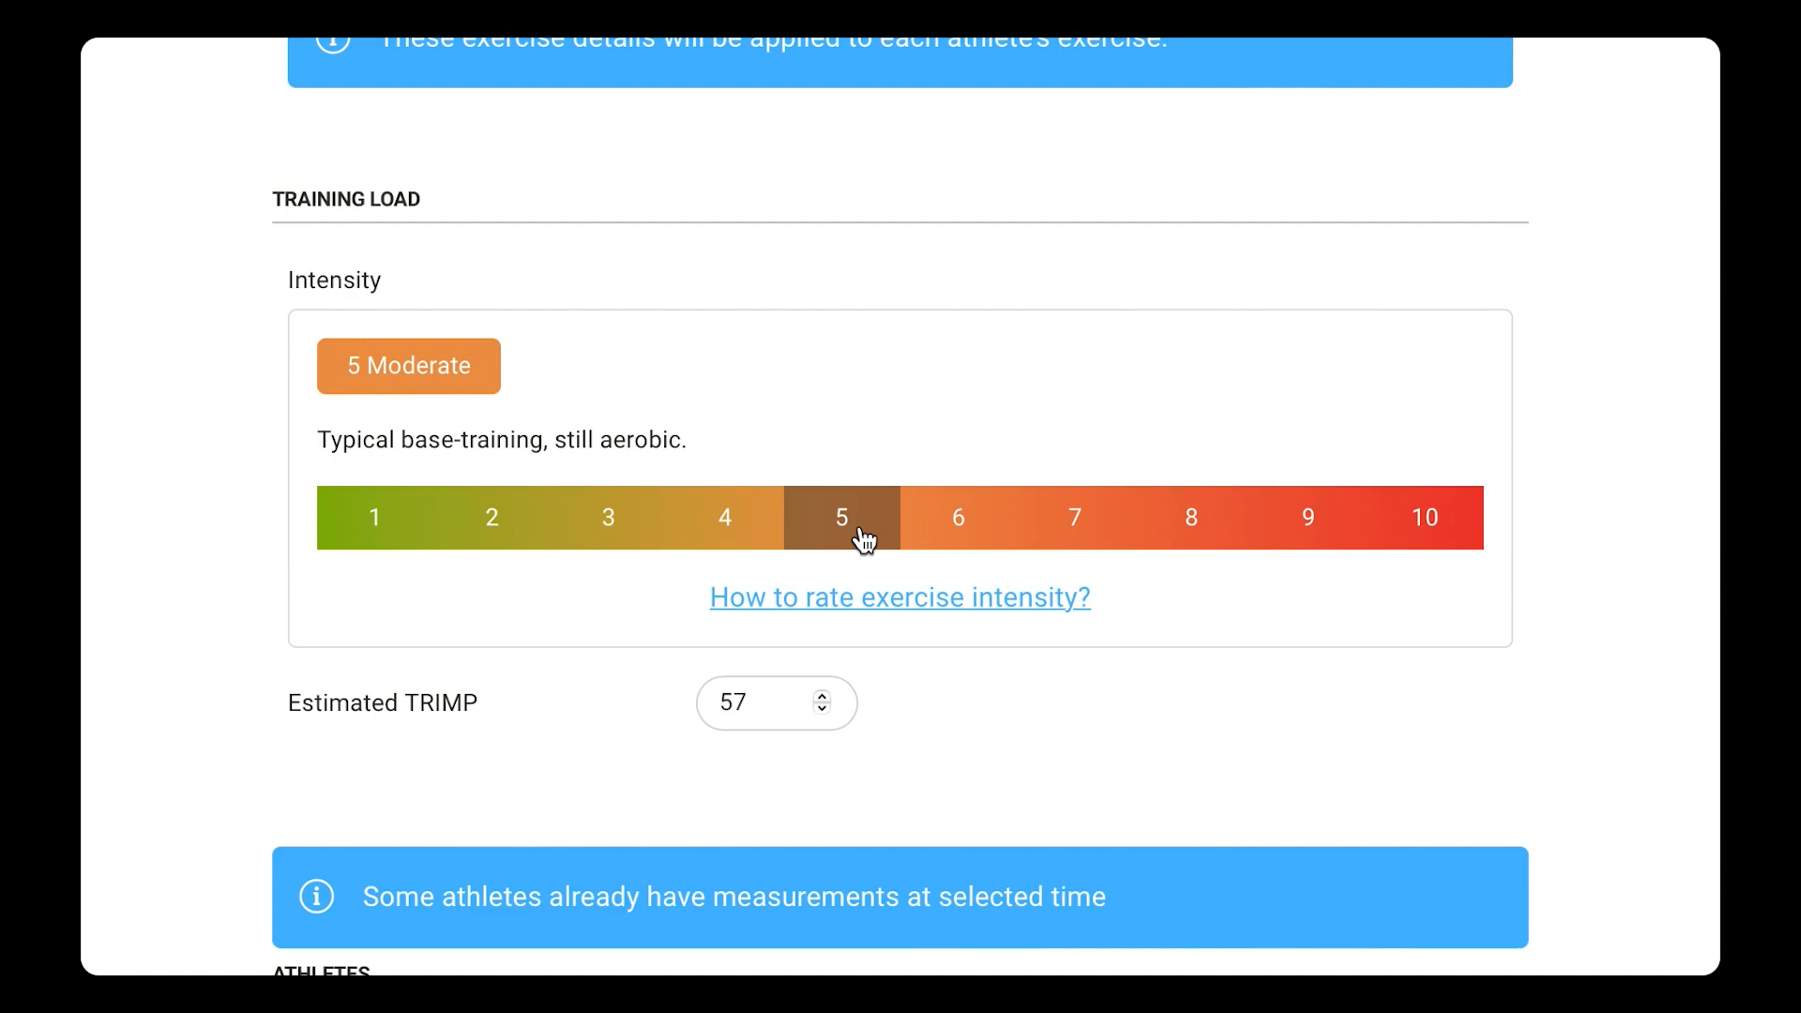
{"action": "mouse_move", "coordinate": [1366, 833]}
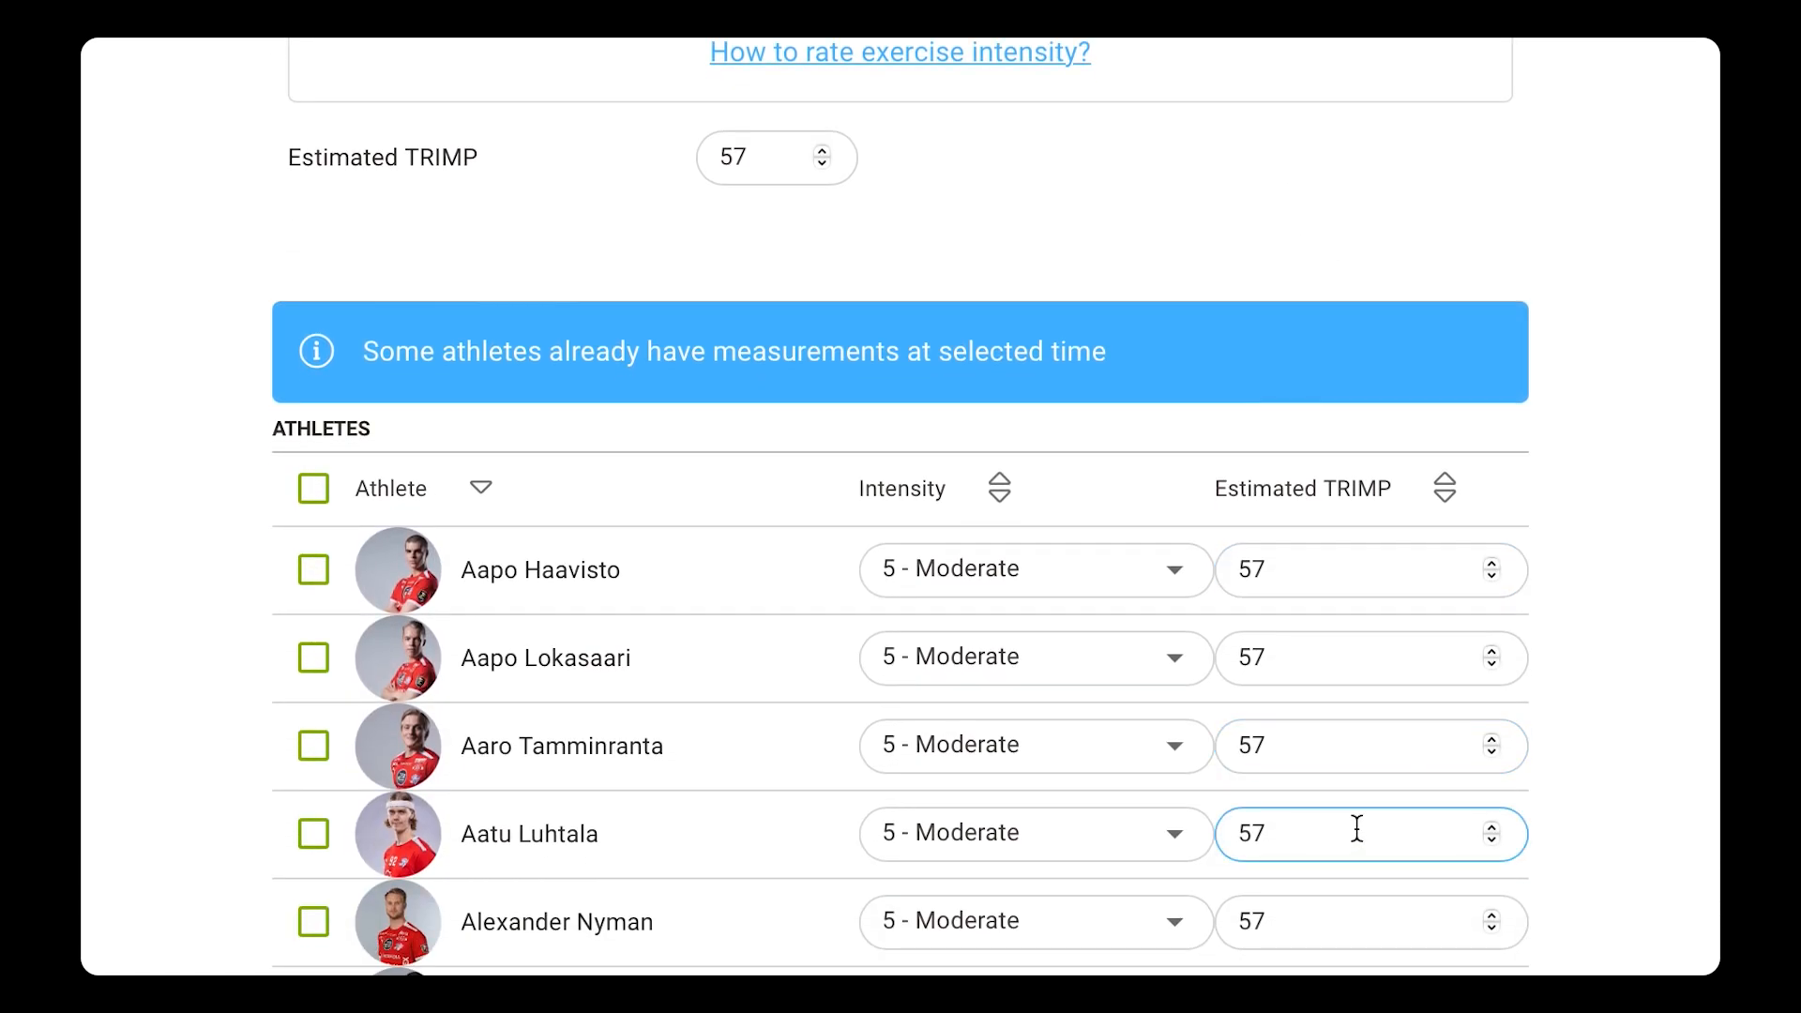
{"action": "left_click", "coordinate": [1035, 569]}
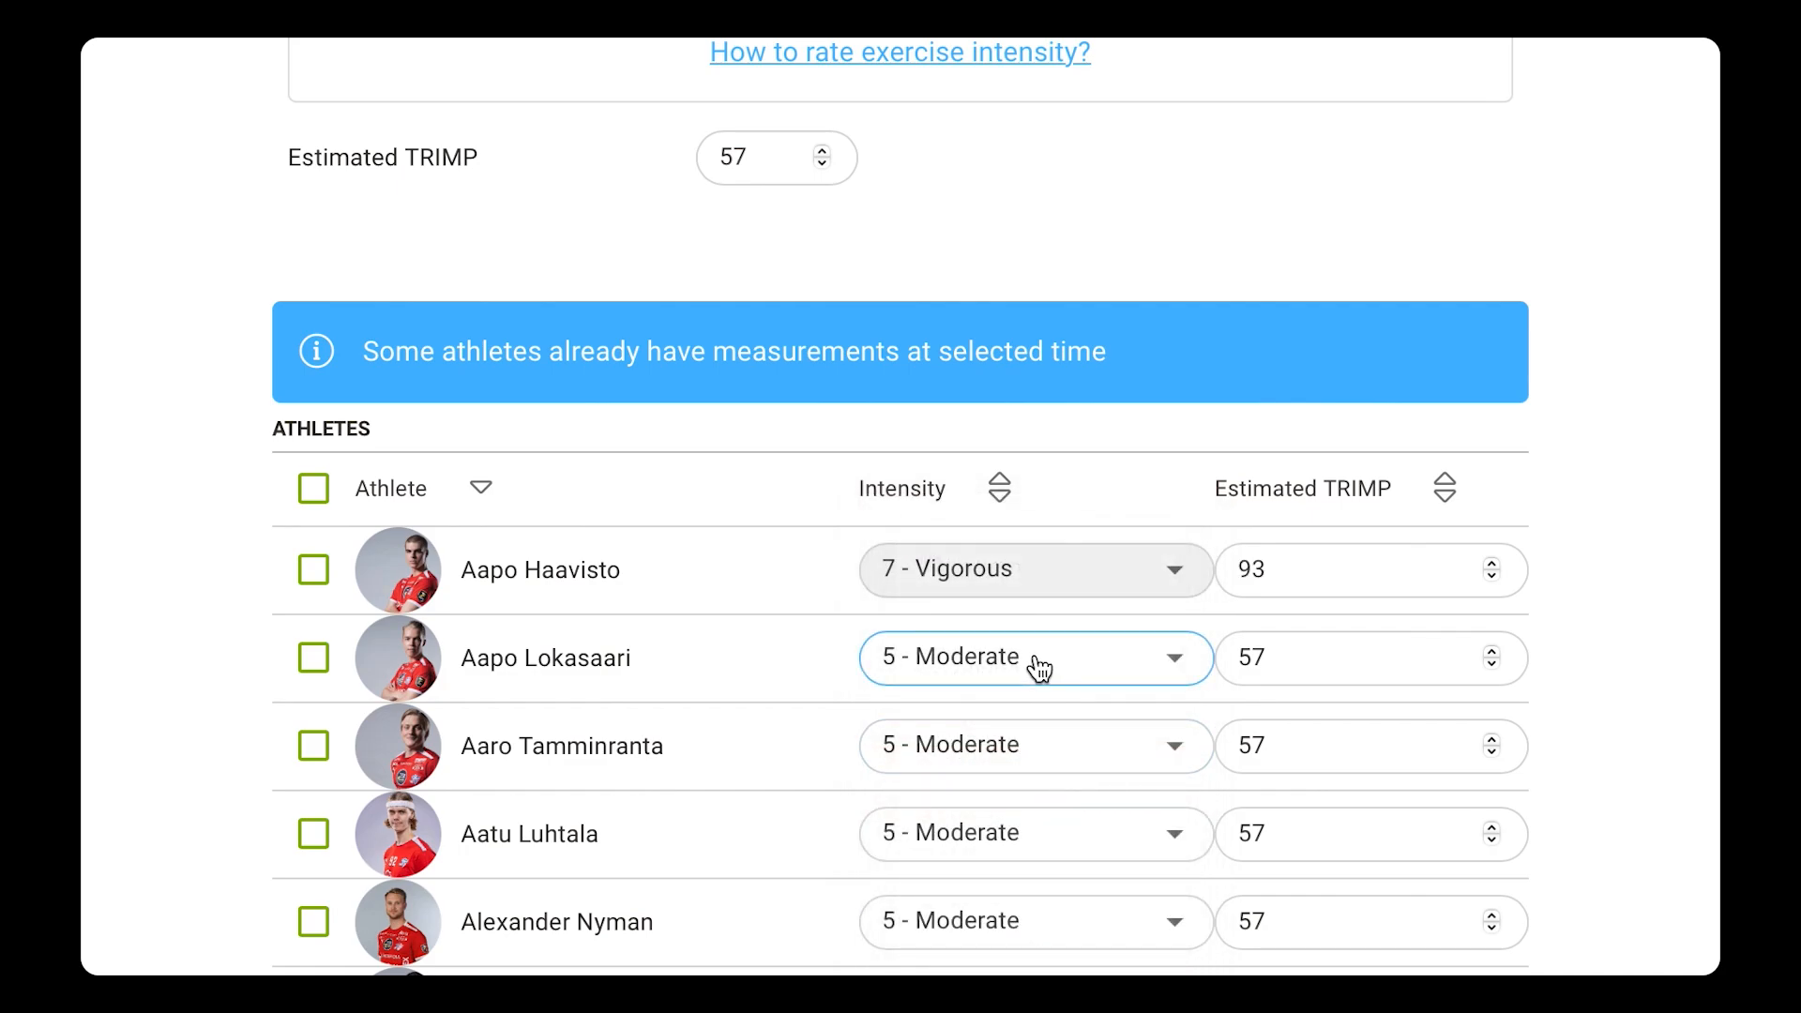
{"action": "left_click", "coordinate": [1035, 658]}
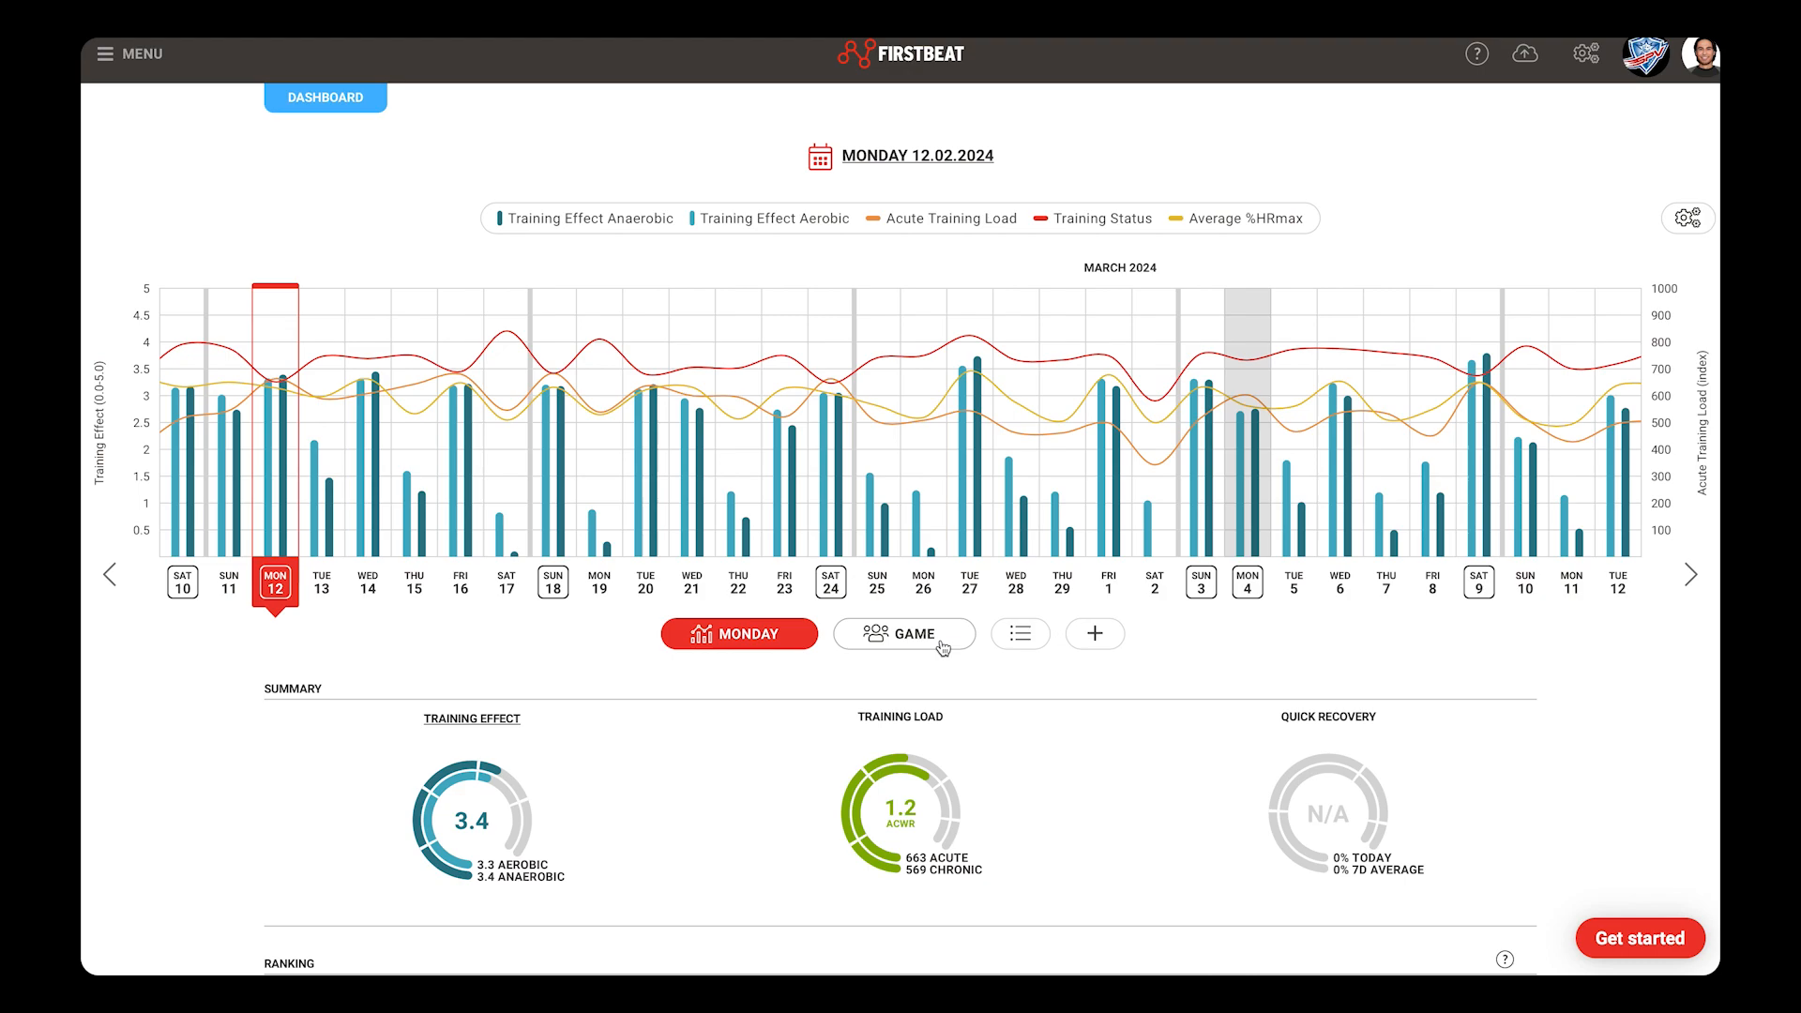
Step: Open the Monday game session and scroll to its %HRmax chart and Summary
{"action": "left_click", "coordinate": [905, 634]}
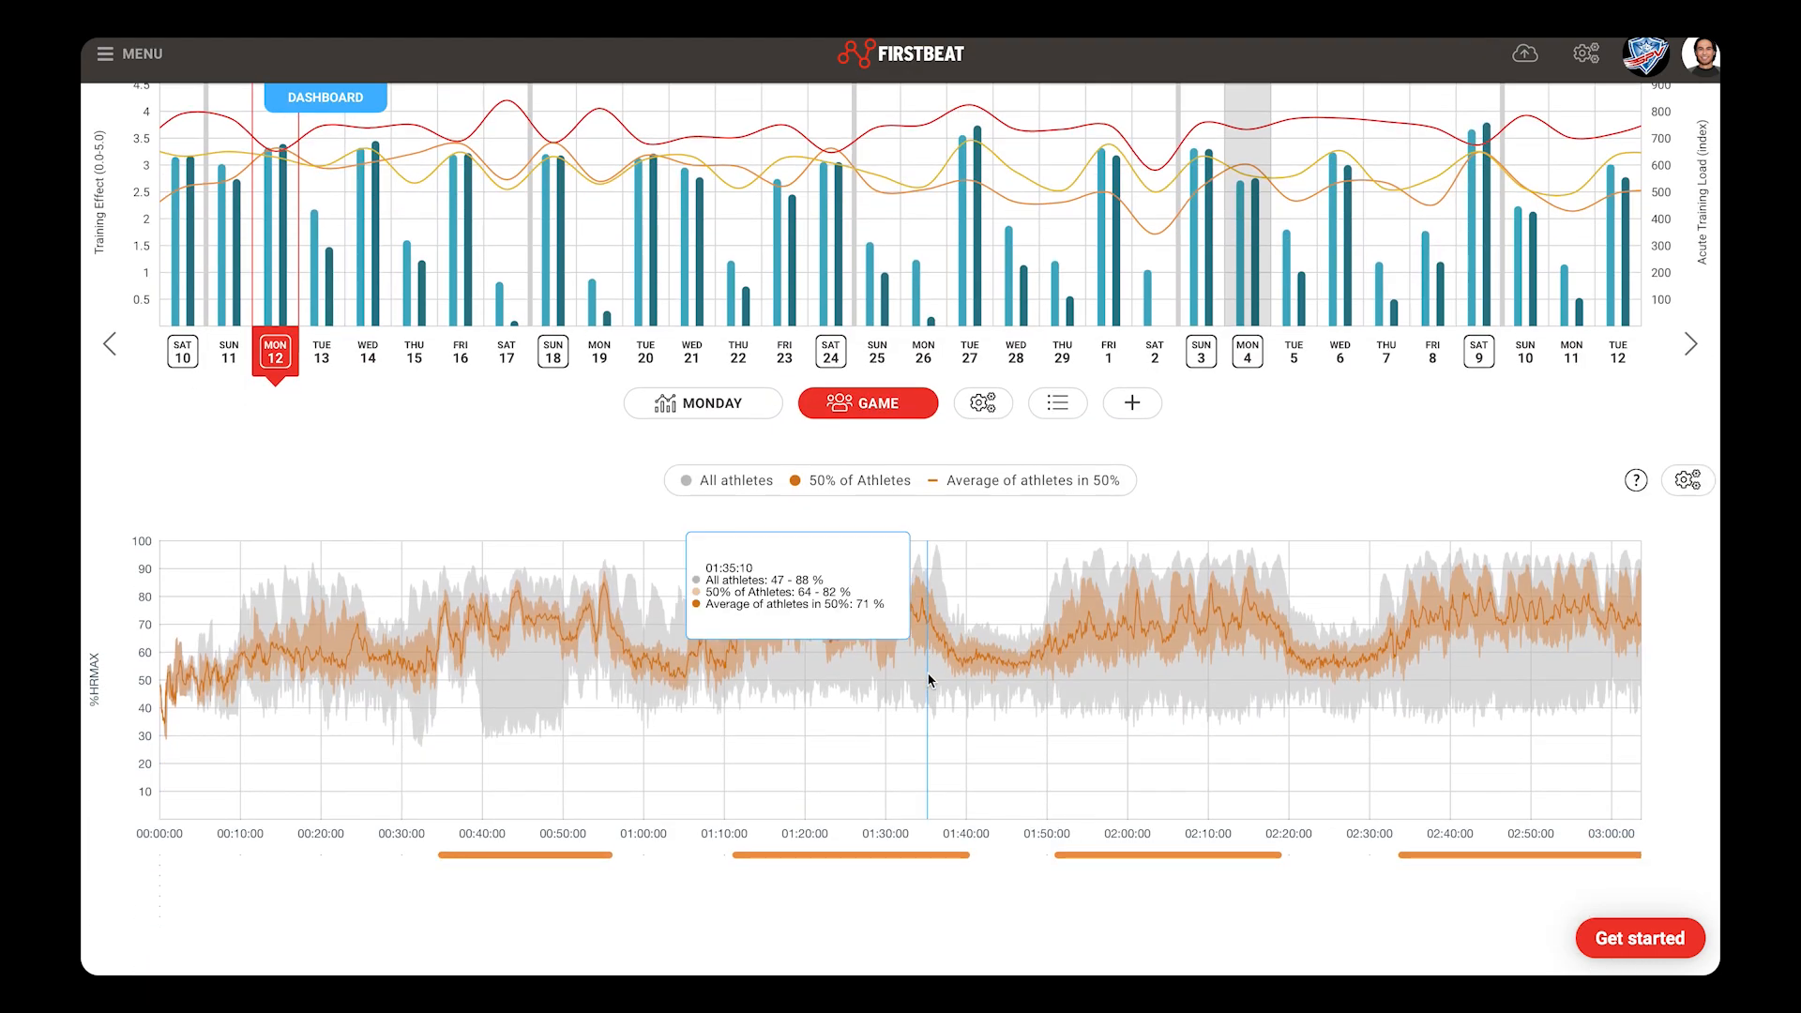
{"action": "scroll", "scroll_direction": "down", "scroll_amount": 3}
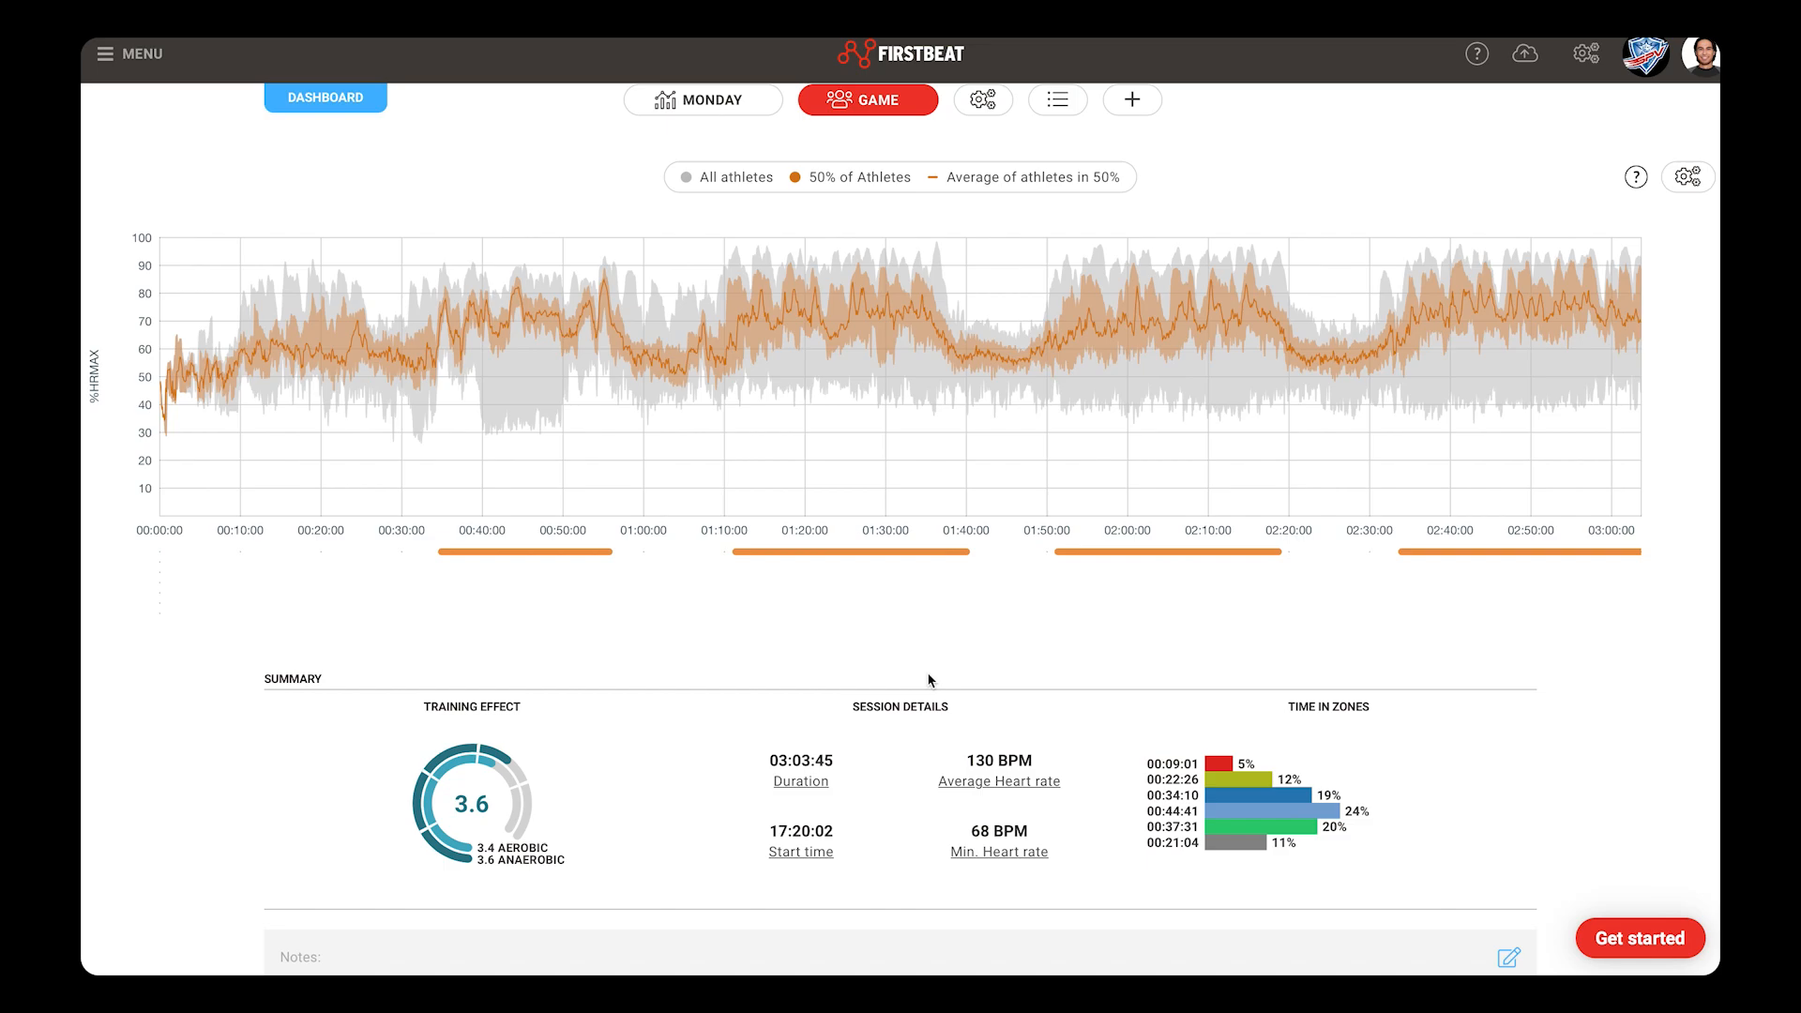
{"action": "mouse_move", "coordinate": [1472, 604]}
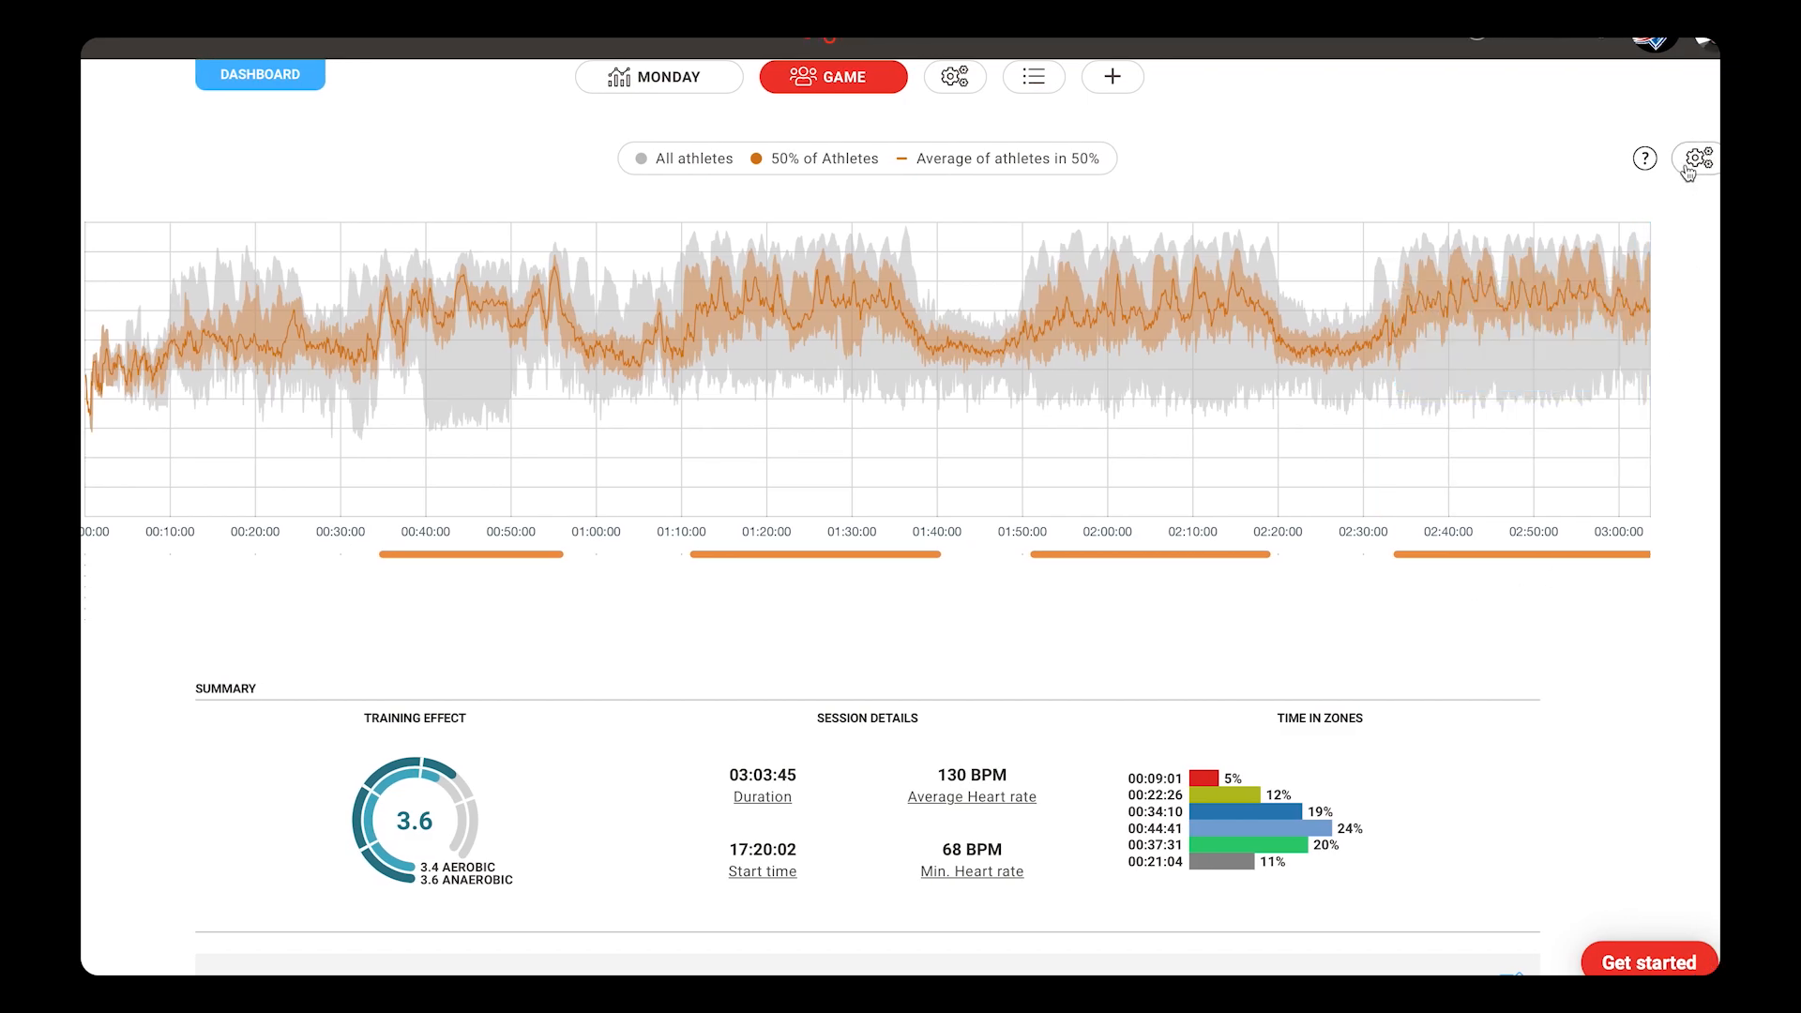
{"action": "left_click", "coordinate": [1696, 159]}
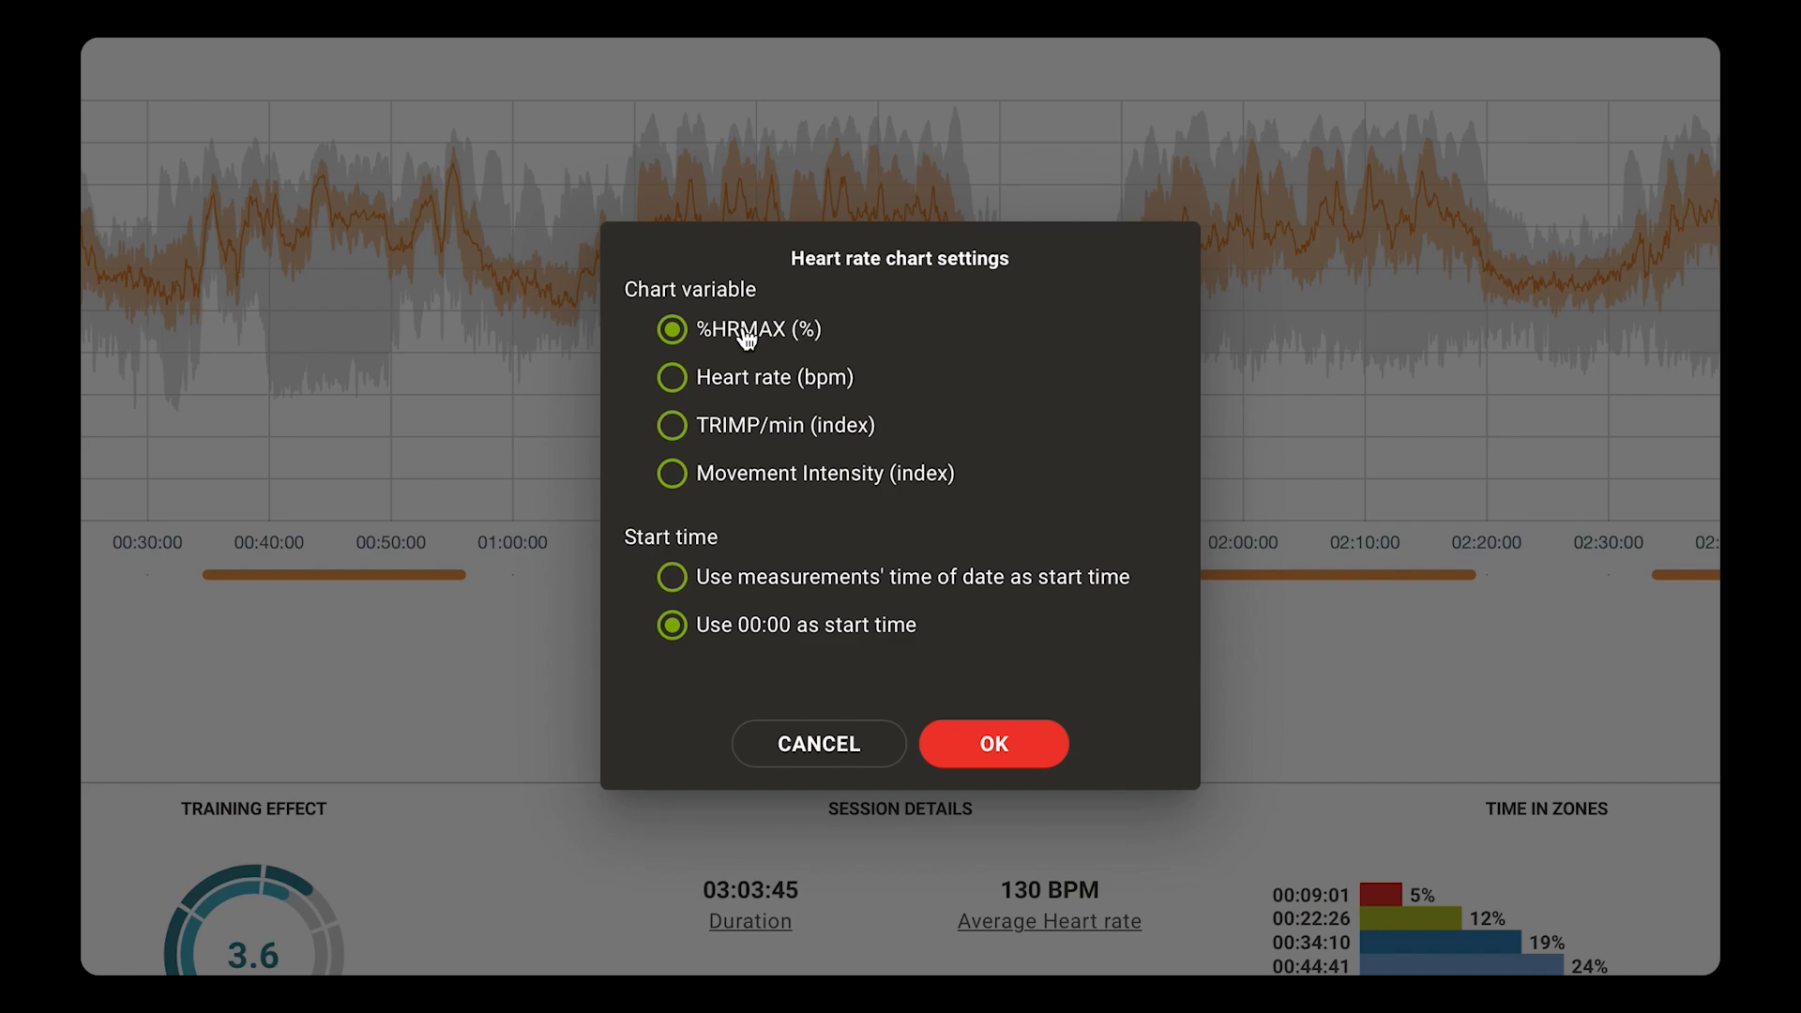
{"action": "mouse_move", "coordinate": [916, 436]}
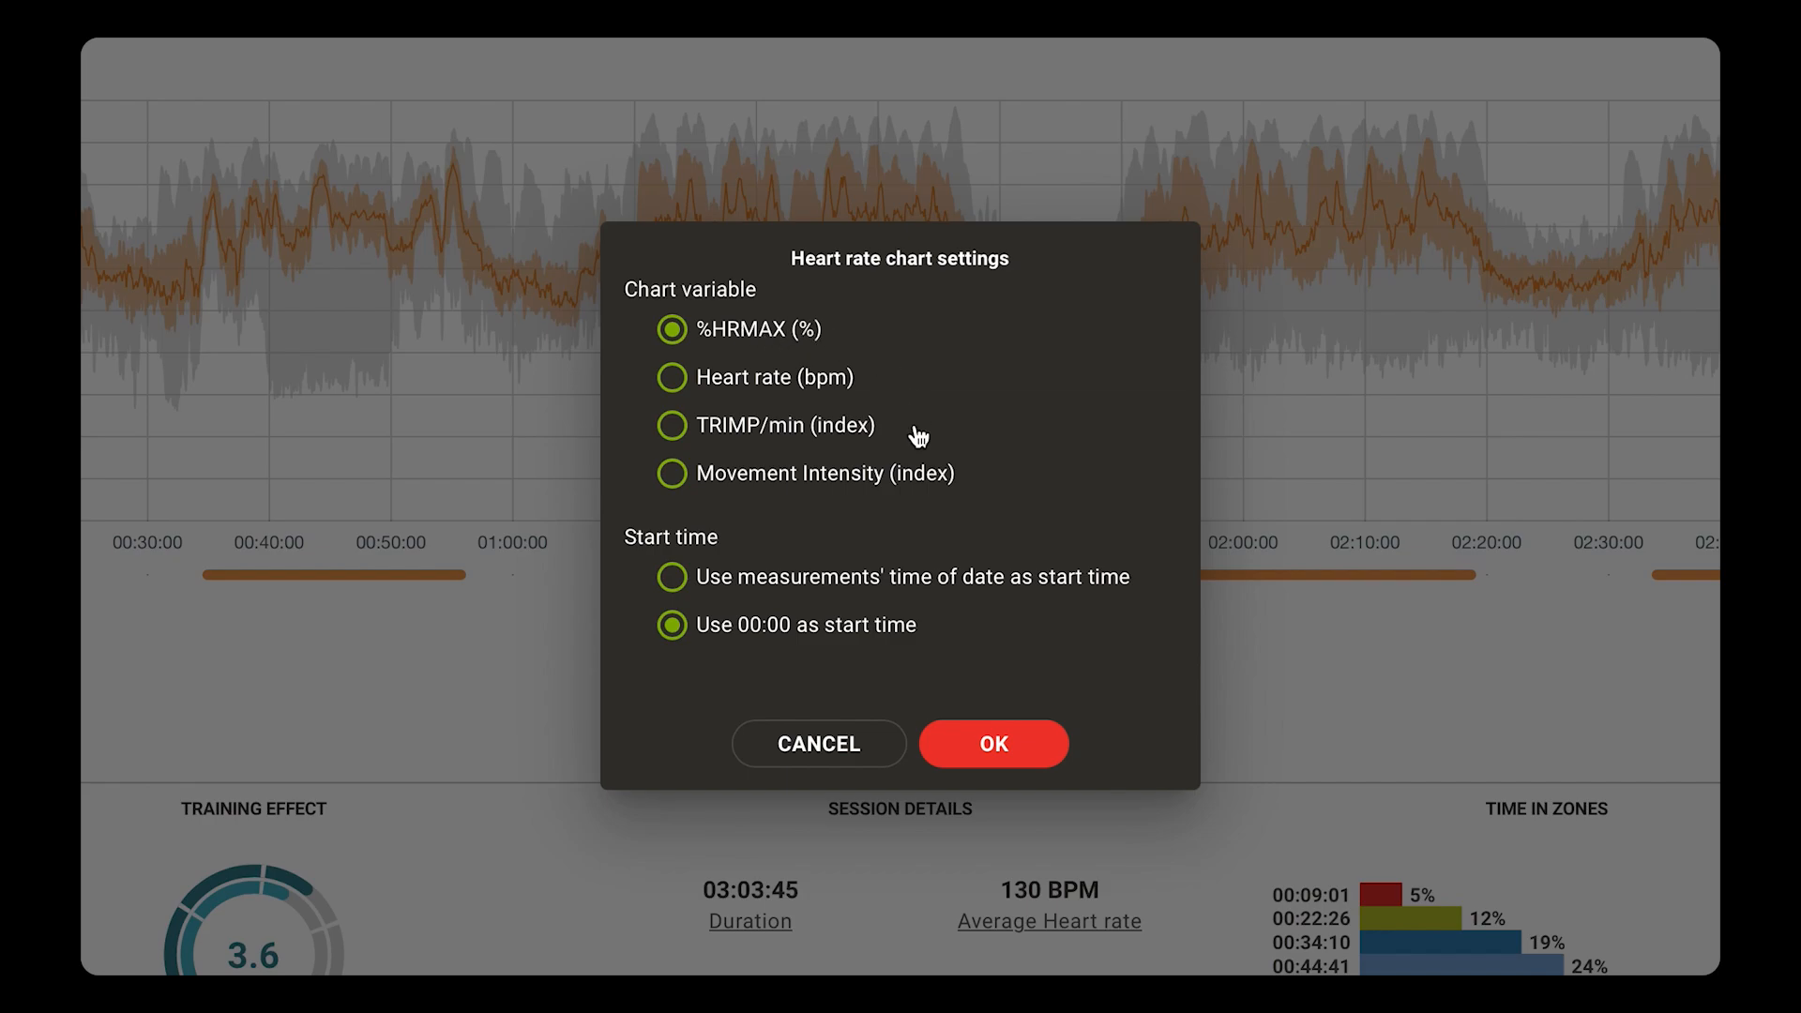
{"action": "mouse_move", "coordinate": [895, 490]}
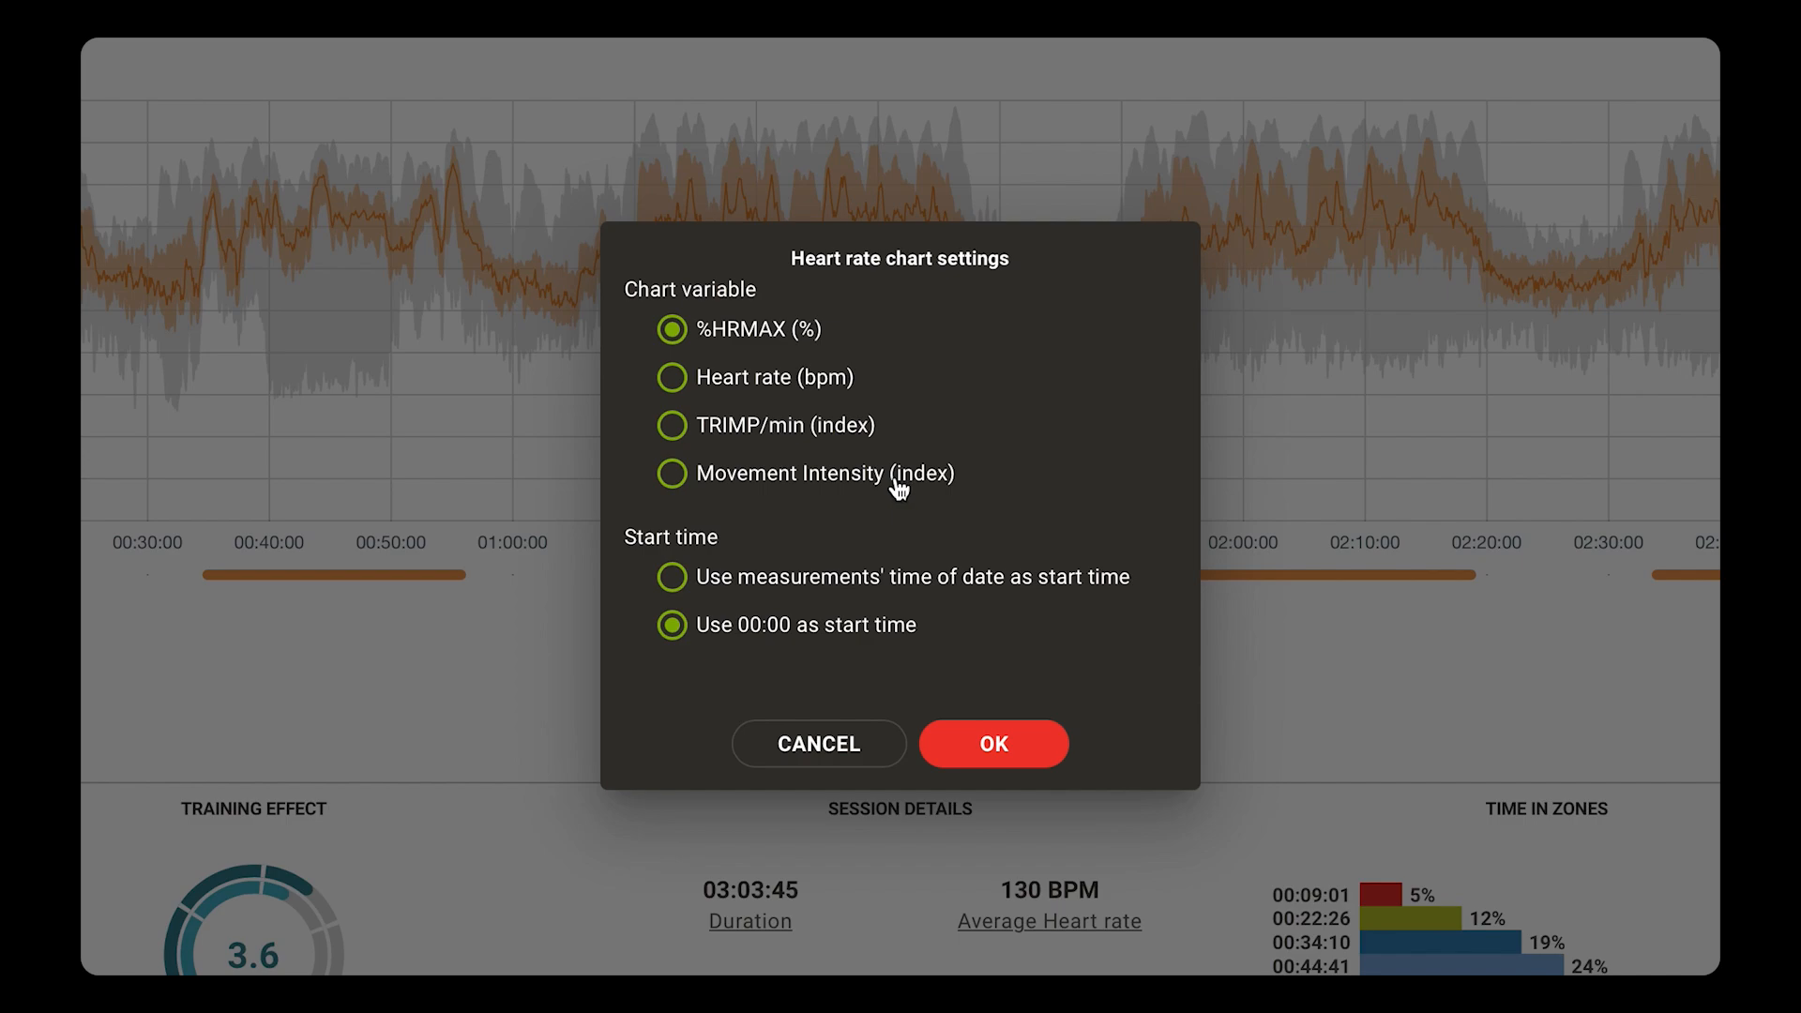
{"action": "left_click", "coordinate": [993, 744]}
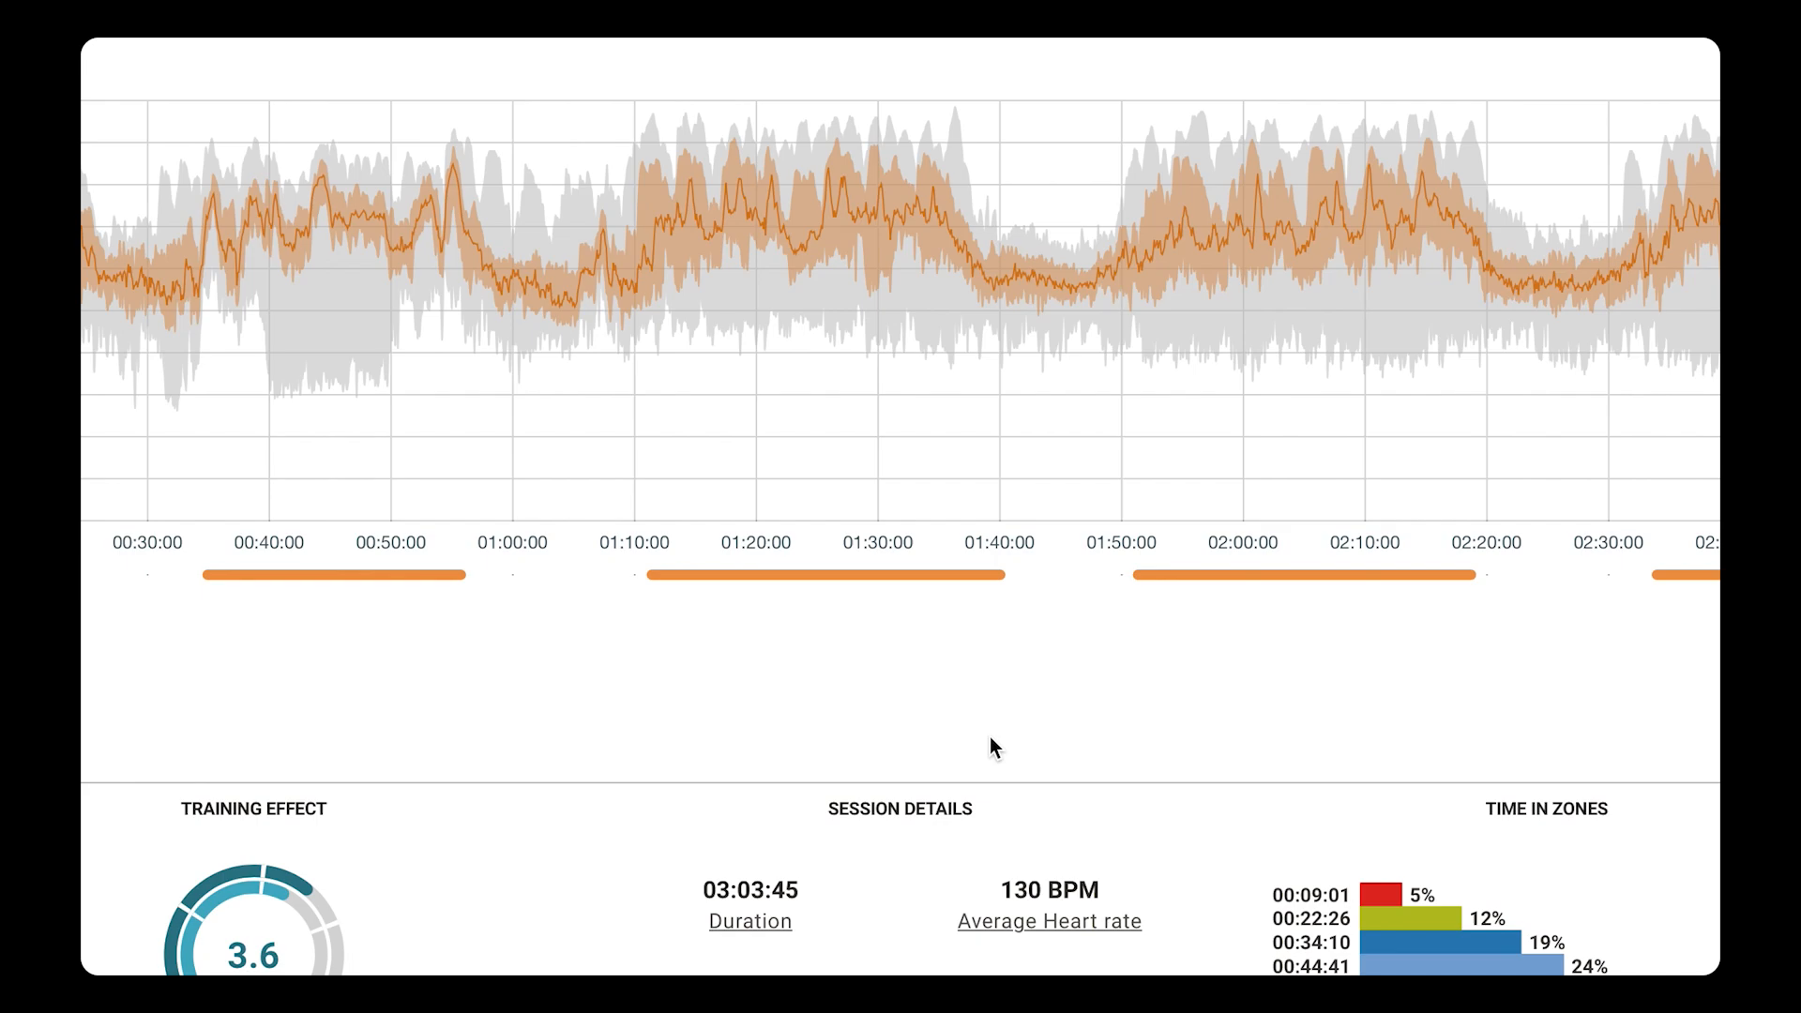
{"action": "mouse_move", "coordinate": [994, 588]}
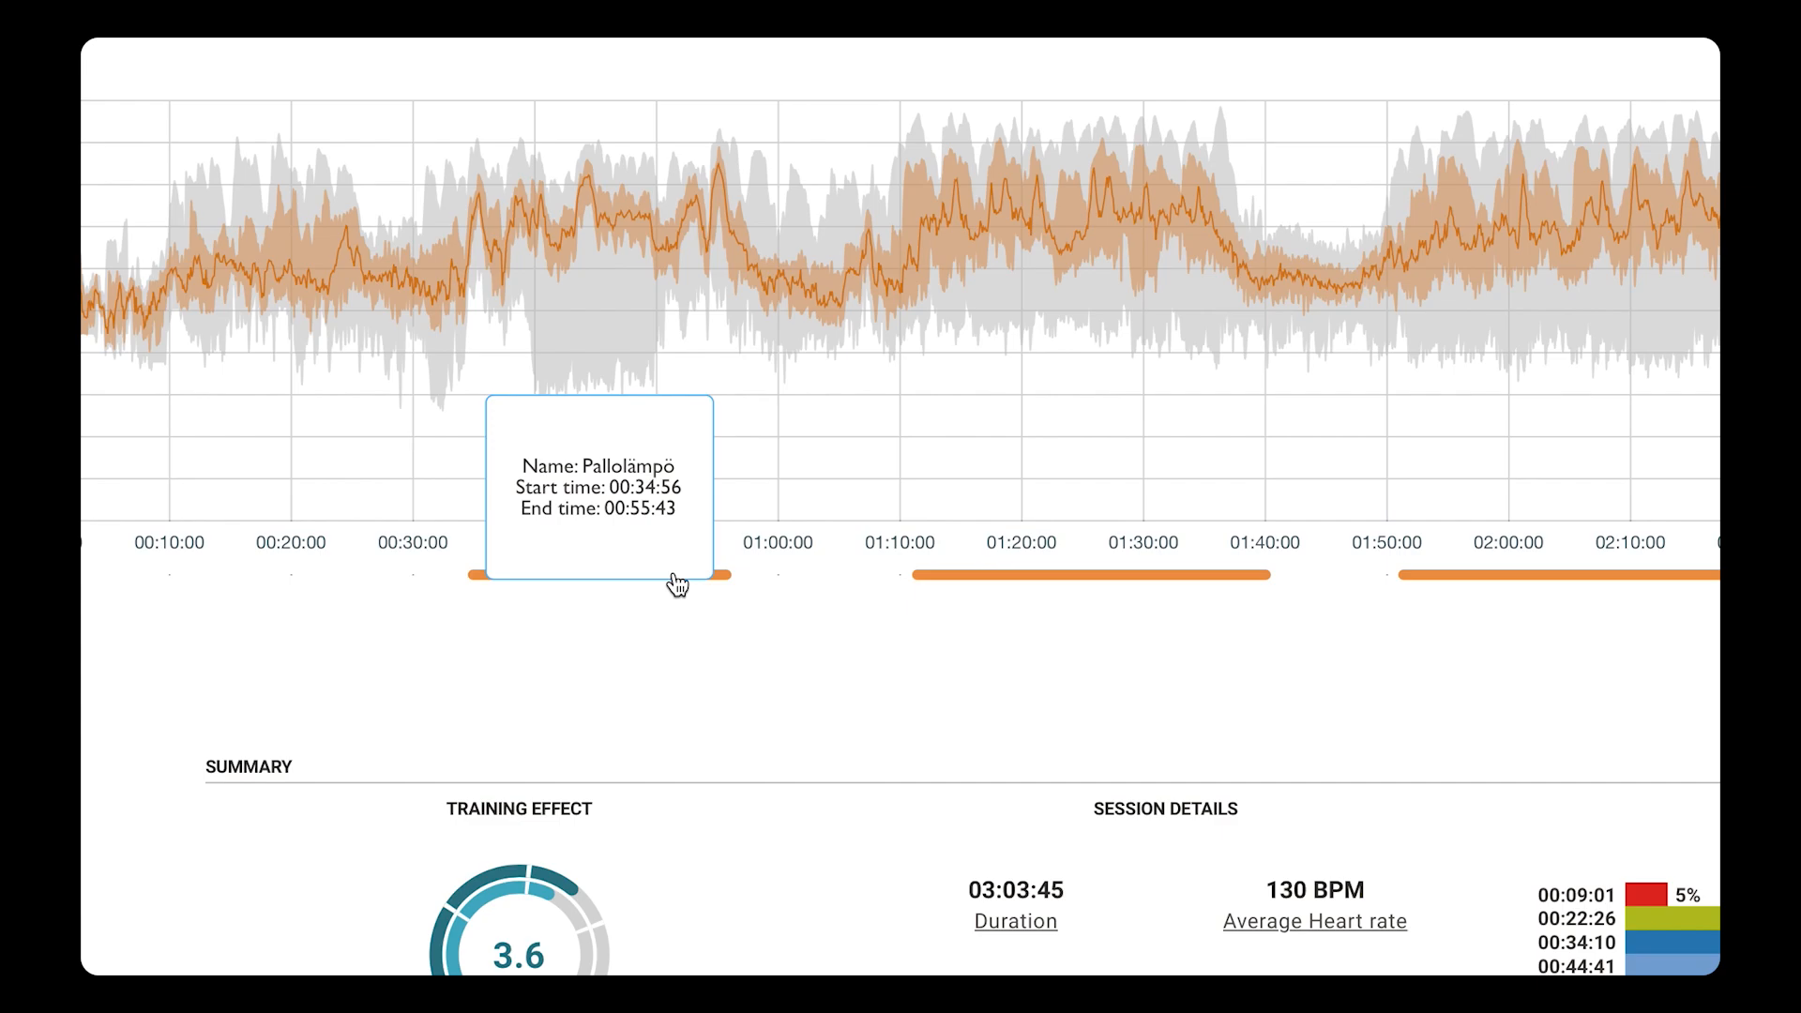
{"action": "mouse_move", "coordinate": [334, 490]}
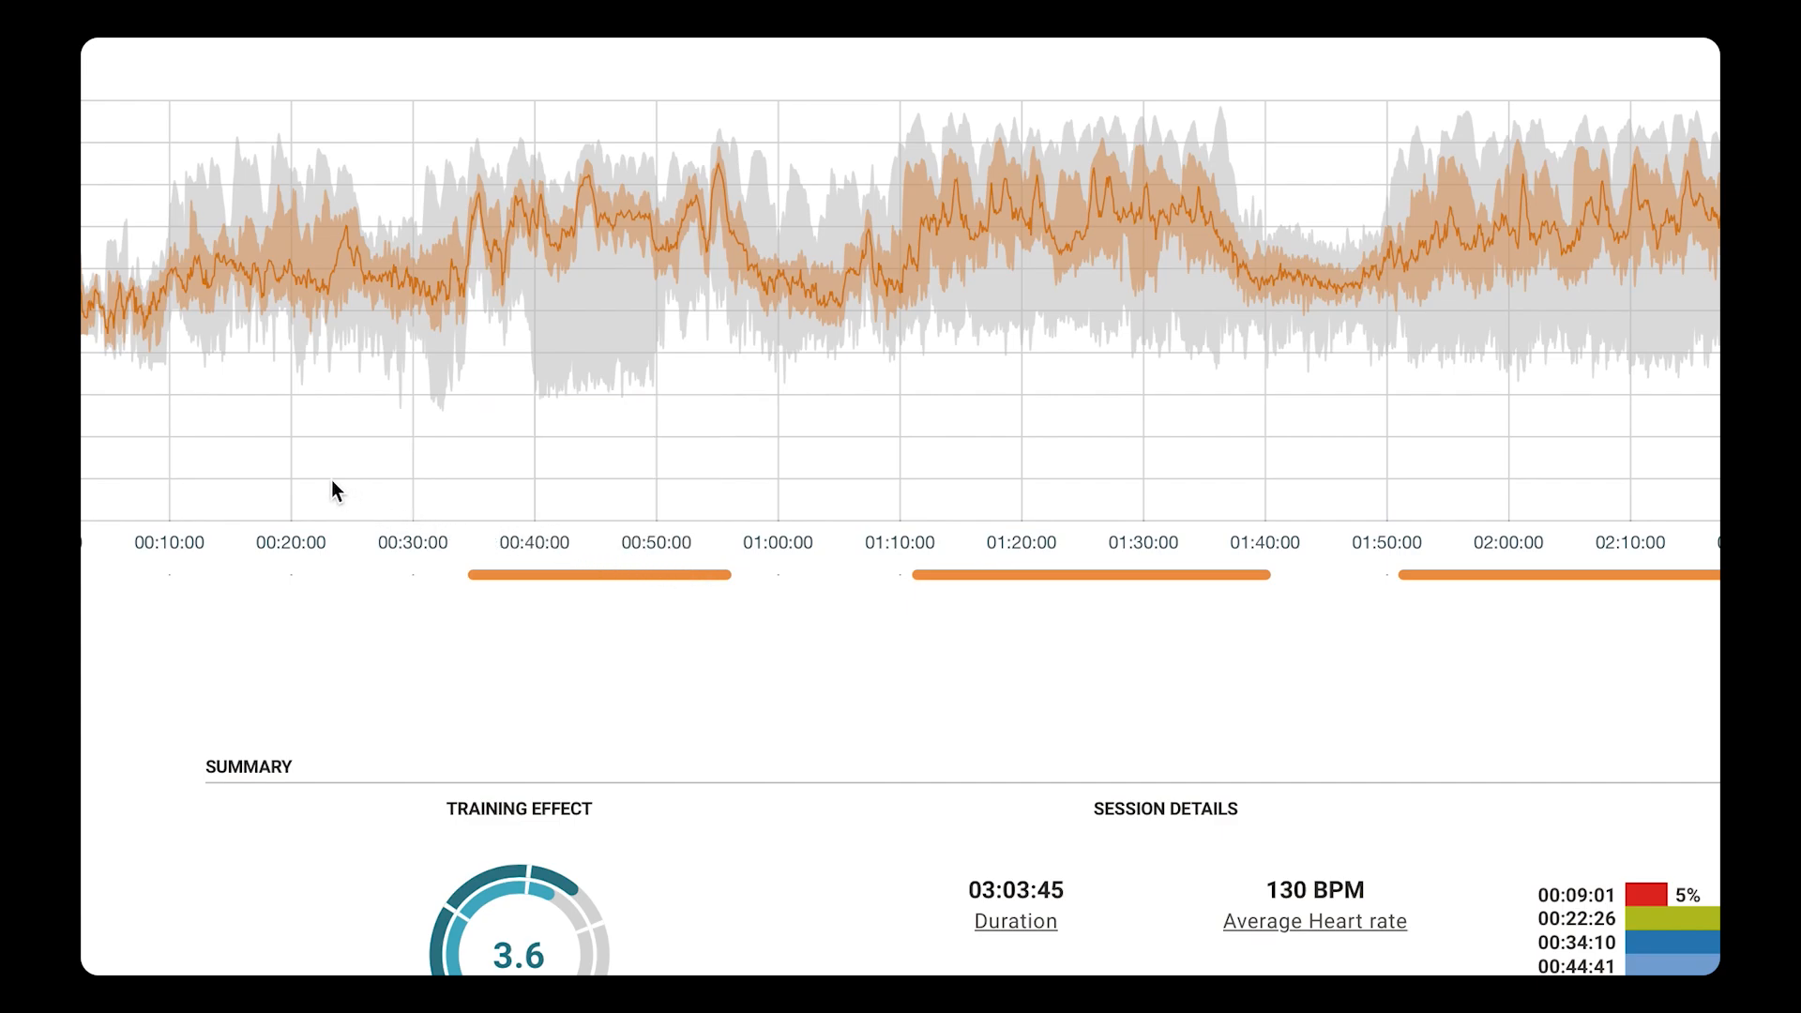
{"action": "mouse_move", "coordinate": [292, 444]}
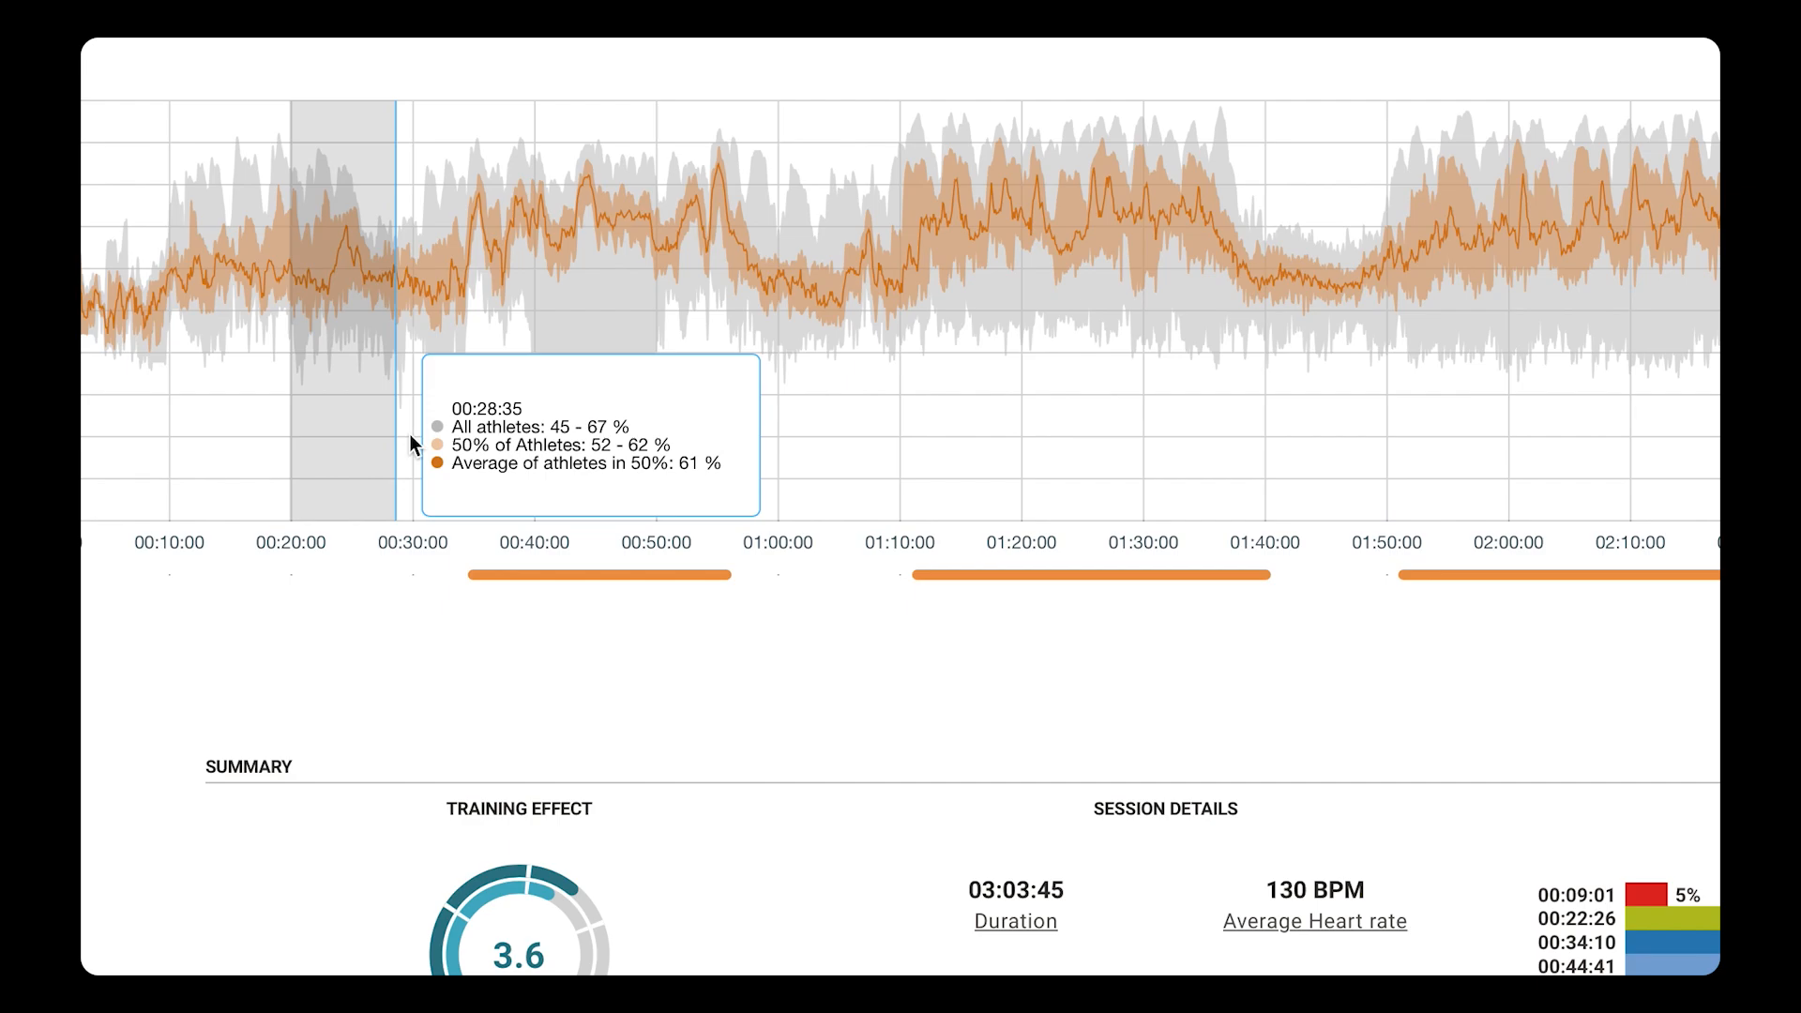
{"action": "mouse_move", "coordinate": [414, 443]}
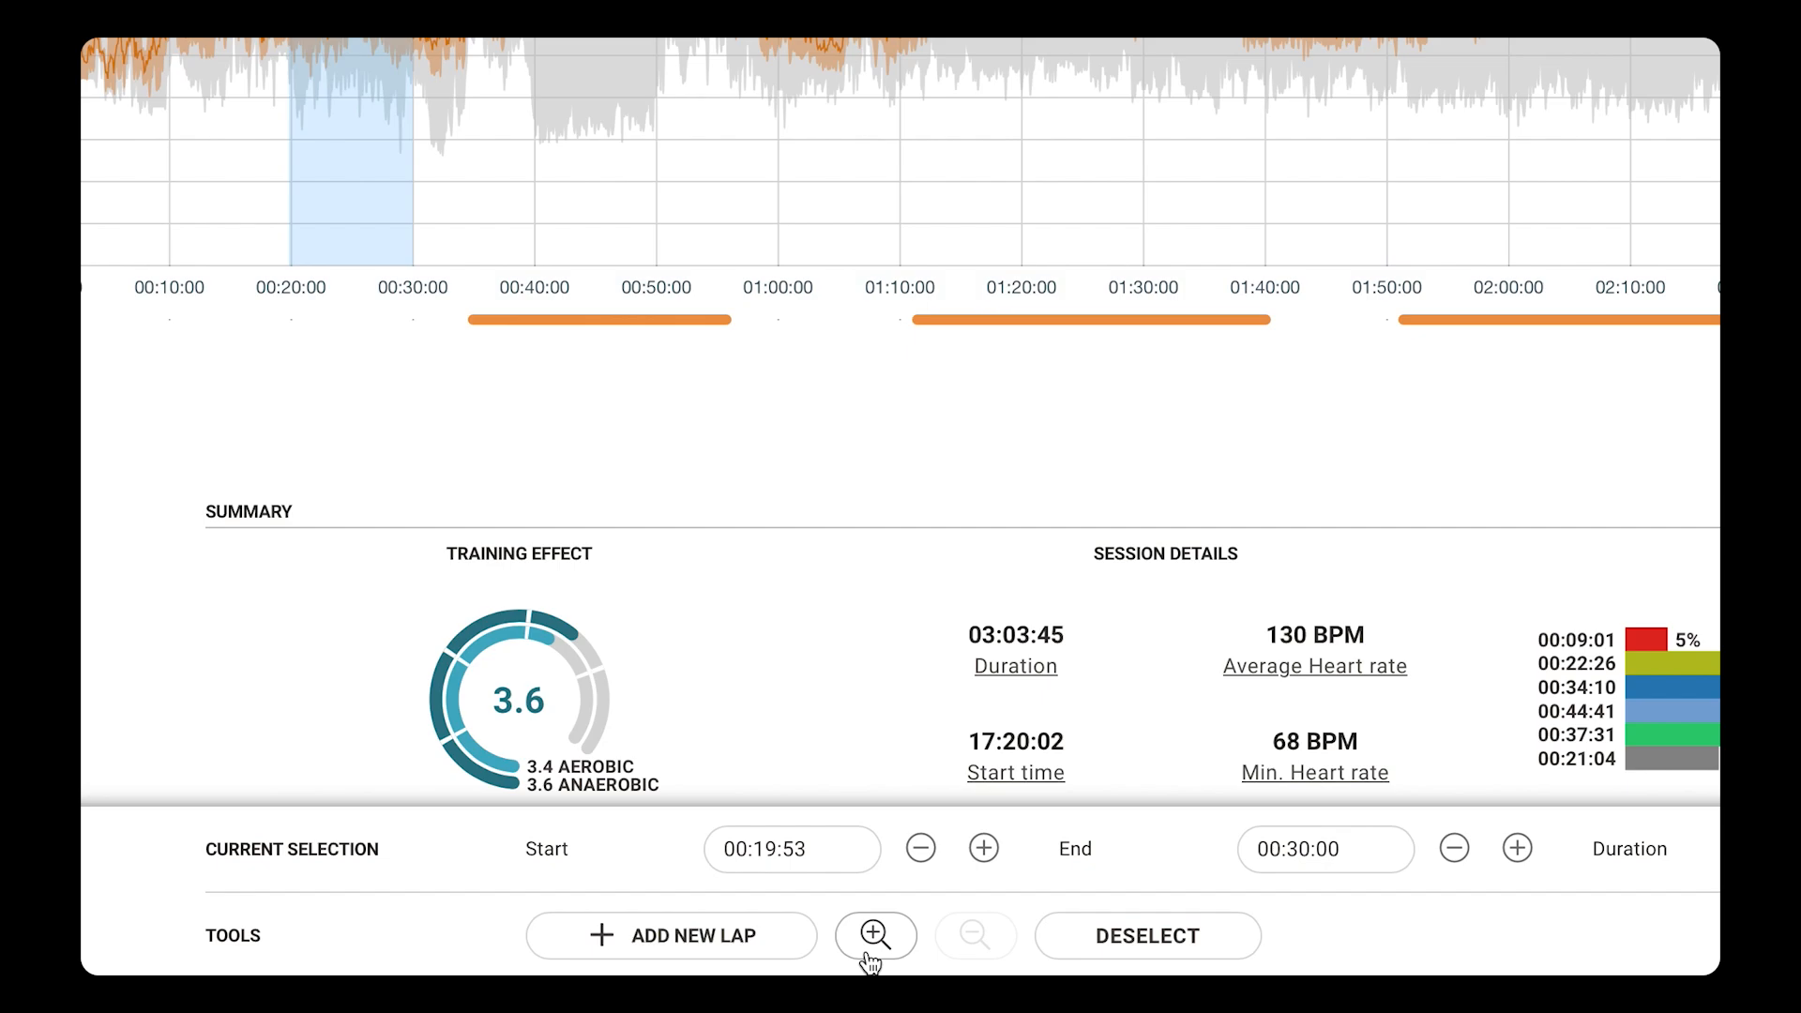
Step: Select the 00:19:53–00:30:00 stretch on the game's heart rate chart
{"action": "left_click", "coordinate": [876, 935]}
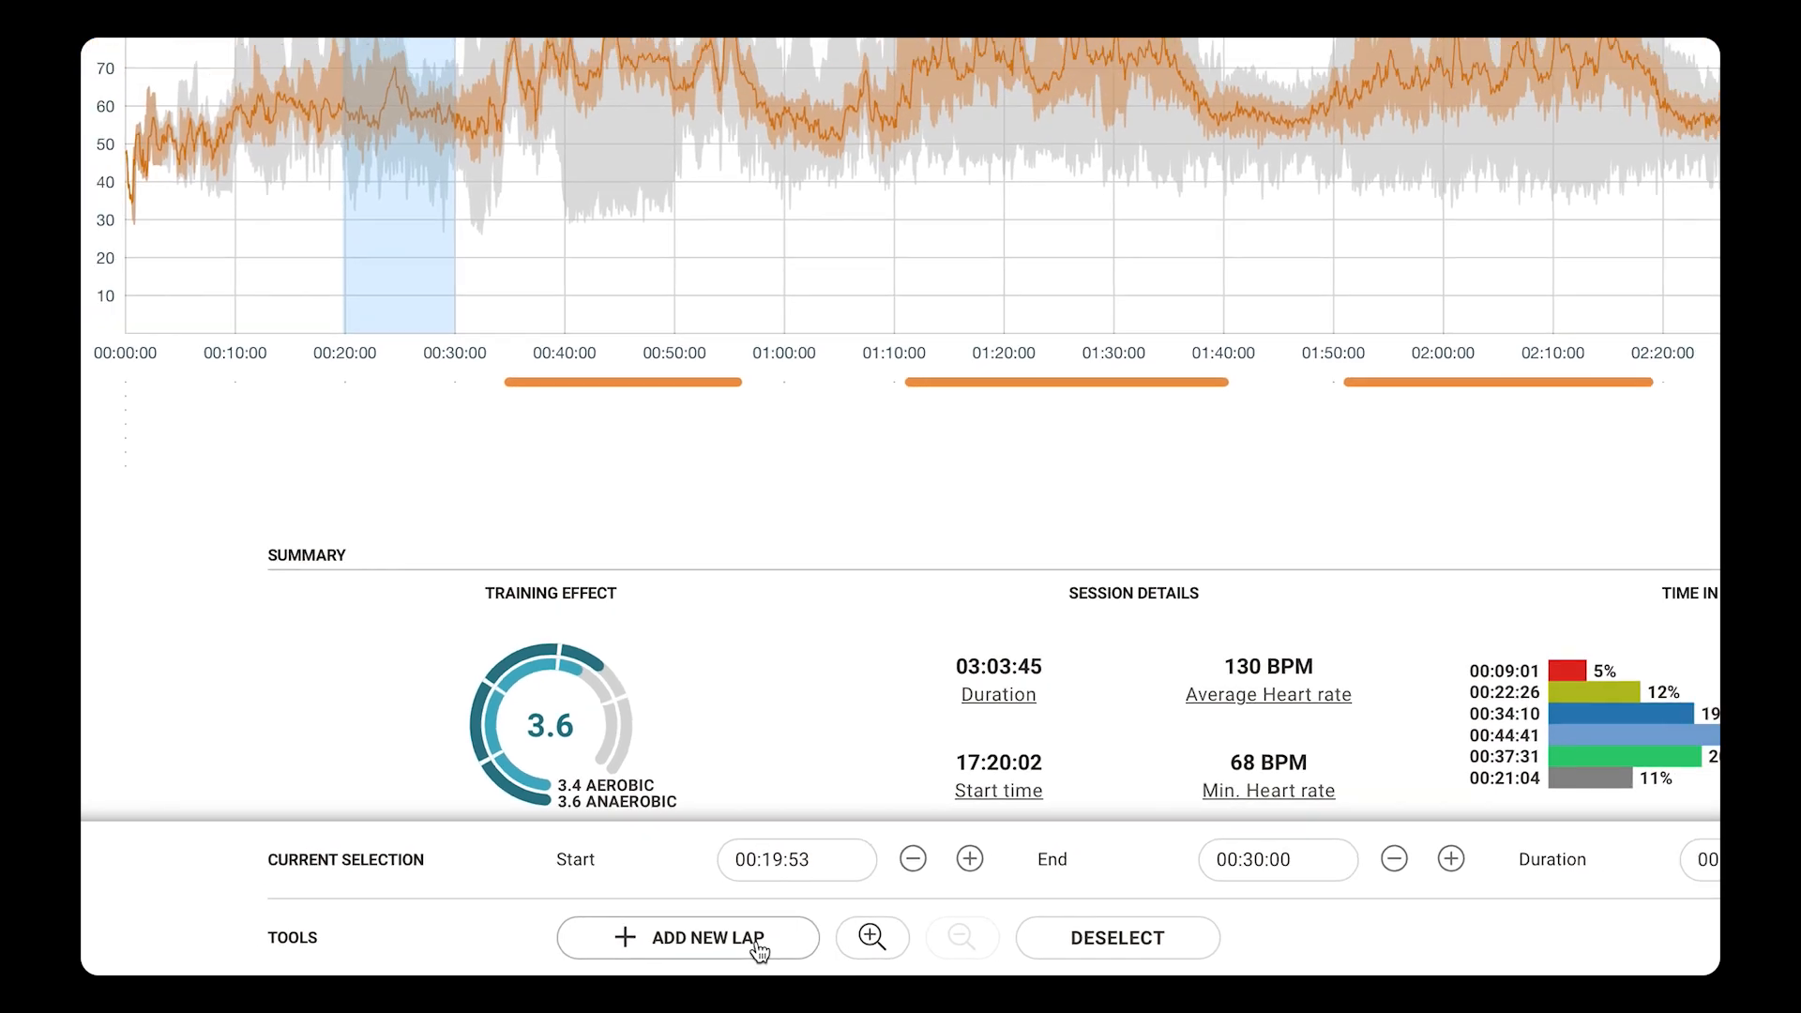
Step: Save a lap named 'Lap' for 00:19:53–00:30:00 including all 12 athletes
{"action": "left_click", "coordinate": [704, 938]}
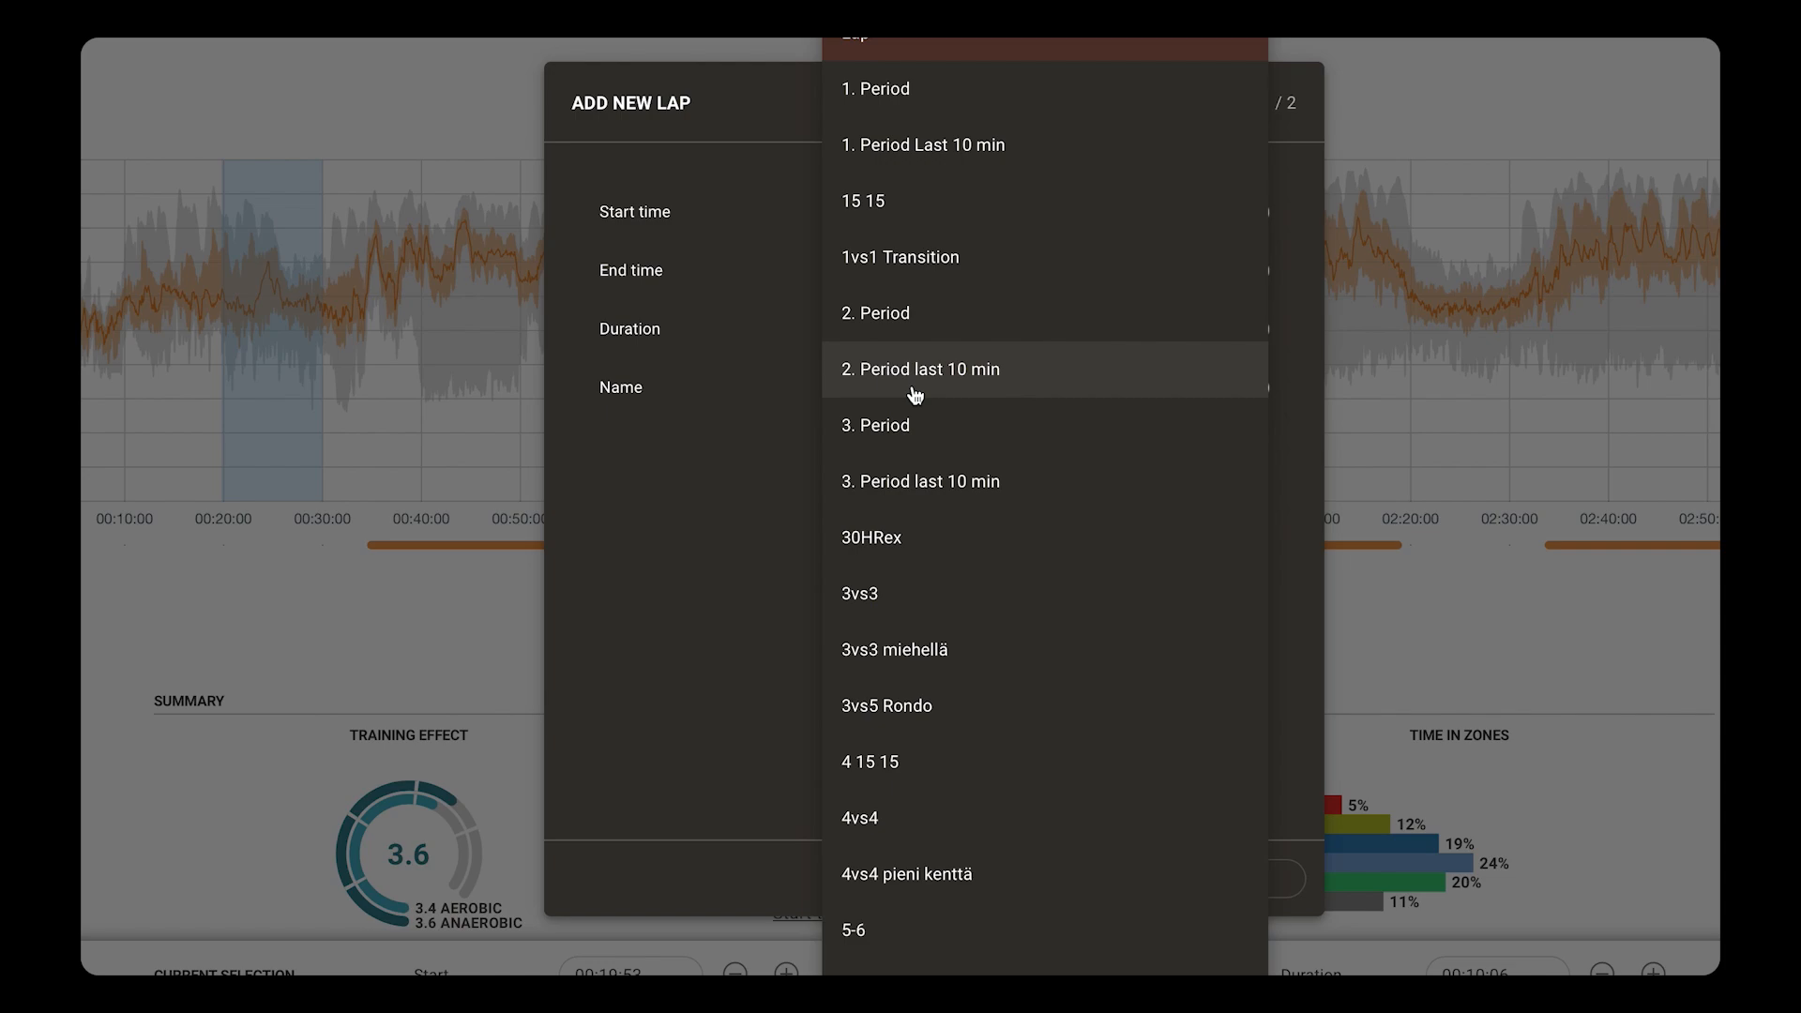
{"action": "scroll", "scroll_direction": "down", "scroll_amount": 3}
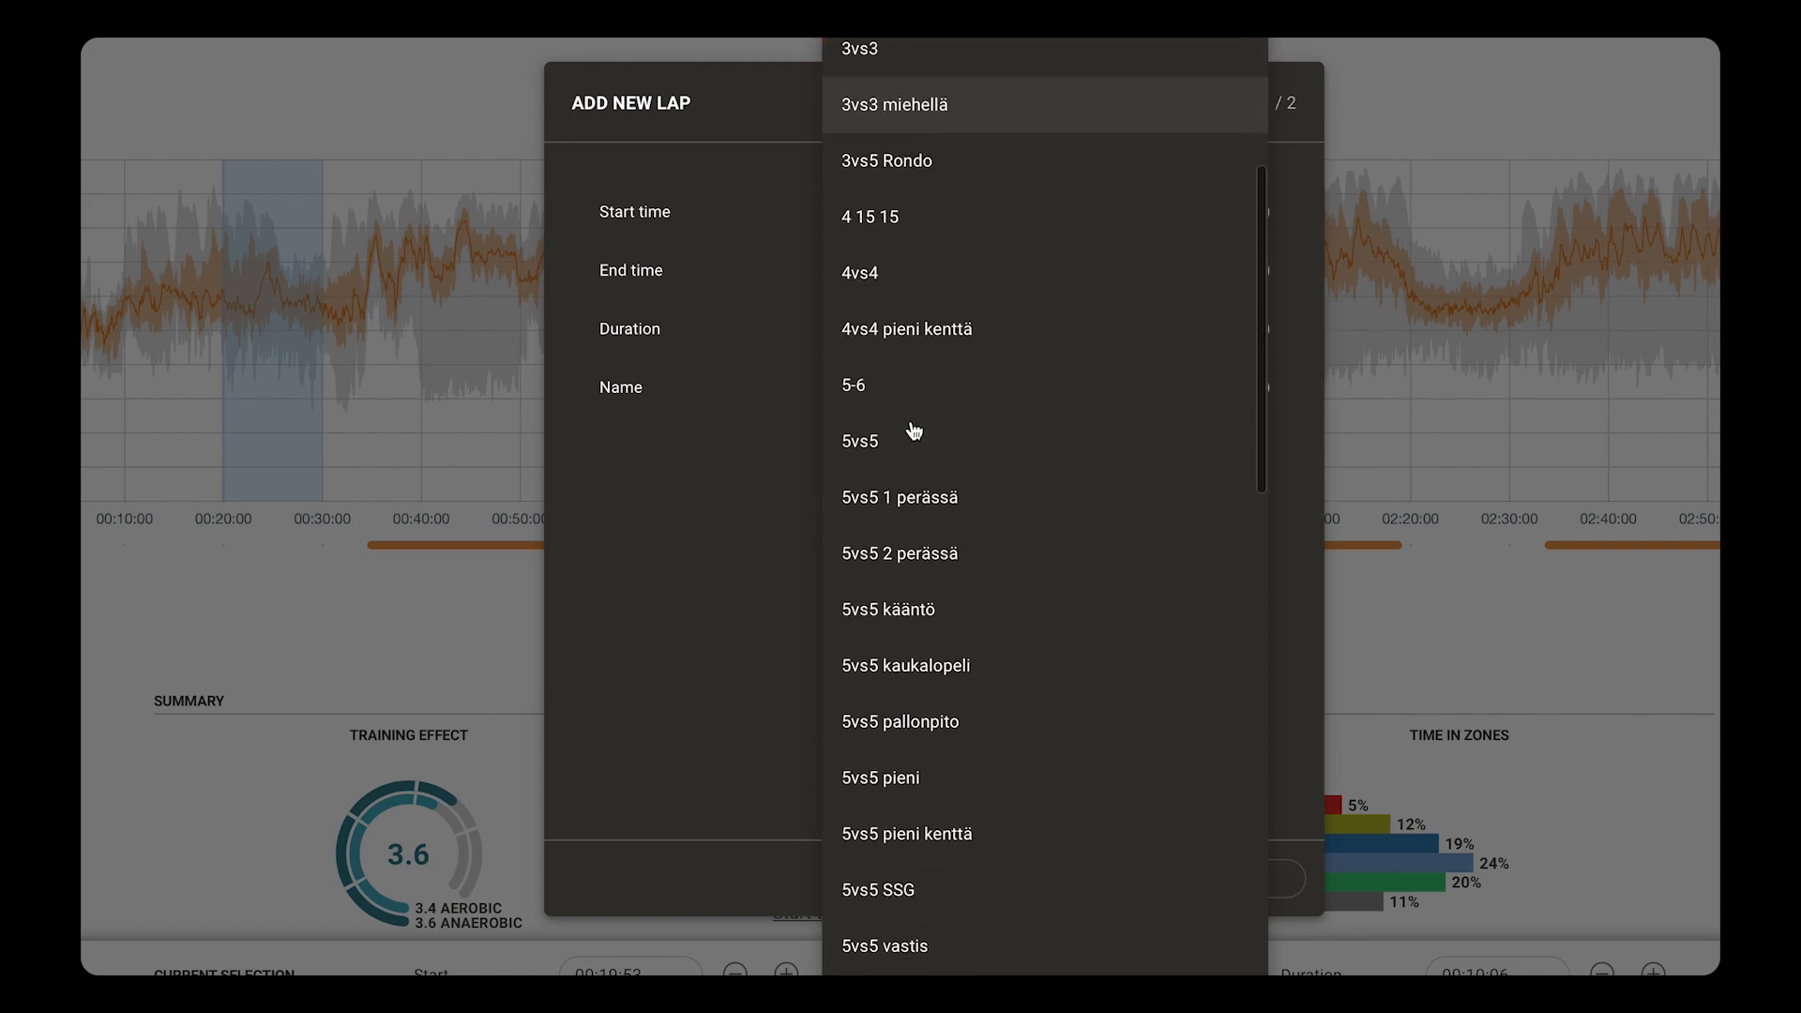
{"action": "scroll", "scroll_direction": "down", "scroll_amount": 3}
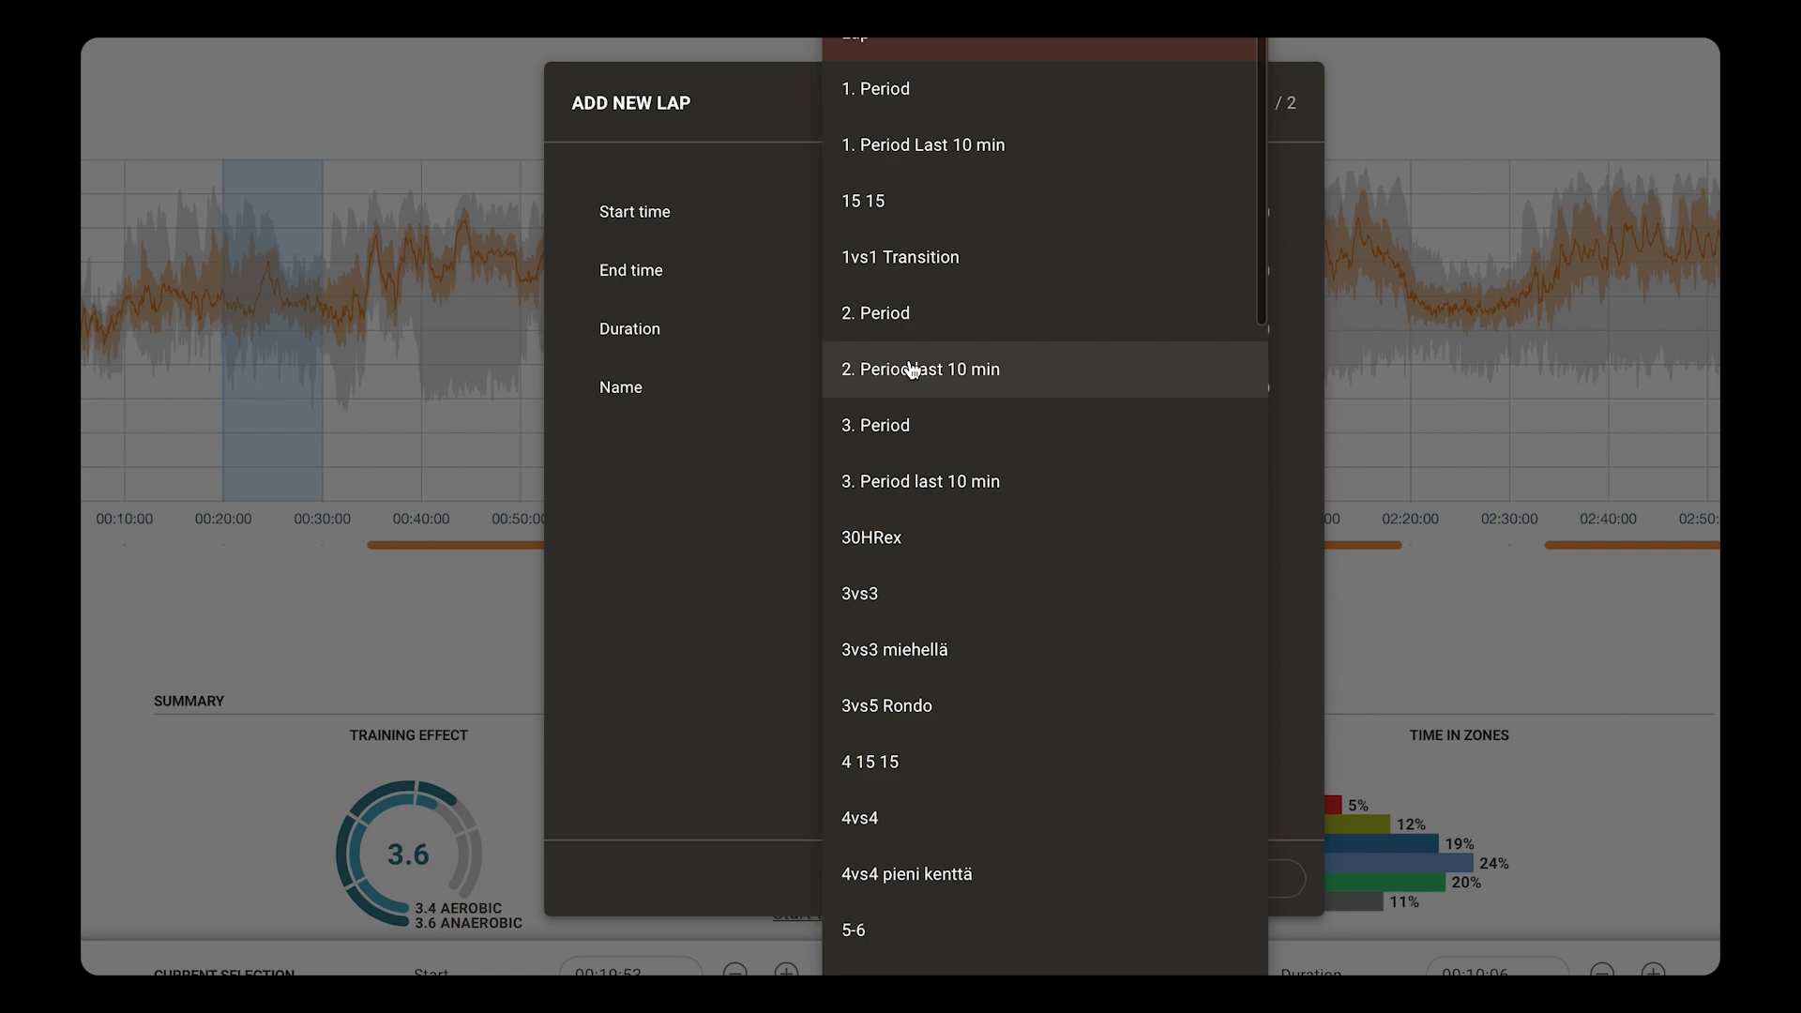
{"action": "mouse_move", "coordinate": [912, 350]}
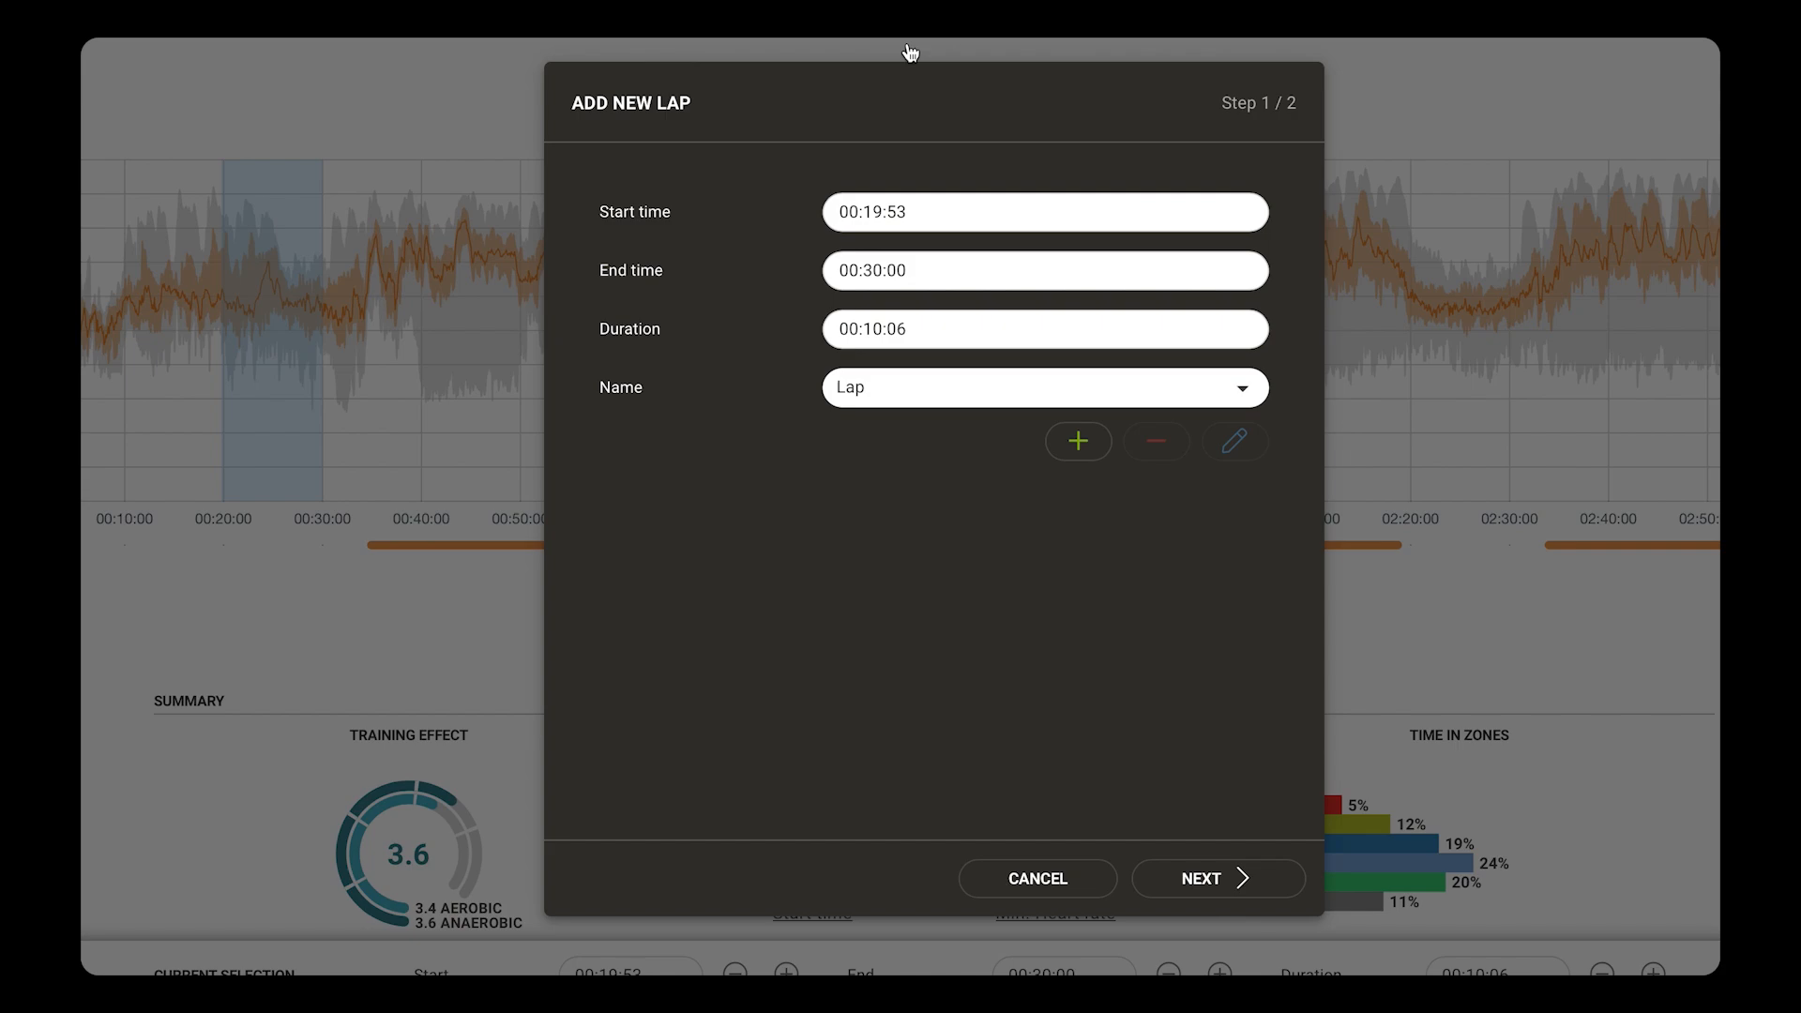
{"action": "mouse_move", "coordinate": [902, 689]}
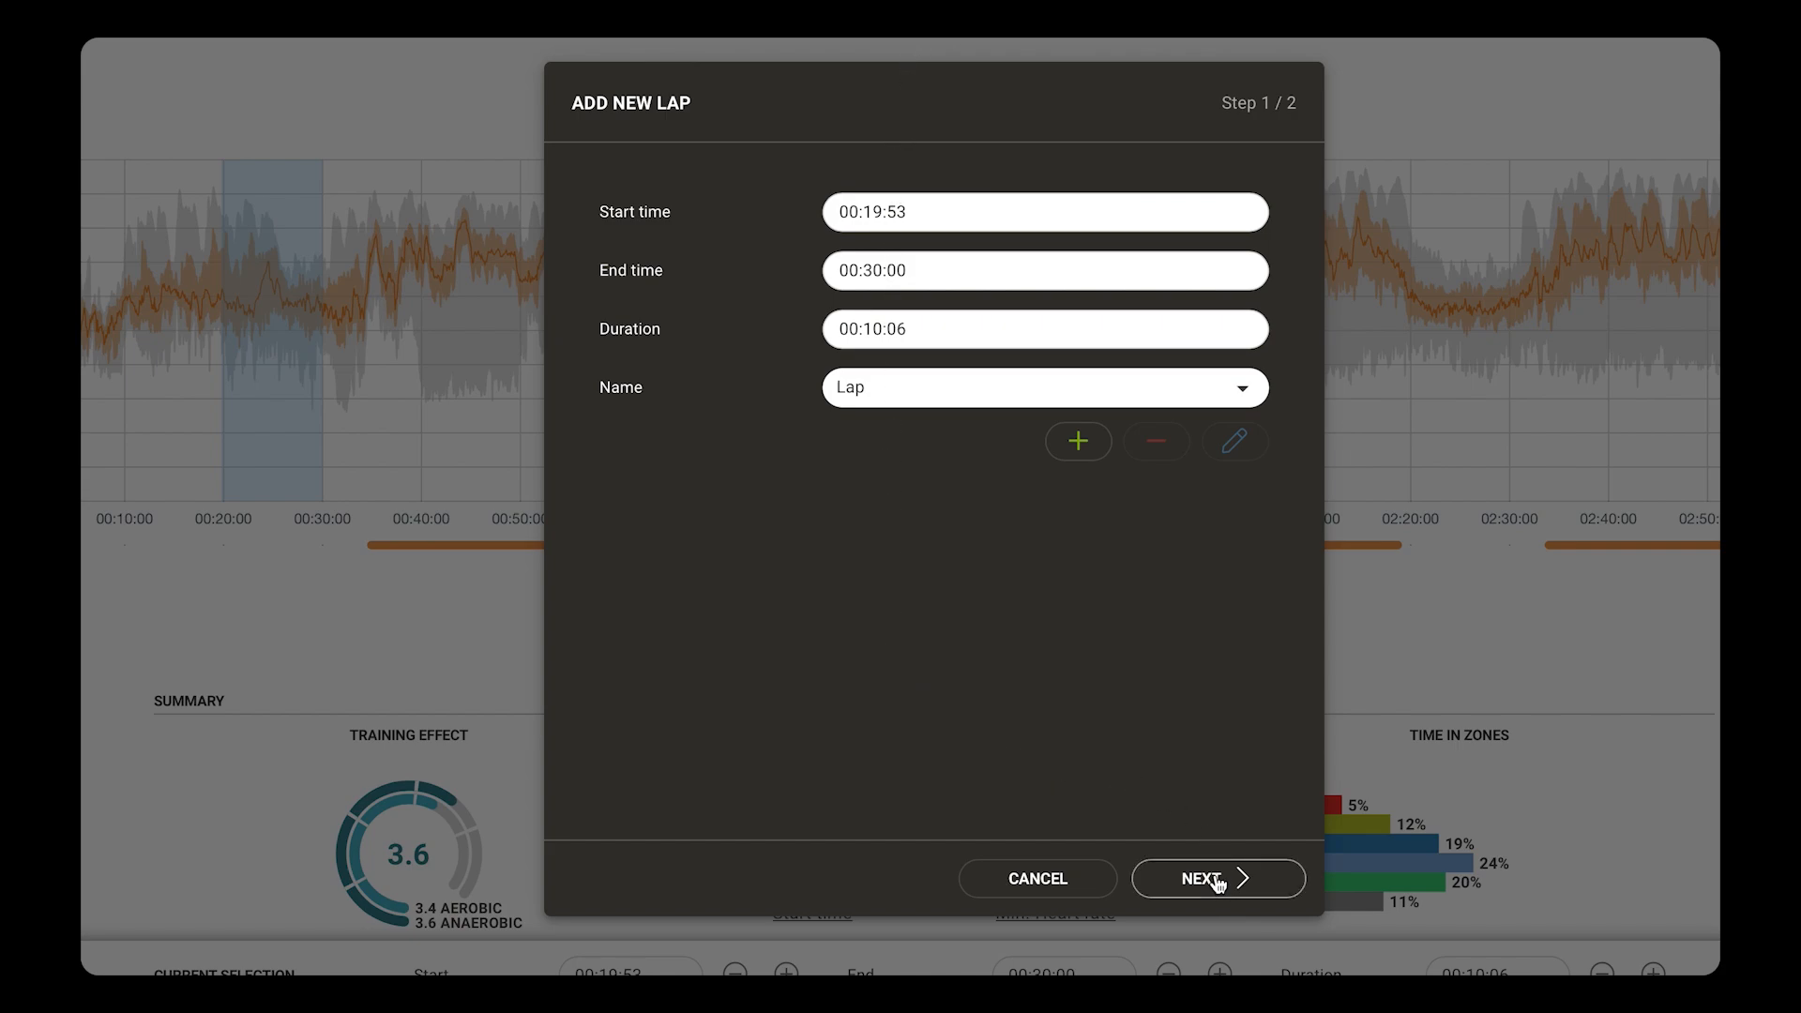
{"action": "left_click", "coordinate": [1218, 879]}
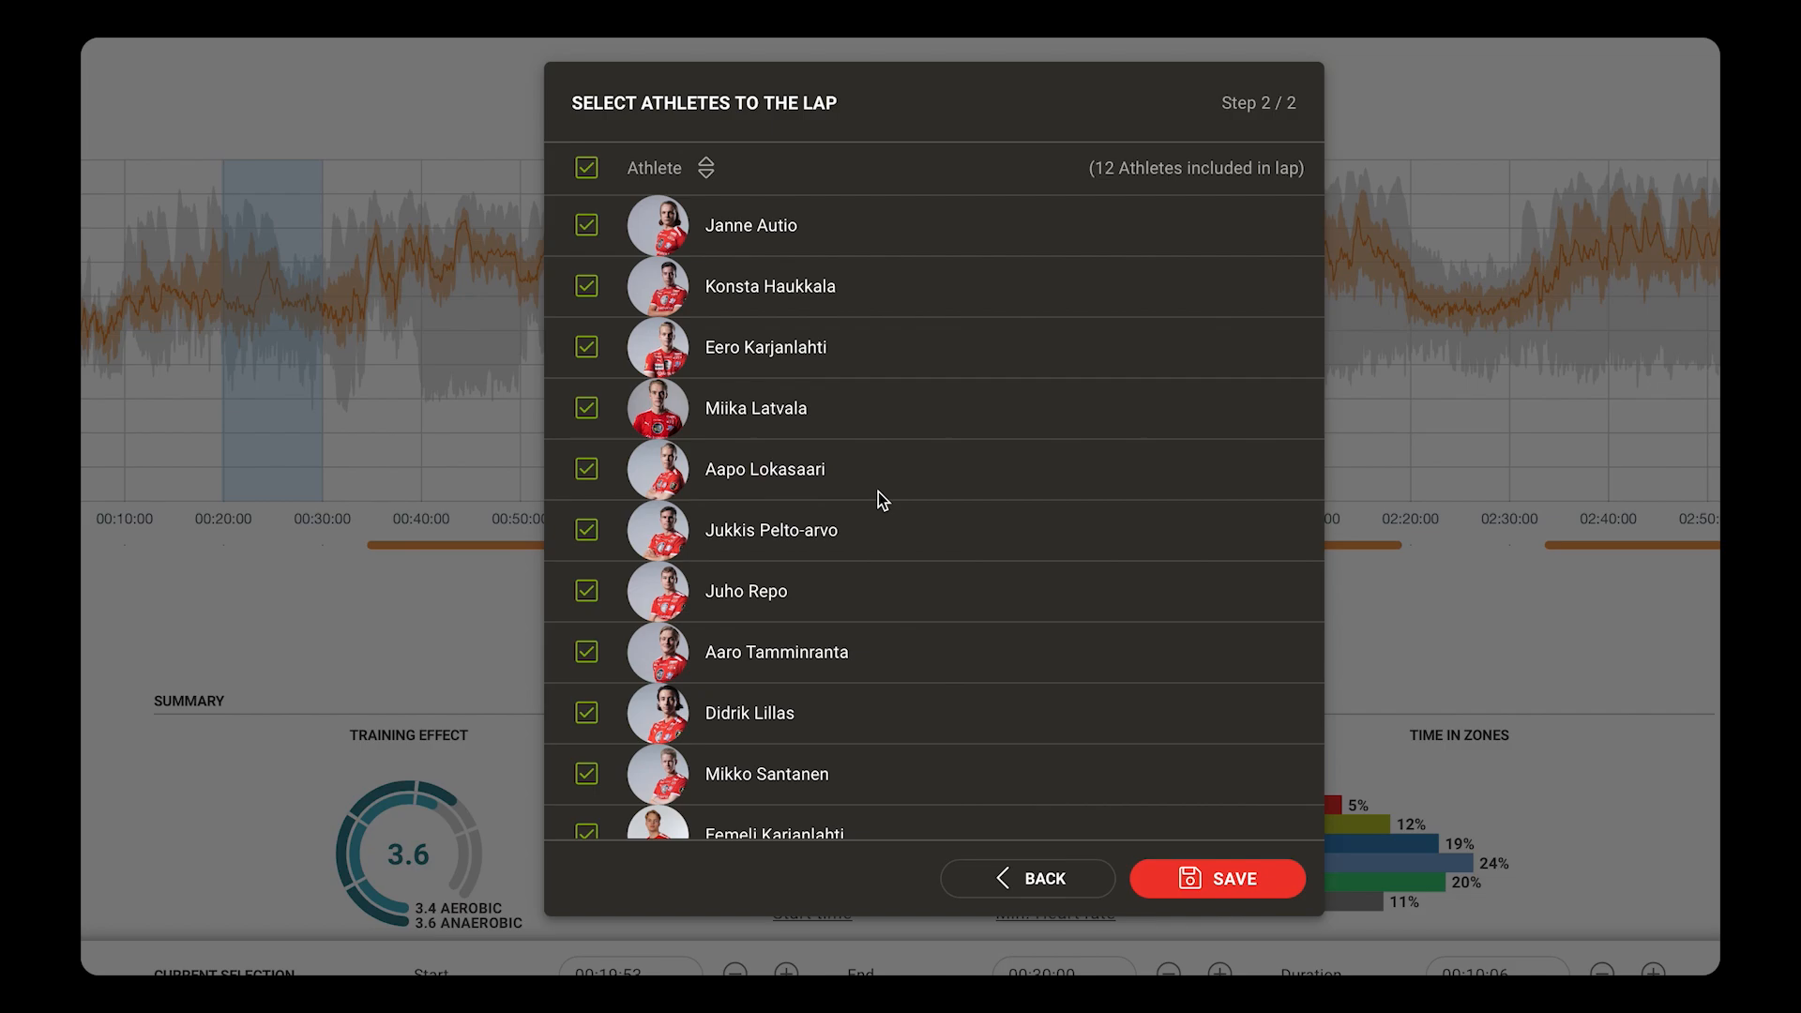
{"action": "left_click", "coordinate": [586, 167]}
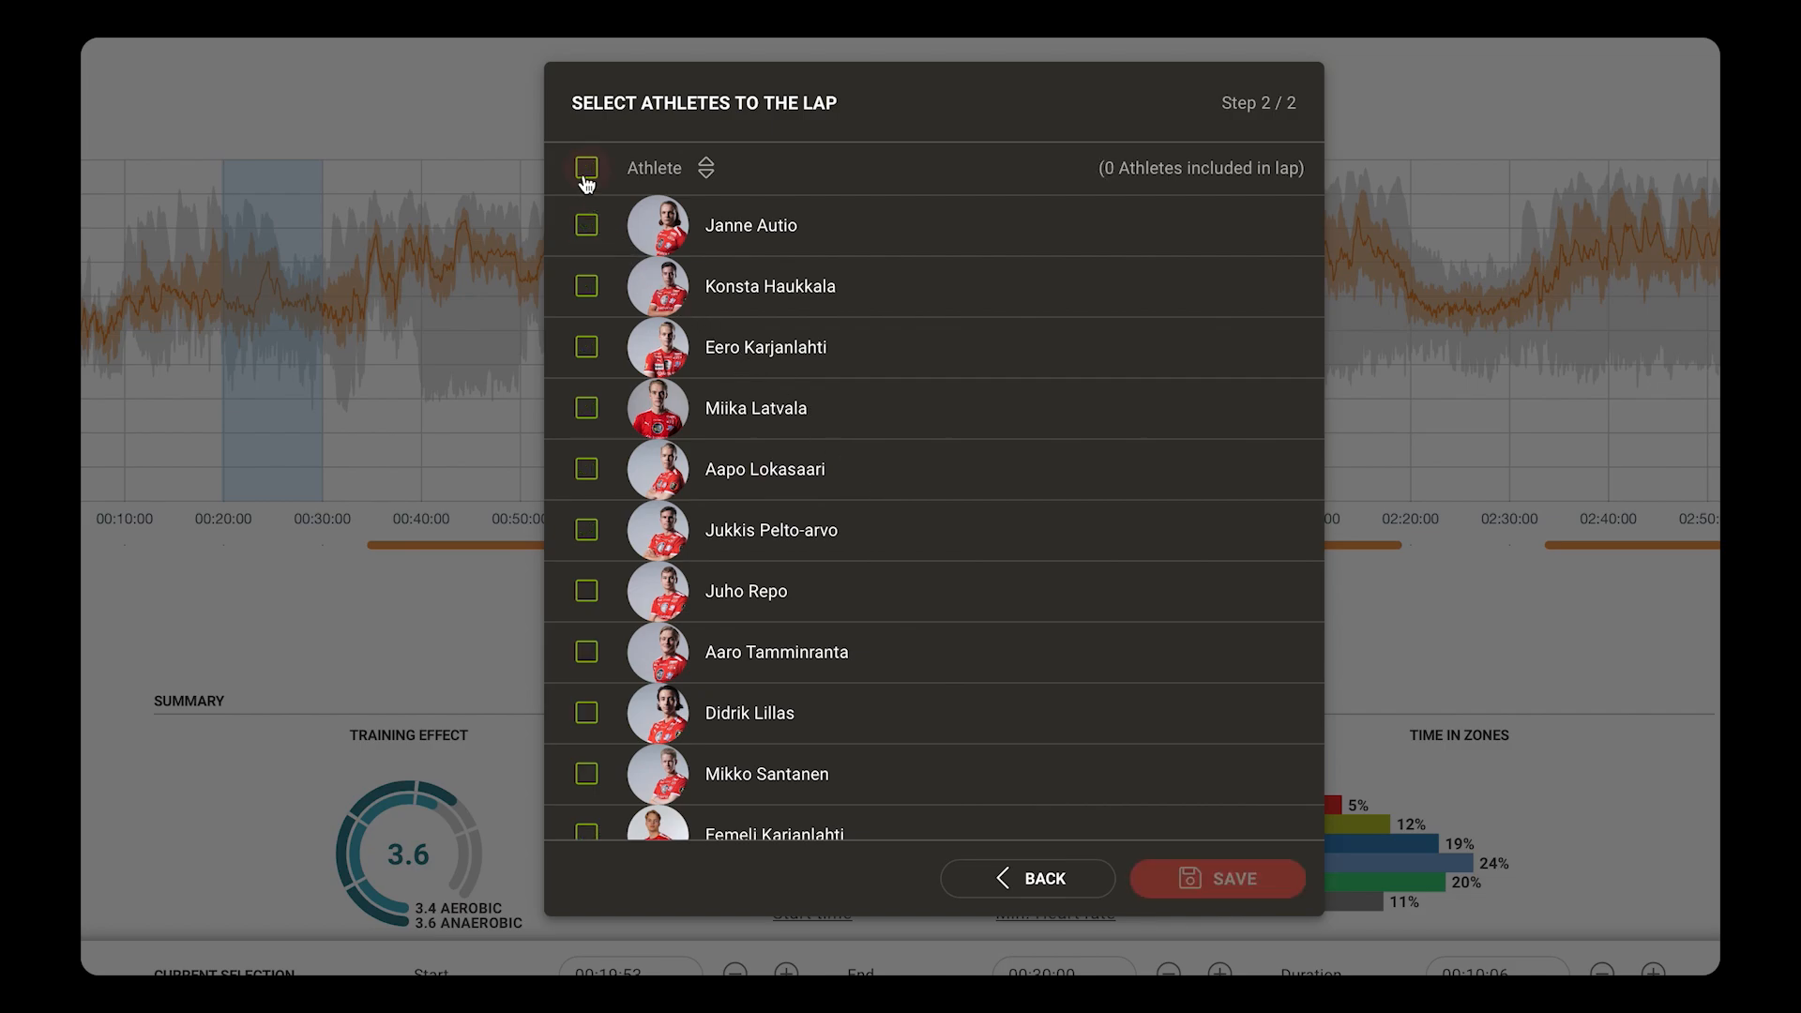
{"action": "left_click", "coordinate": [587, 166]}
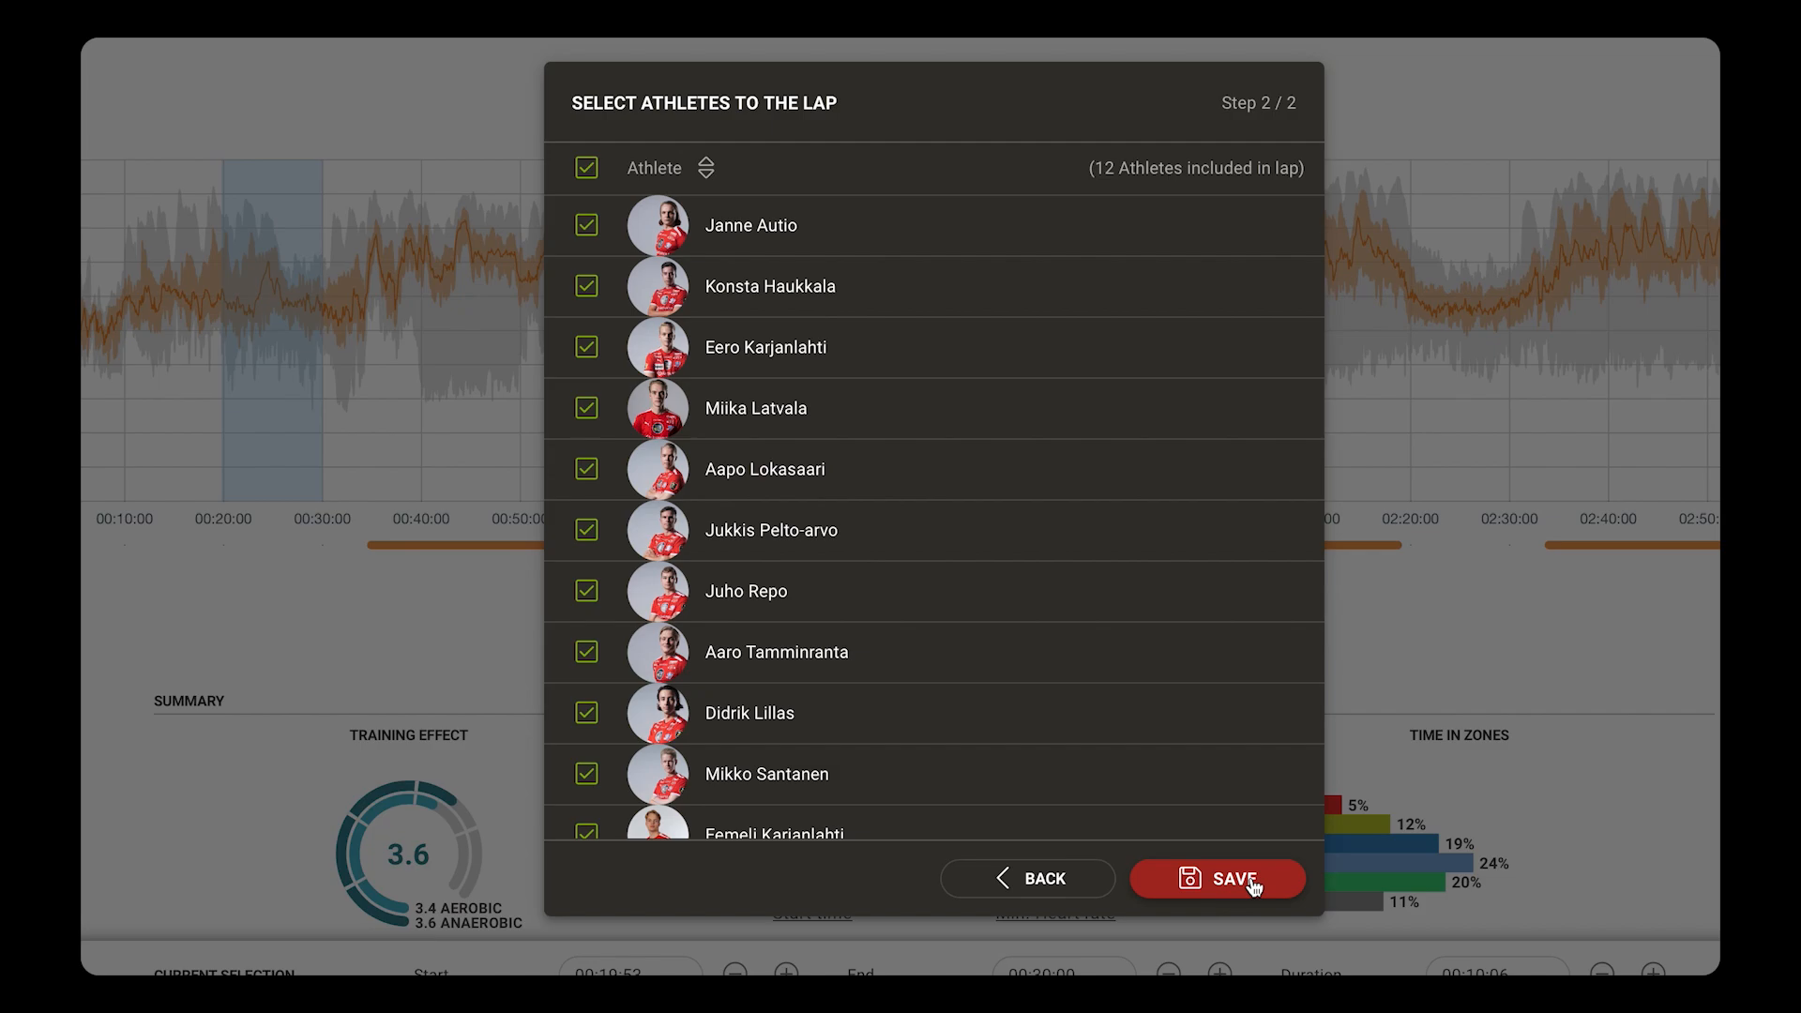
{"action": "left_click", "coordinate": [1230, 878]}
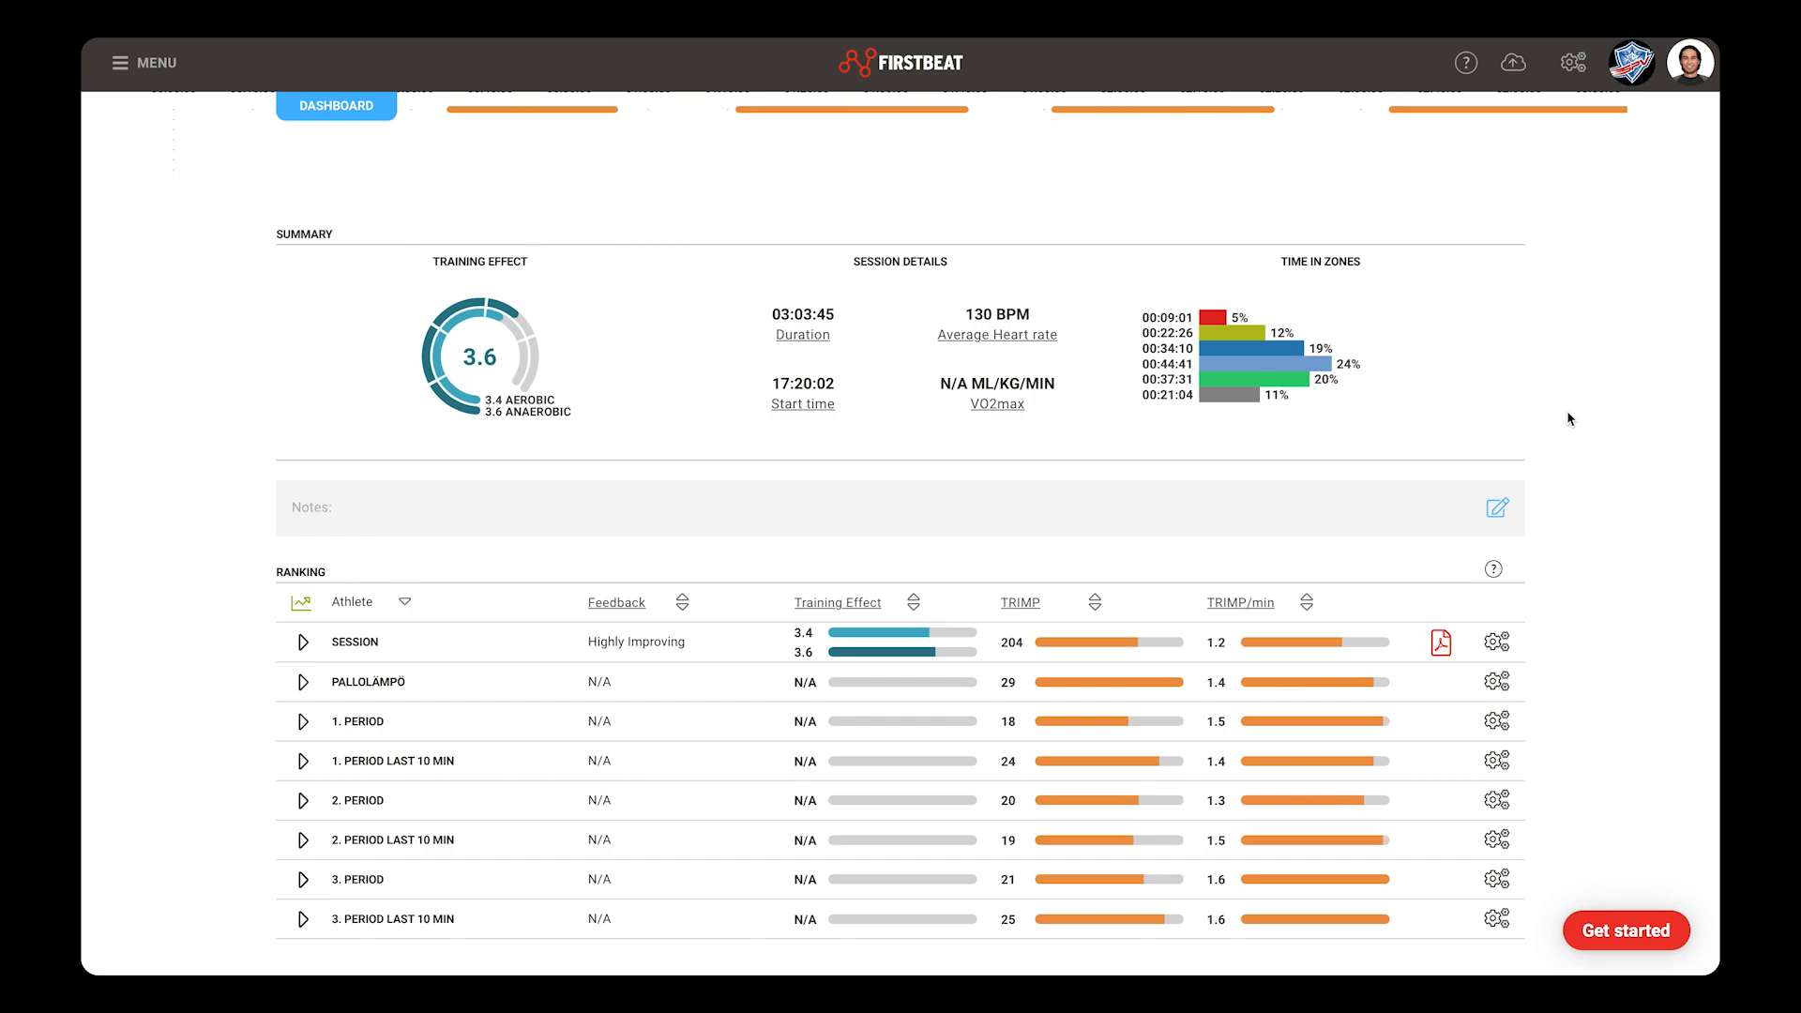
{"action": "mouse_move", "coordinate": [1565, 419]}
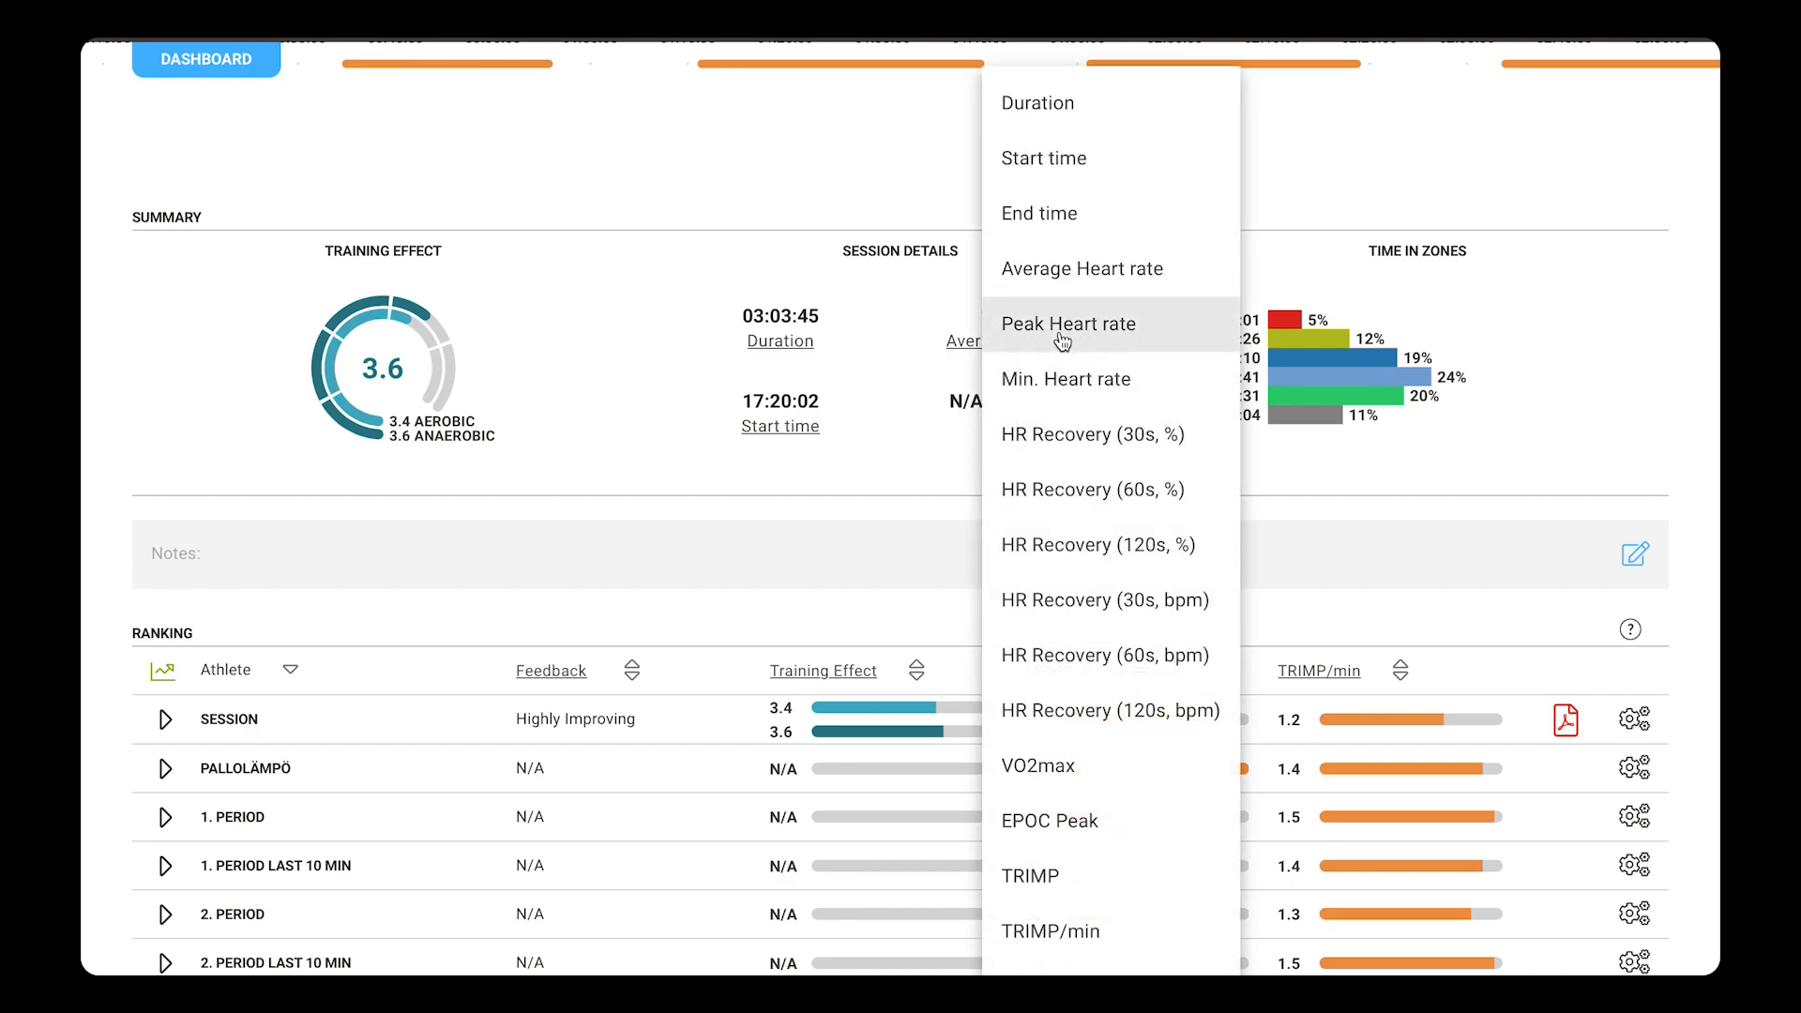
Step: Replace VO2max with Peak Heart rate (186 BPM) and cancel editing the session note
{"action": "left_click", "coordinate": [1068, 323]}
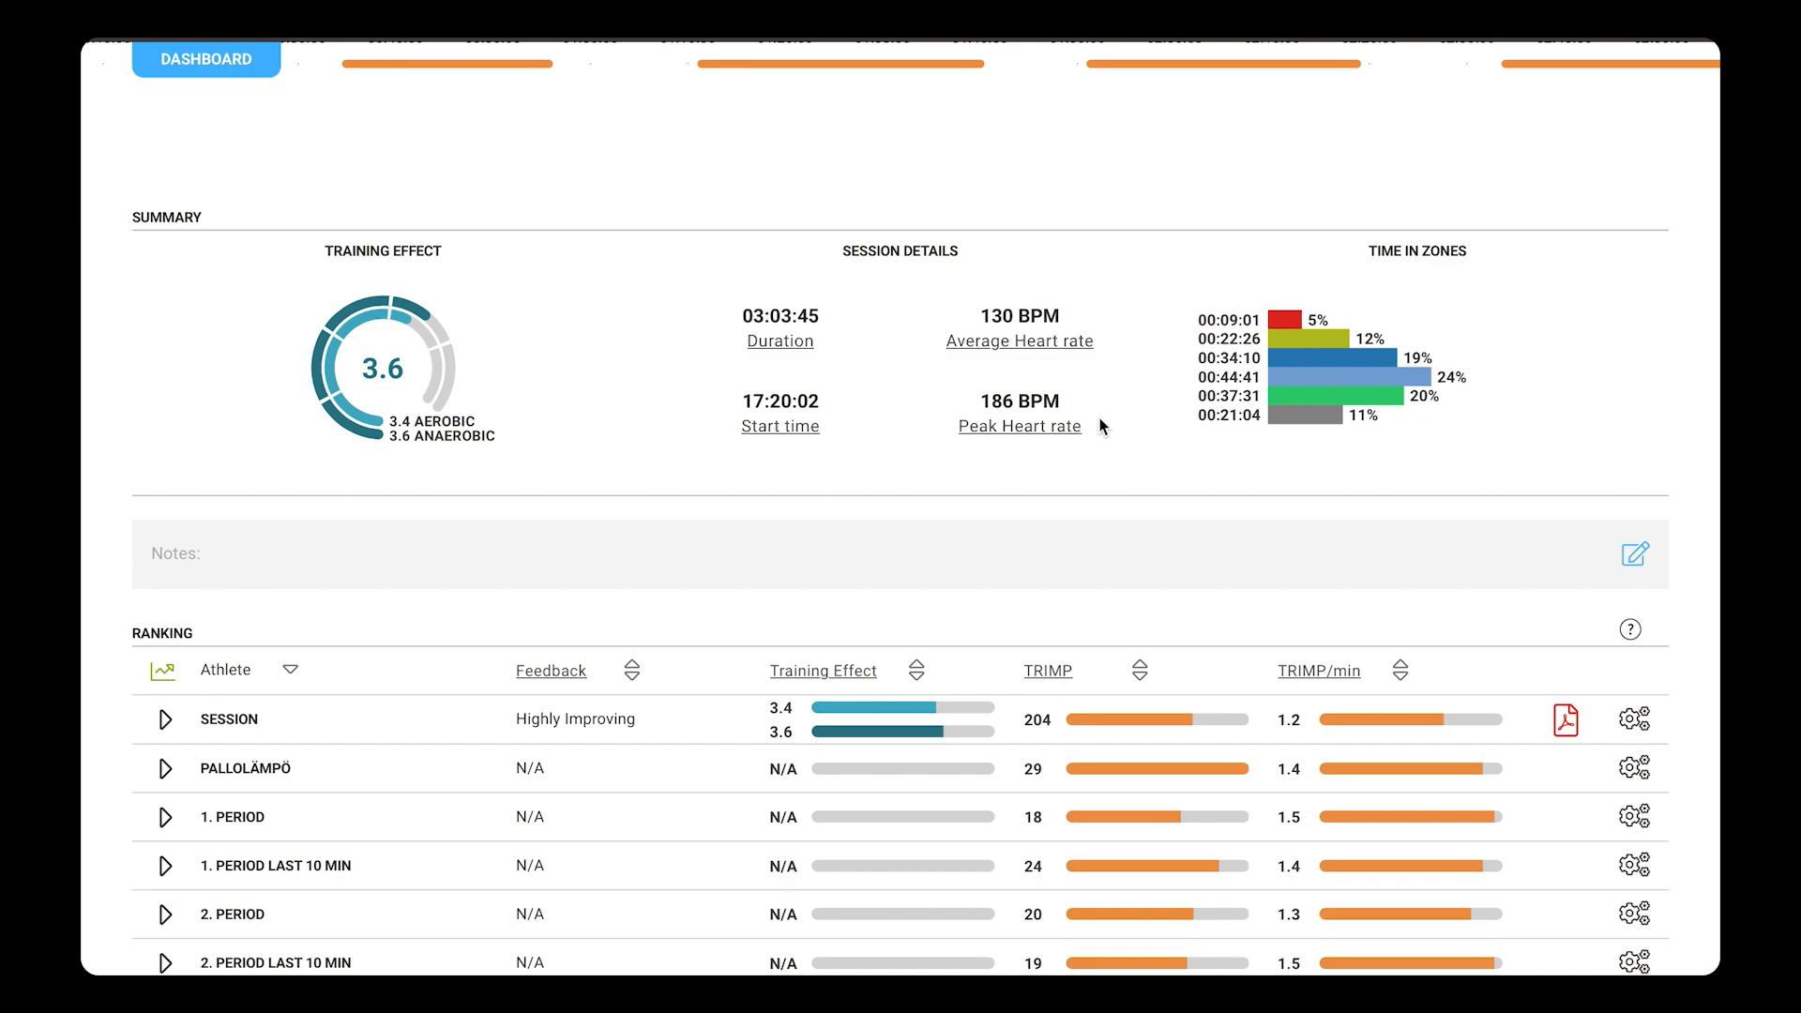
{"action": "mouse_move", "coordinate": [1108, 439]}
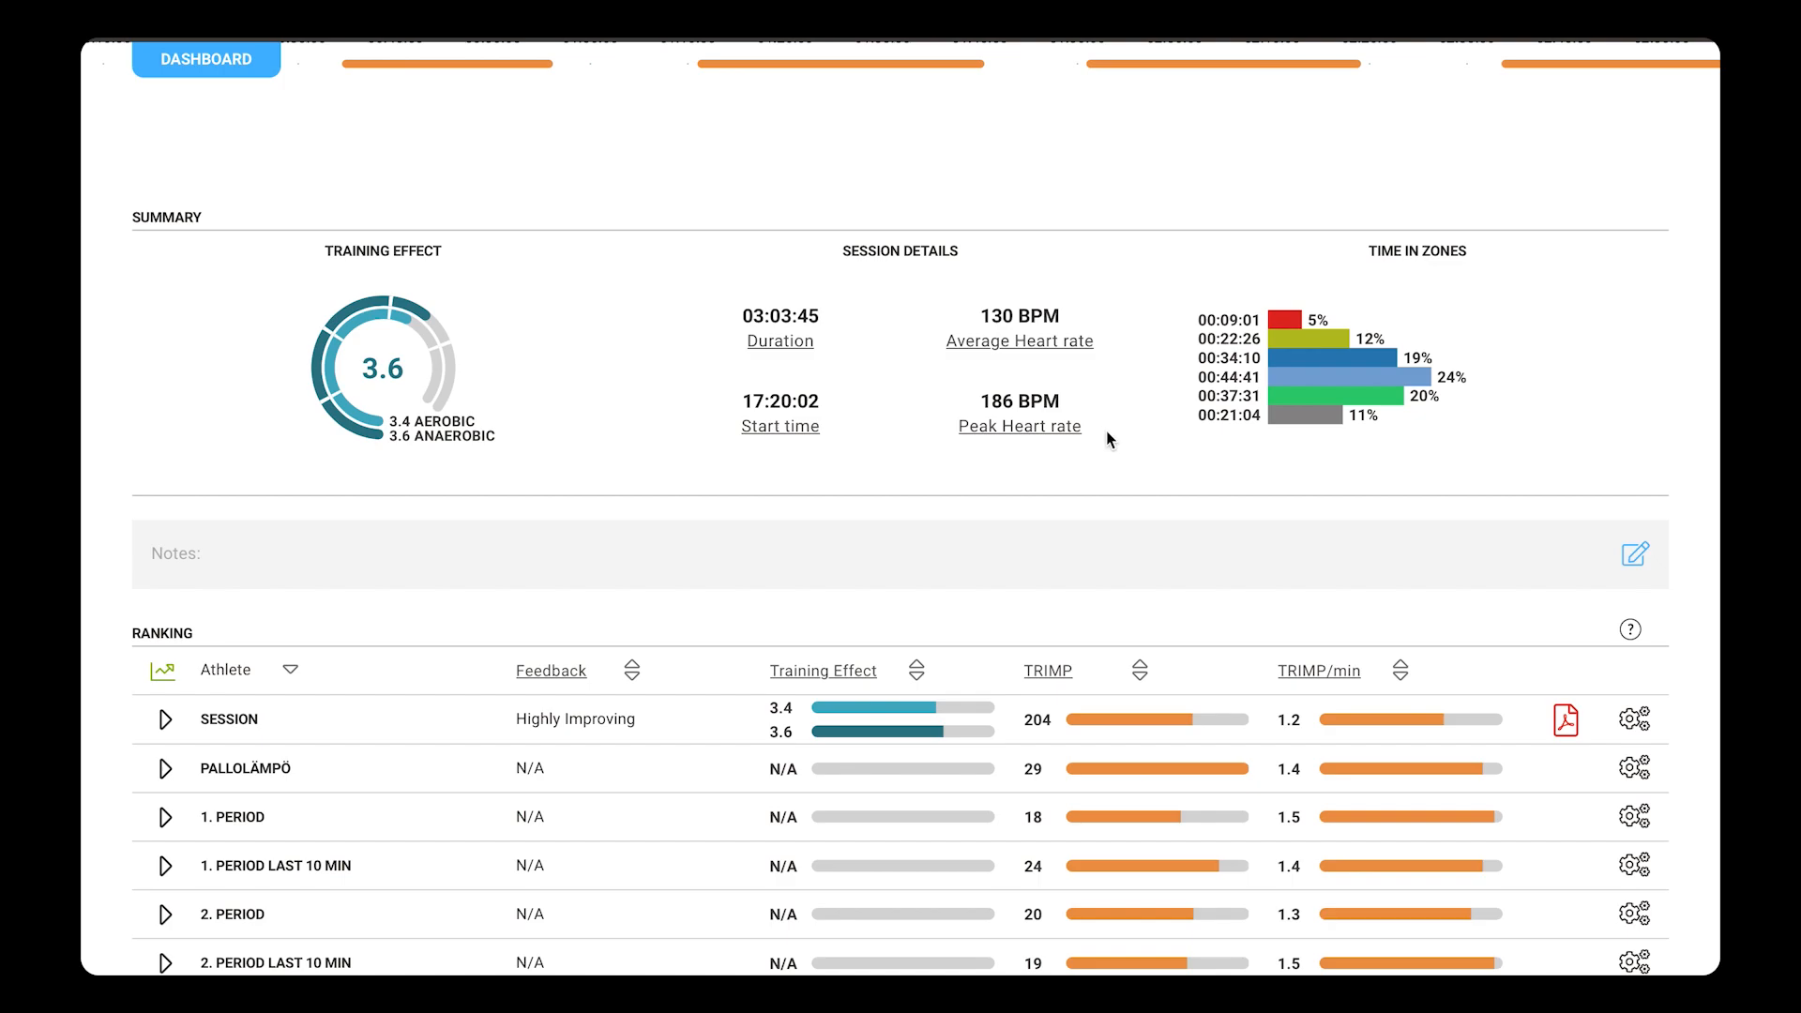
{"action": "mouse_move", "coordinate": [1633, 554]}
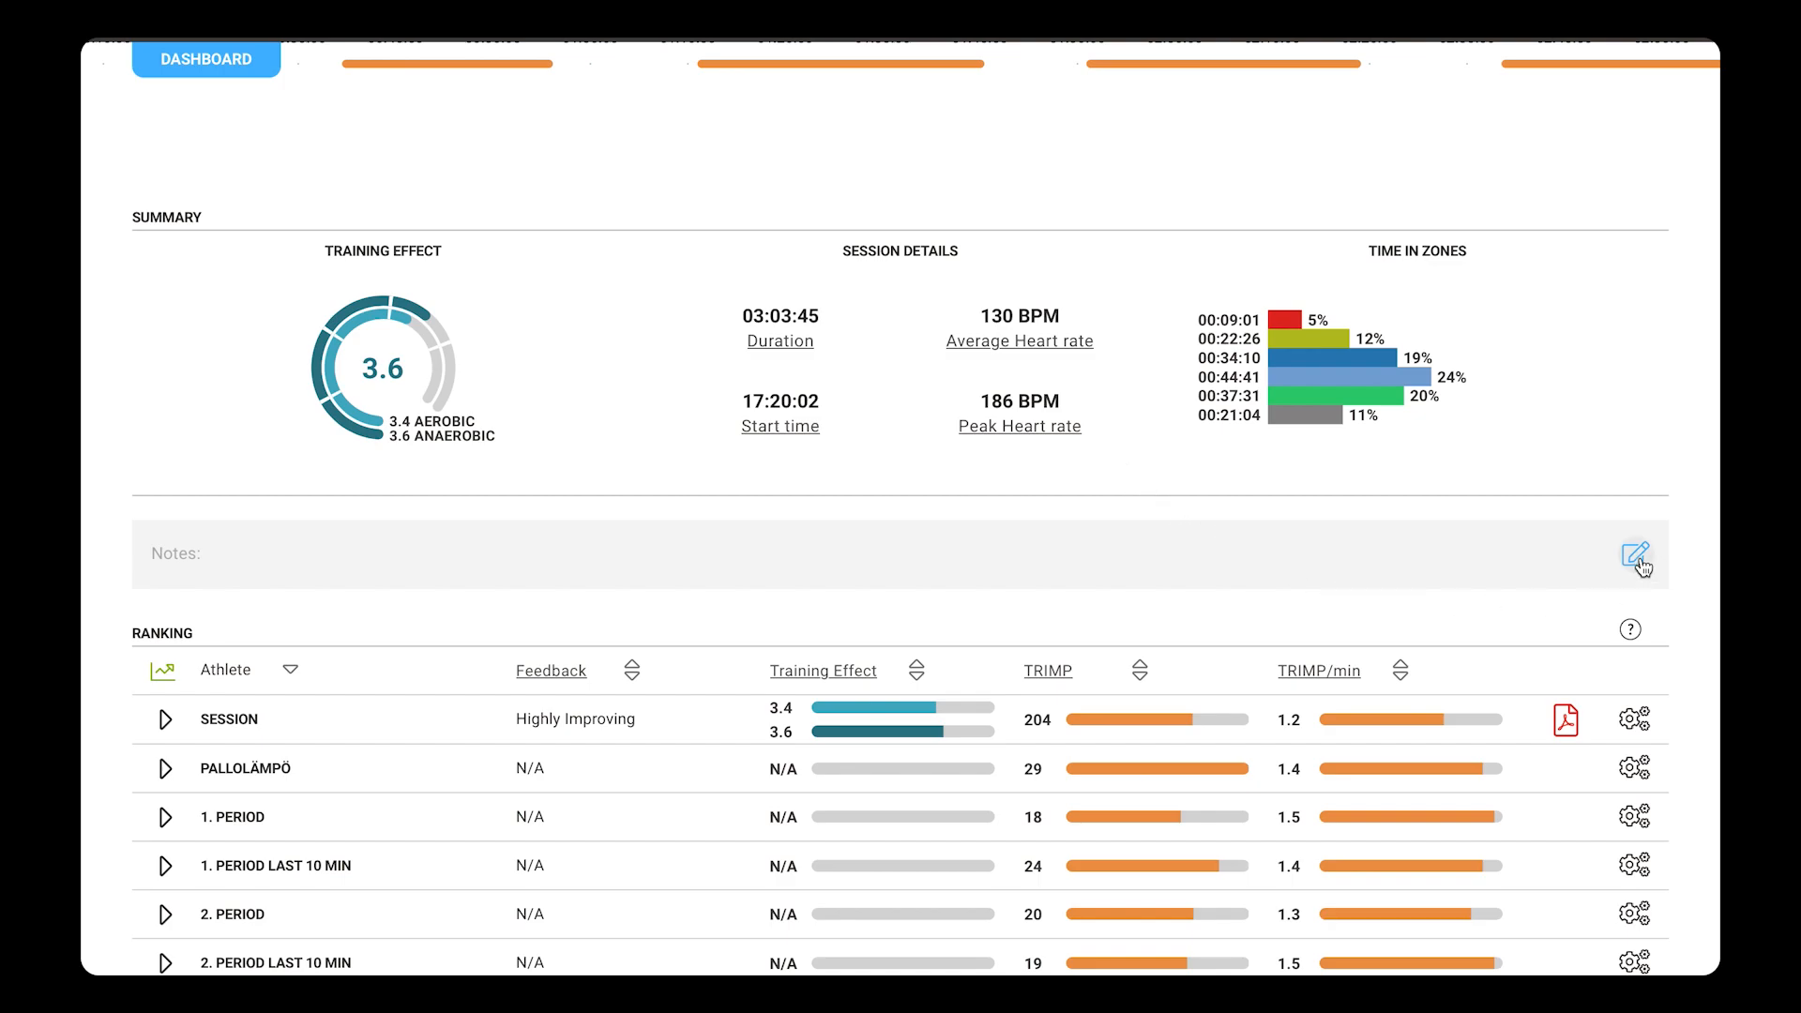
{"action": "left_click", "coordinate": [1633, 555]}
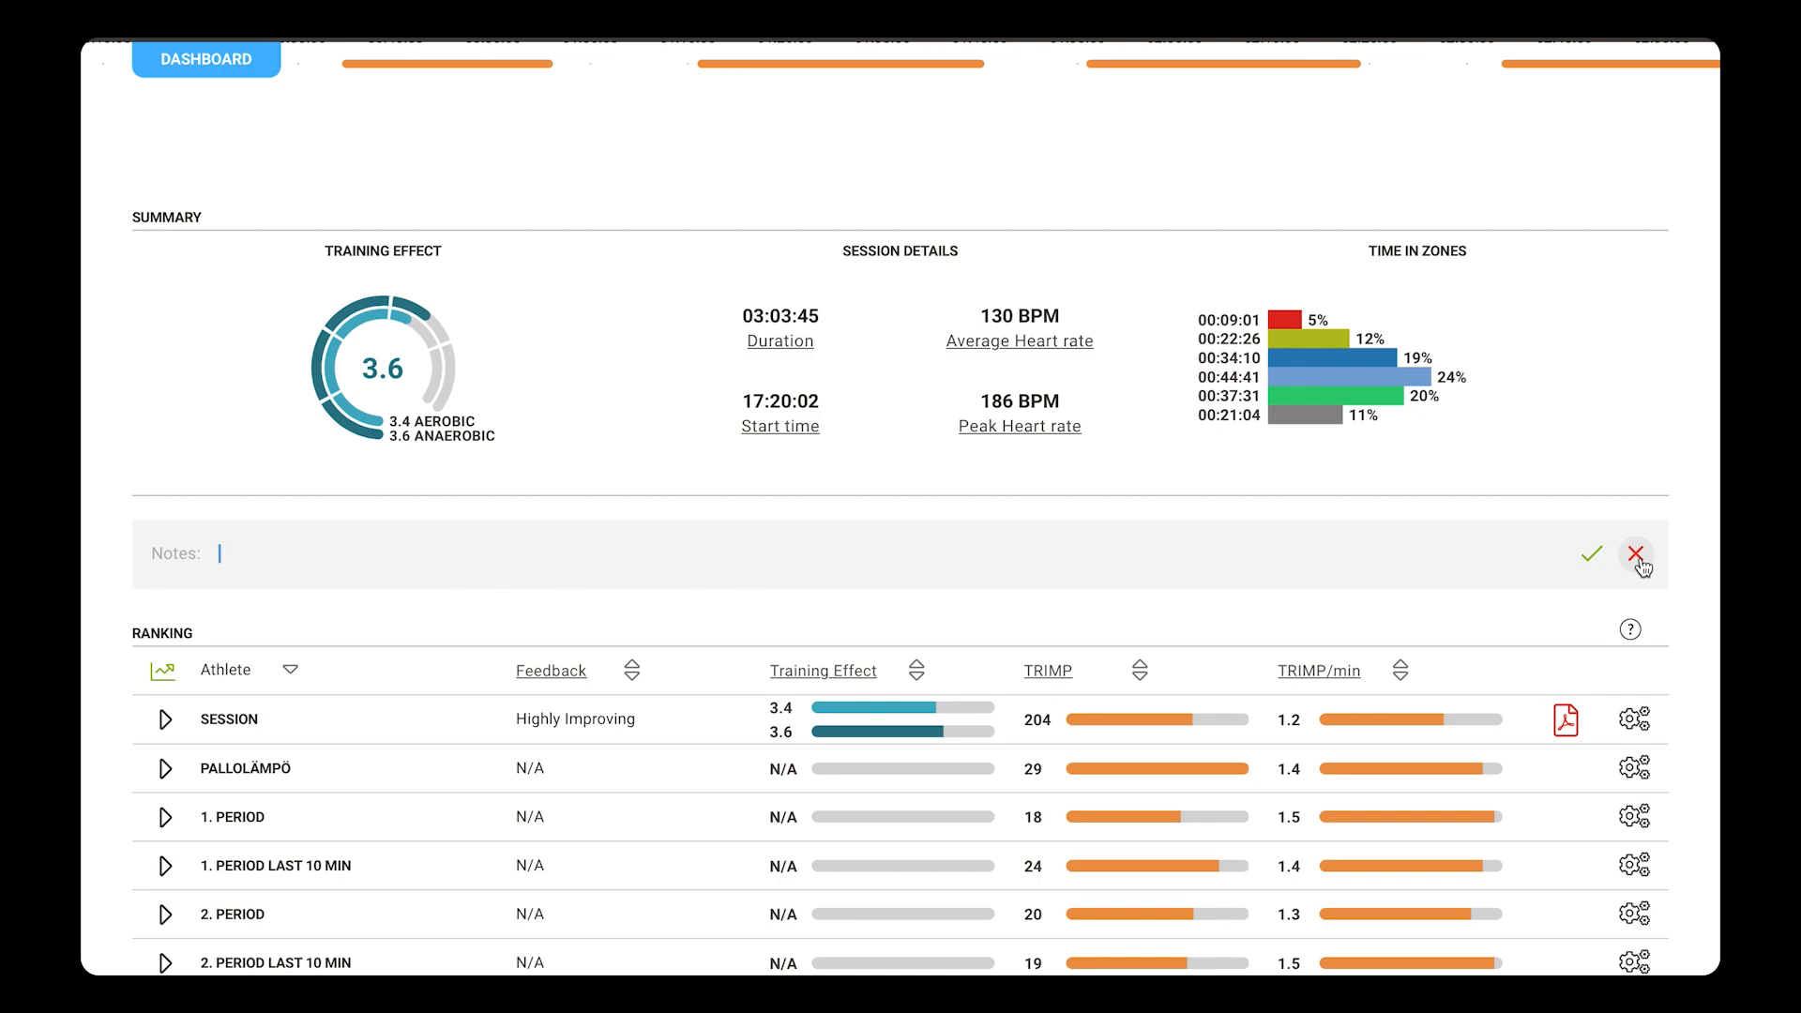
{"action": "left_click", "coordinate": [1636, 553]}
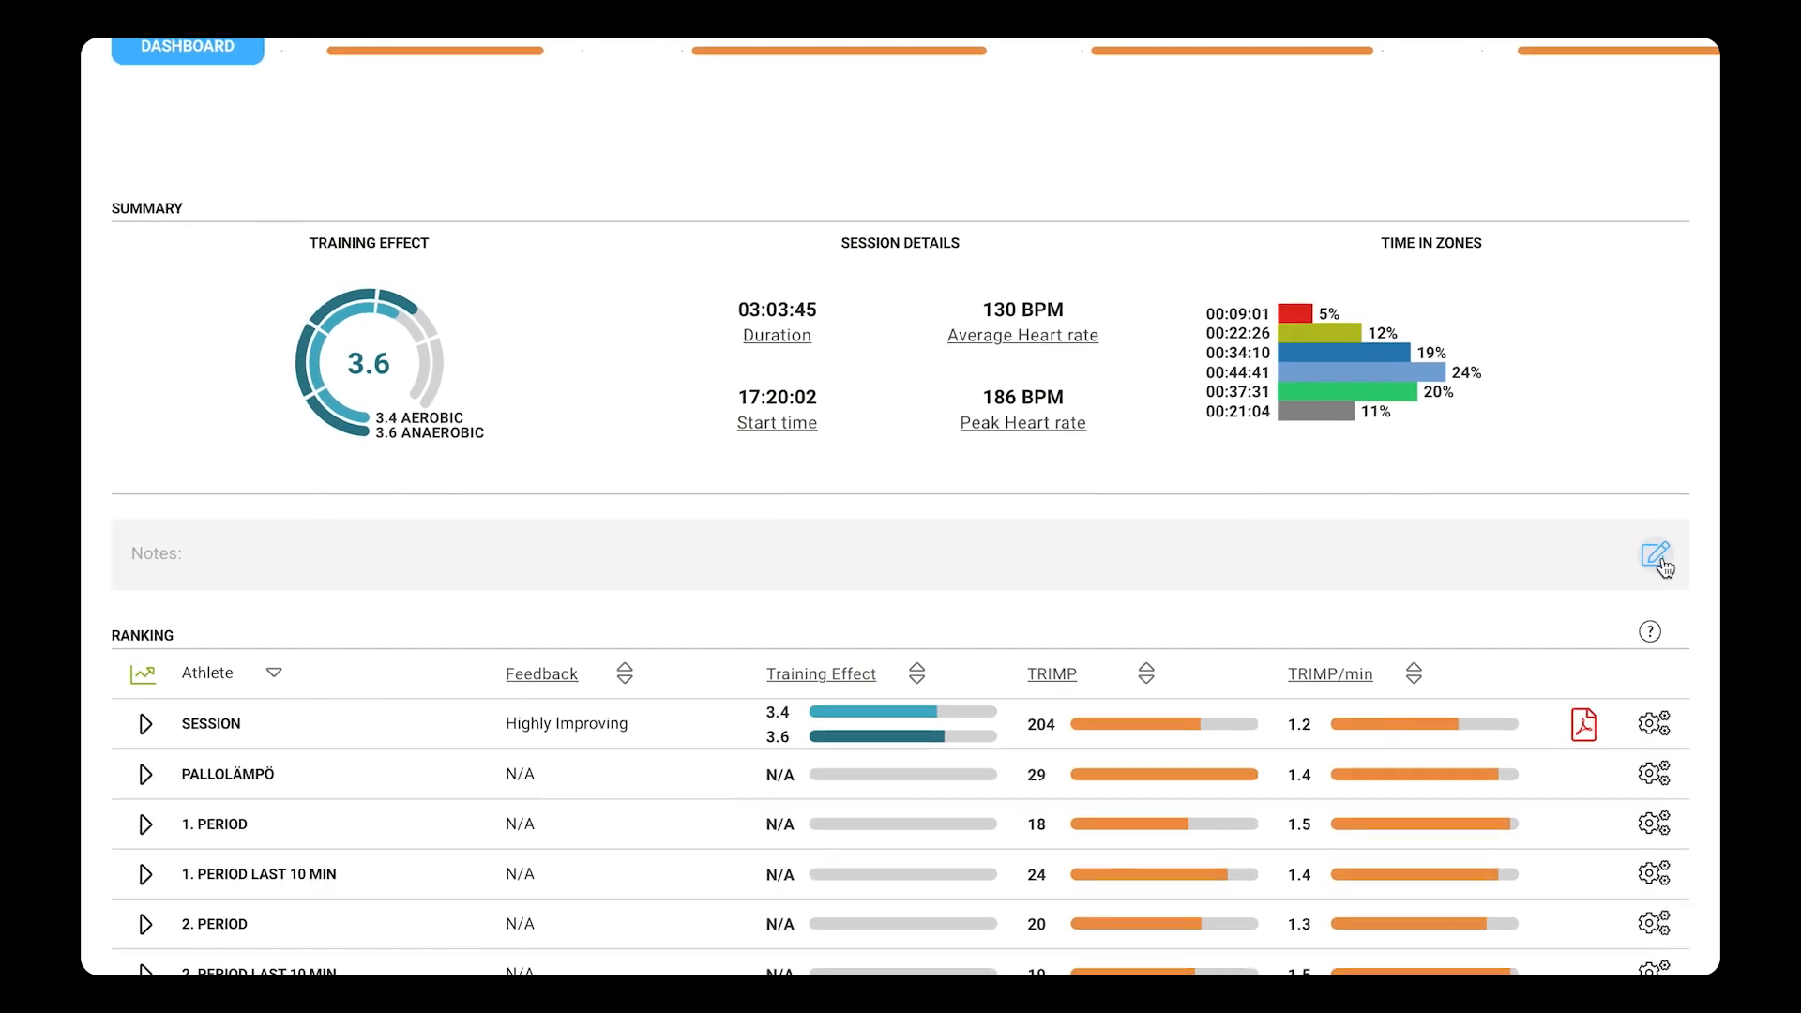
Step: Scroll to the Summary and Ranking table, down to 3. Period Last 10 Min
{"action": "scroll", "scroll_direction": "down", "scroll_amount": 3}
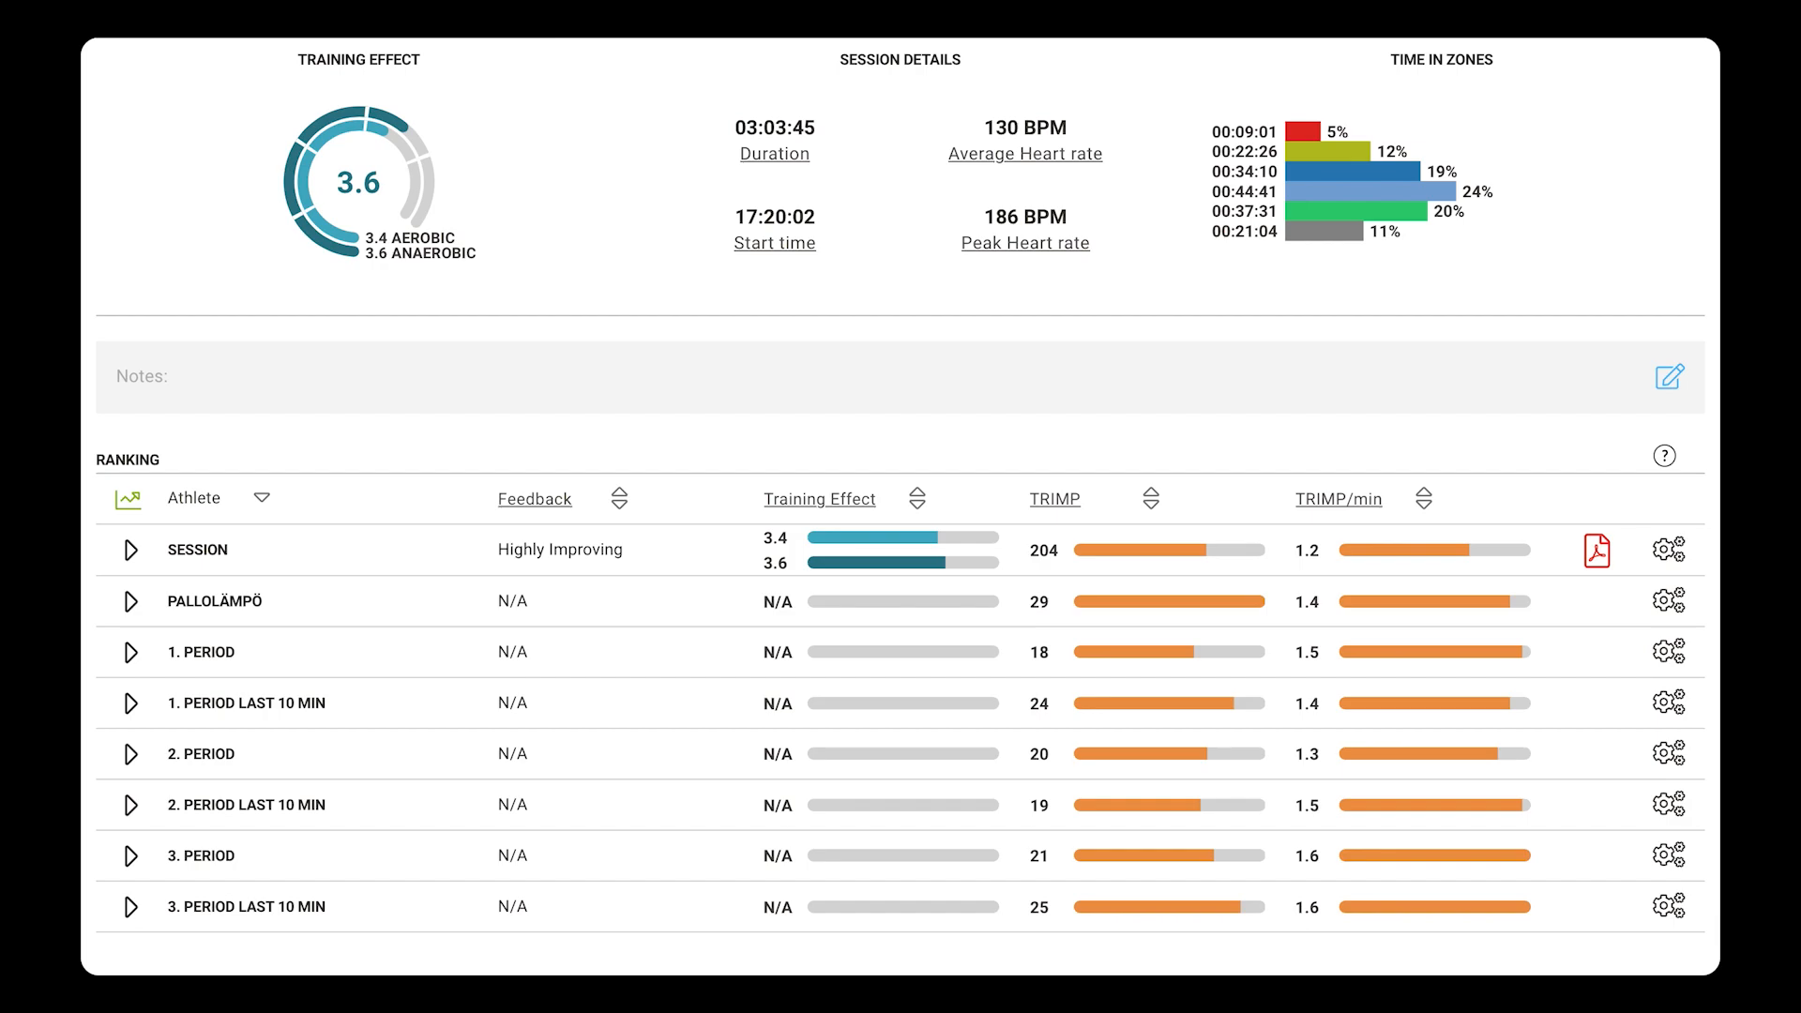
{"action": "mouse_move", "coordinate": [1395, 512]}
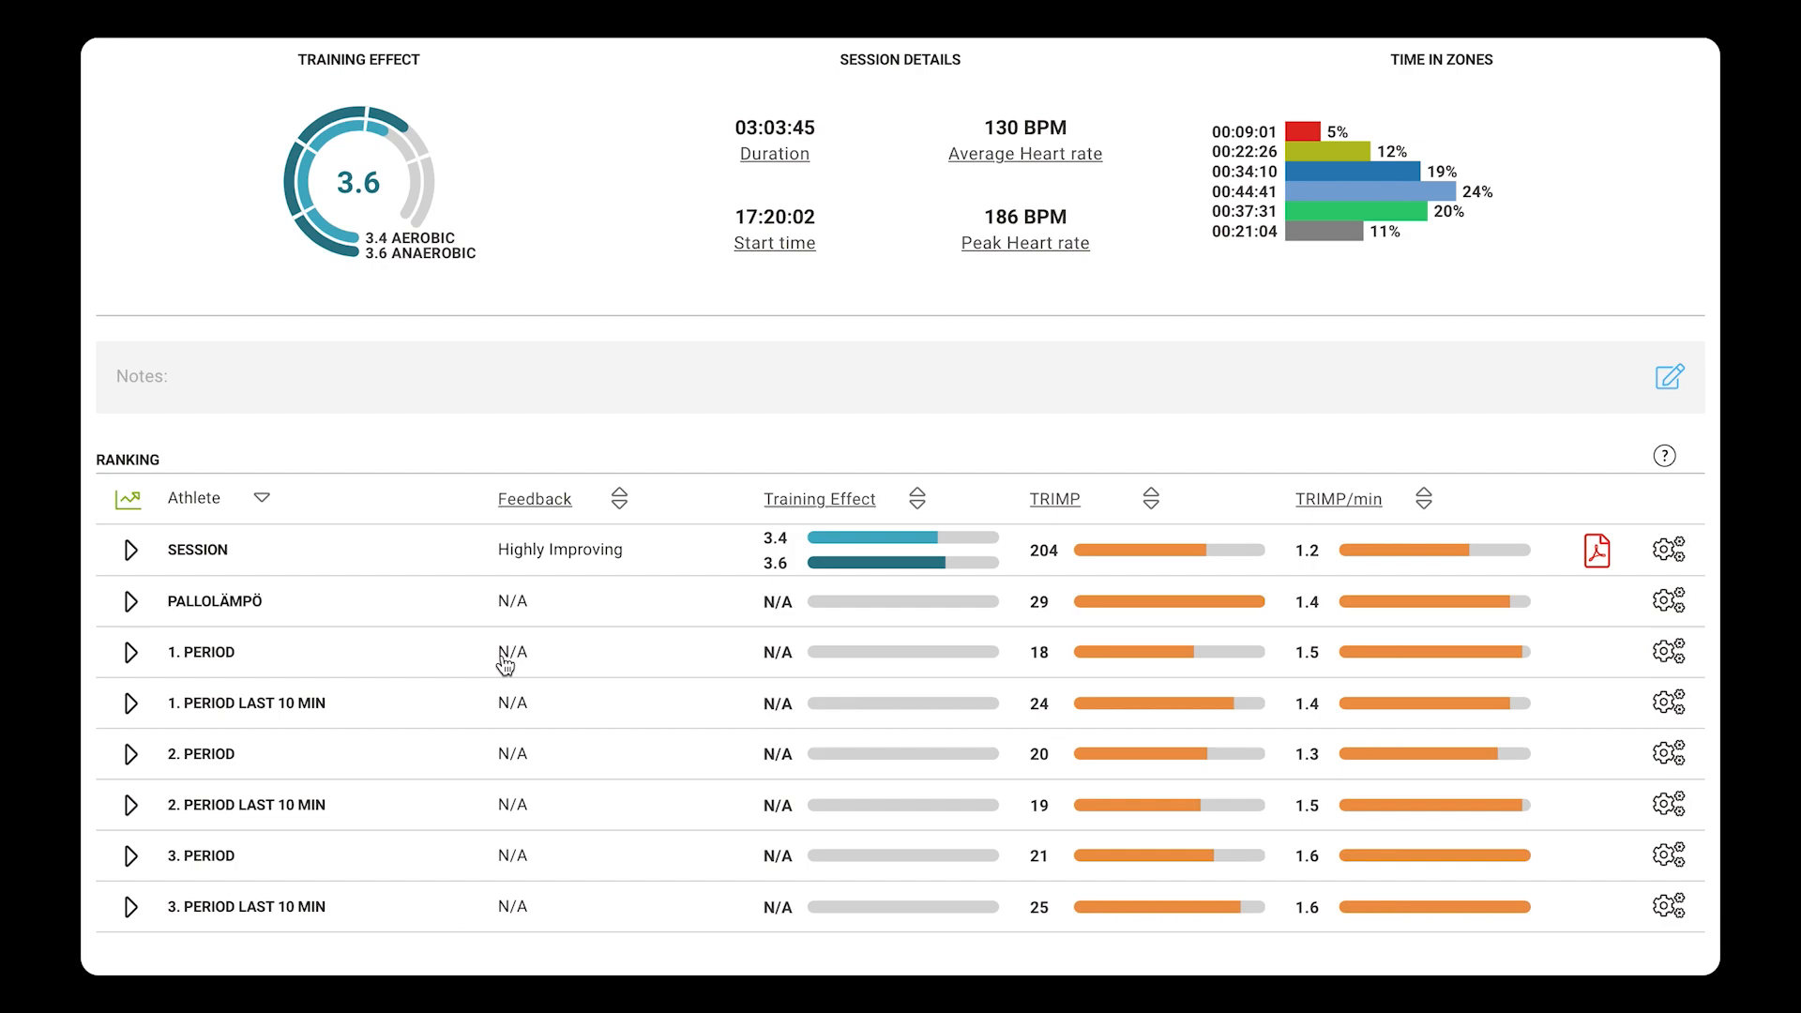
{"action": "mouse_move", "coordinate": [131, 558]}
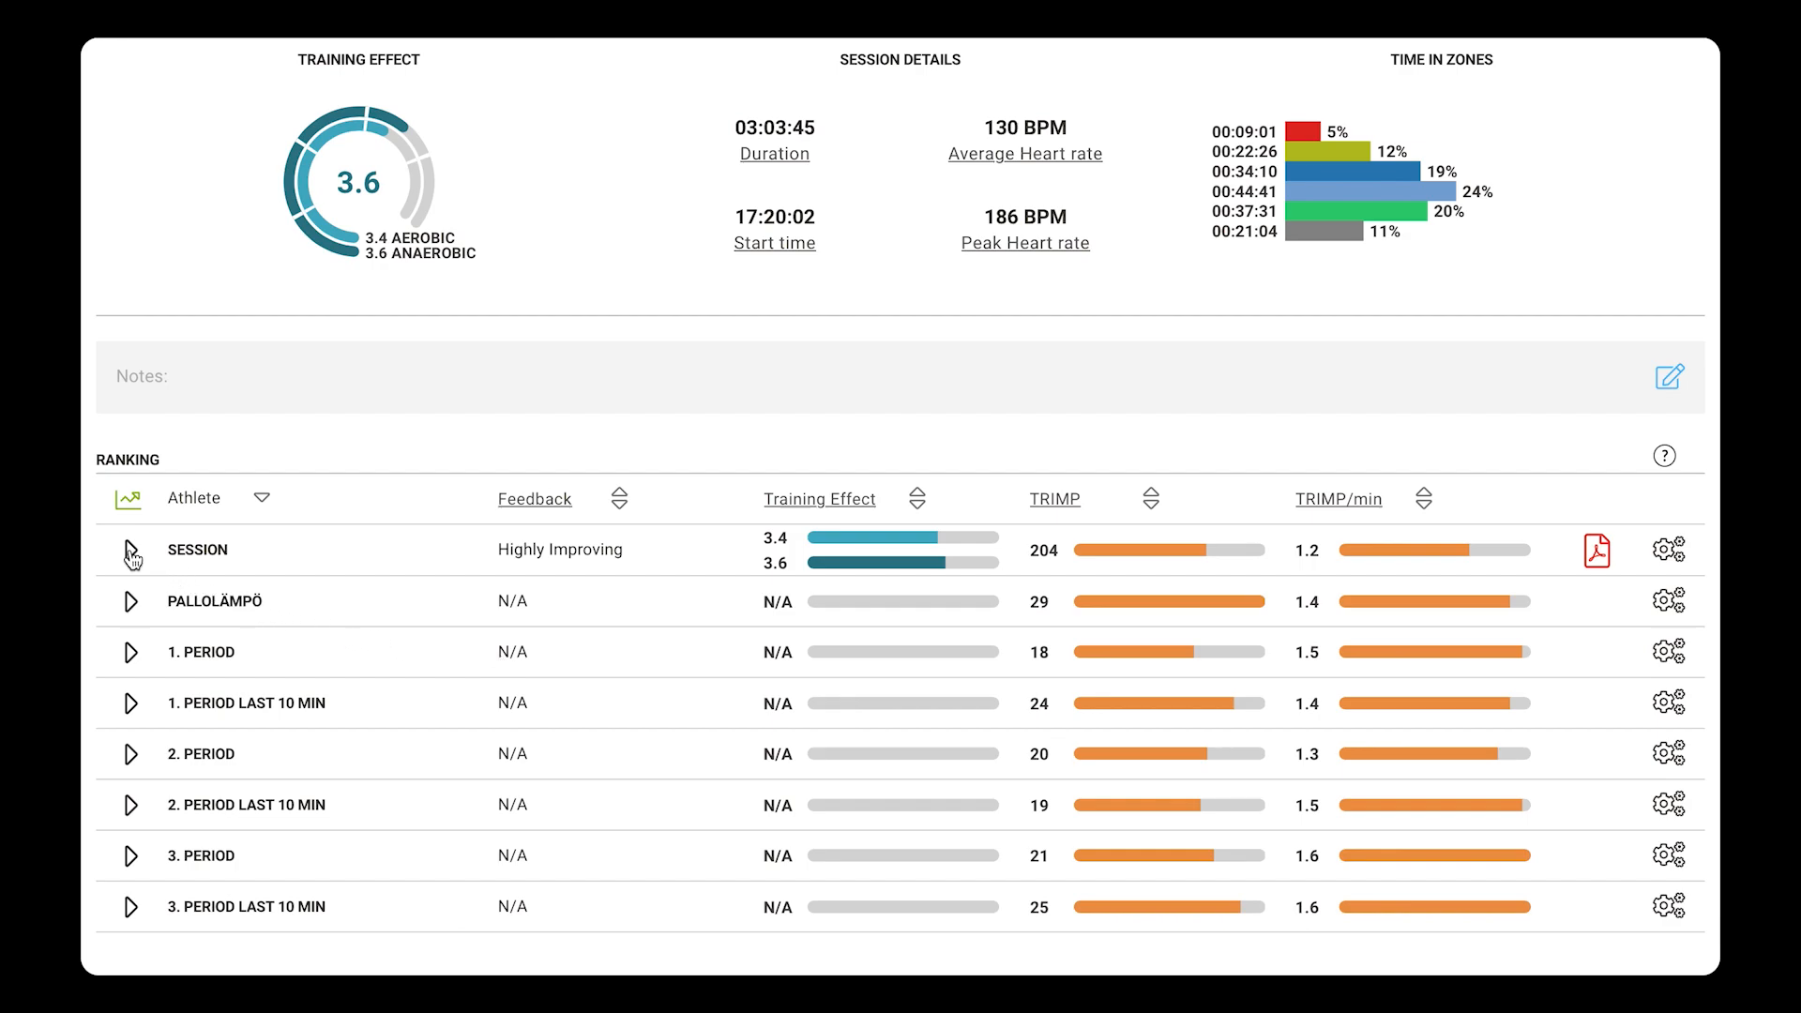
{"action": "left_click", "coordinate": [128, 549]}
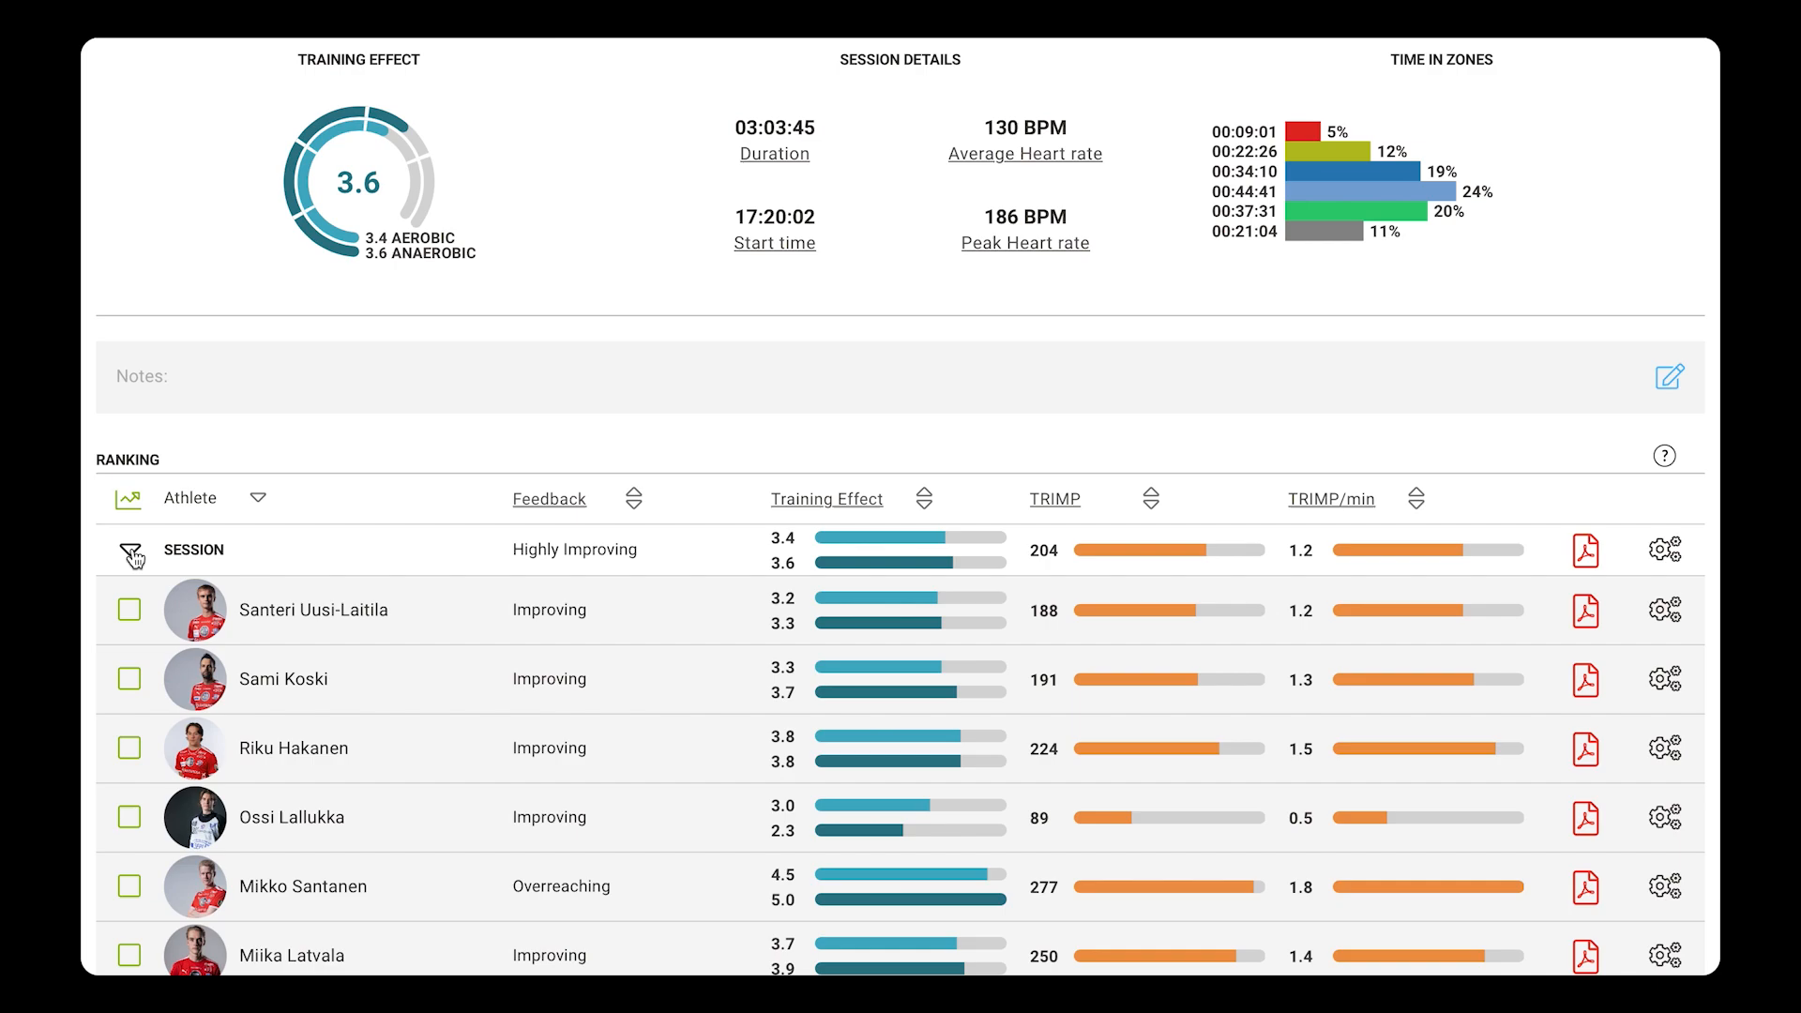
{"action": "scroll", "scroll_direction": "down", "scroll_amount": 3}
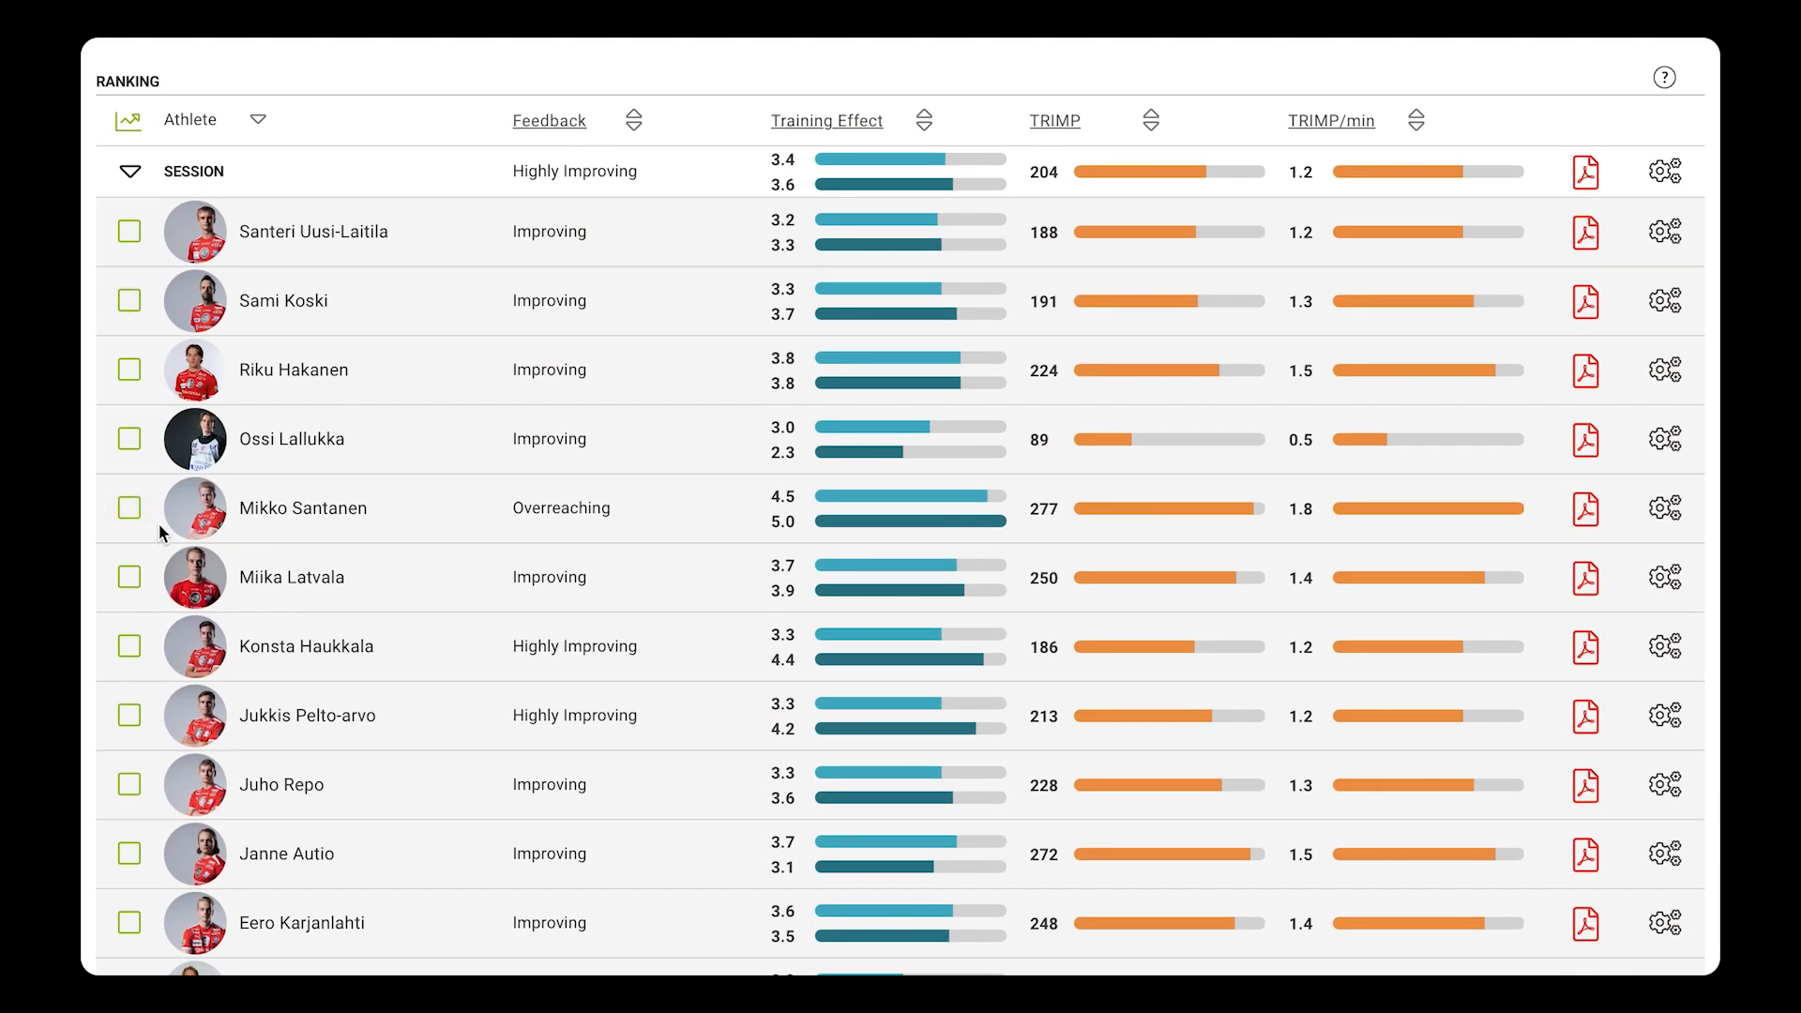
{"action": "scroll", "scroll_direction": "down", "scroll_amount": 3}
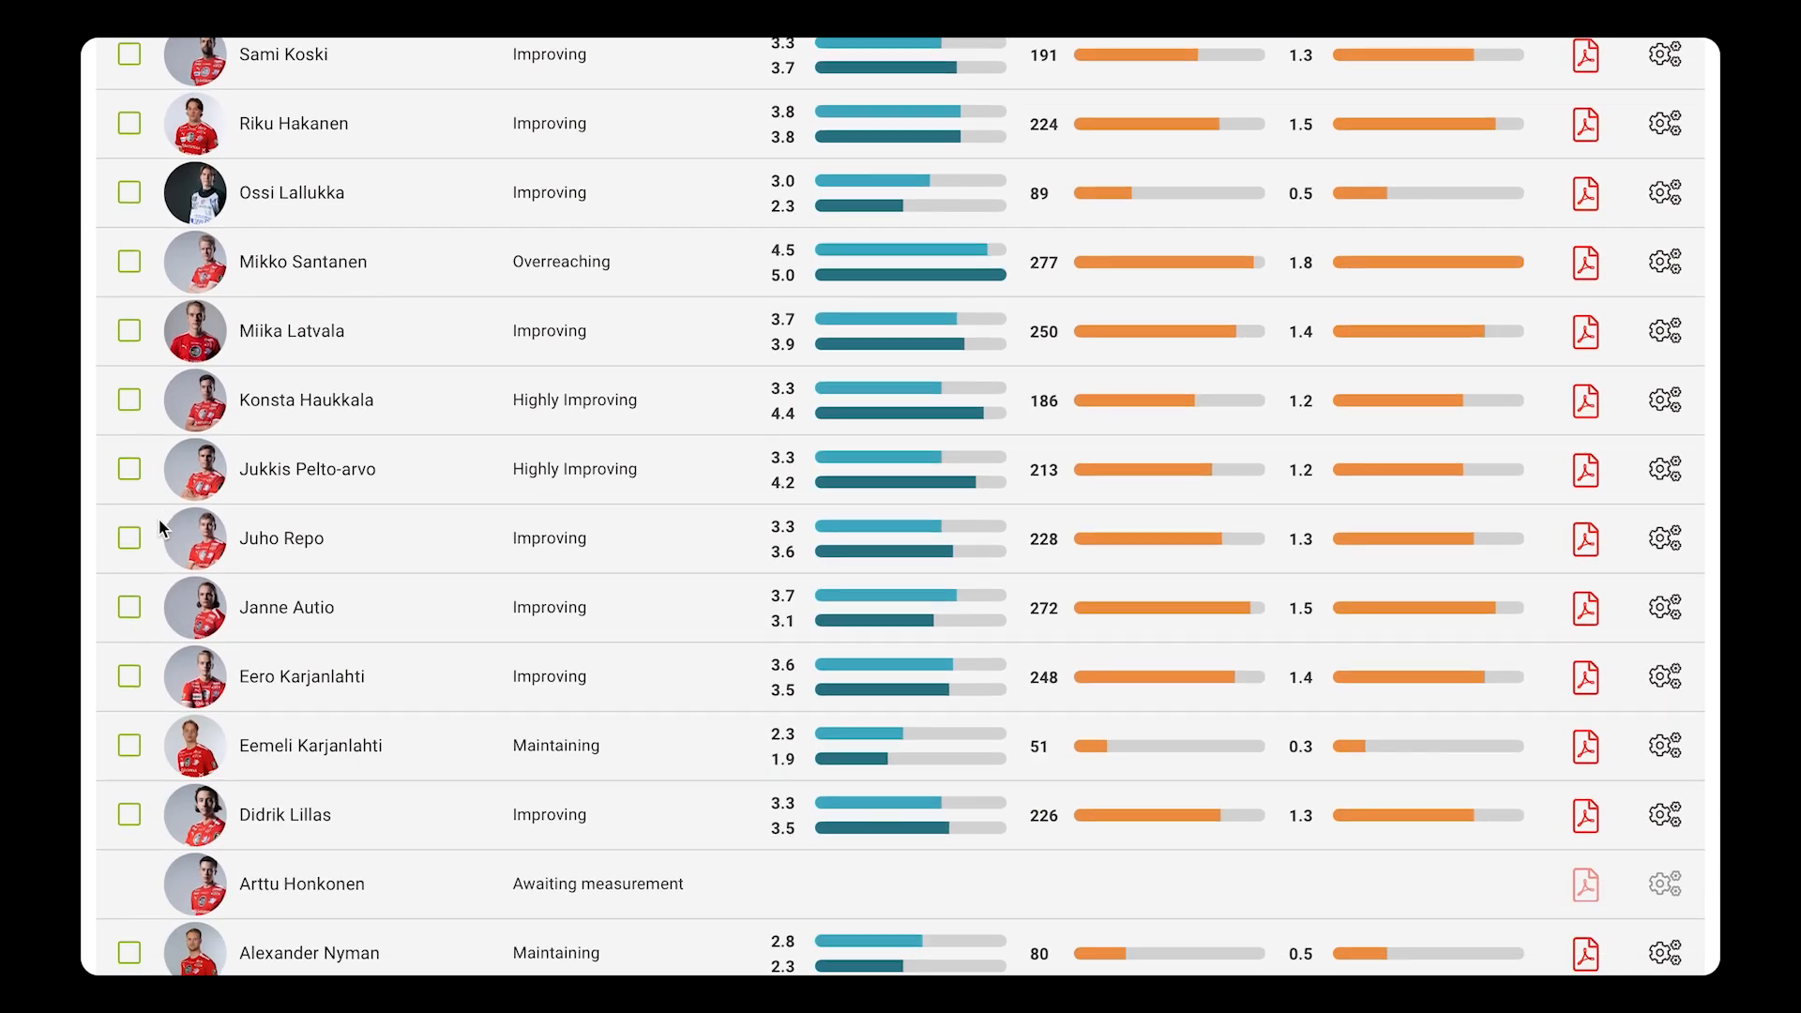
{"action": "scroll", "scroll_direction": "down", "scroll_amount": 3}
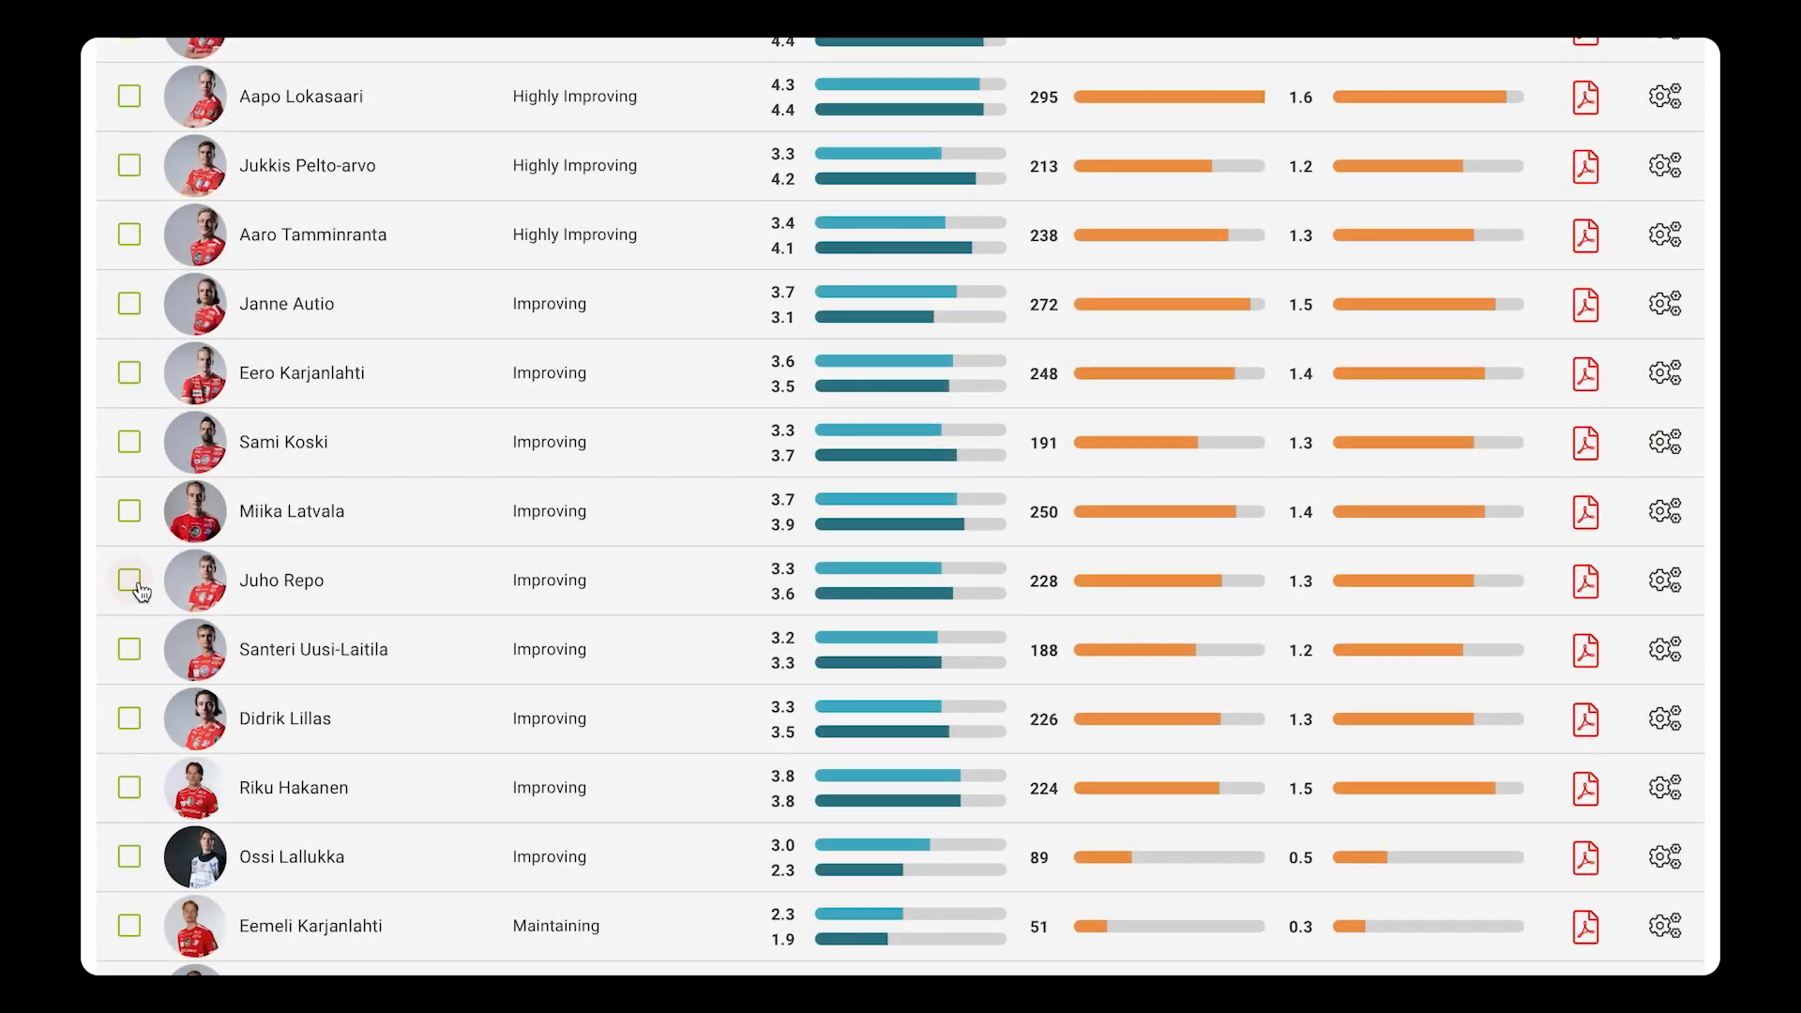
{"action": "left_click", "coordinate": [129, 580]}
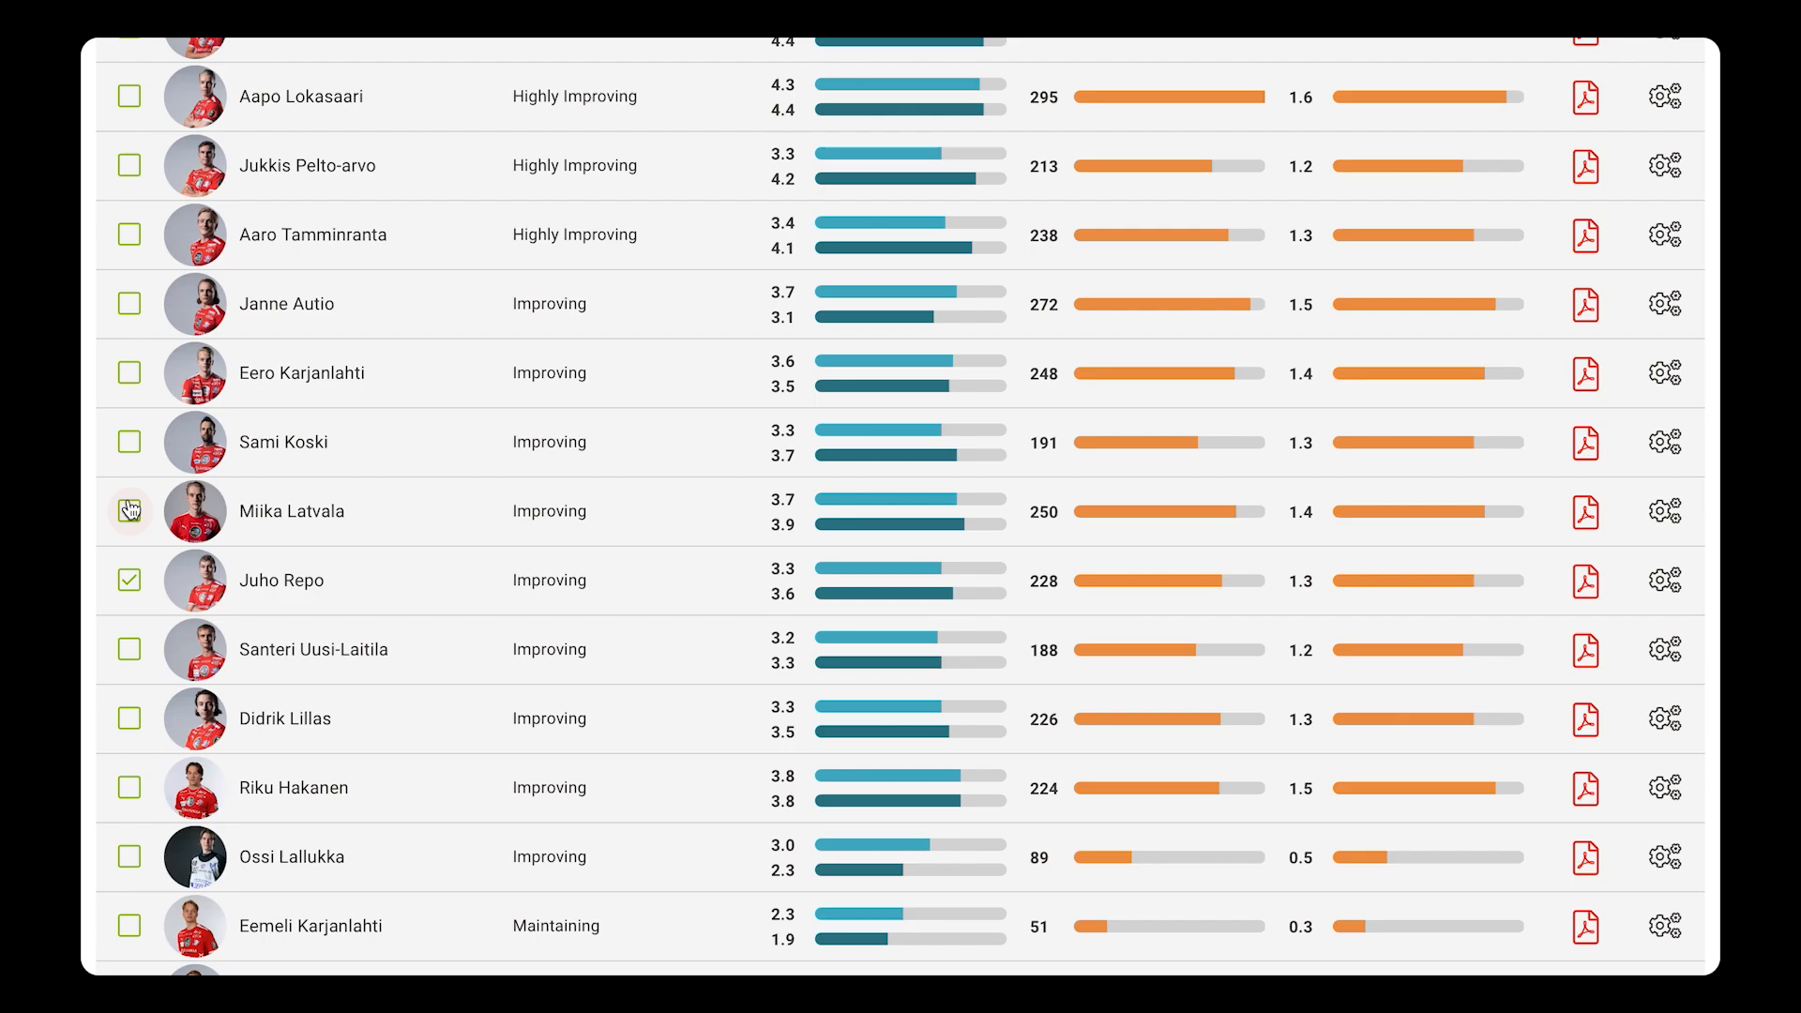
{"action": "left_click", "coordinate": [127, 510]}
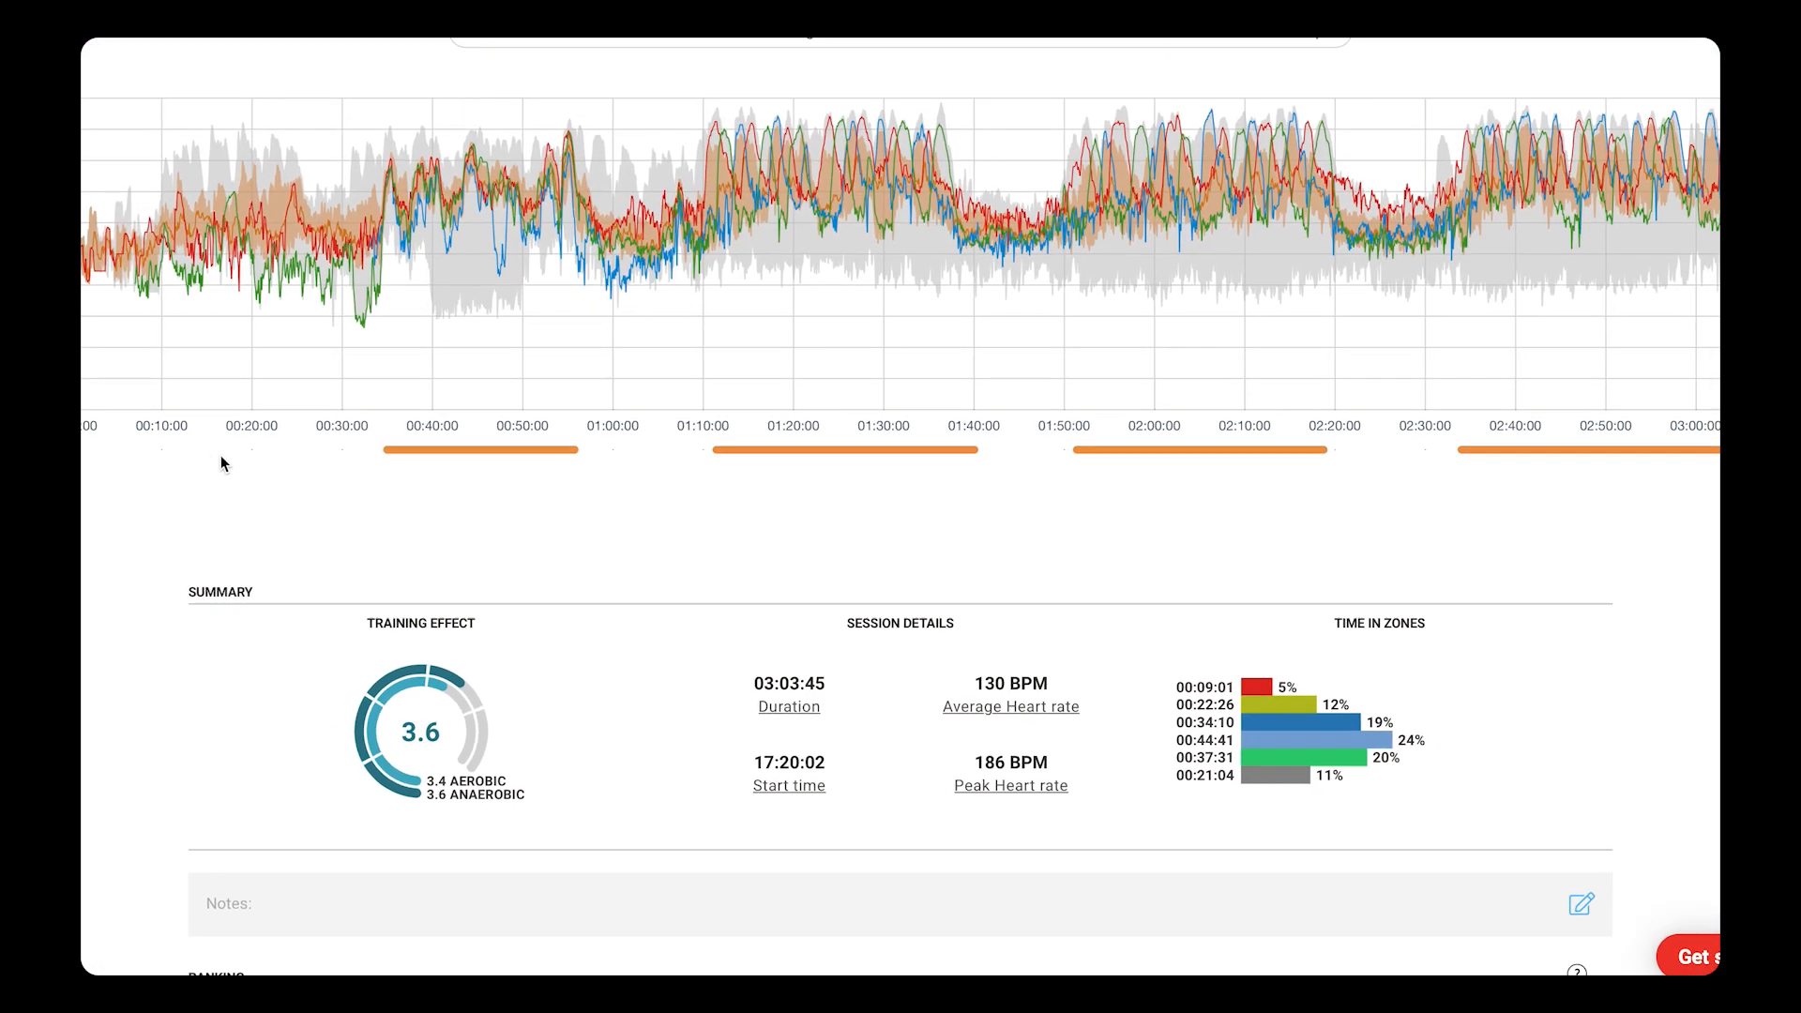
Step: Bring the session Ranking table into view and download the whole session's PDF report
{"action": "scroll", "scroll_direction": "up", "scroll_amount": 3}
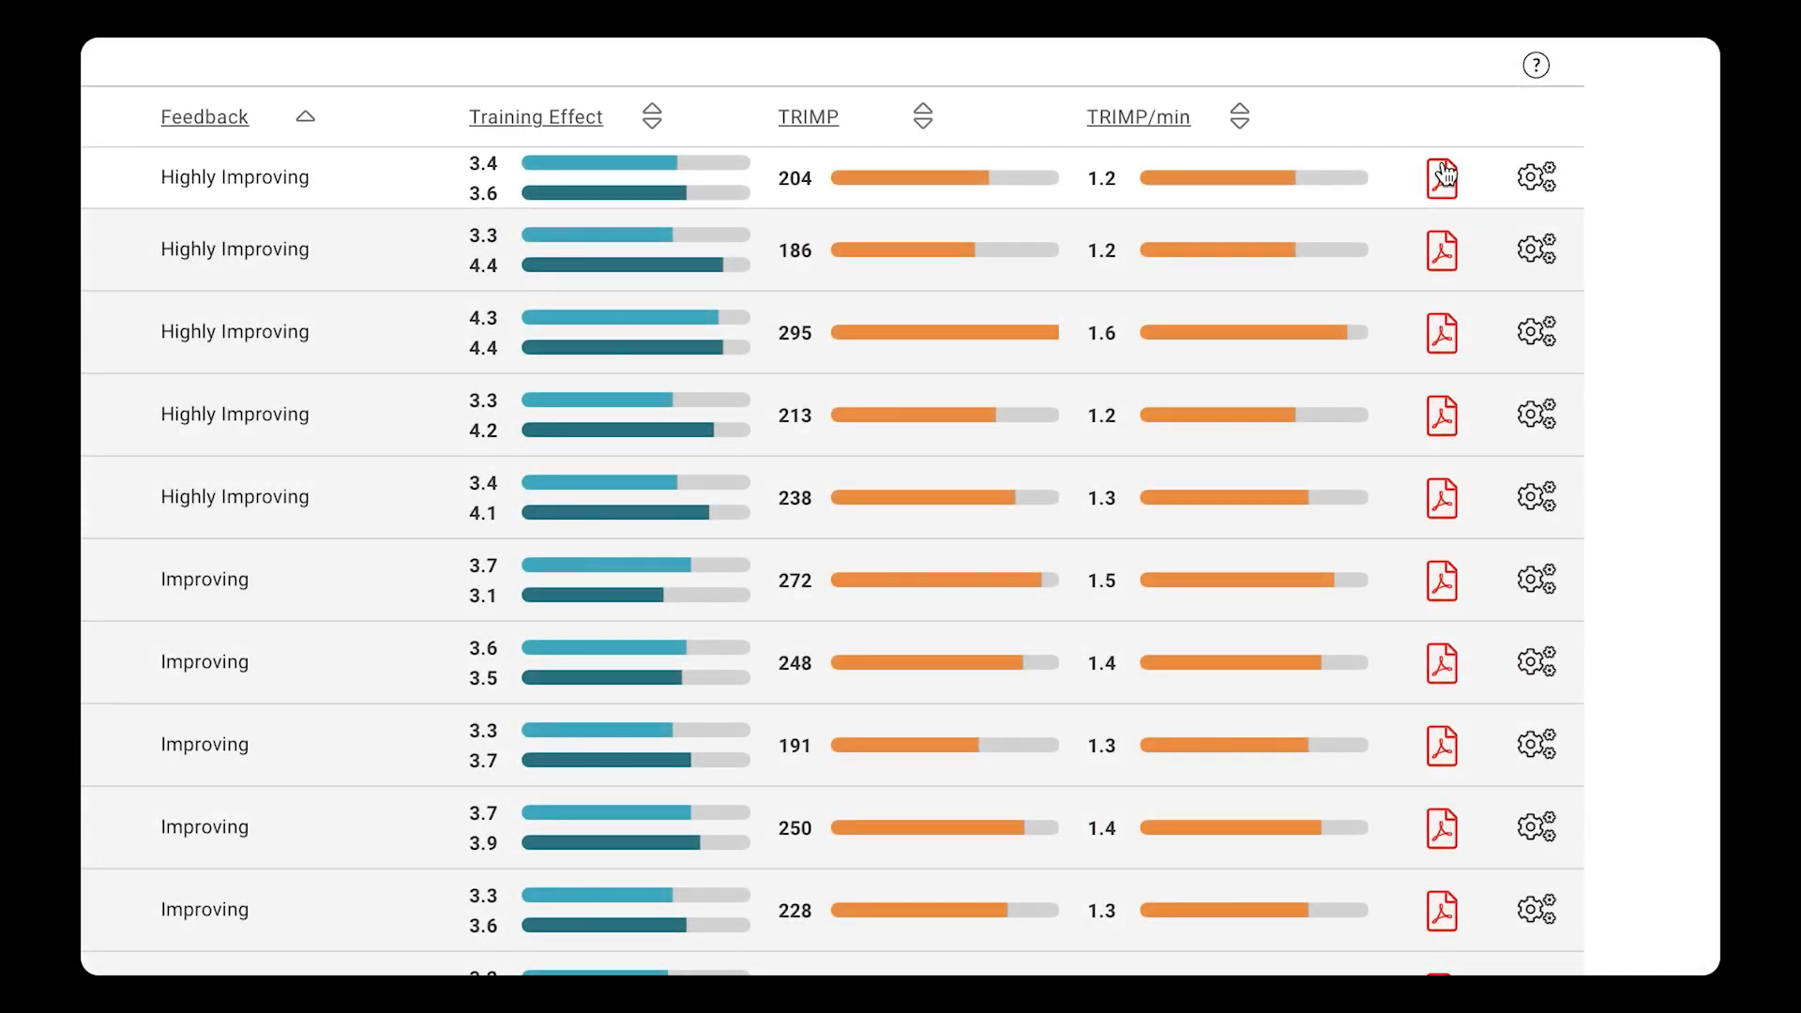
{"action": "left_click", "coordinate": [1441, 176]}
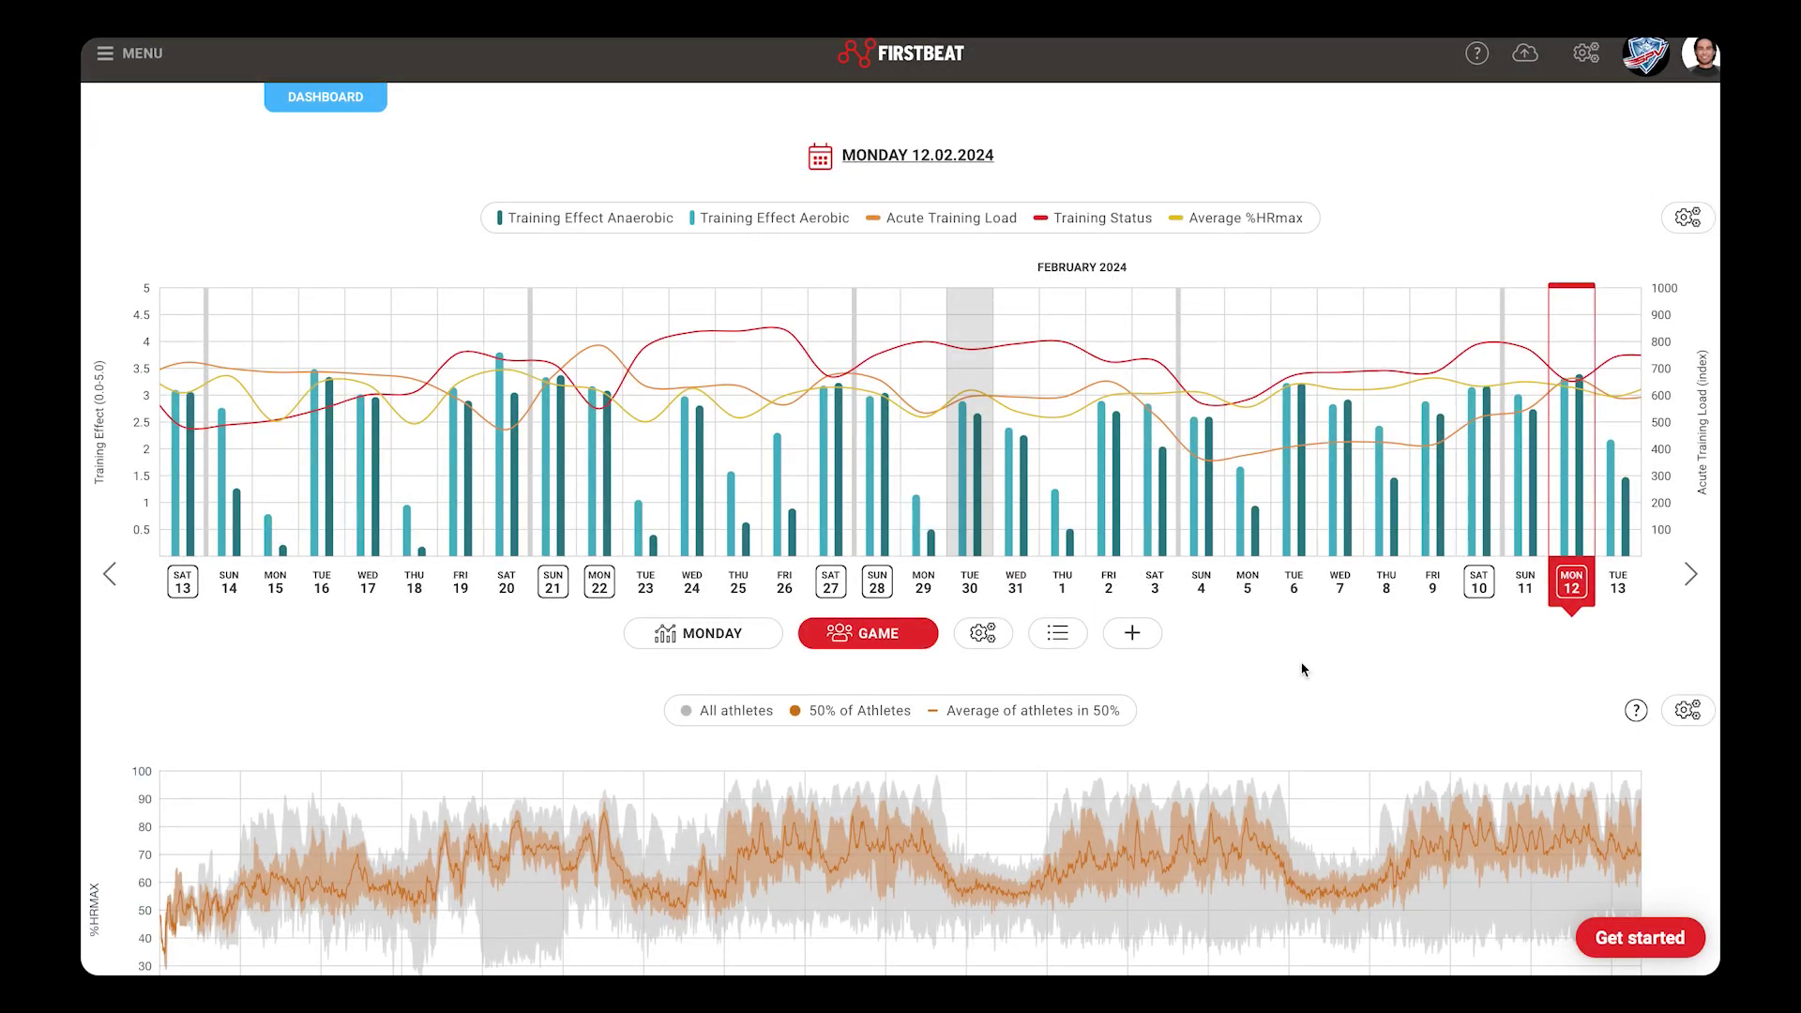
{"action": "mouse_move", "coordinate": [878, 663]}
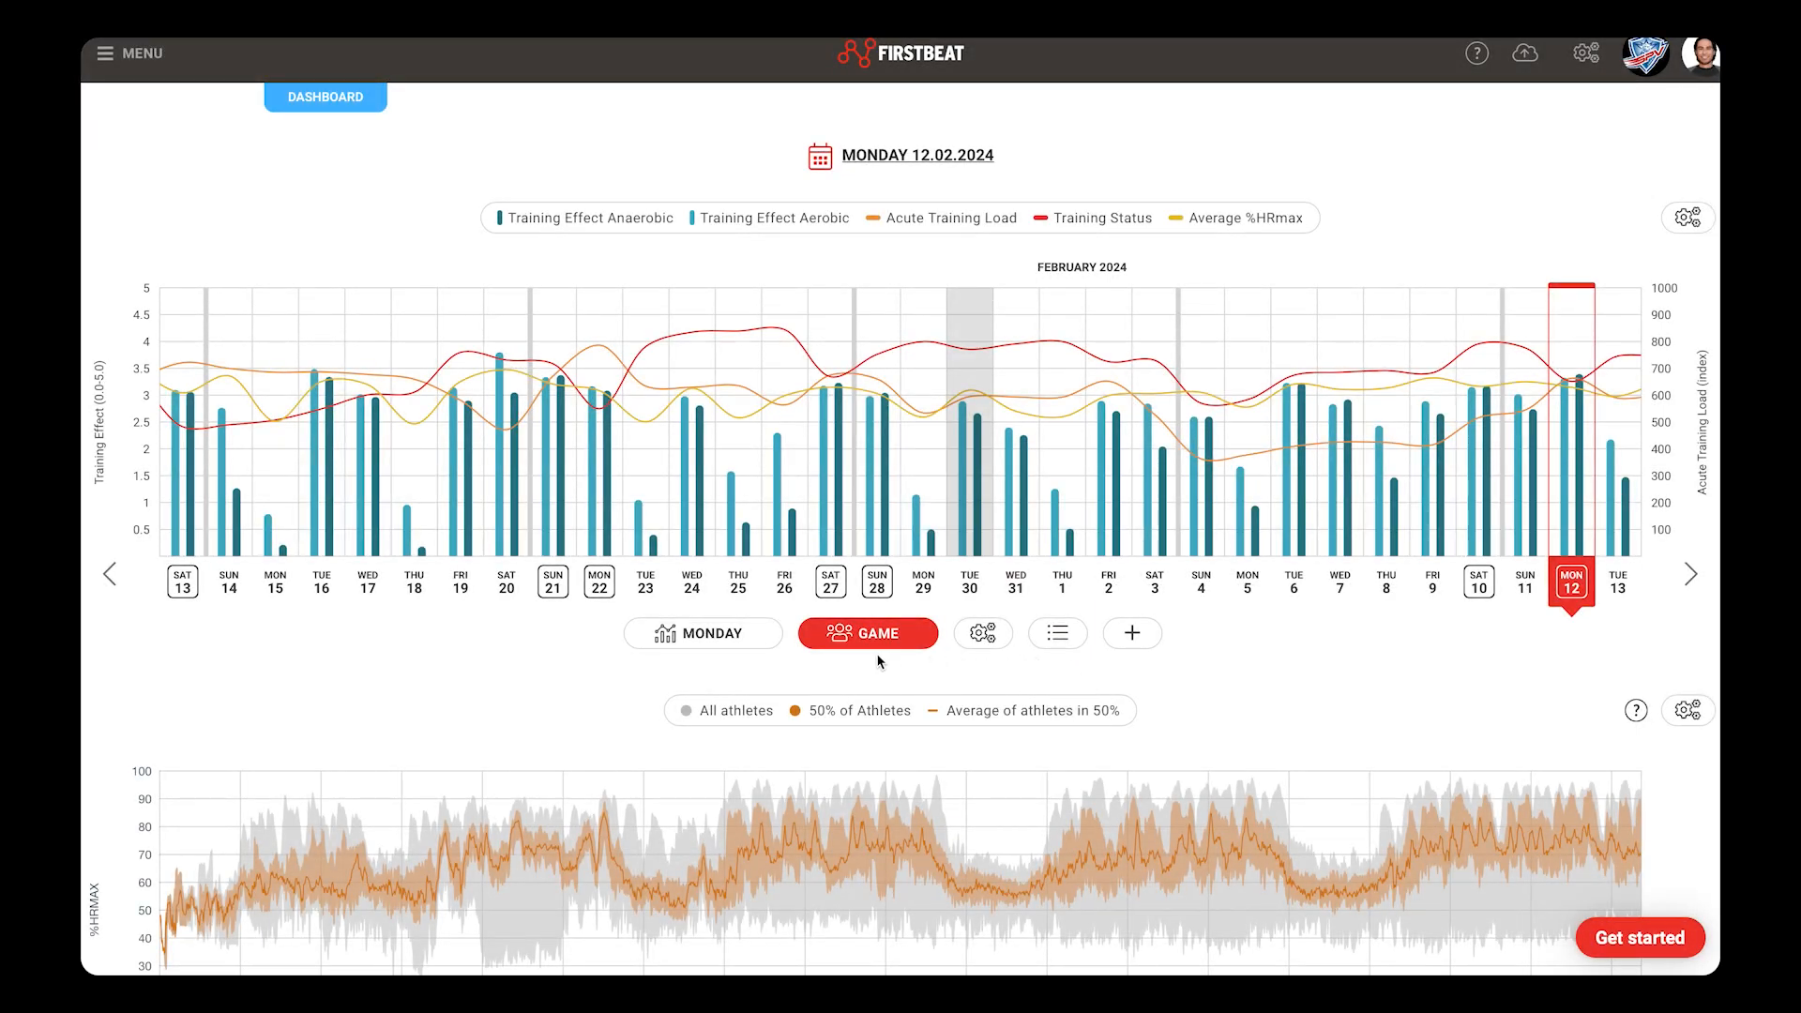
Step: Show the Monday measurement and review its summary (Training Effect 3.4, ACWR 1.2) and athlete ranking
{"action": "left_click", "coordinate": [708, 633]}
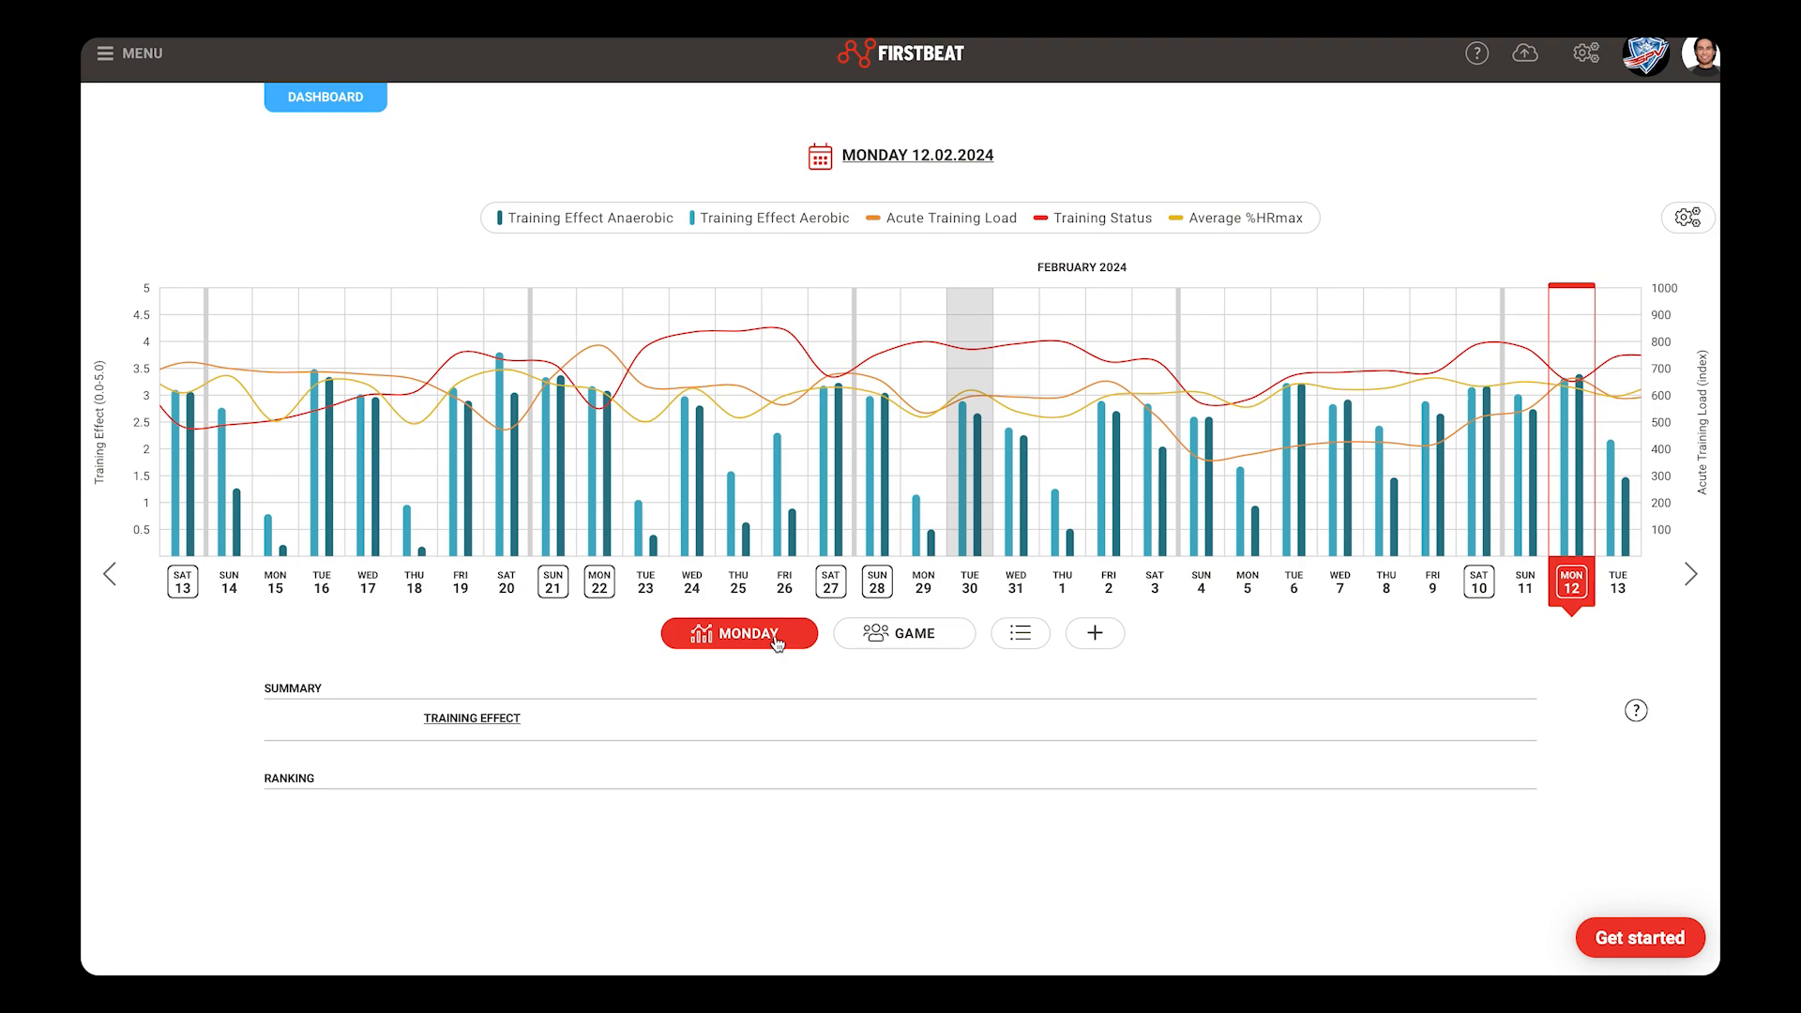
{"action": "left_click", "coordinate": [740, 634]}
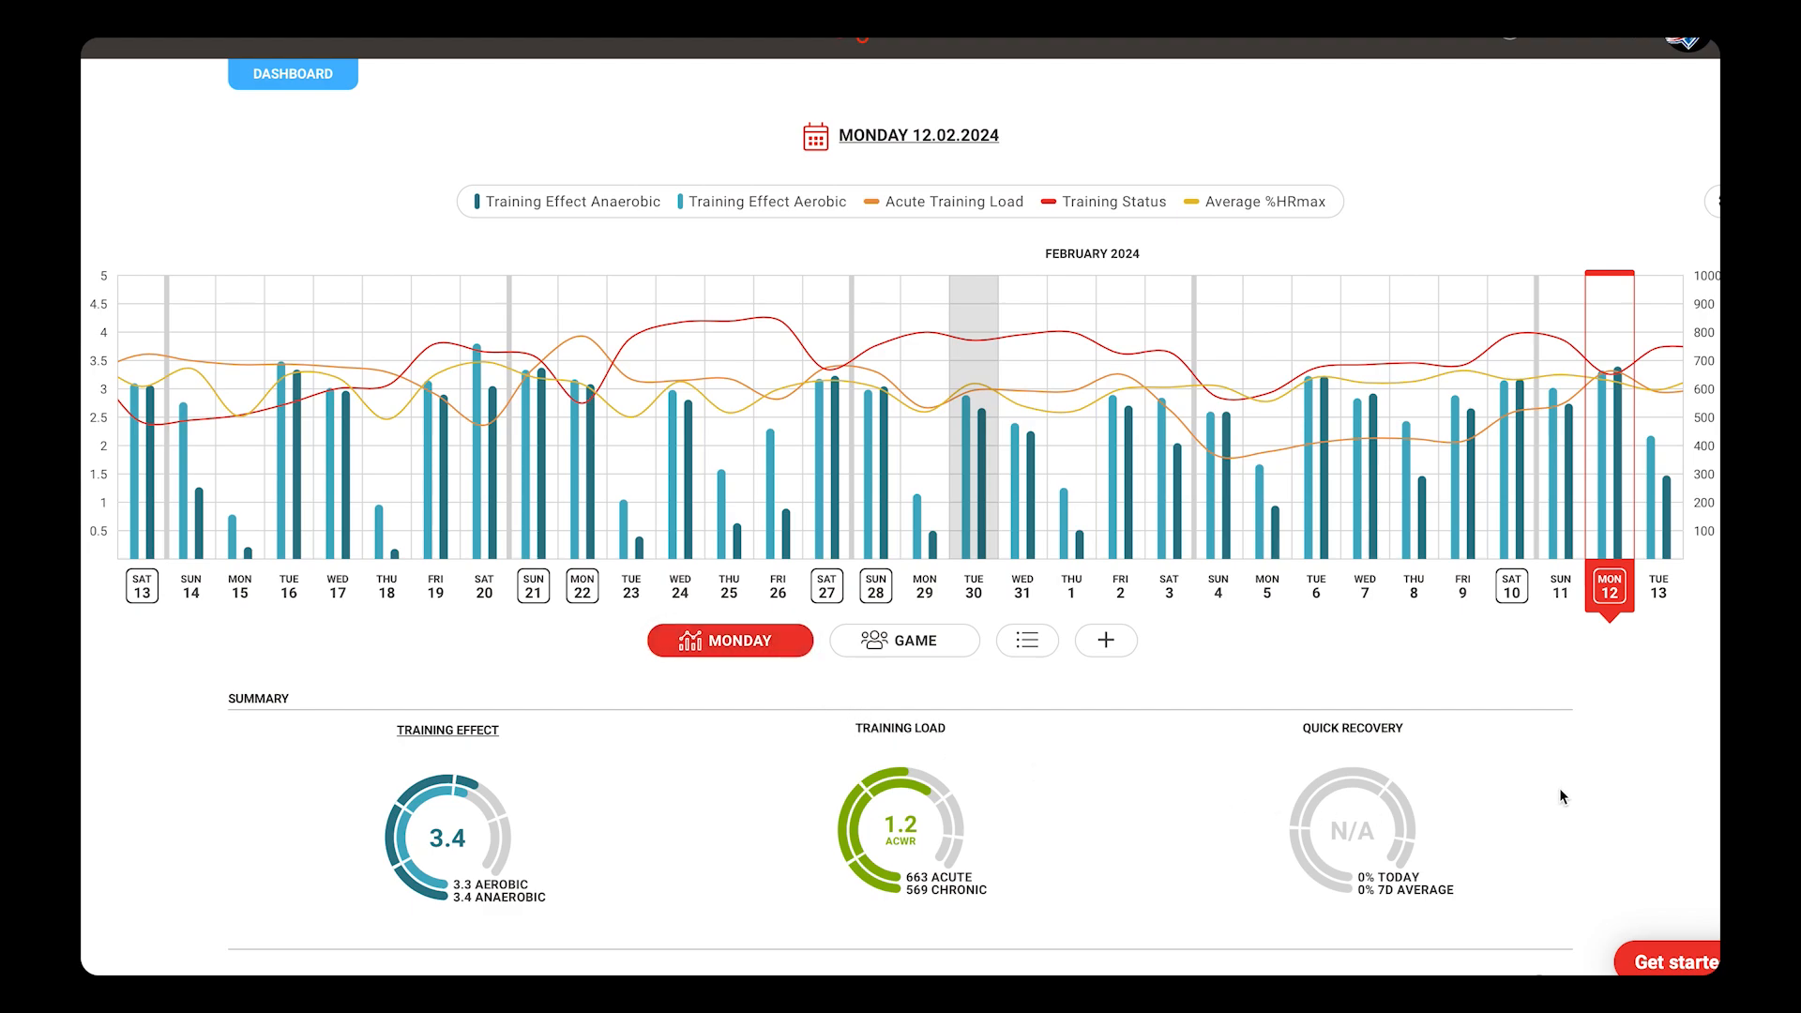
{"action": "scroll", "scroll_direction": "down", "scroll_amount": 3}
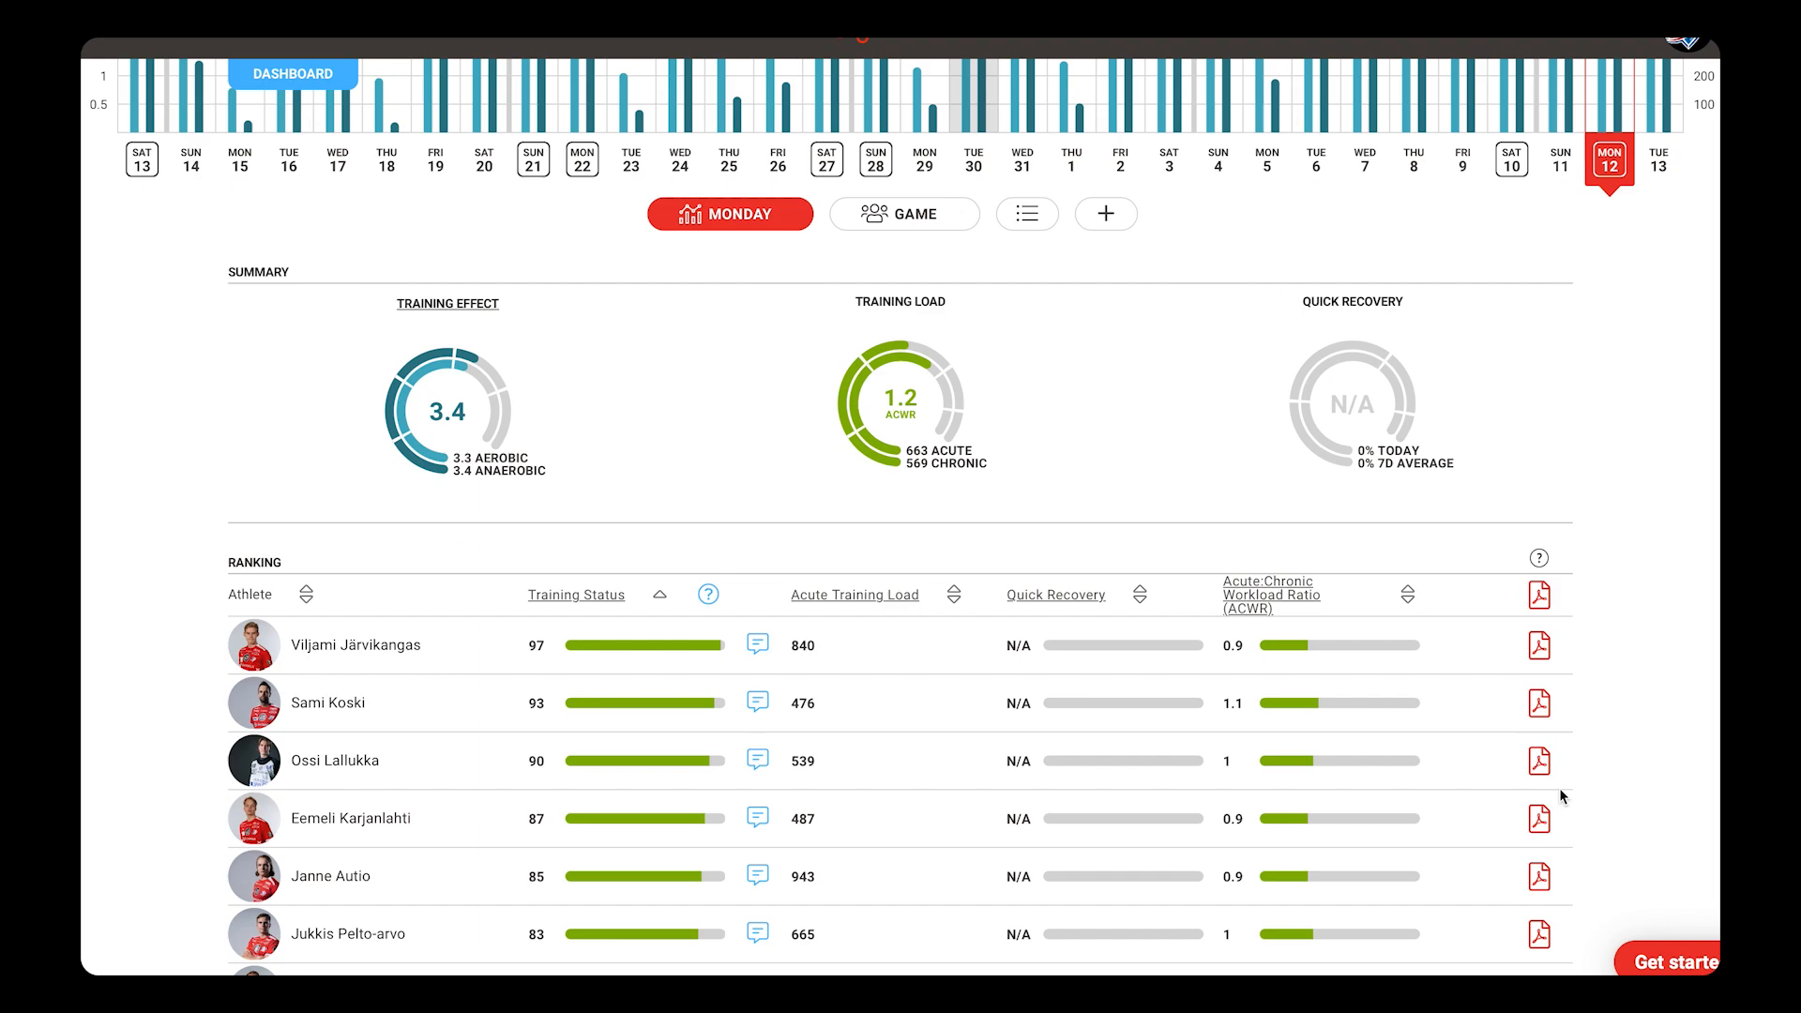
{"action": "scroll", "scroll_direction": "down", "scroll_amount": 3}
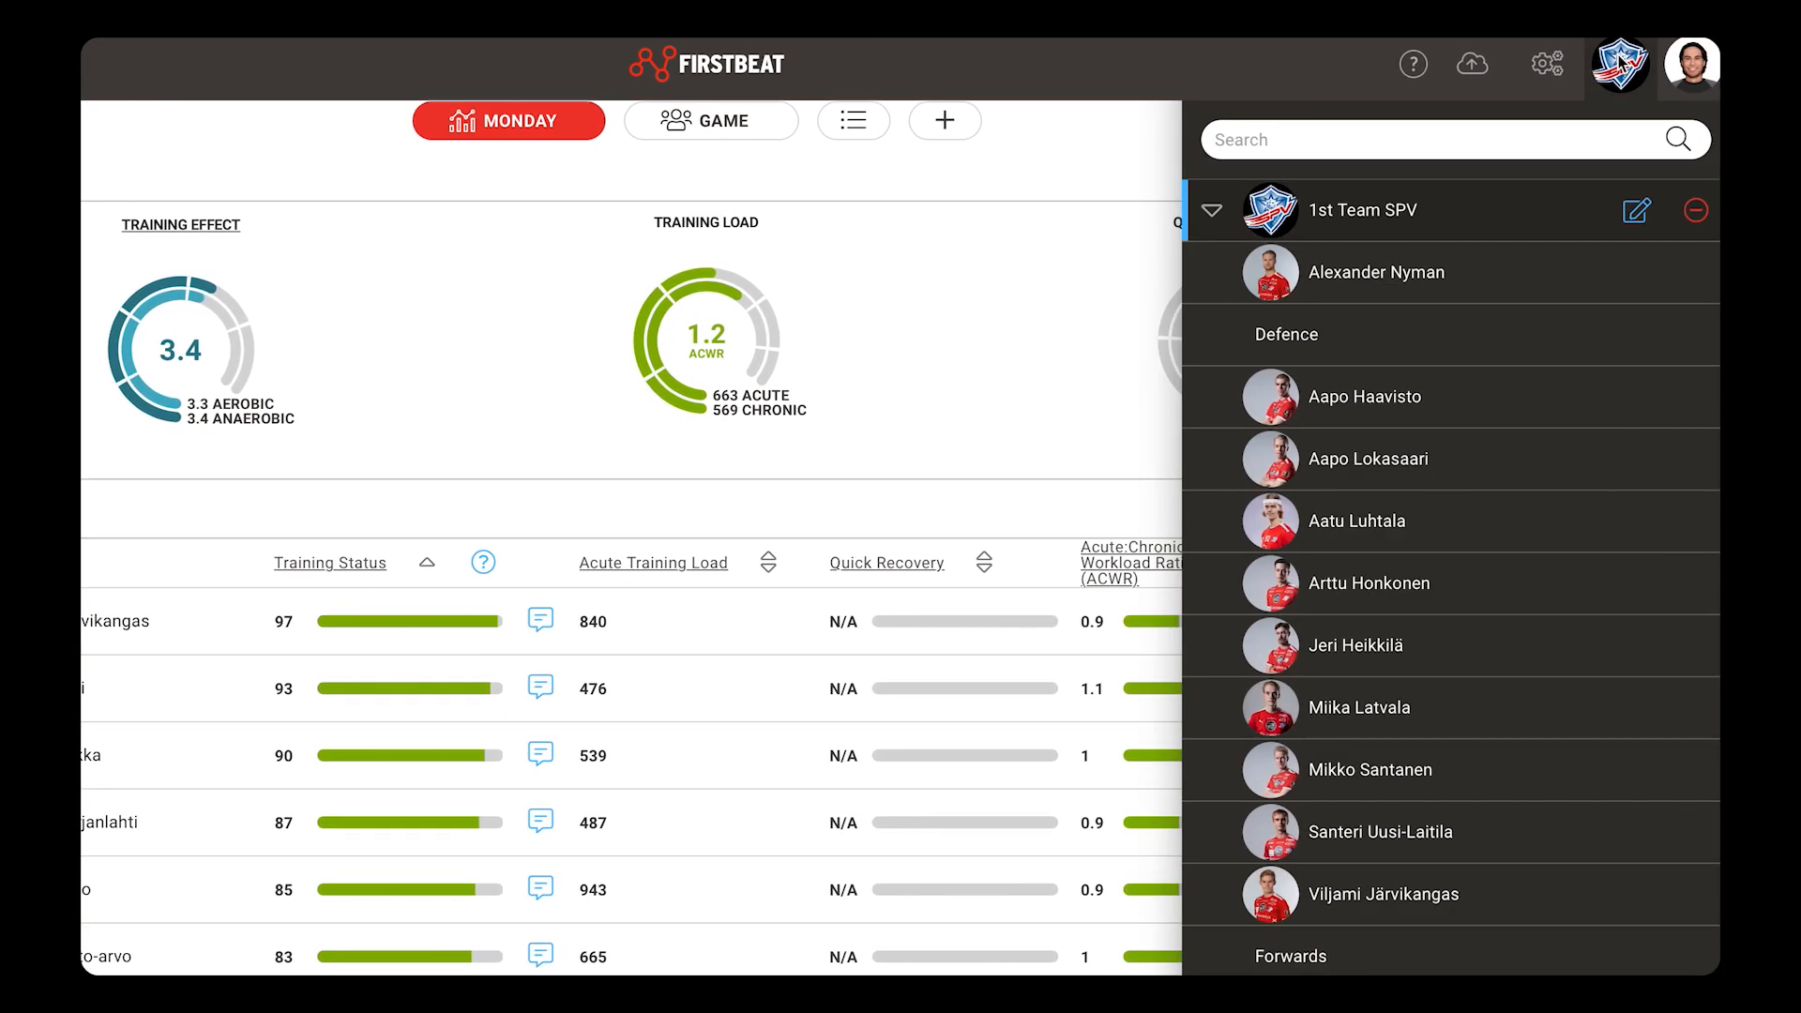
{"action": "mouse_move", "coordinate": [1502, 279]}
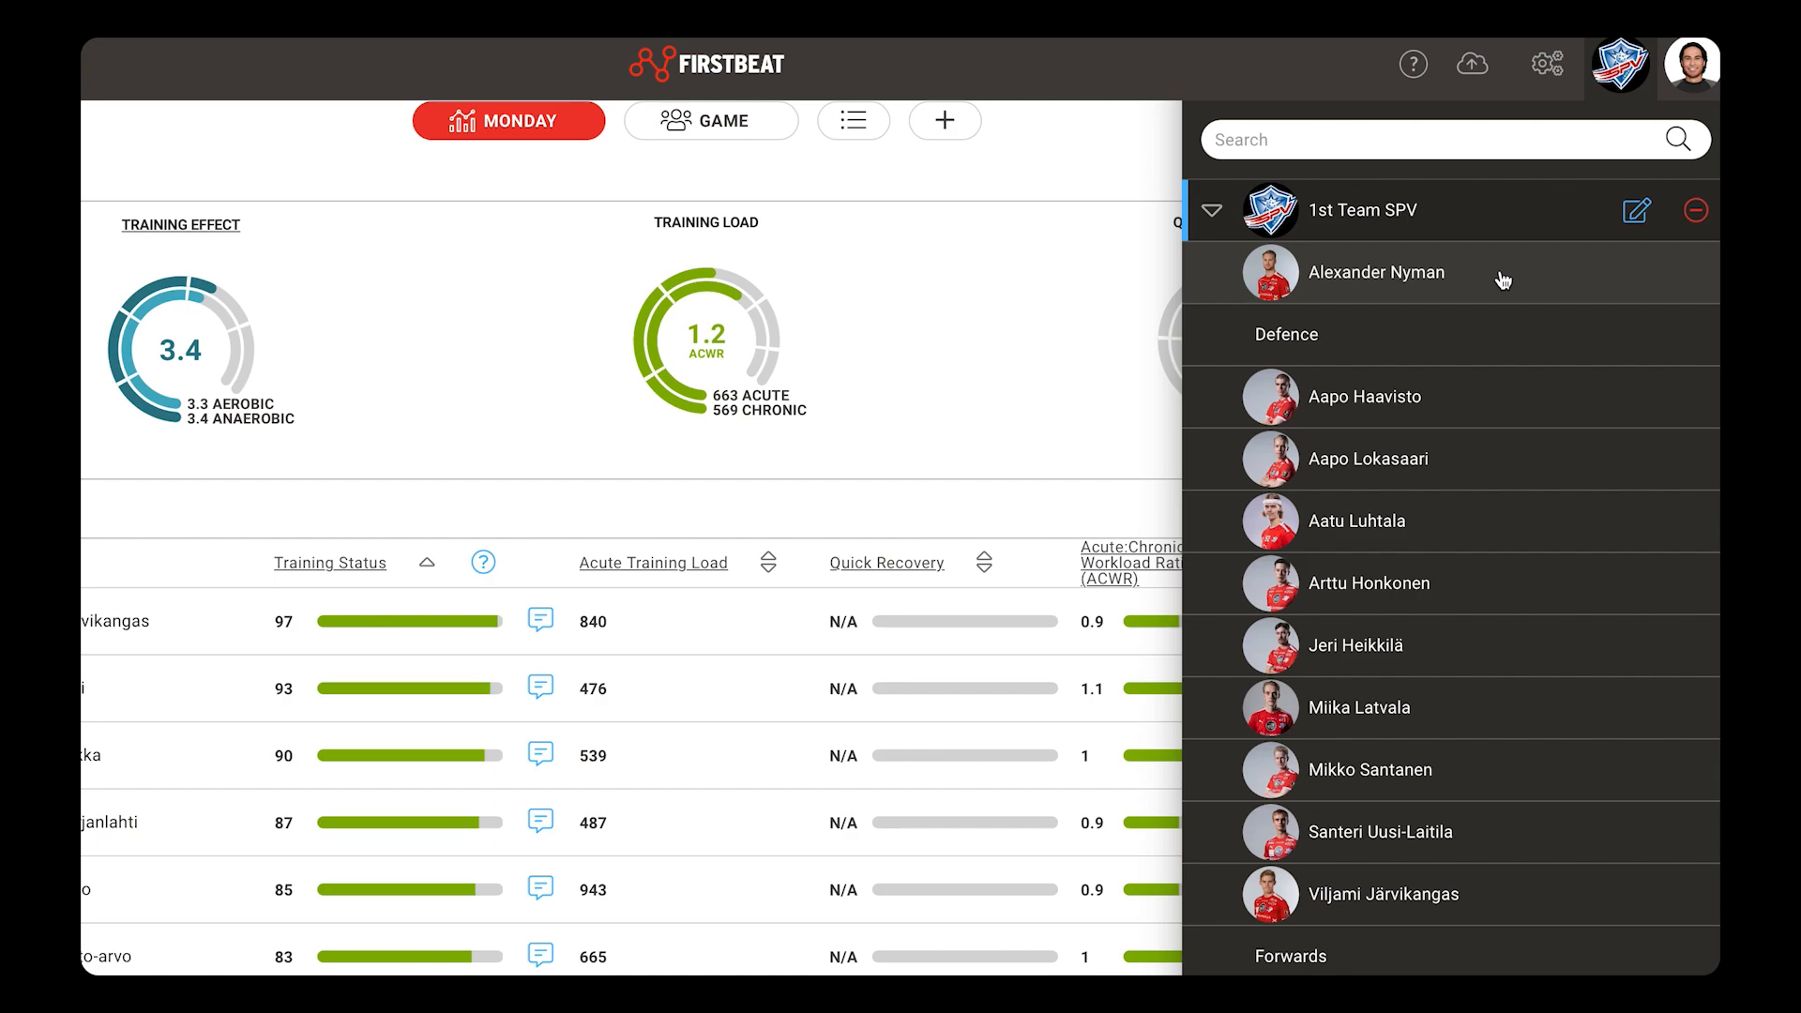
Step: Open the team side panel from the top-bar logo to see the 1st Team SPV roster
{"action": "left_click", "coordinate": [1377, 272]}
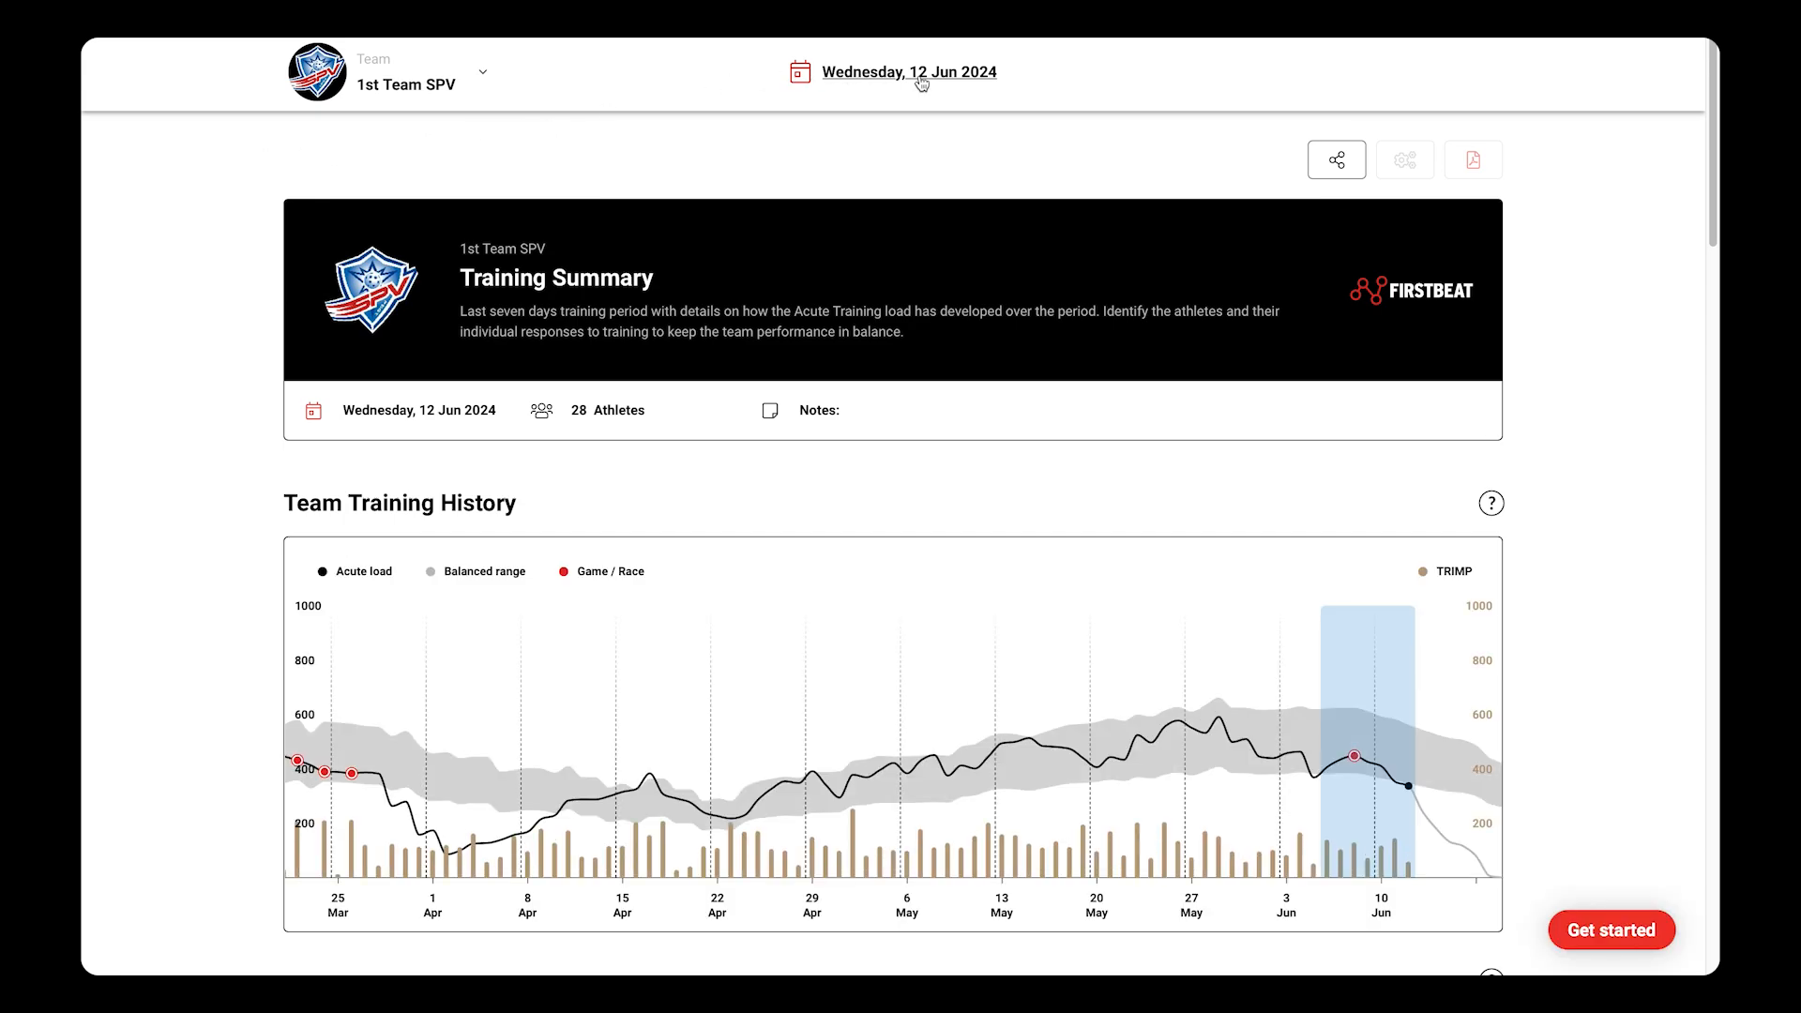
{"action": "left_click", "coordinate": [908, 72]}
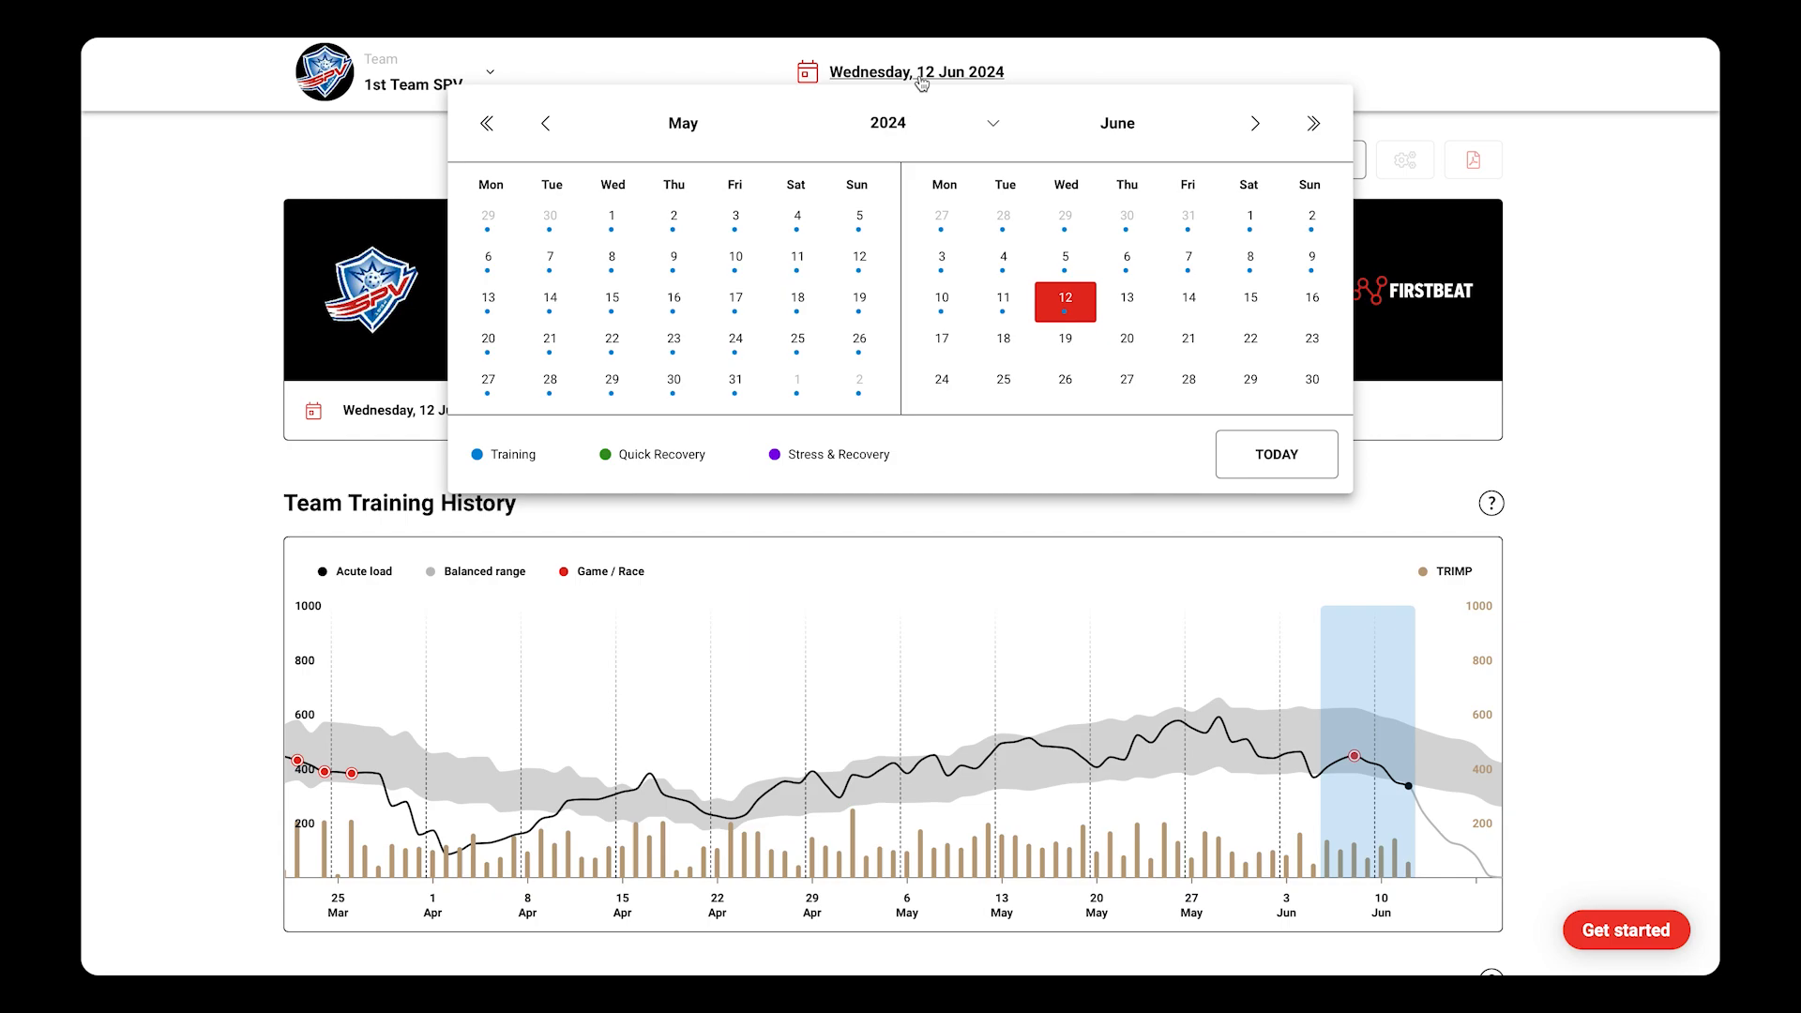
{"action": "scroll", "scroll_direction": "down", "scroll_amount": 3}
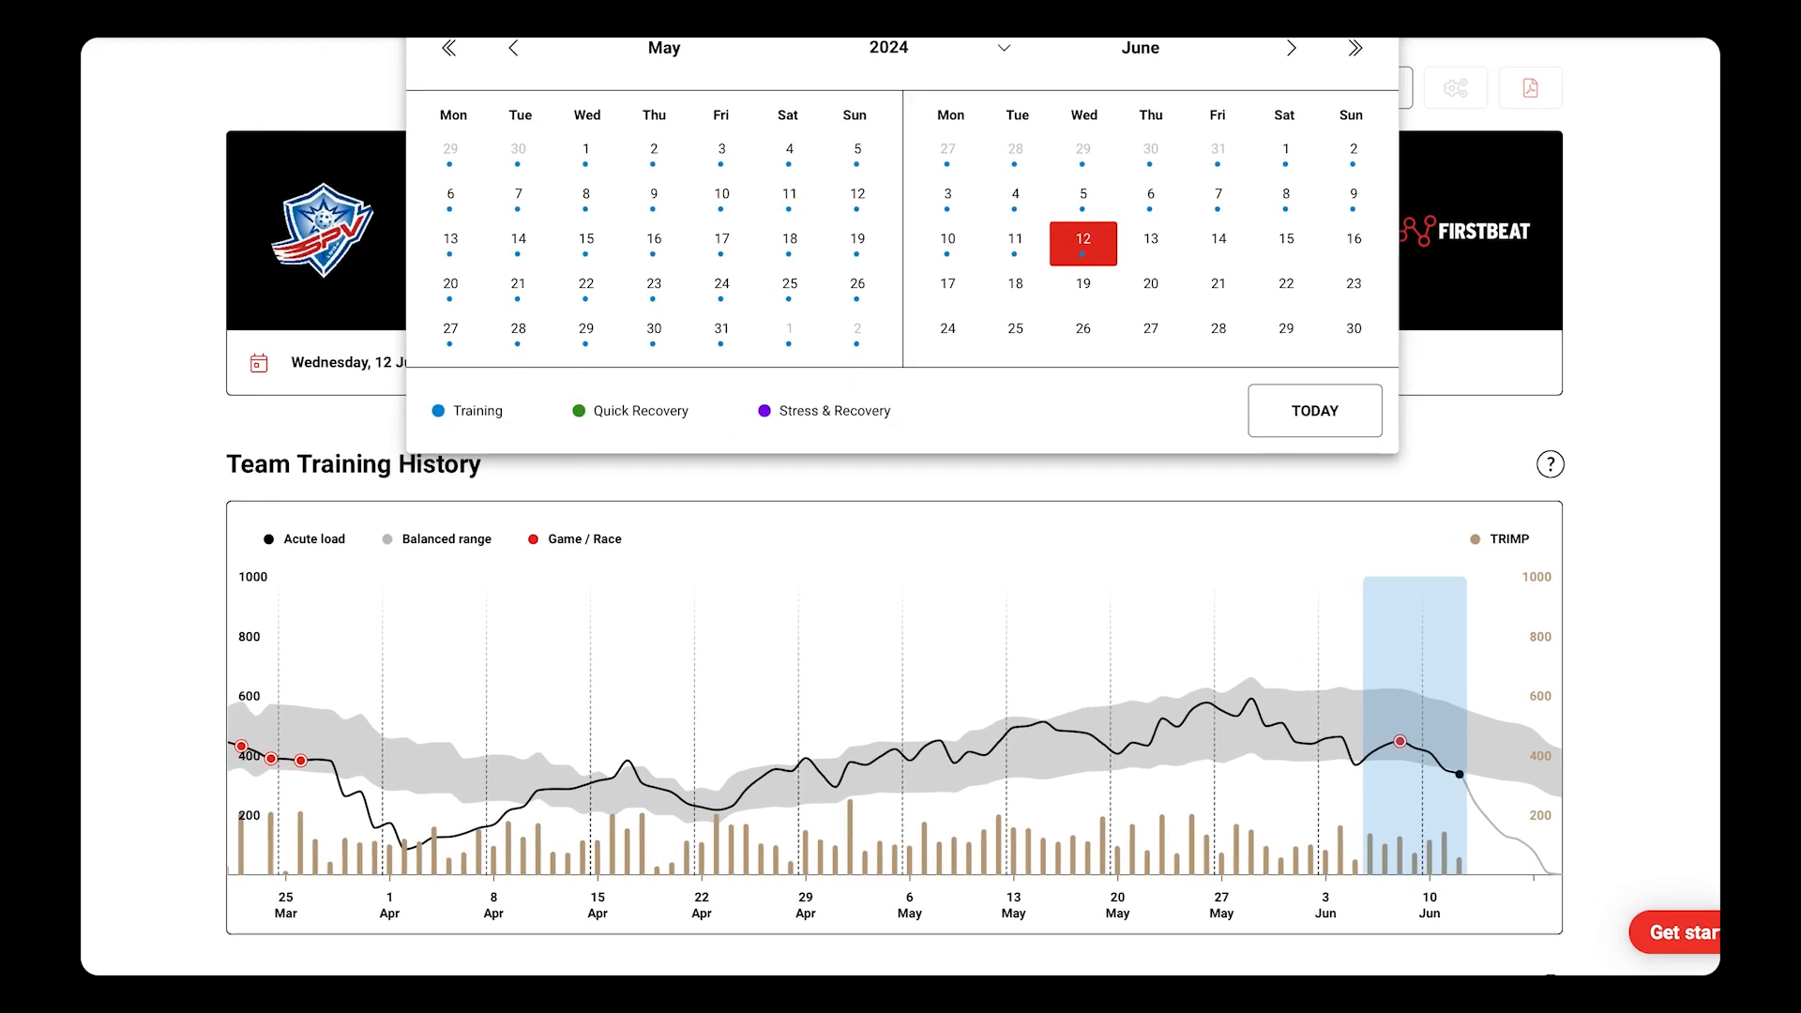
{"action": "left_click", "coordinate": [1082, 242]}
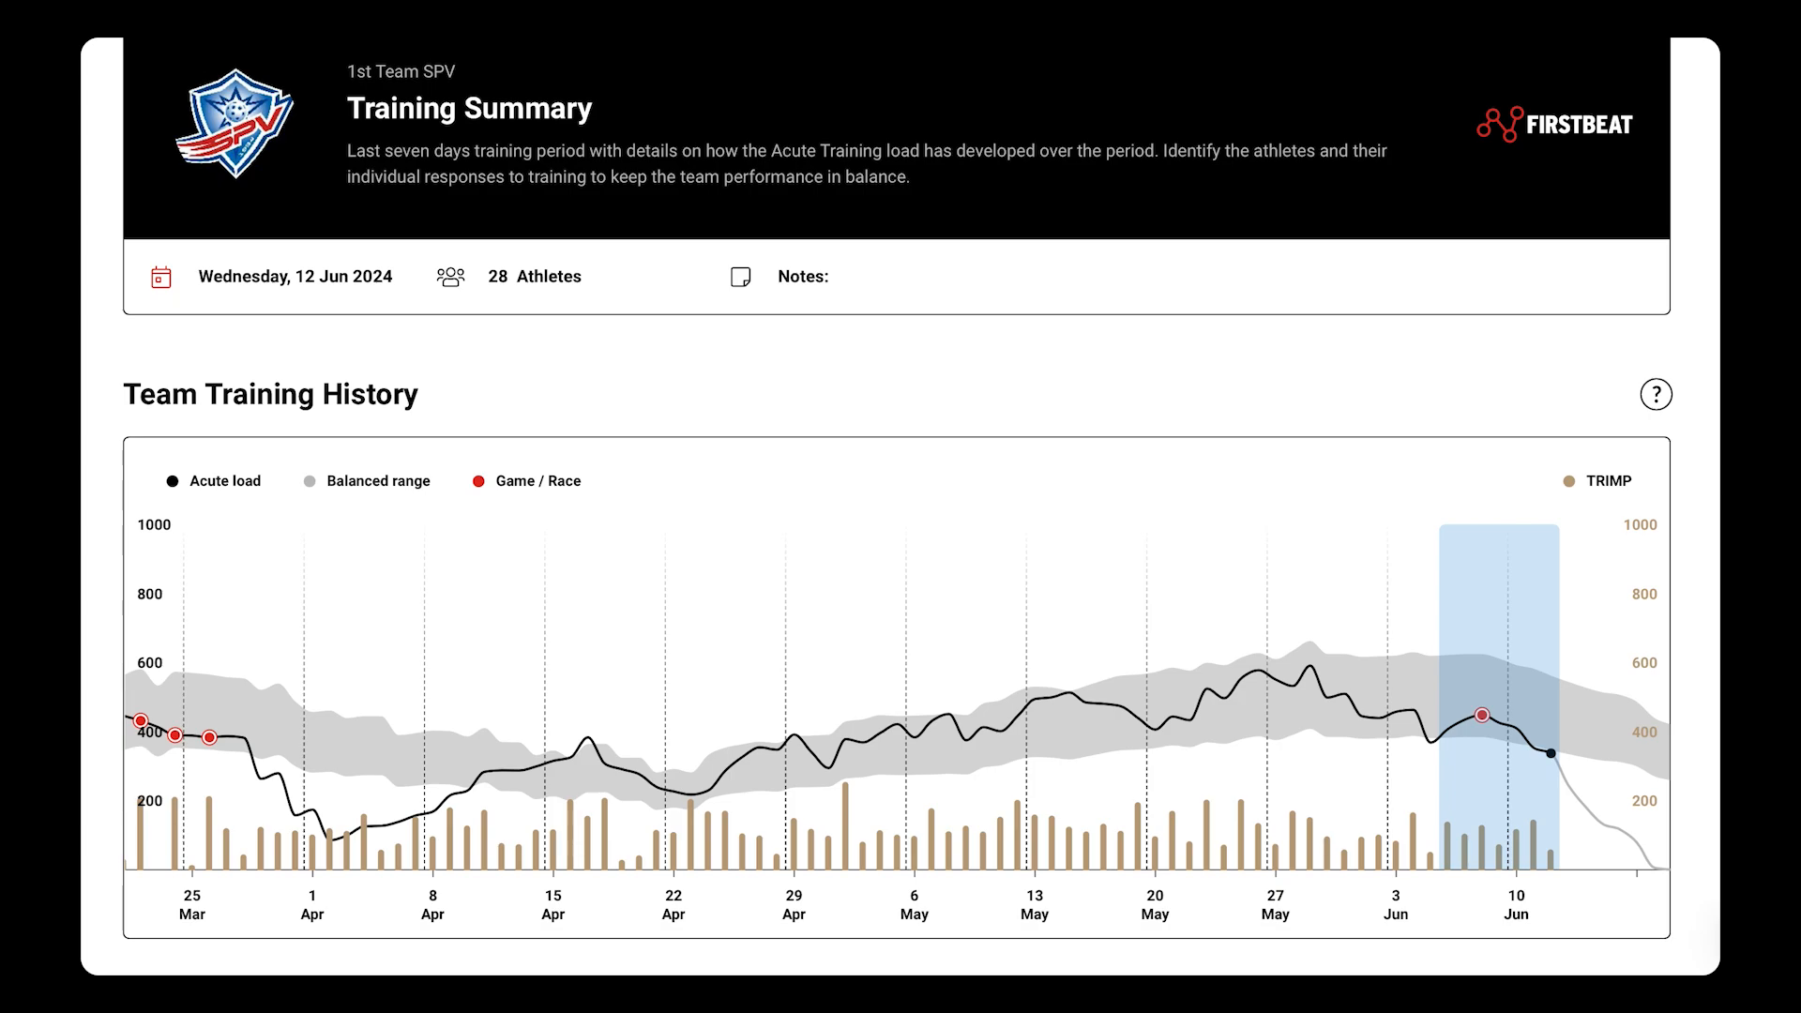
{"action": "mouse_move", "coordinate": [263, 512]}
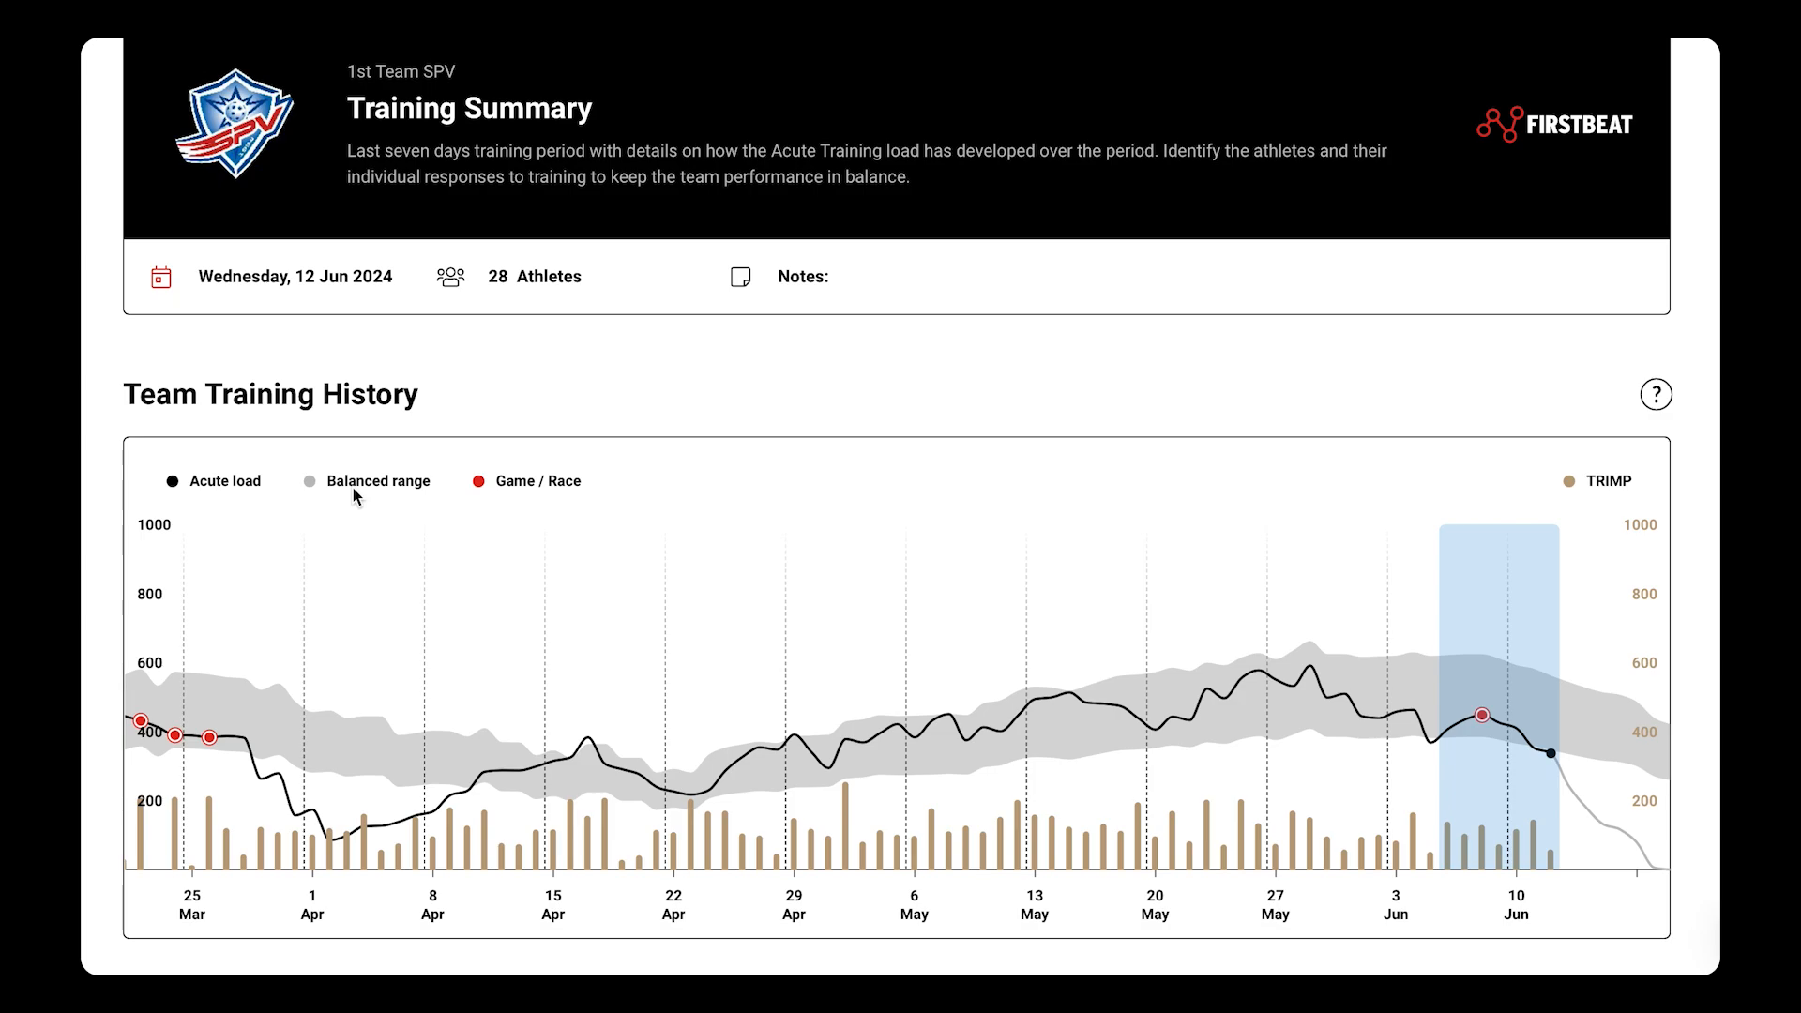
{"action": "scroll", "scroll_direction": "down", "scroll_amount": 3}
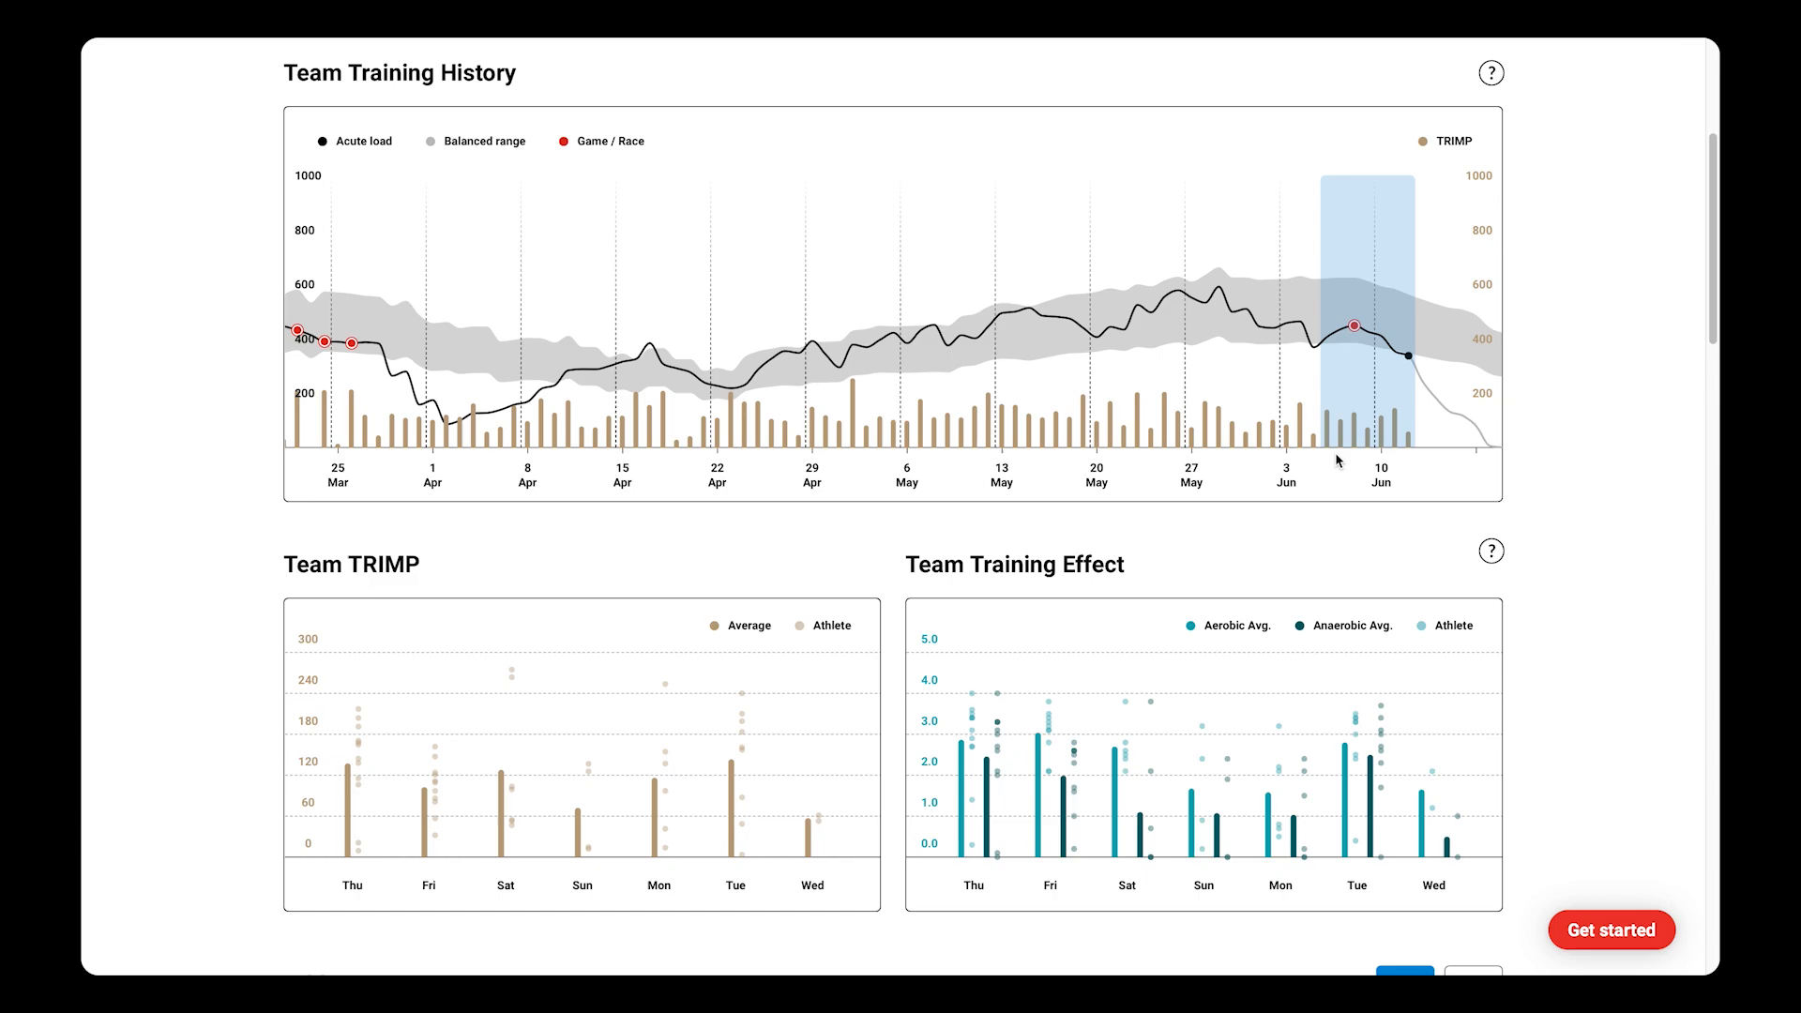
{"action": "mouse_move", "coordinate": [1410, 463]}
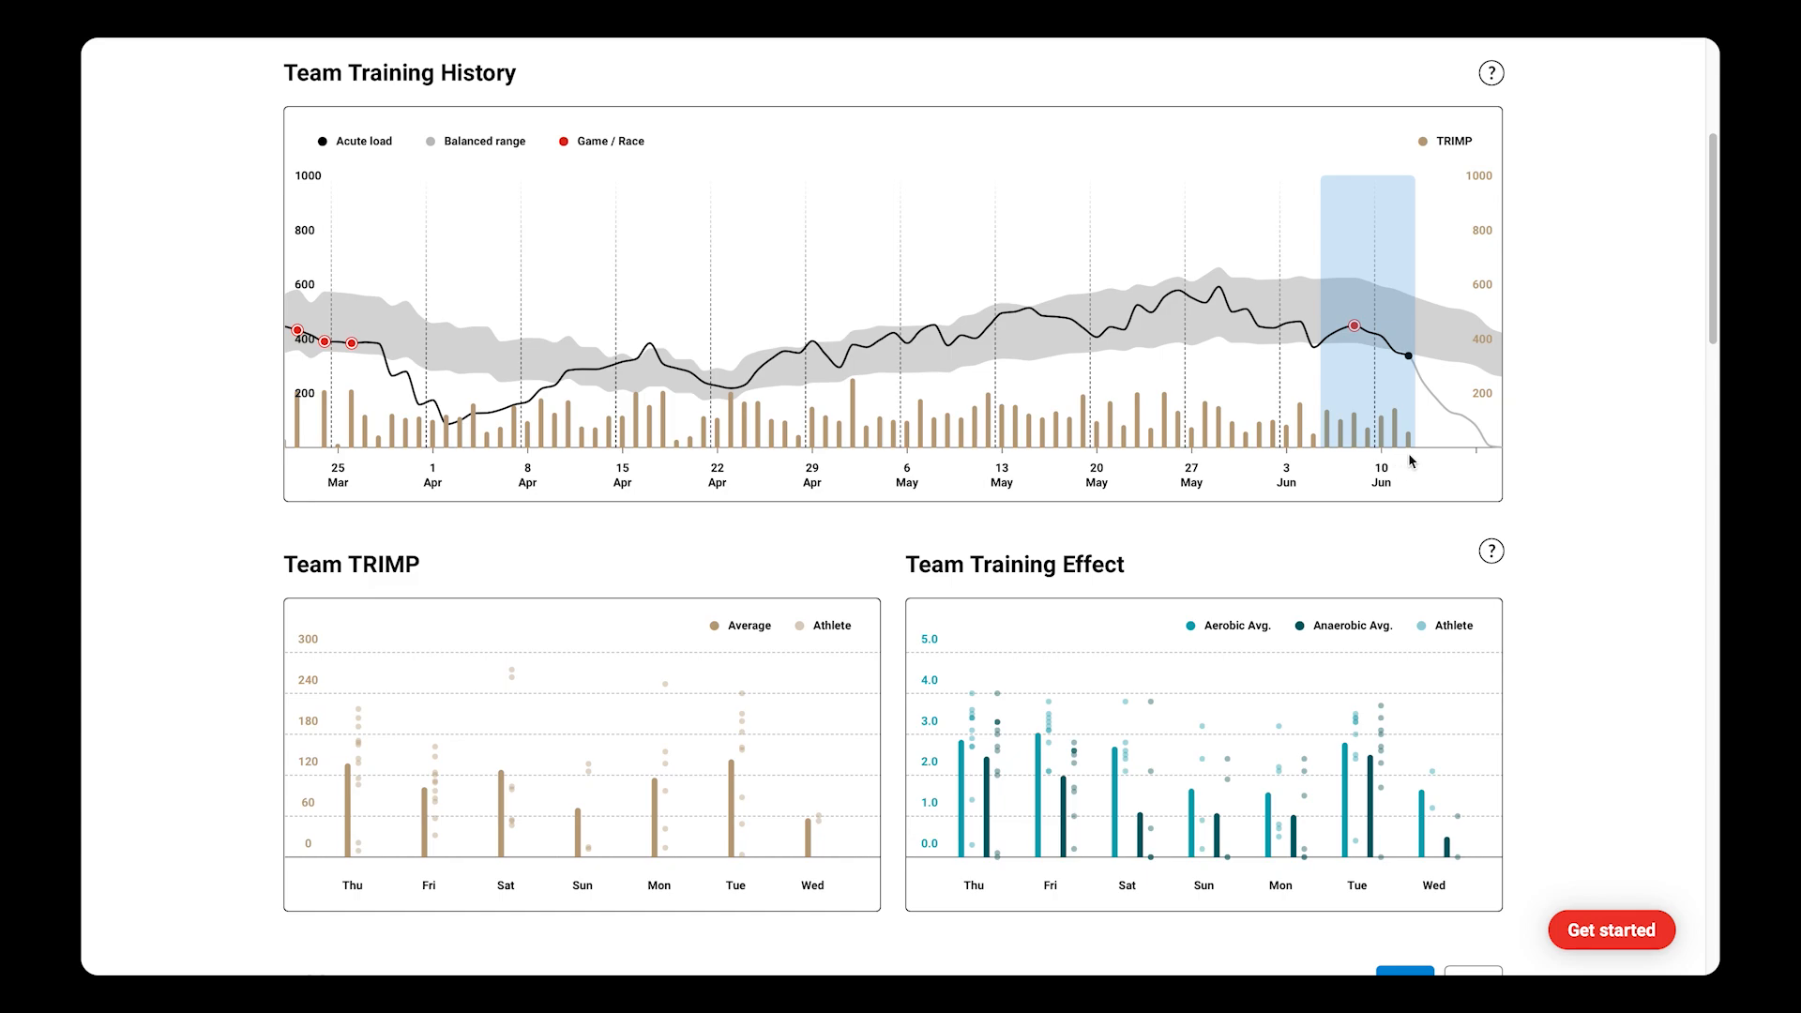
{"action": "mouse_move", "coordinate": [912, 520]}
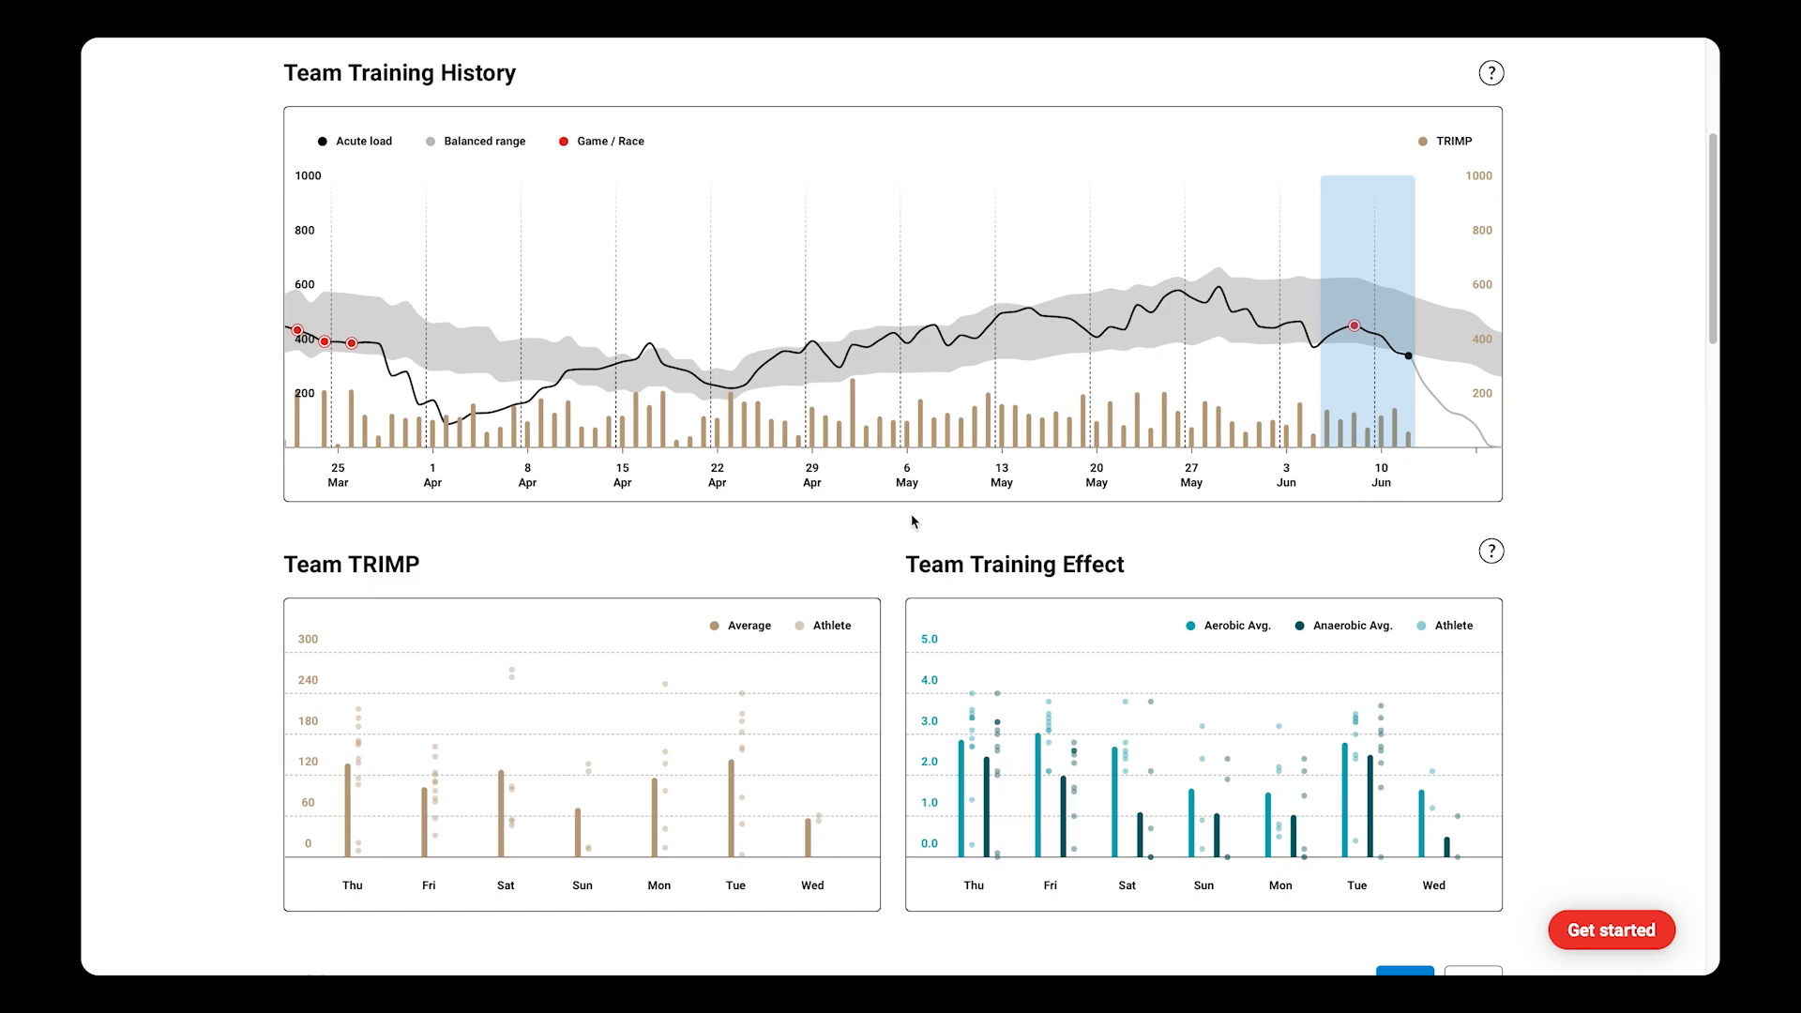
{"action": "mouse_move", "coordinate": [418, 769]}
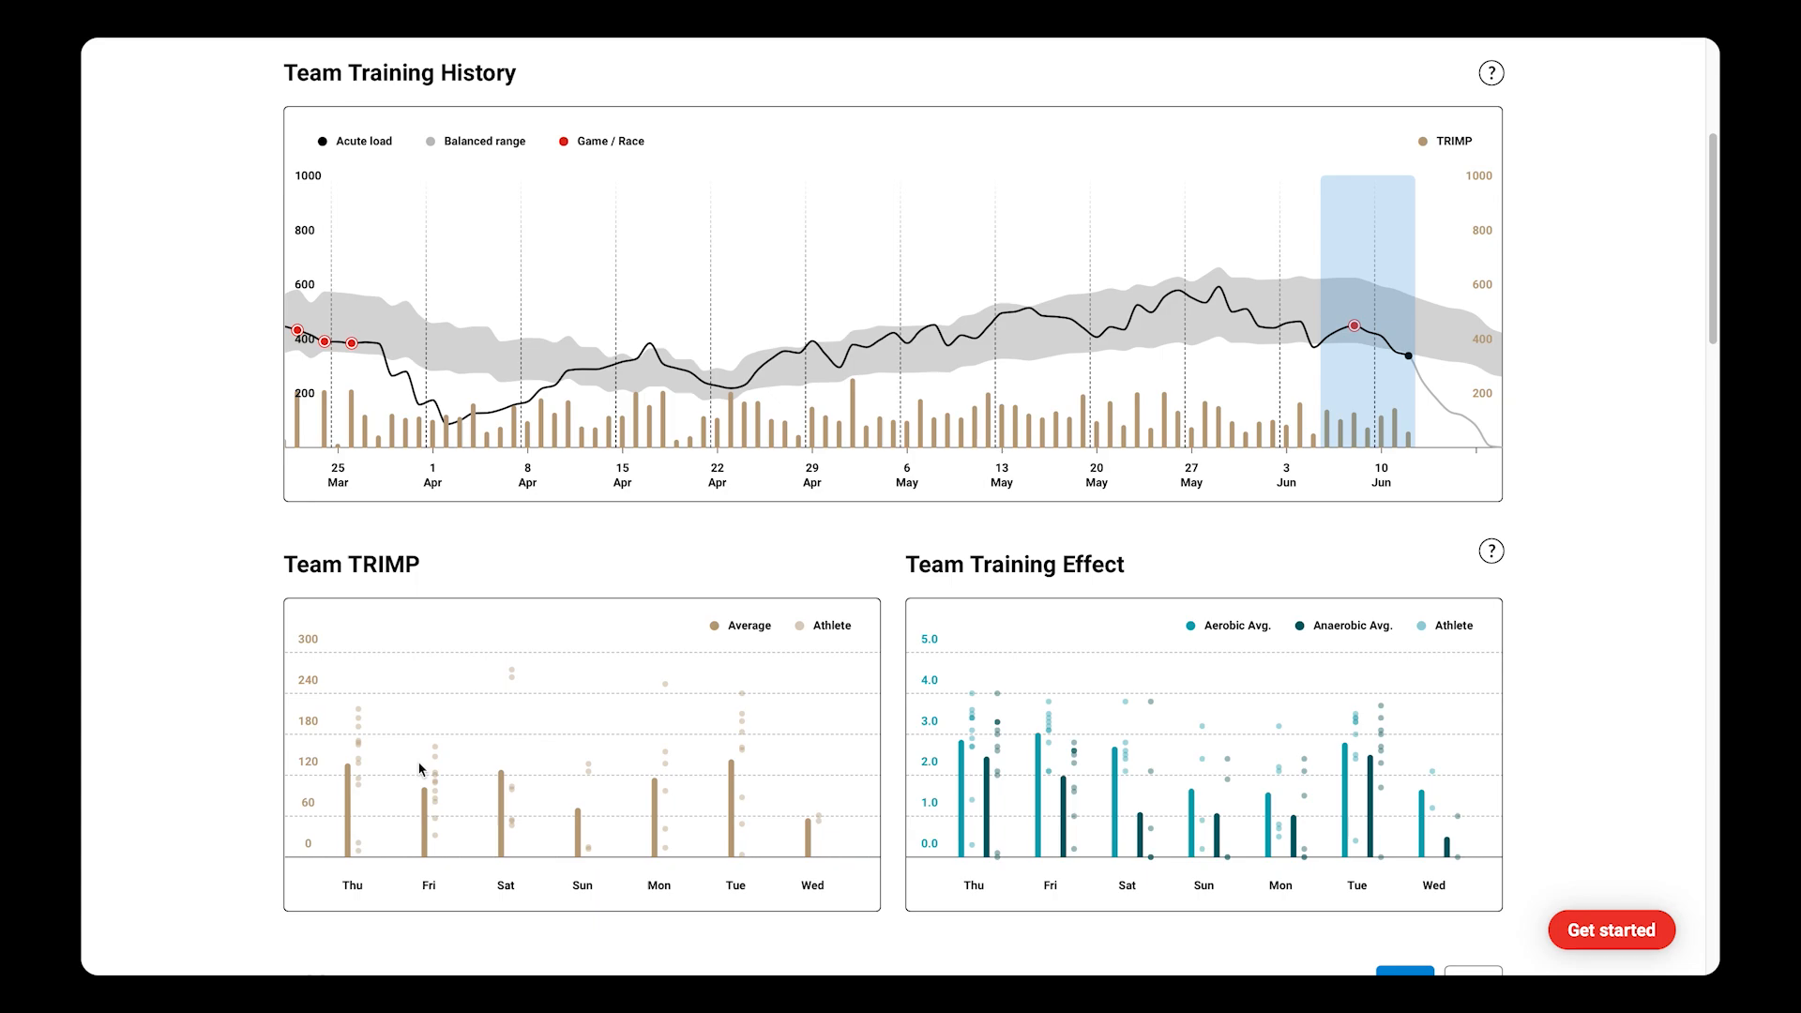
{"action": "mouse_move", "coordinate": [426, 797]}
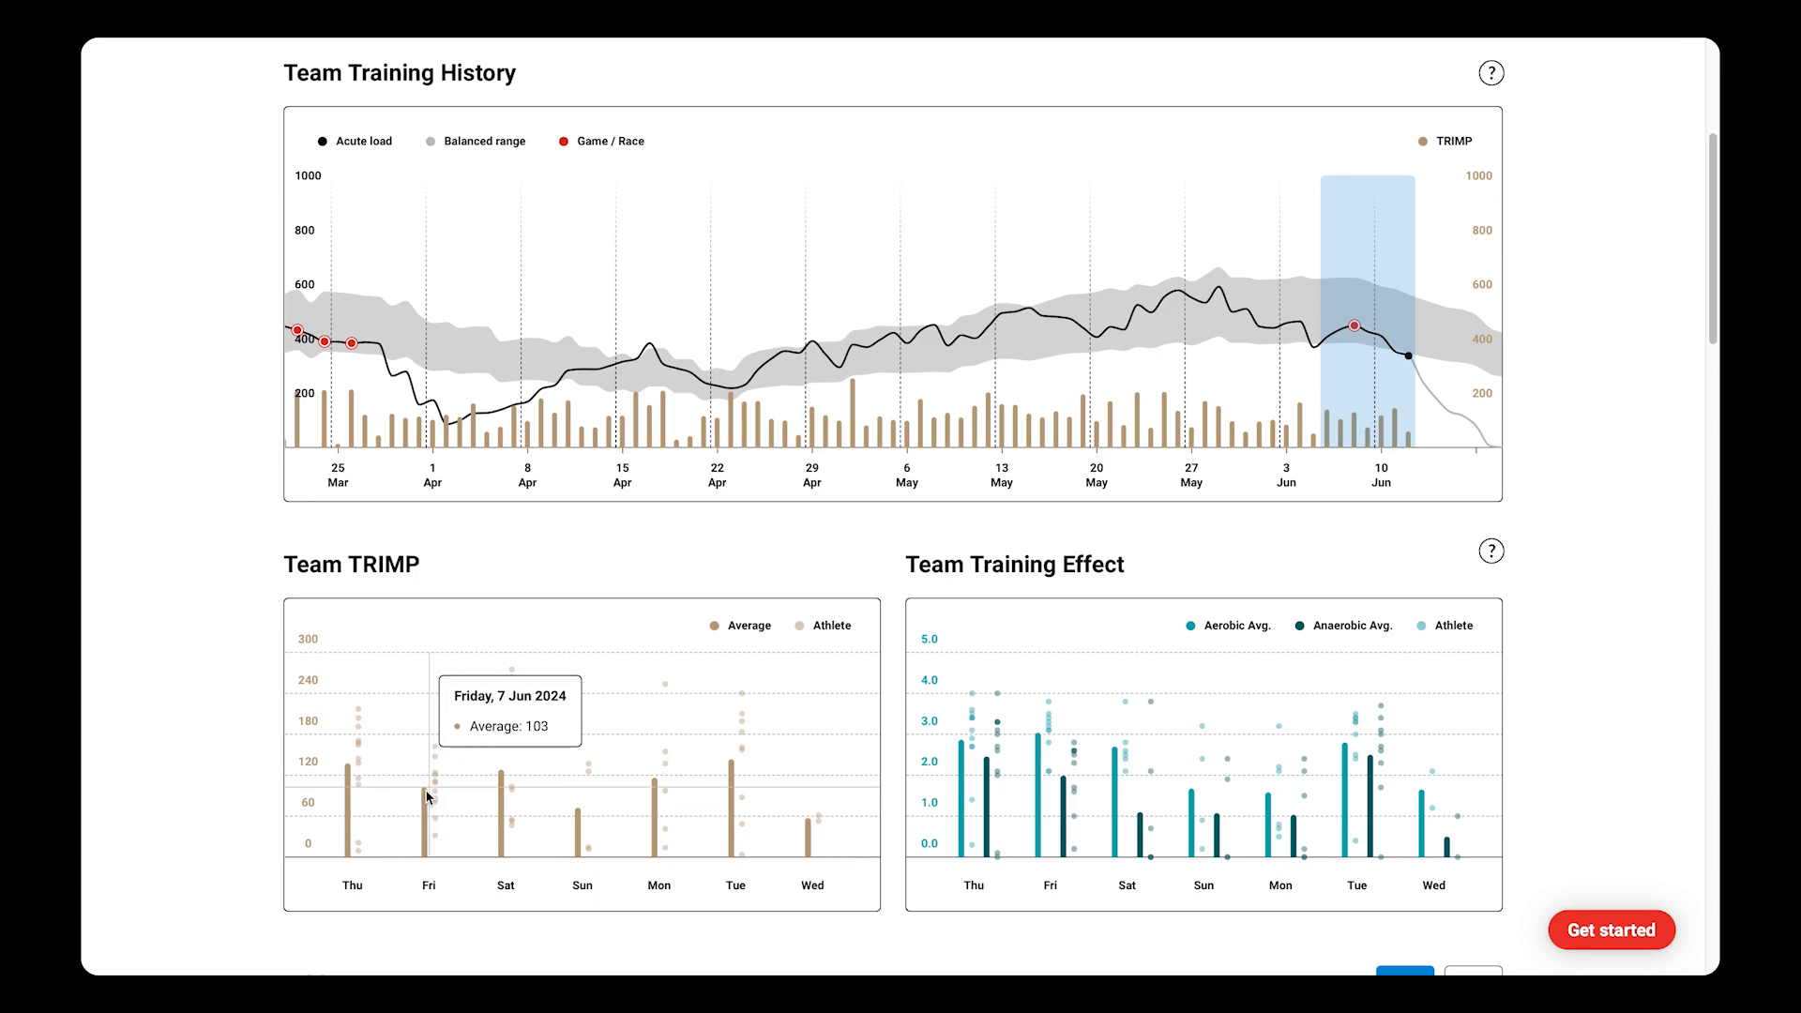
{"action": "mouse_move", "coordinate": [502, 779]}
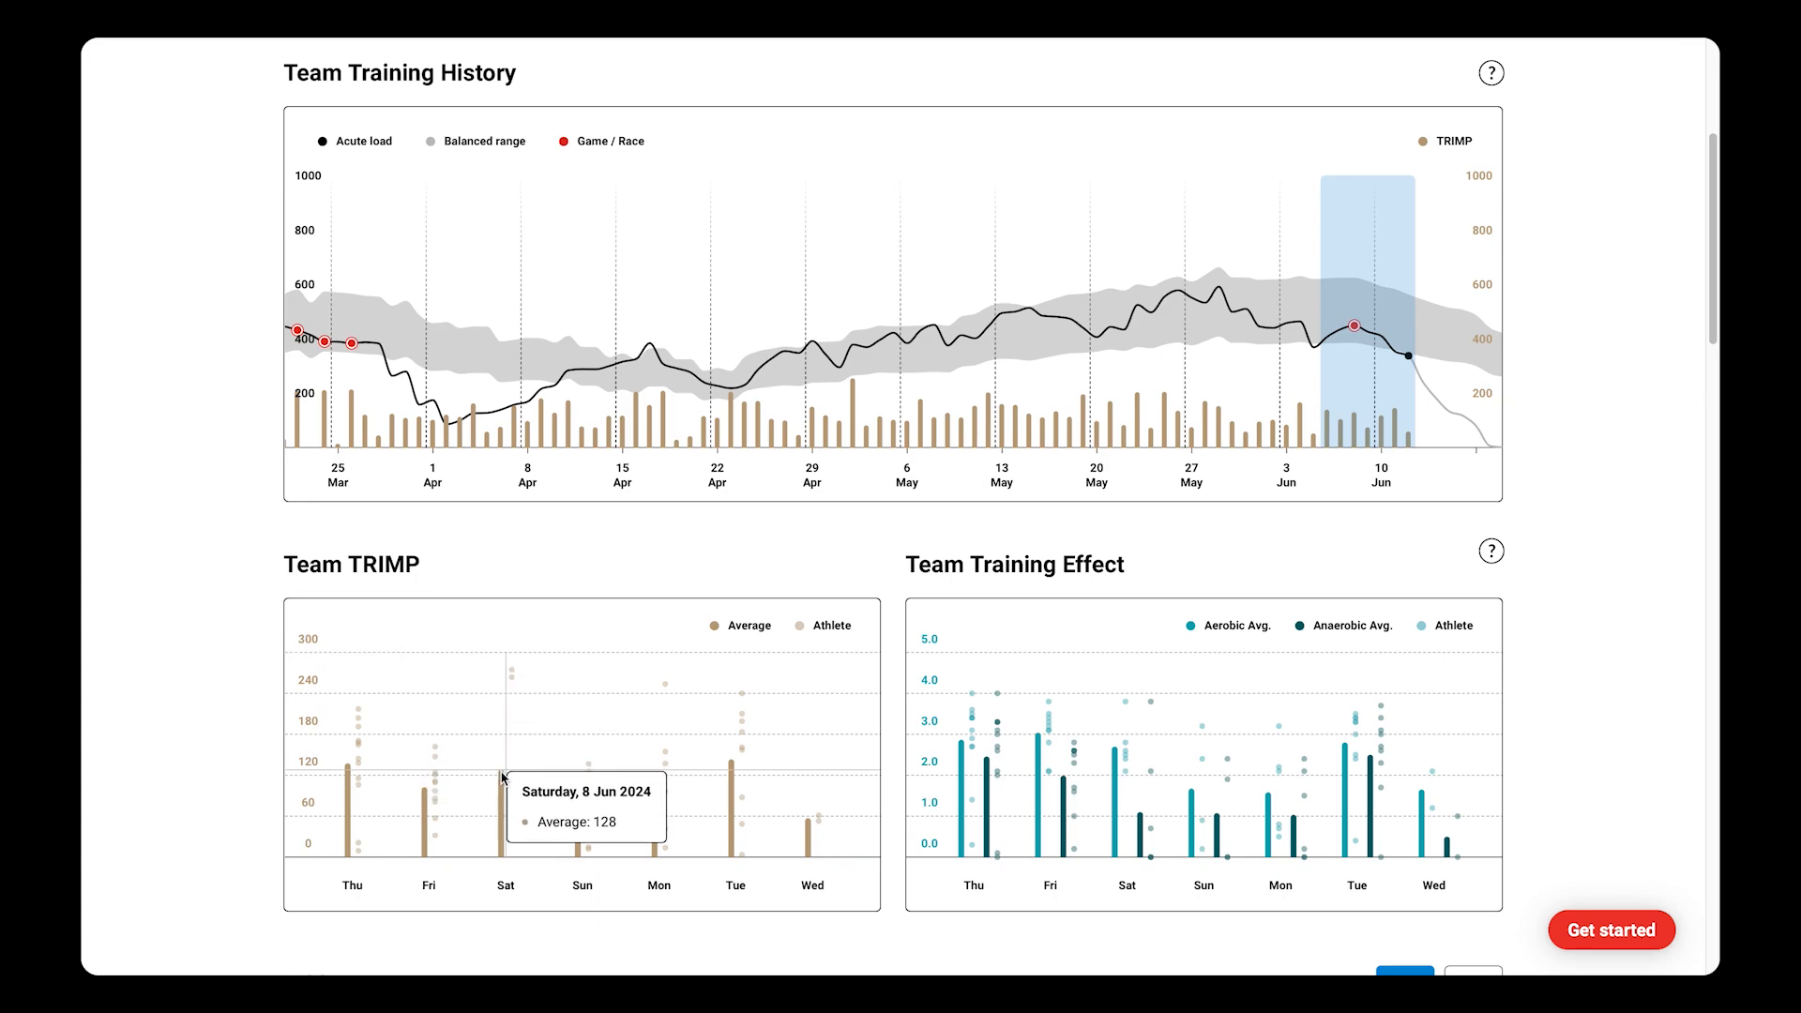
{"action": "mouse_move", "coordinate": [578, 814]}
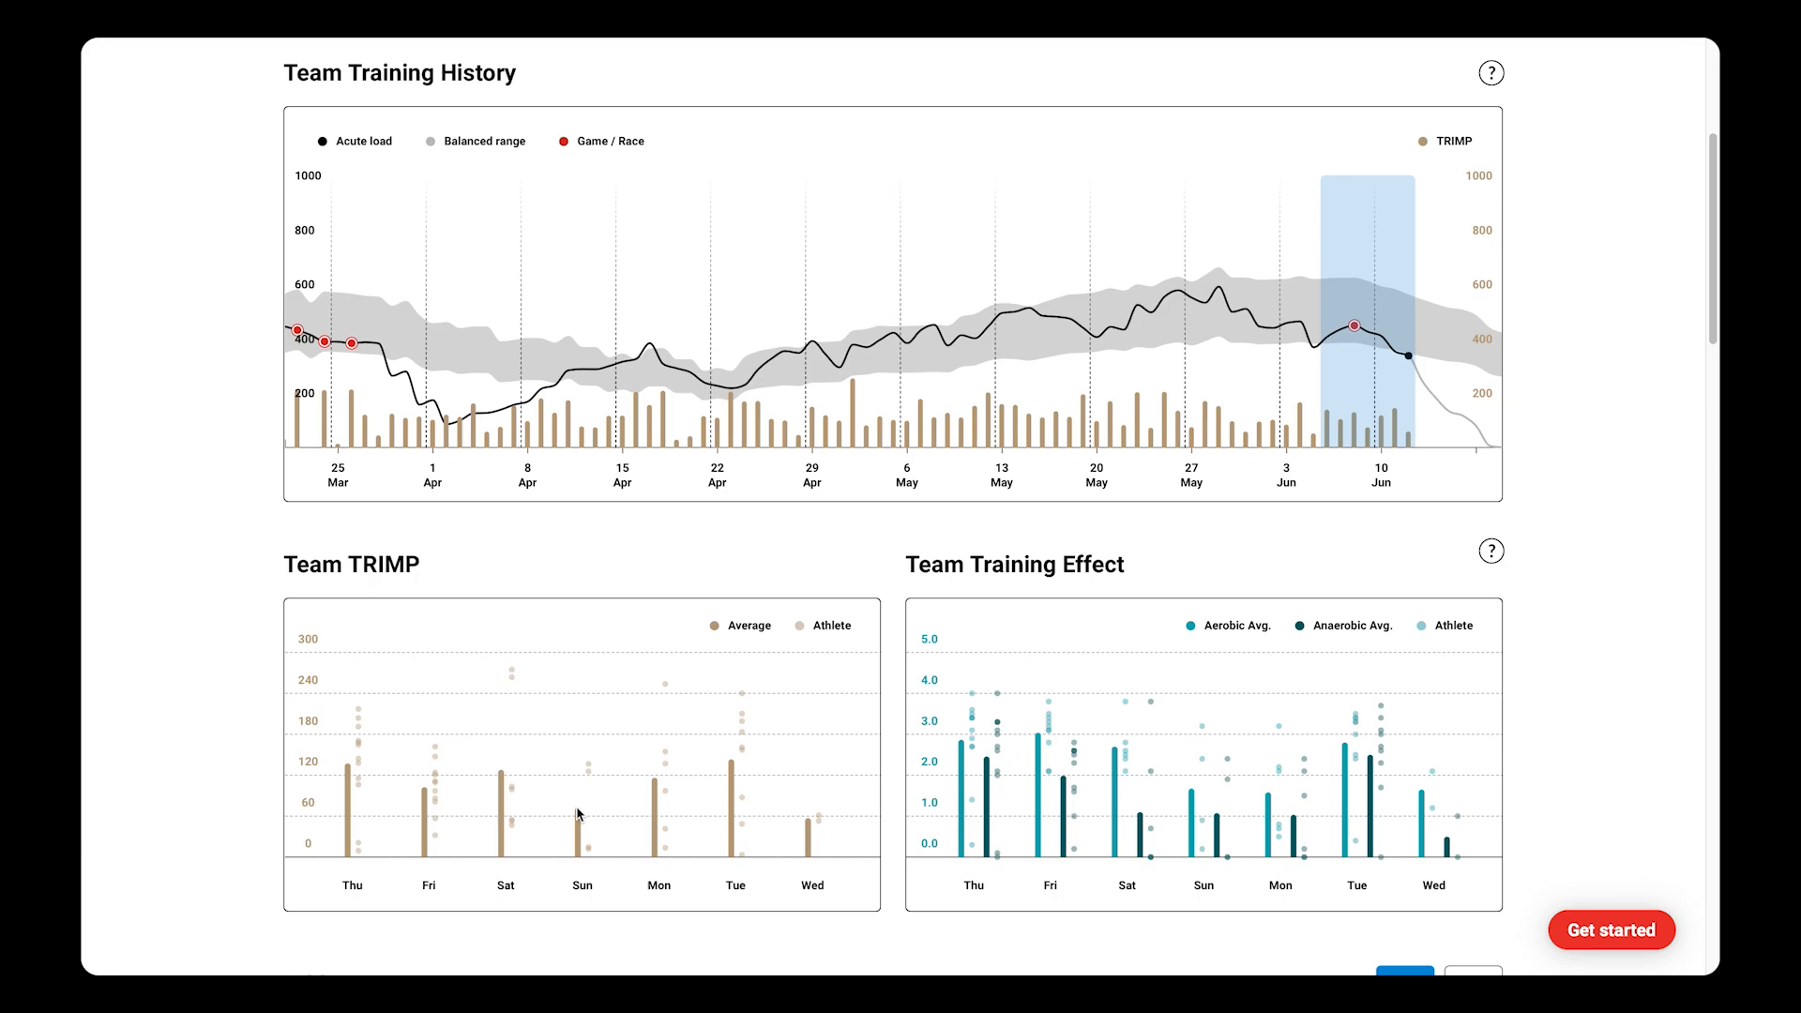
{"action": "mouse_move", "coordinate": [657, 797]}
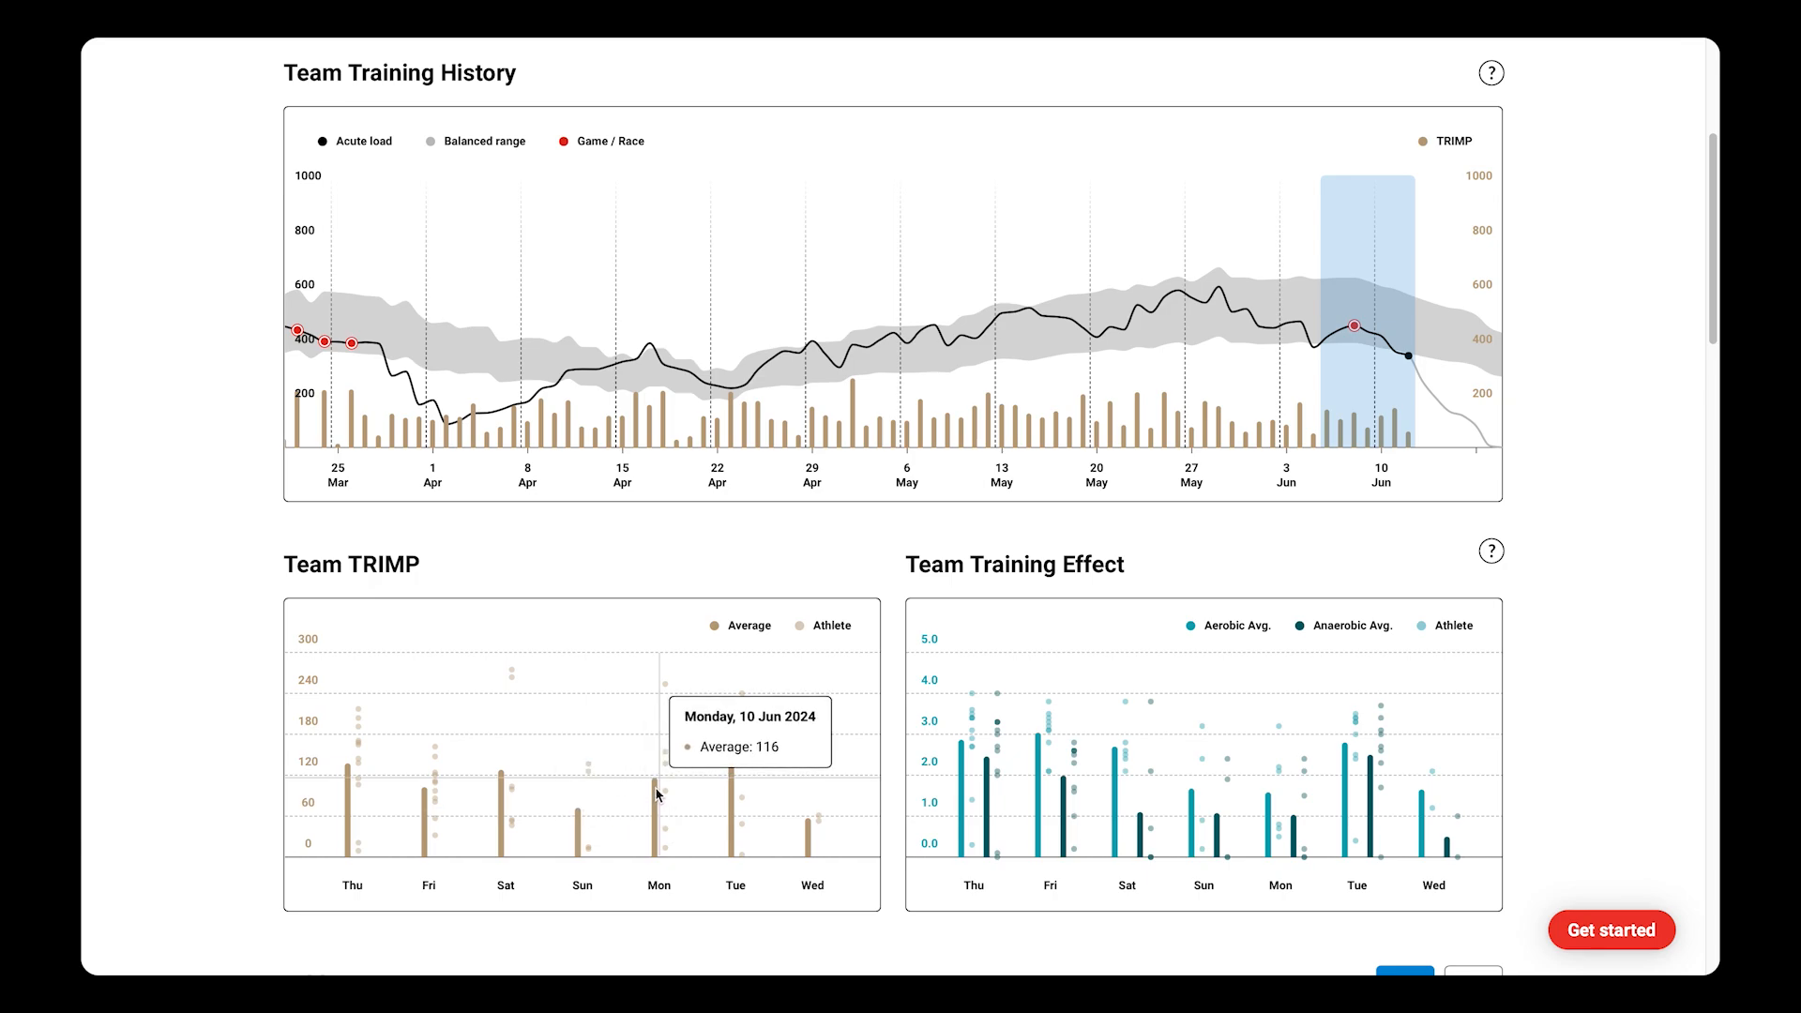
{"action": "mouse_move", "coordinate": [662, 706]}
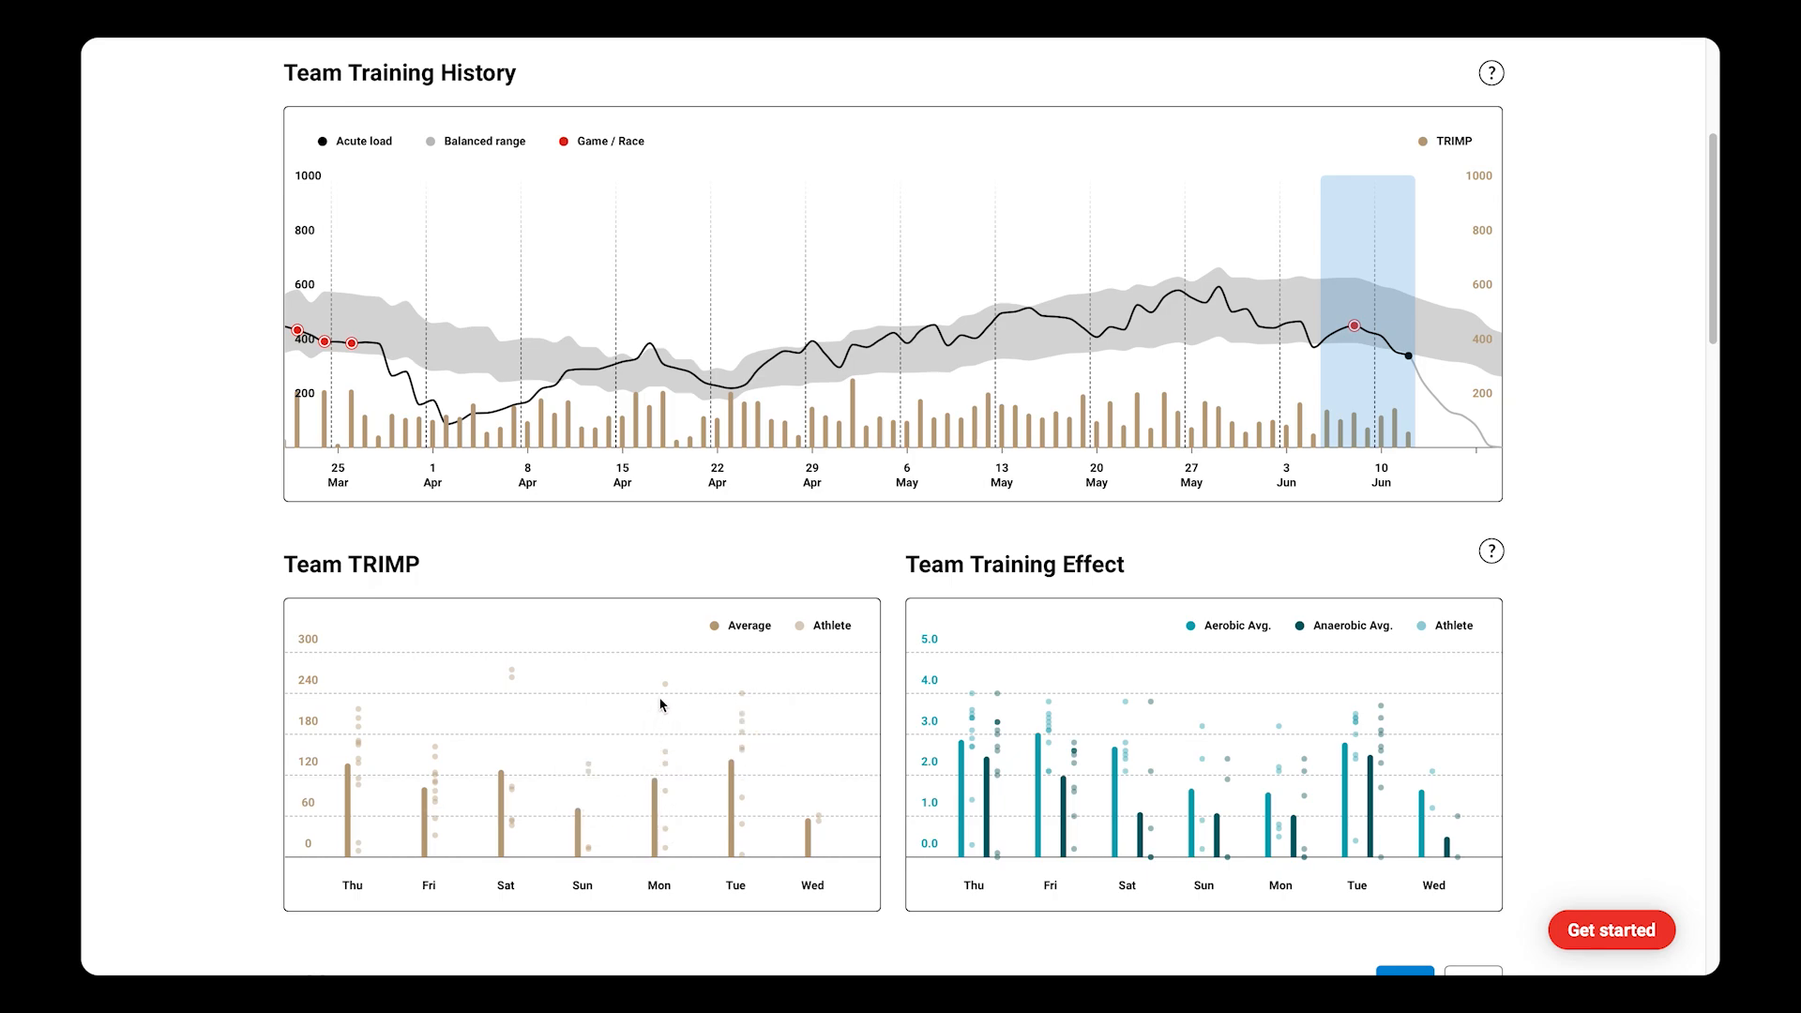
{"action": "mouse_move", "coordinate": [664, 756]}
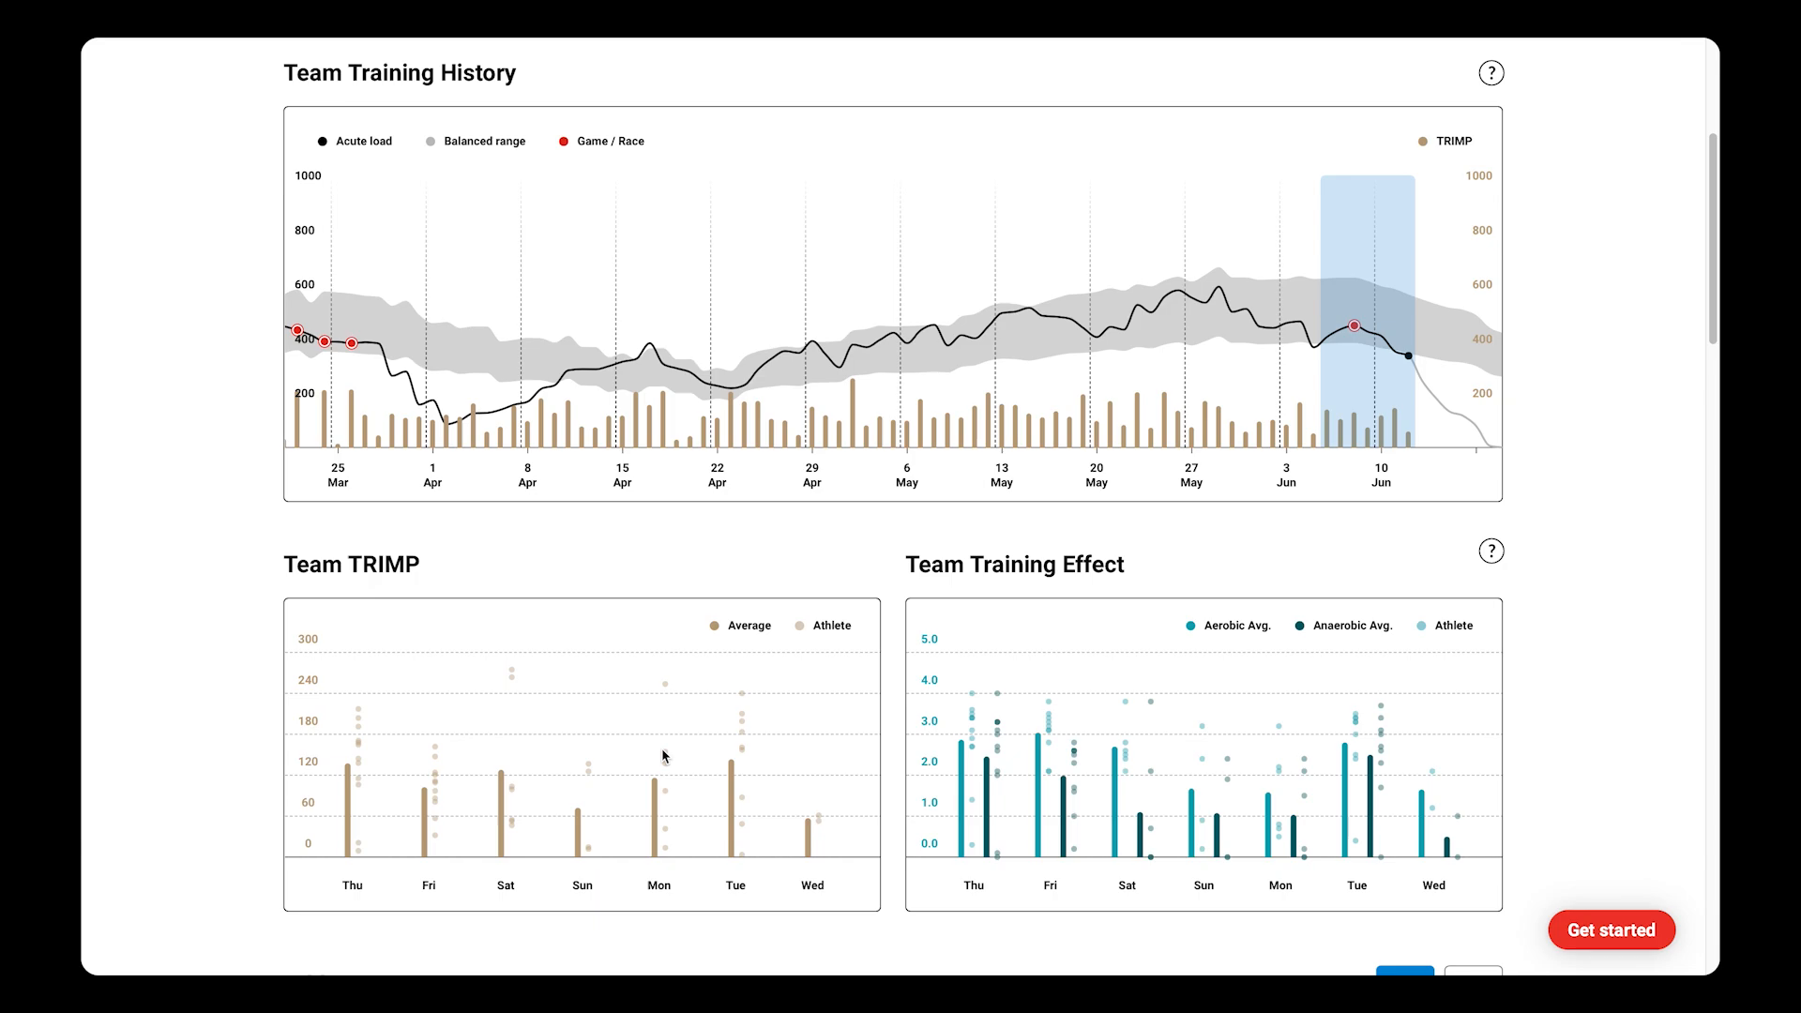
{"action": "mouse_move", "coordinate": [664, 784]}
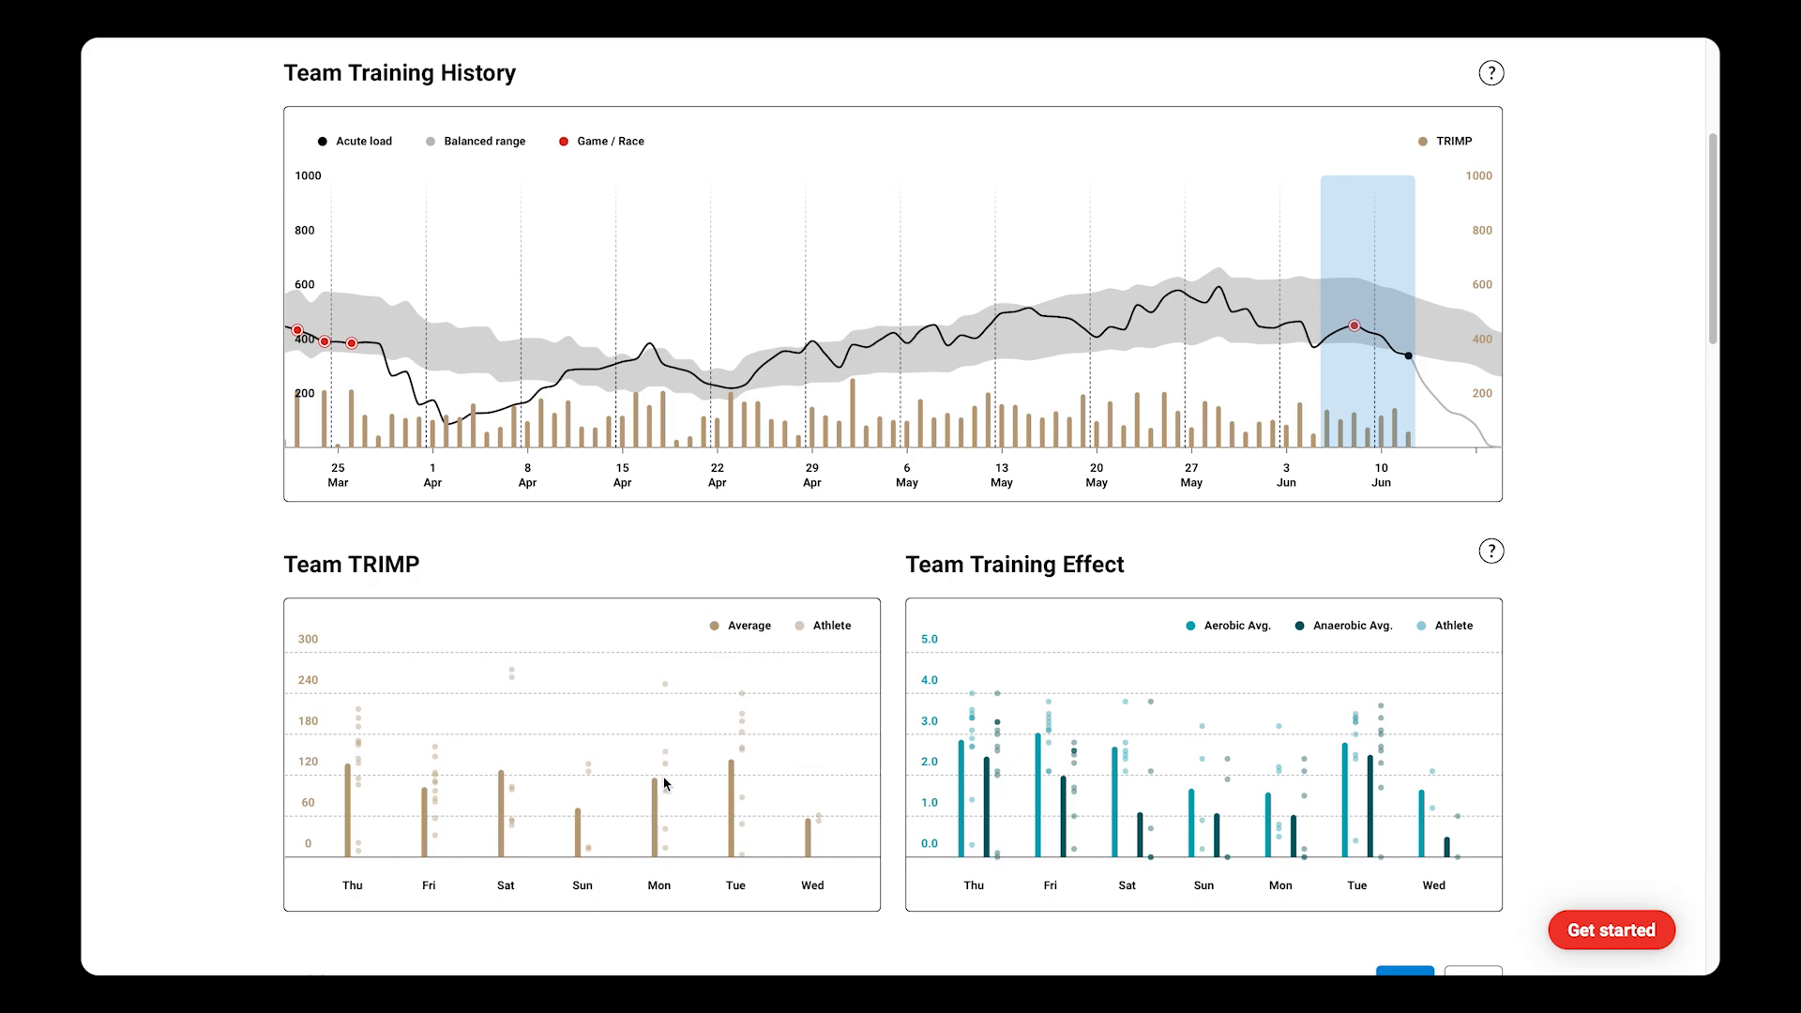
{"action": "mouse_move", "coordinate": [666, 799]}
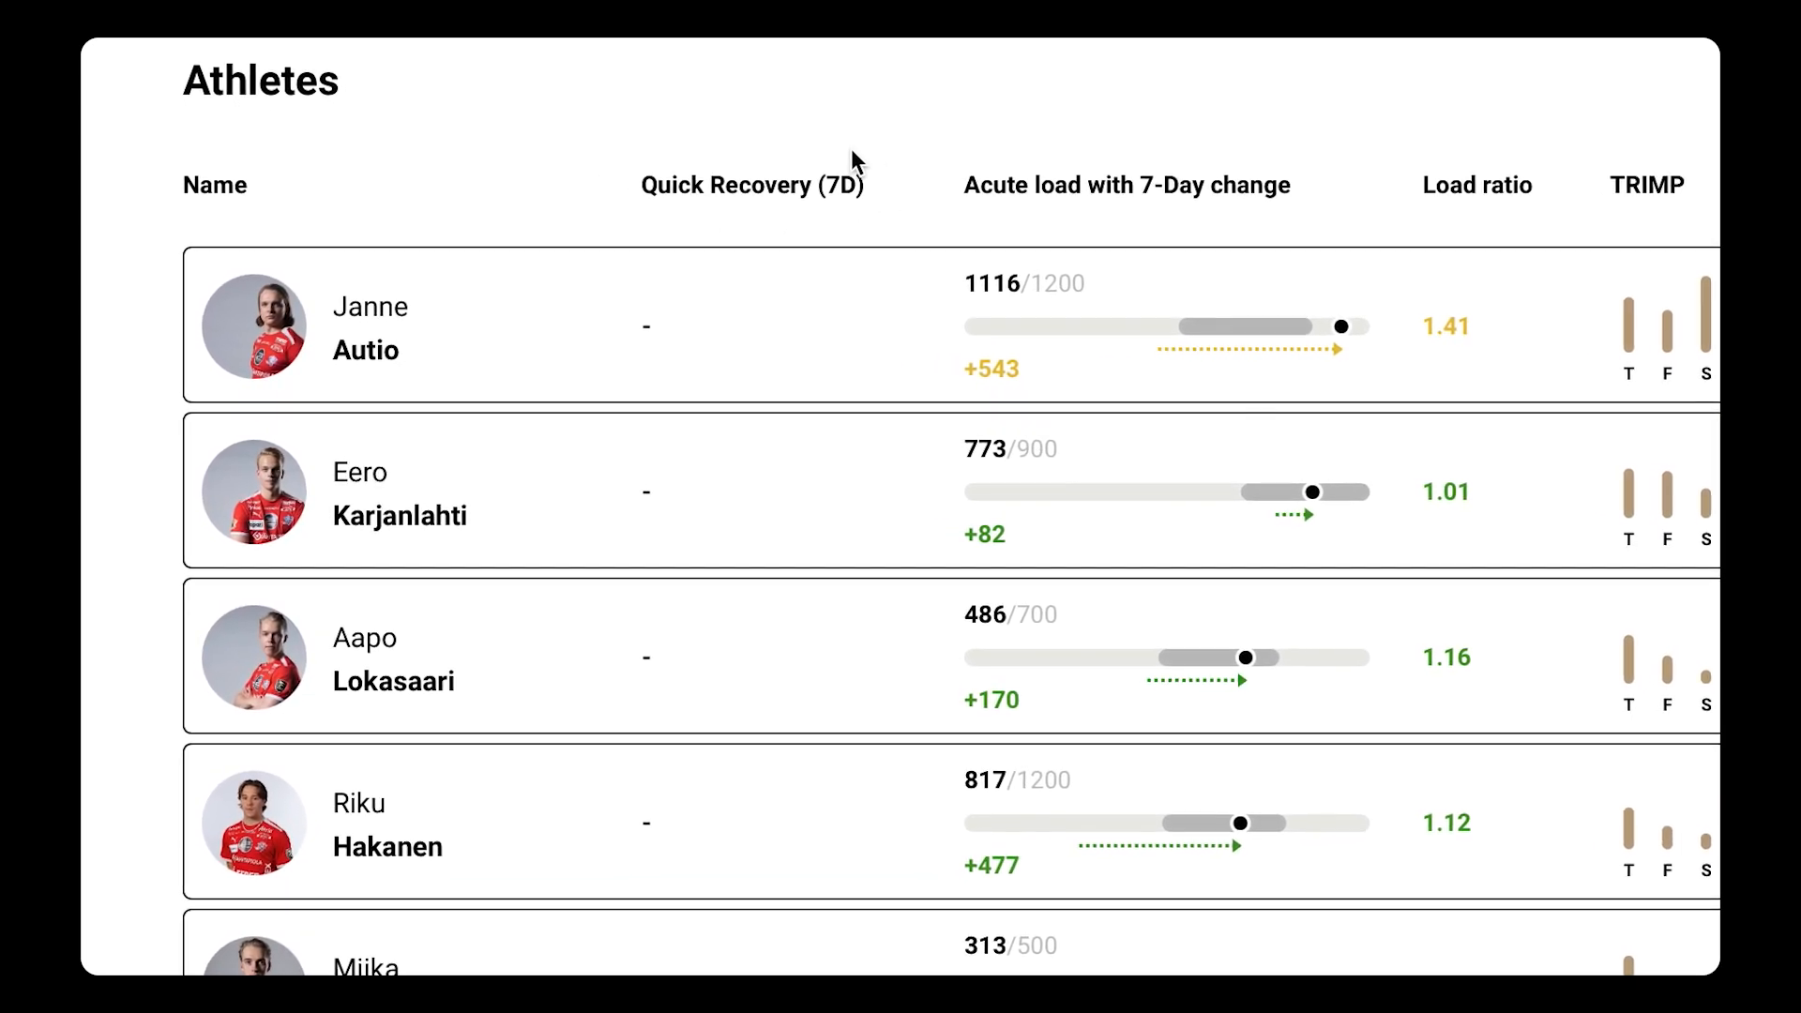
{"action": "mouse_move", "coordinate": [792, 223]}
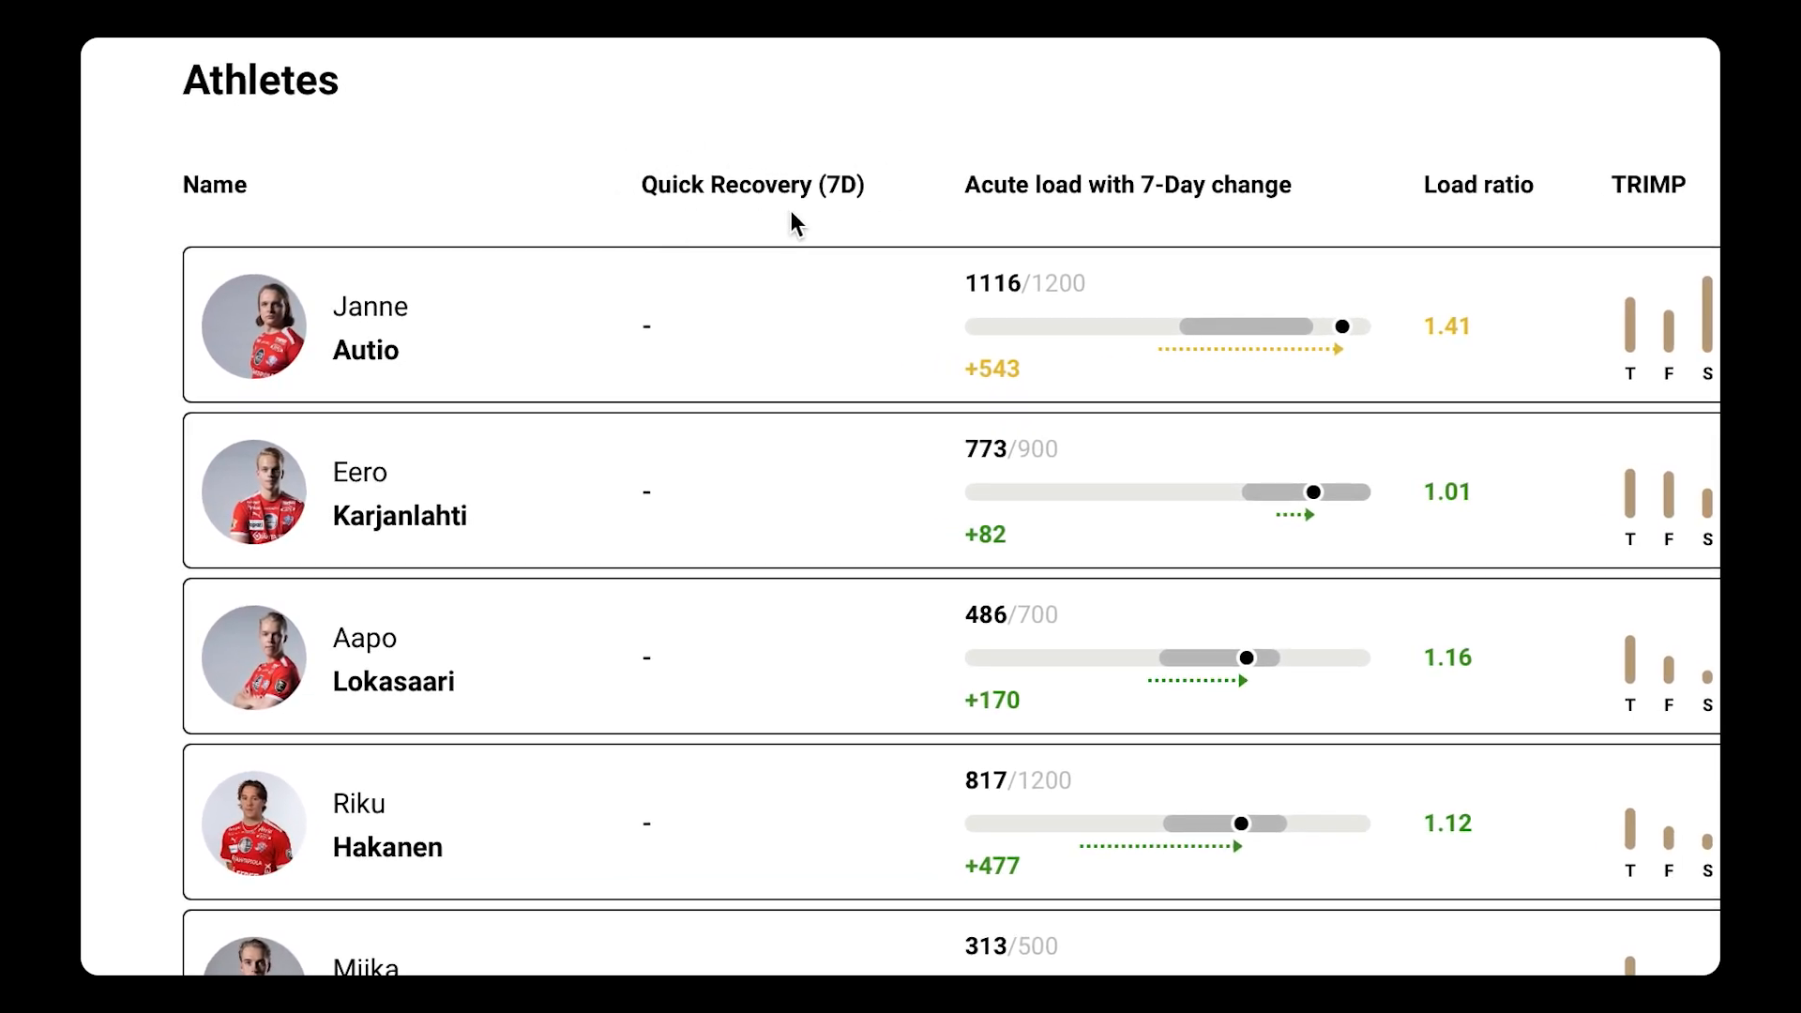
{"action": "mouse_move", "coordinate": [1008, 226]}
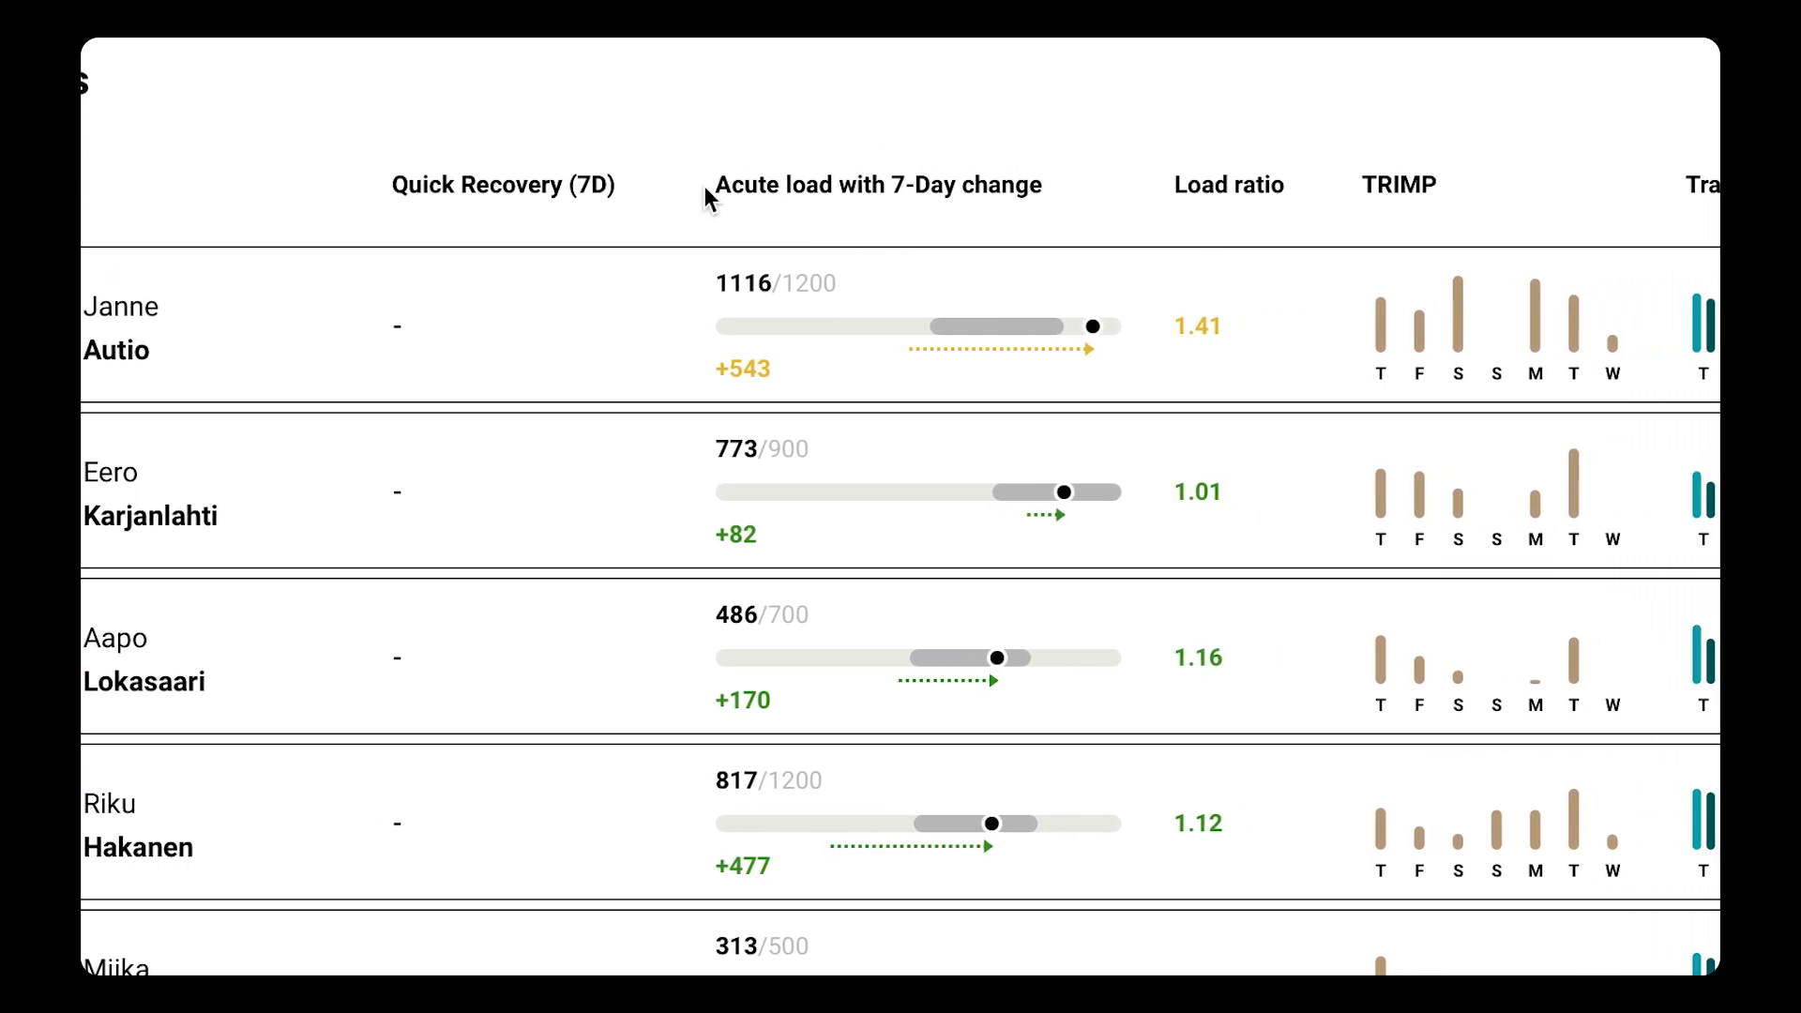
{"action": "mouse_move", "coordinate": [709, 181]}
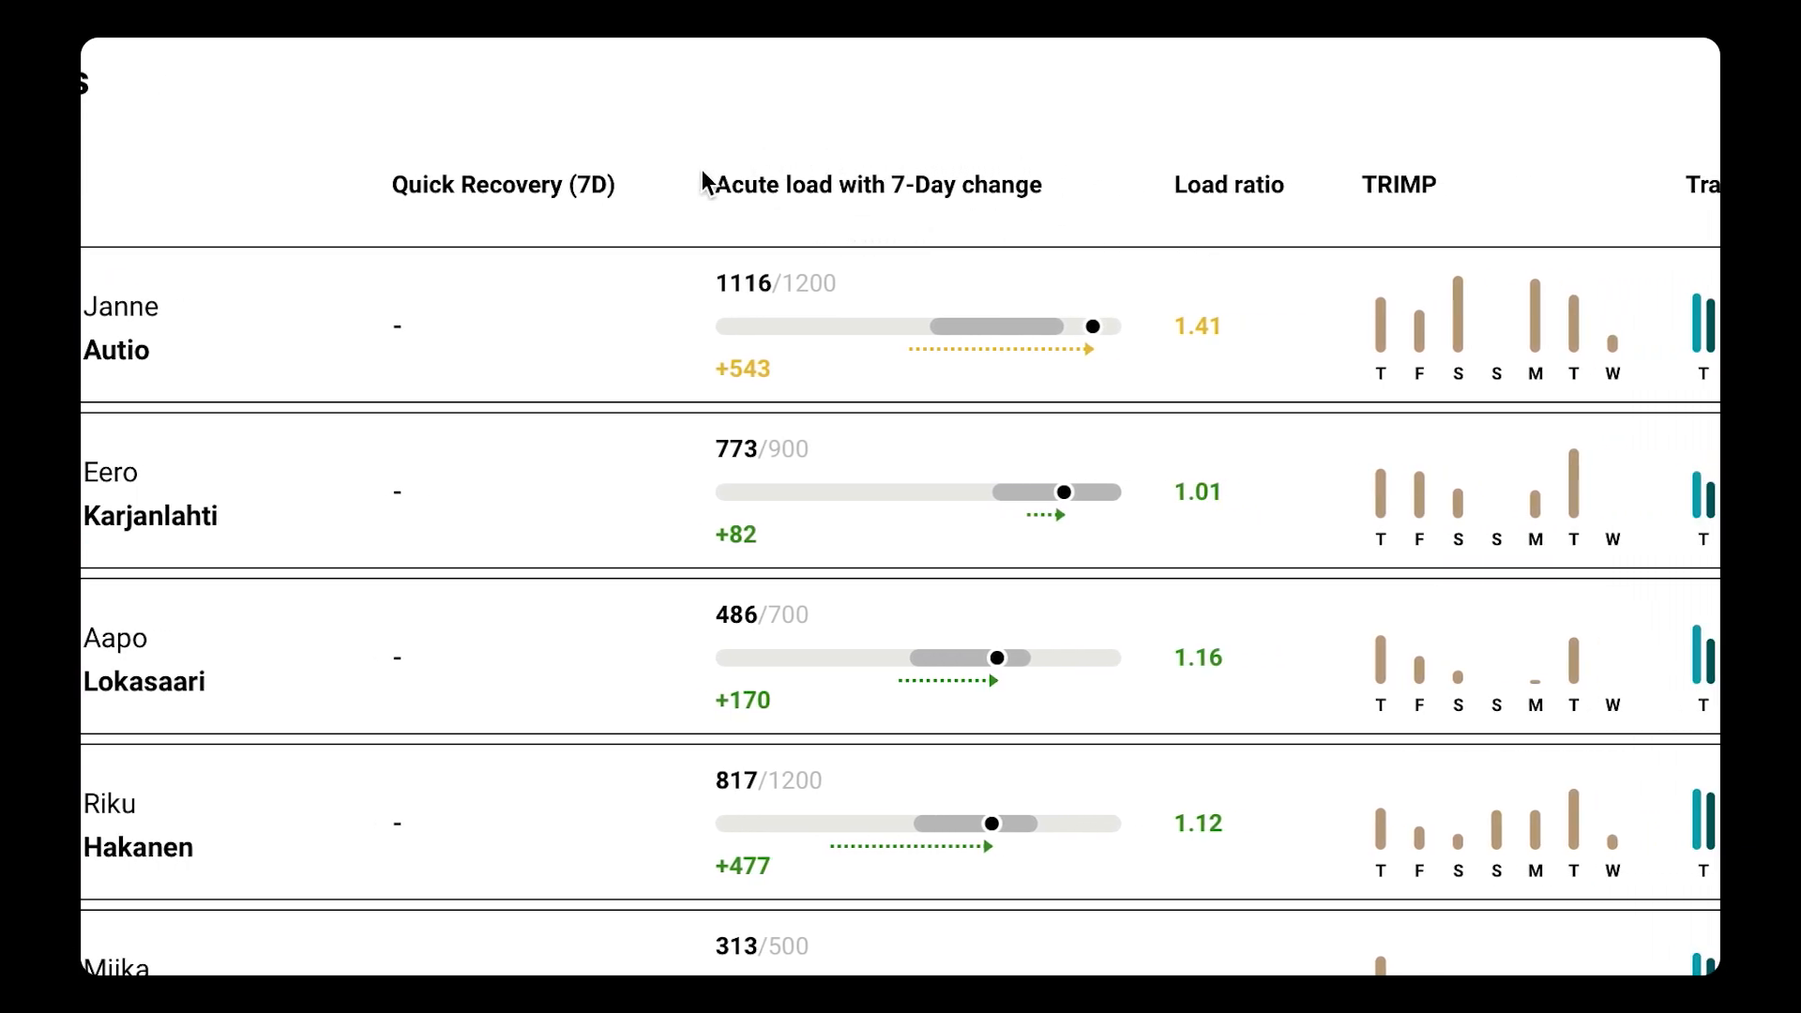
{"action": "mouse_move", "coordinate": [910, 221]}
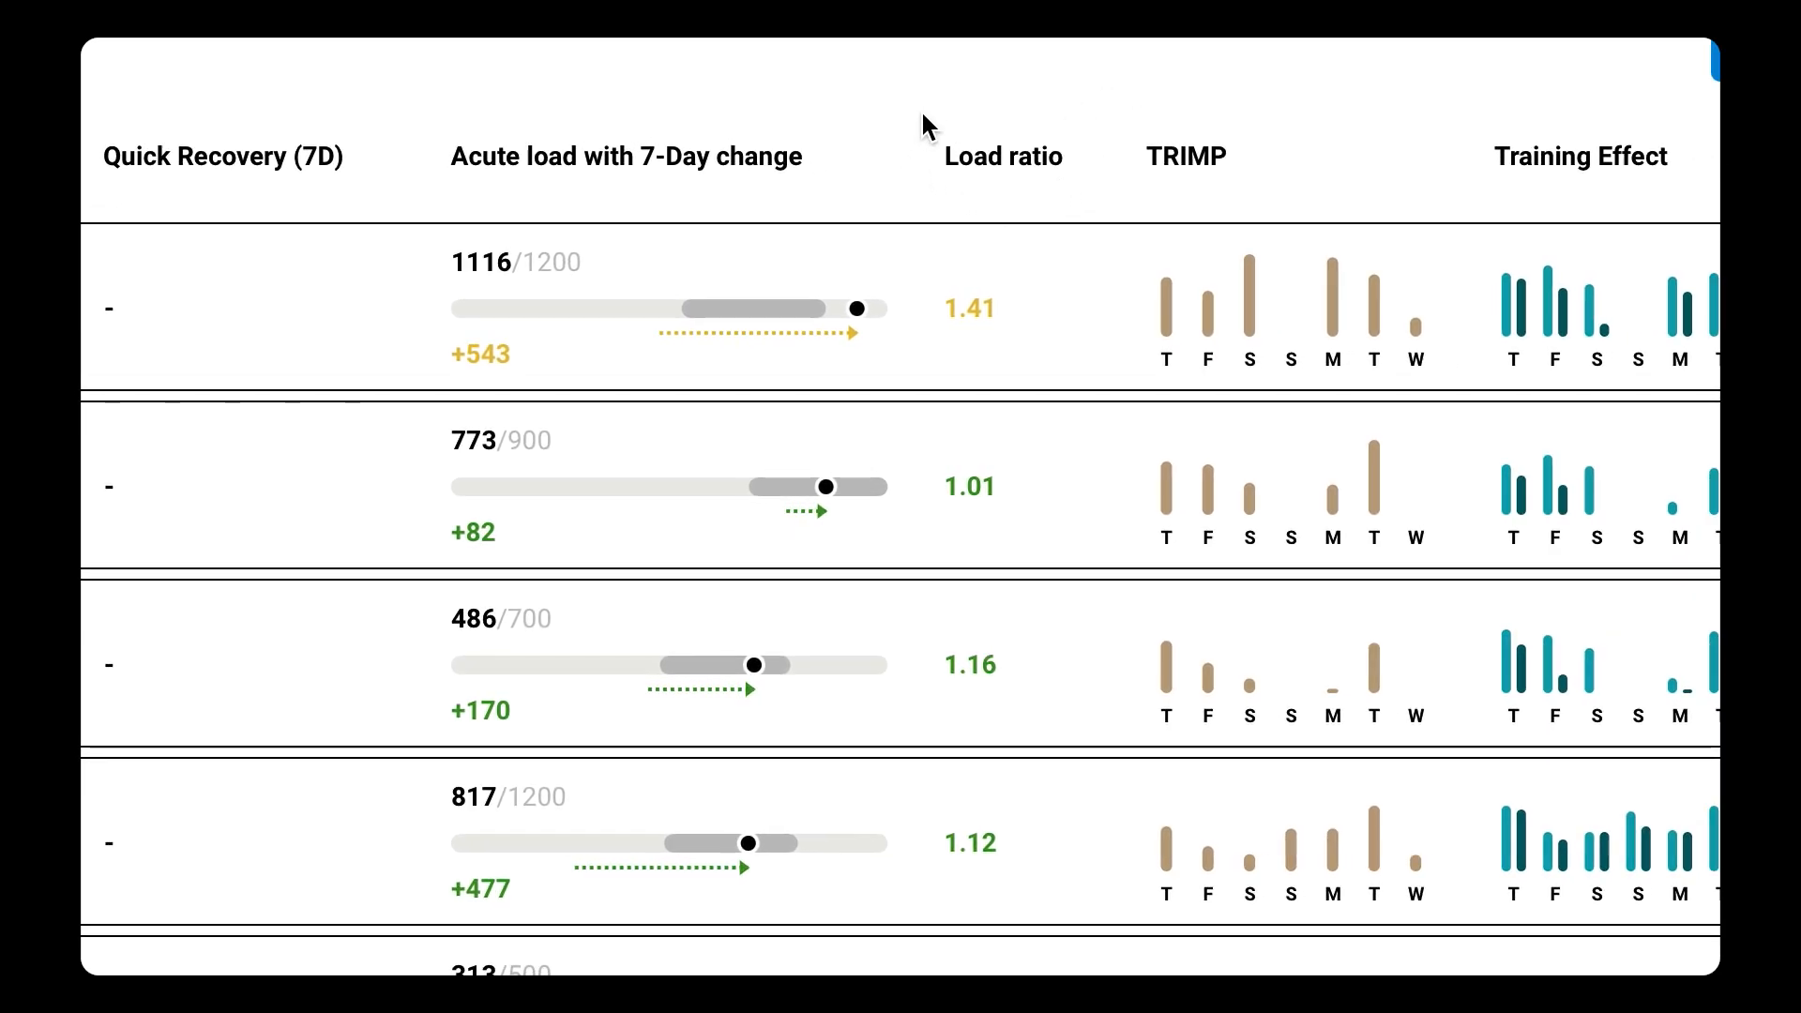
{"action": "mouse_move", "coordinate": [961, 197]}
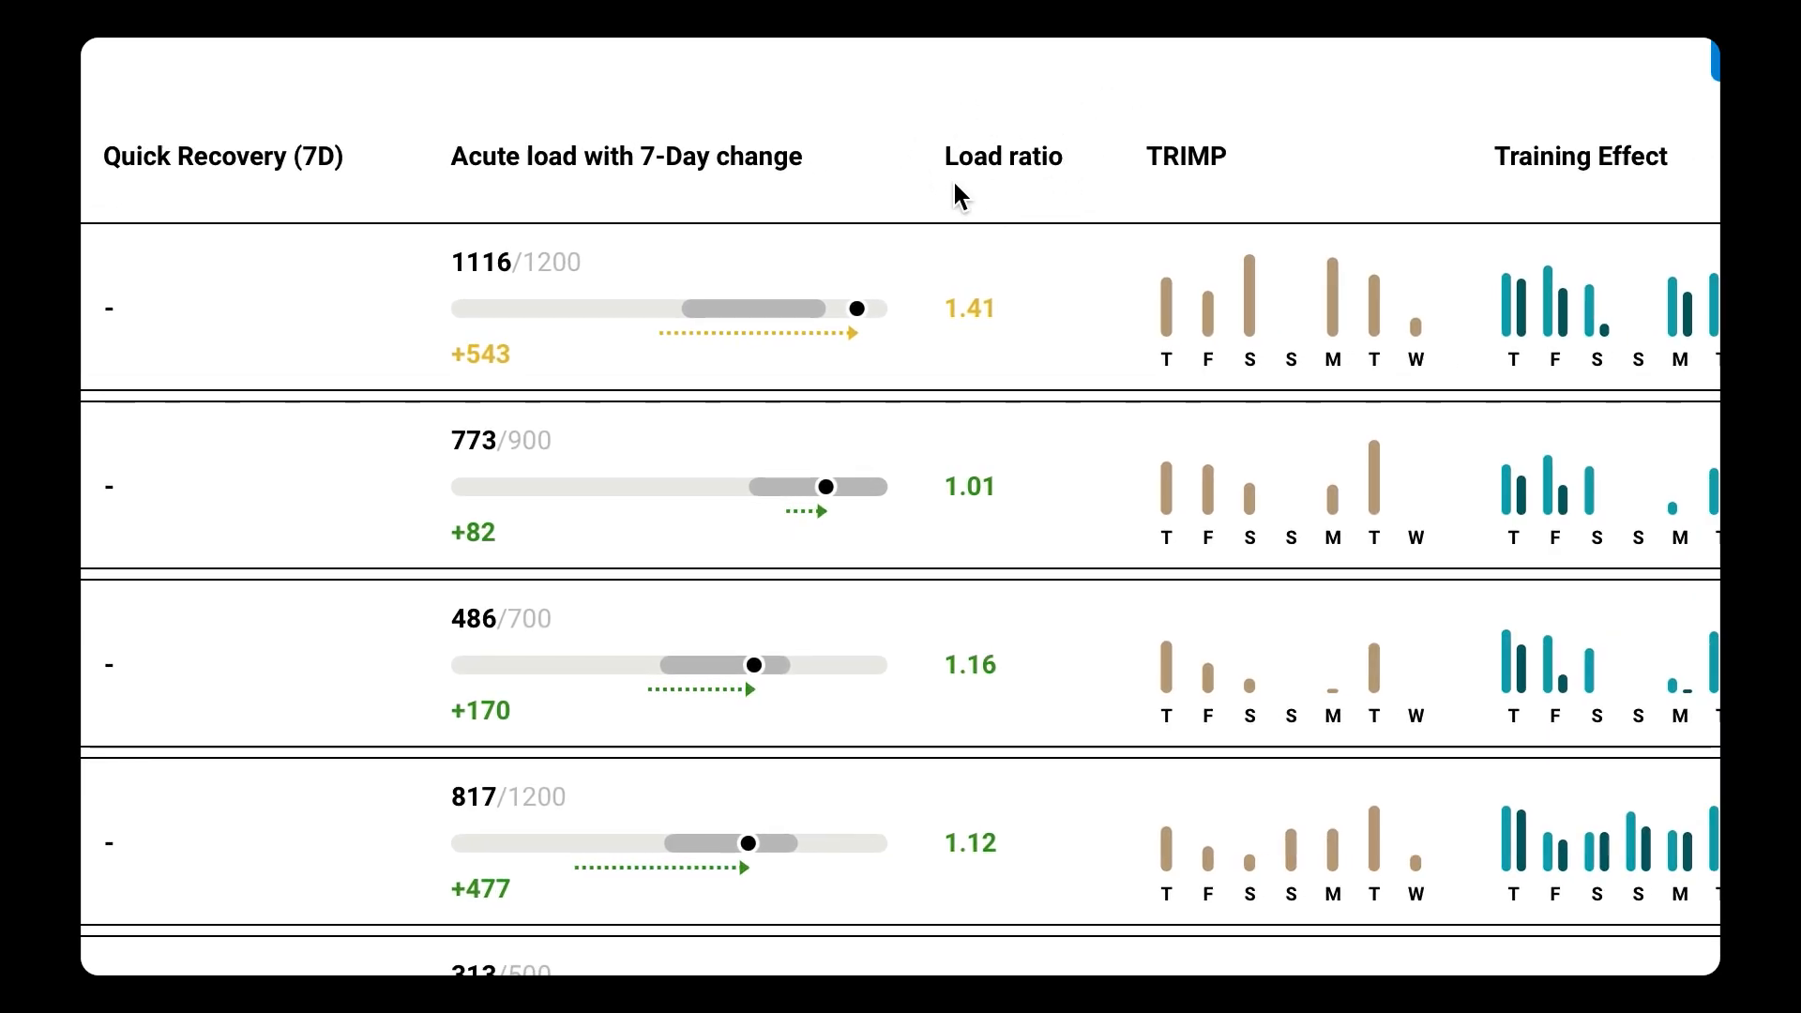
{"action": "mouse_move", "coordinate": [934, 187]}
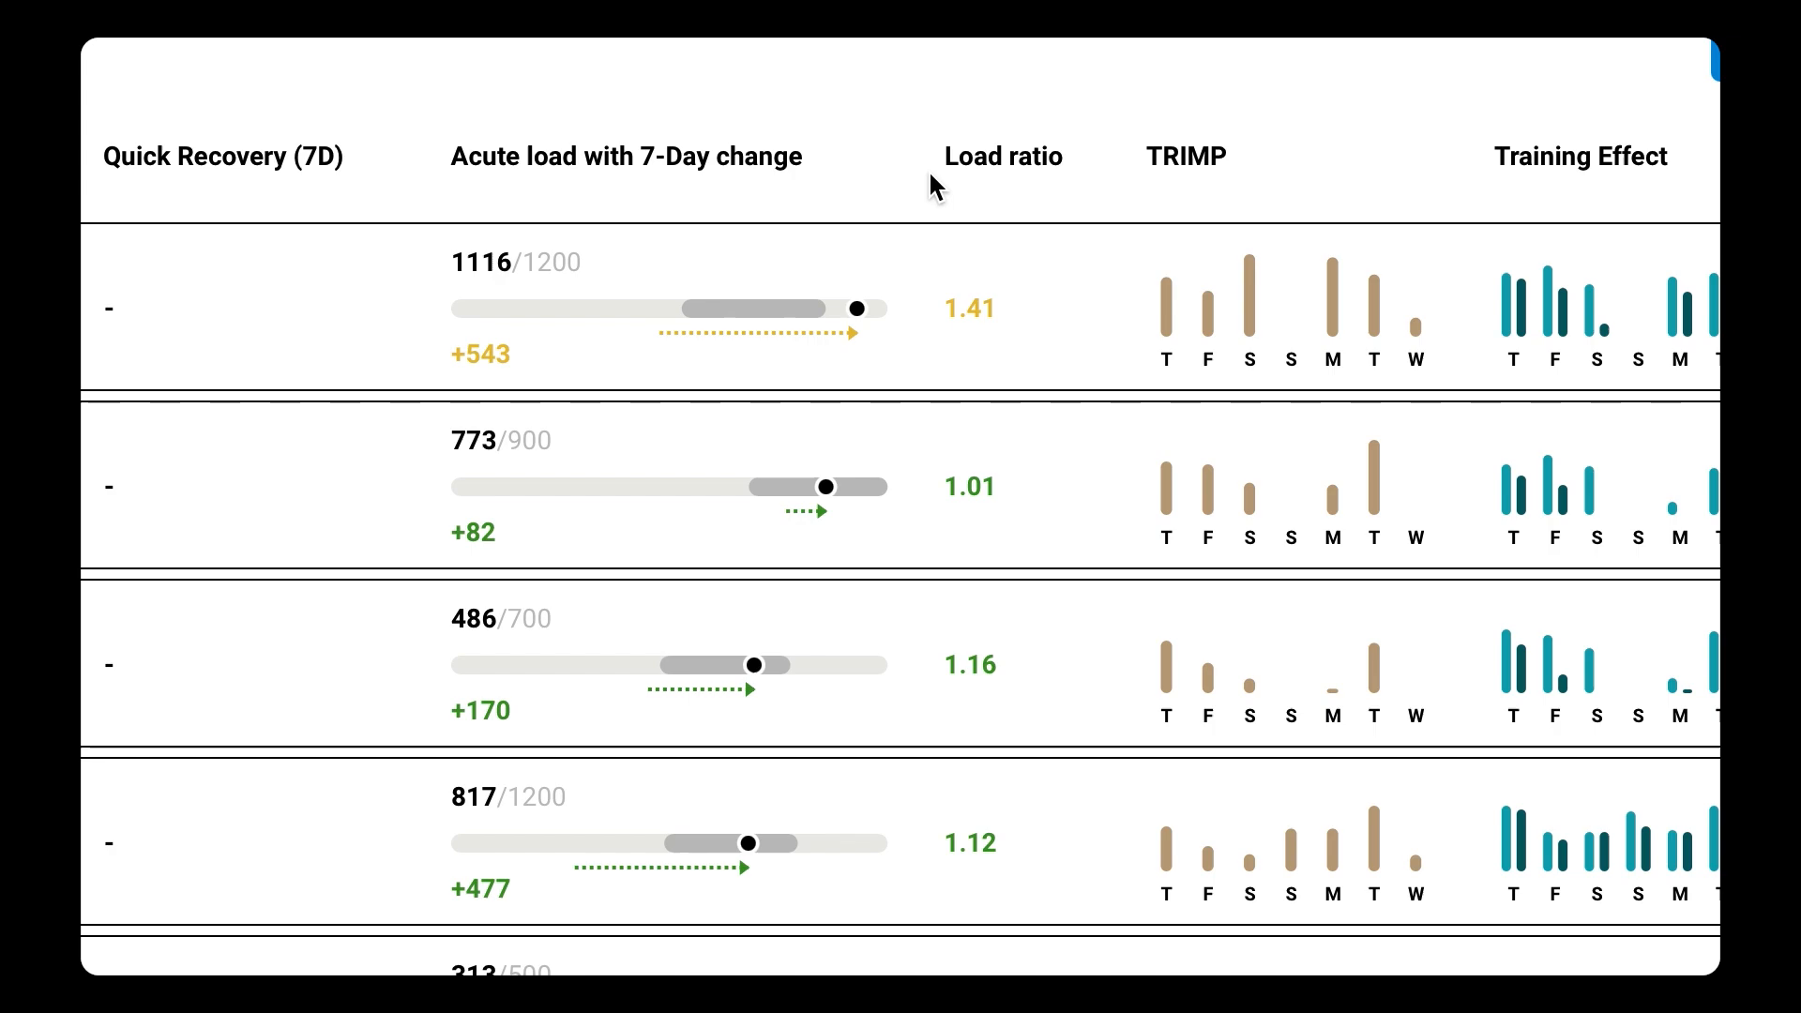
{"action": "mouse_move", "coordinate": [1692, 150]}
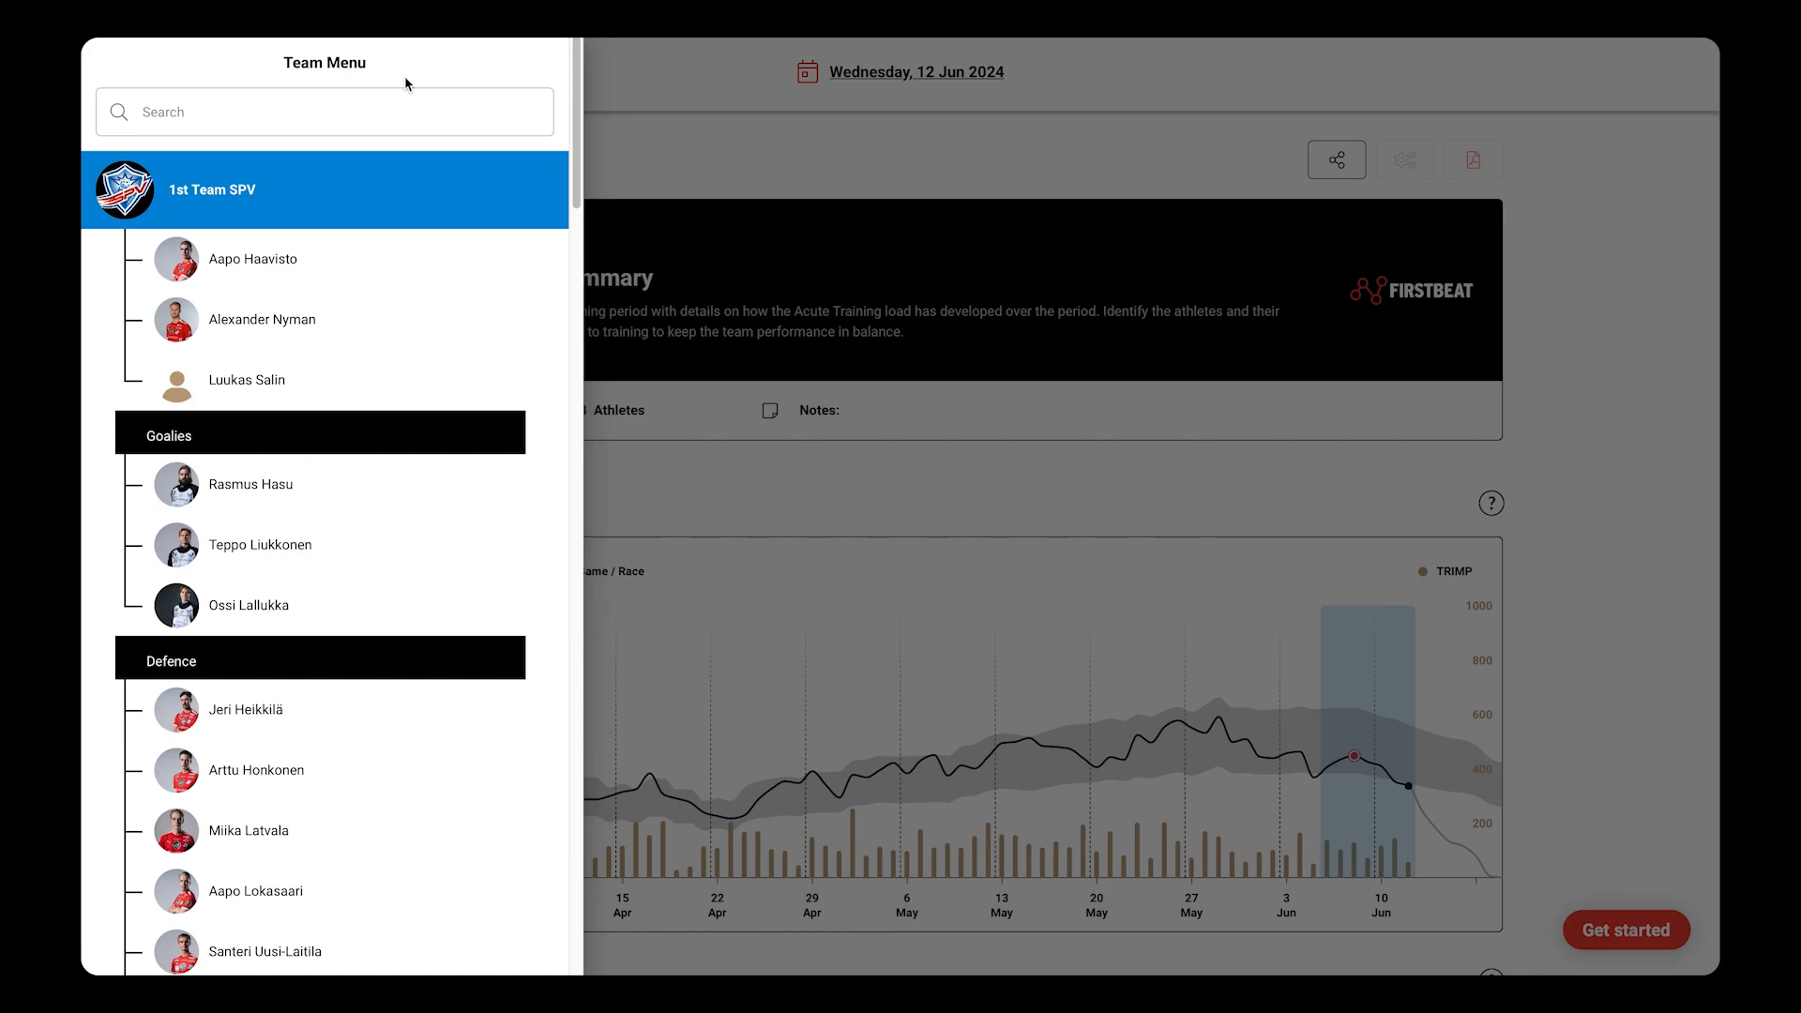
{"action": "mouse_move", "coordinate": [338, 434]}
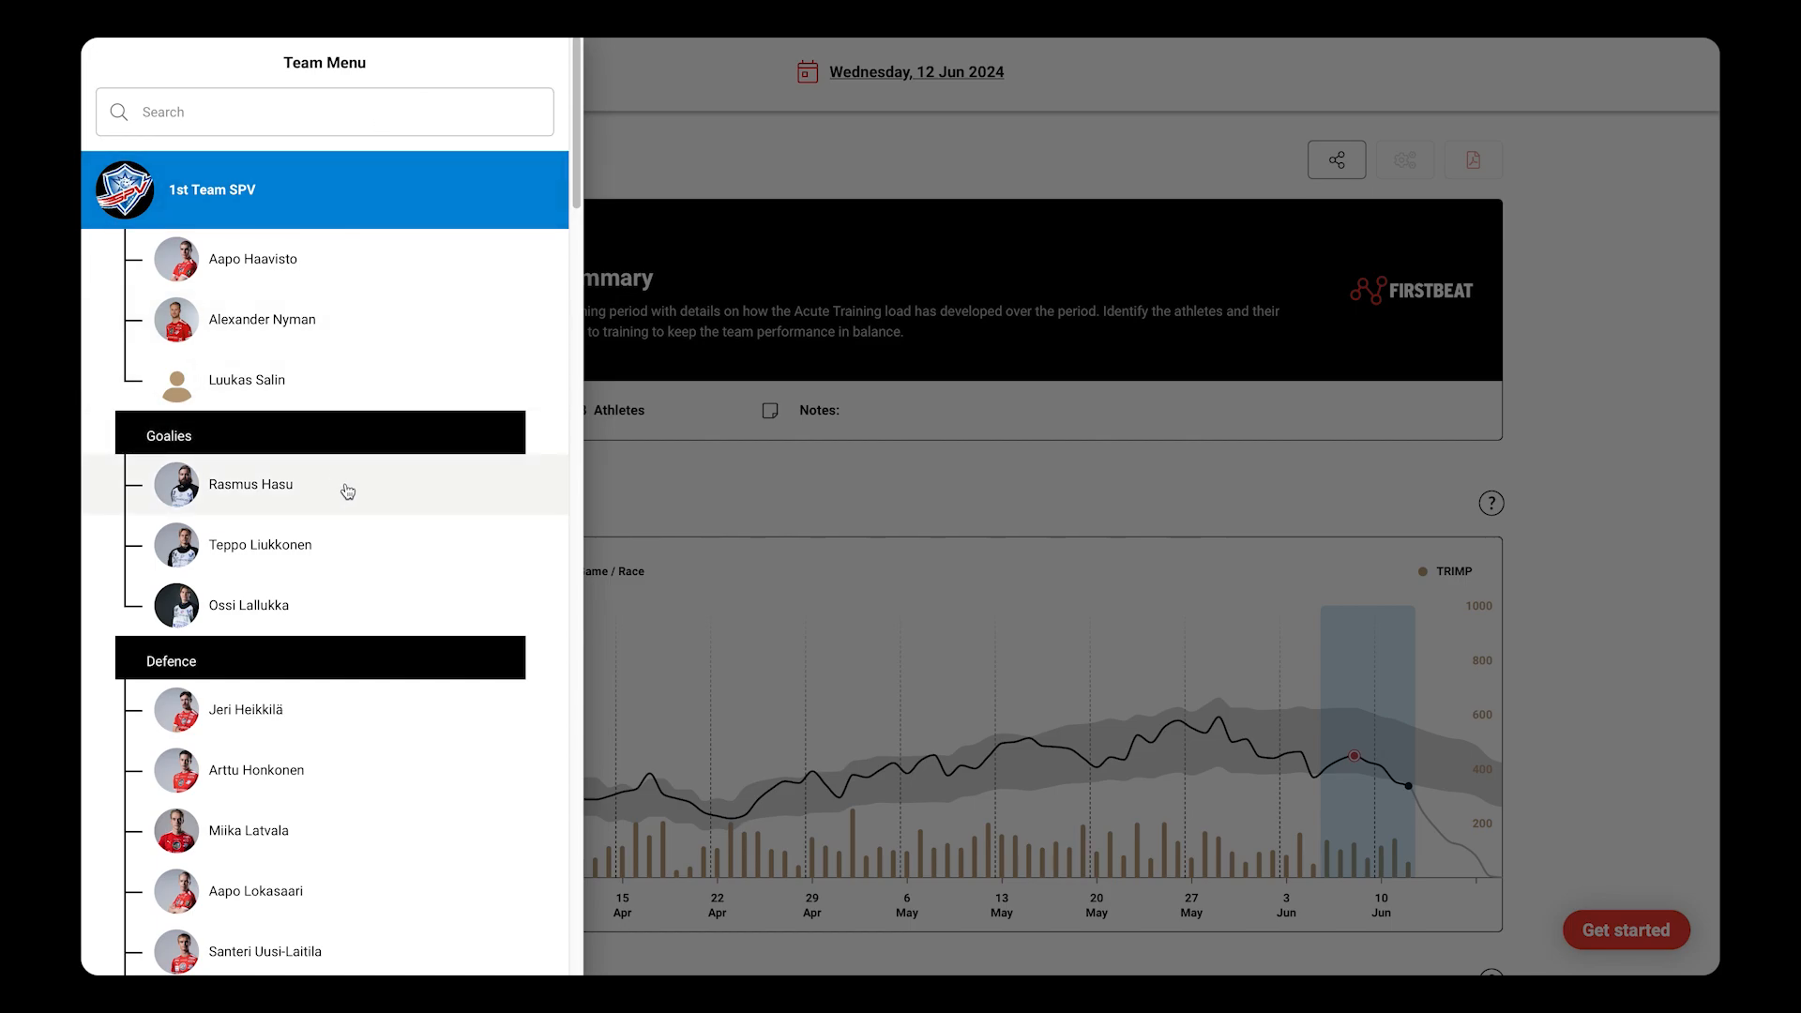
{"action": "mouse_move", "coordinate": [642, 494]}
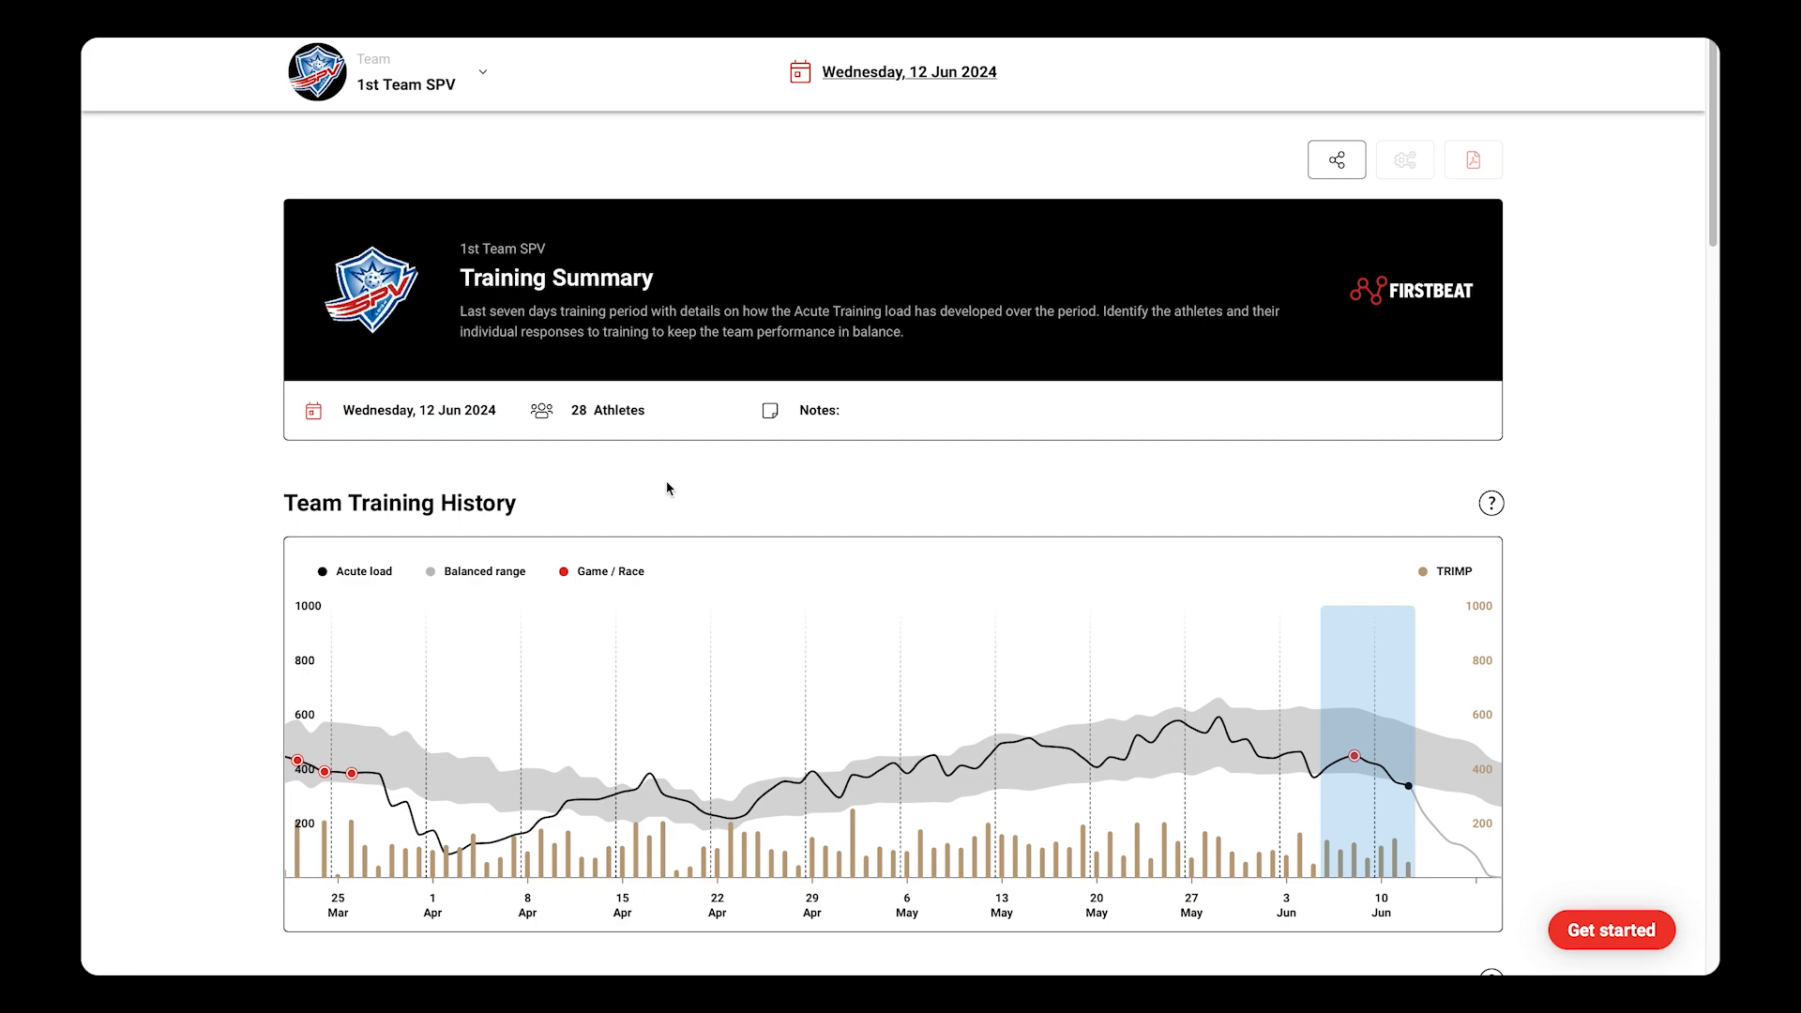
{"action": "mouse_move", "coordinate": [1549, 442]}
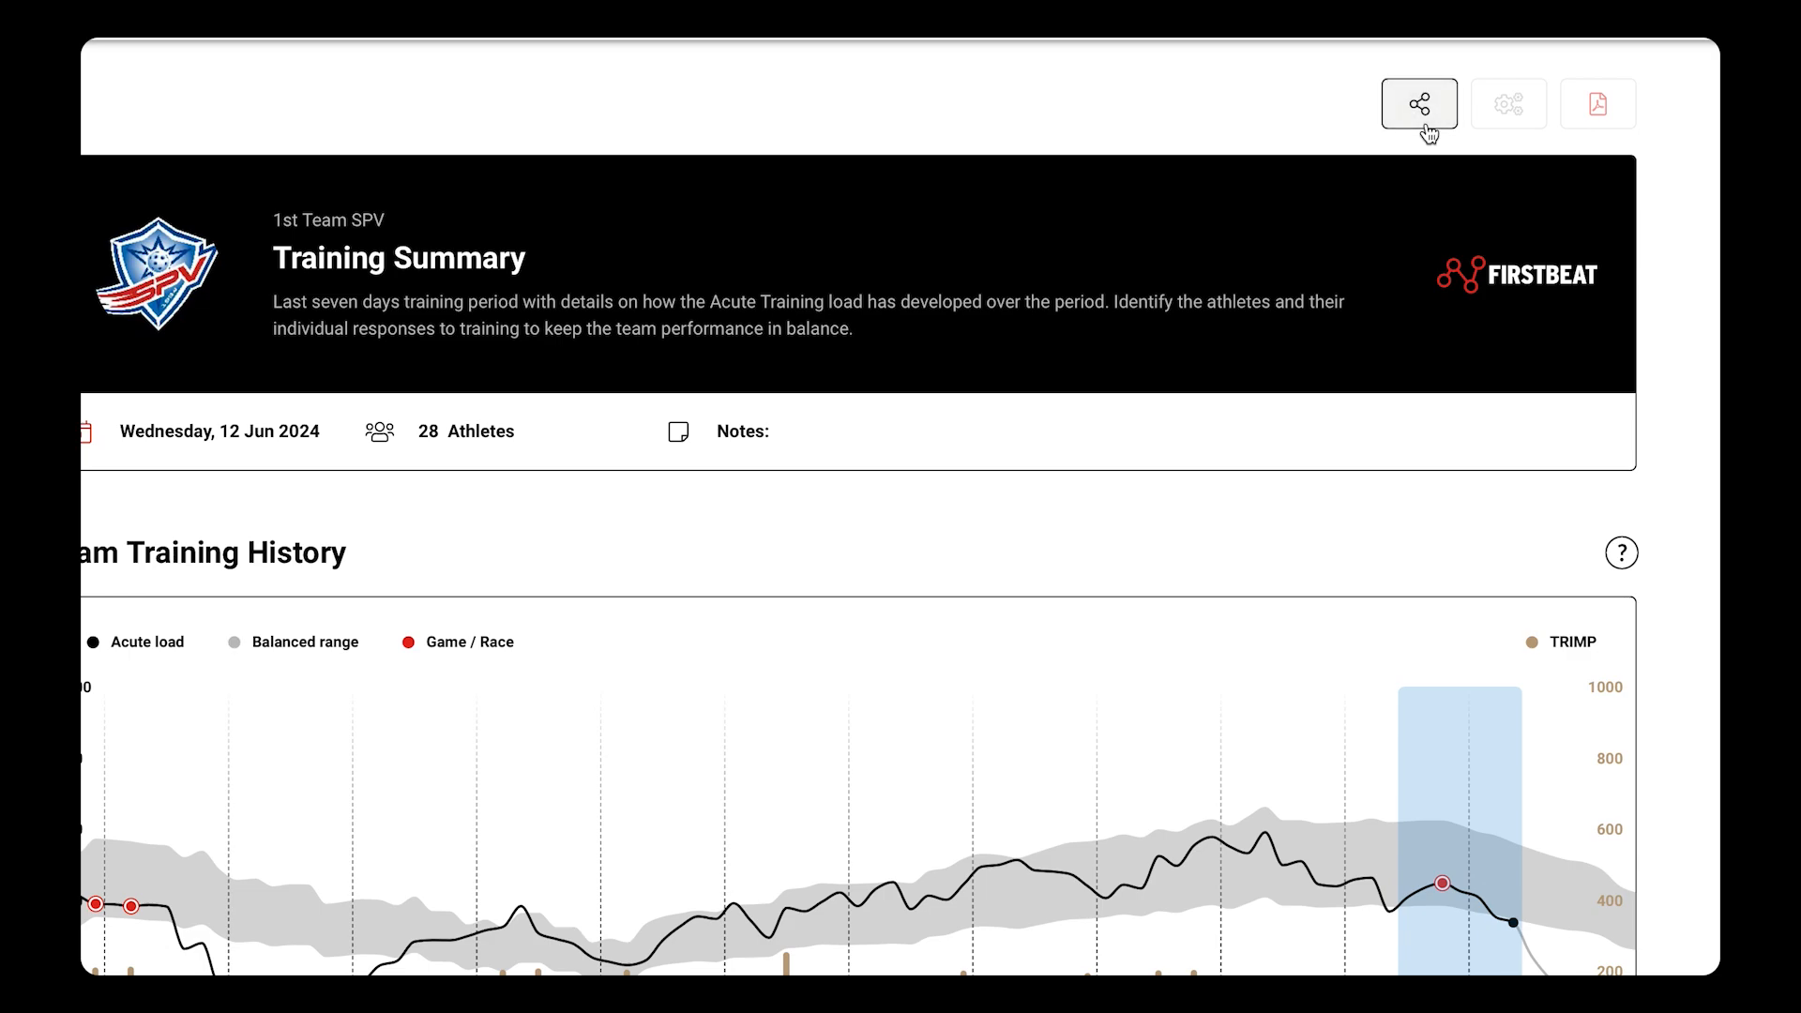
Step: Open the Training Summary sharing panel with scheduled weekly report and send-current-report sections
{"action": "left_click", "coordinate": [1420, 103]}
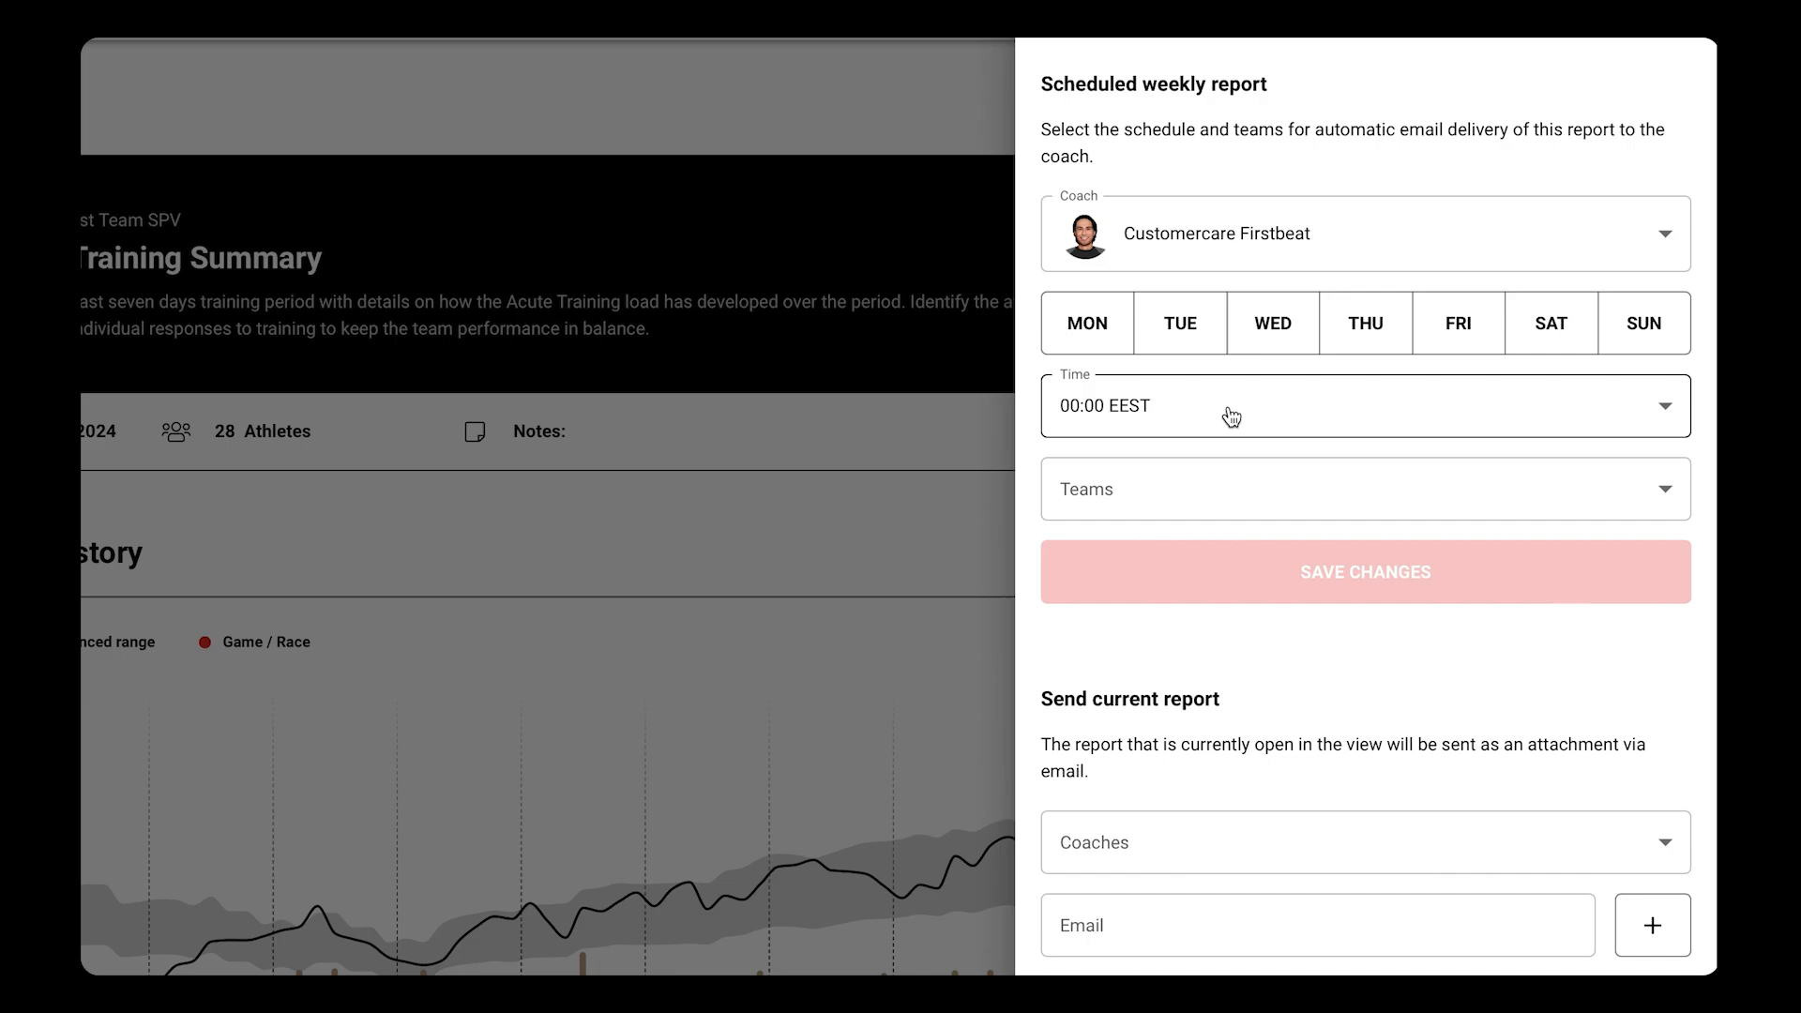
{"action": "mouse_move", "coordinate": [1217, 490]}
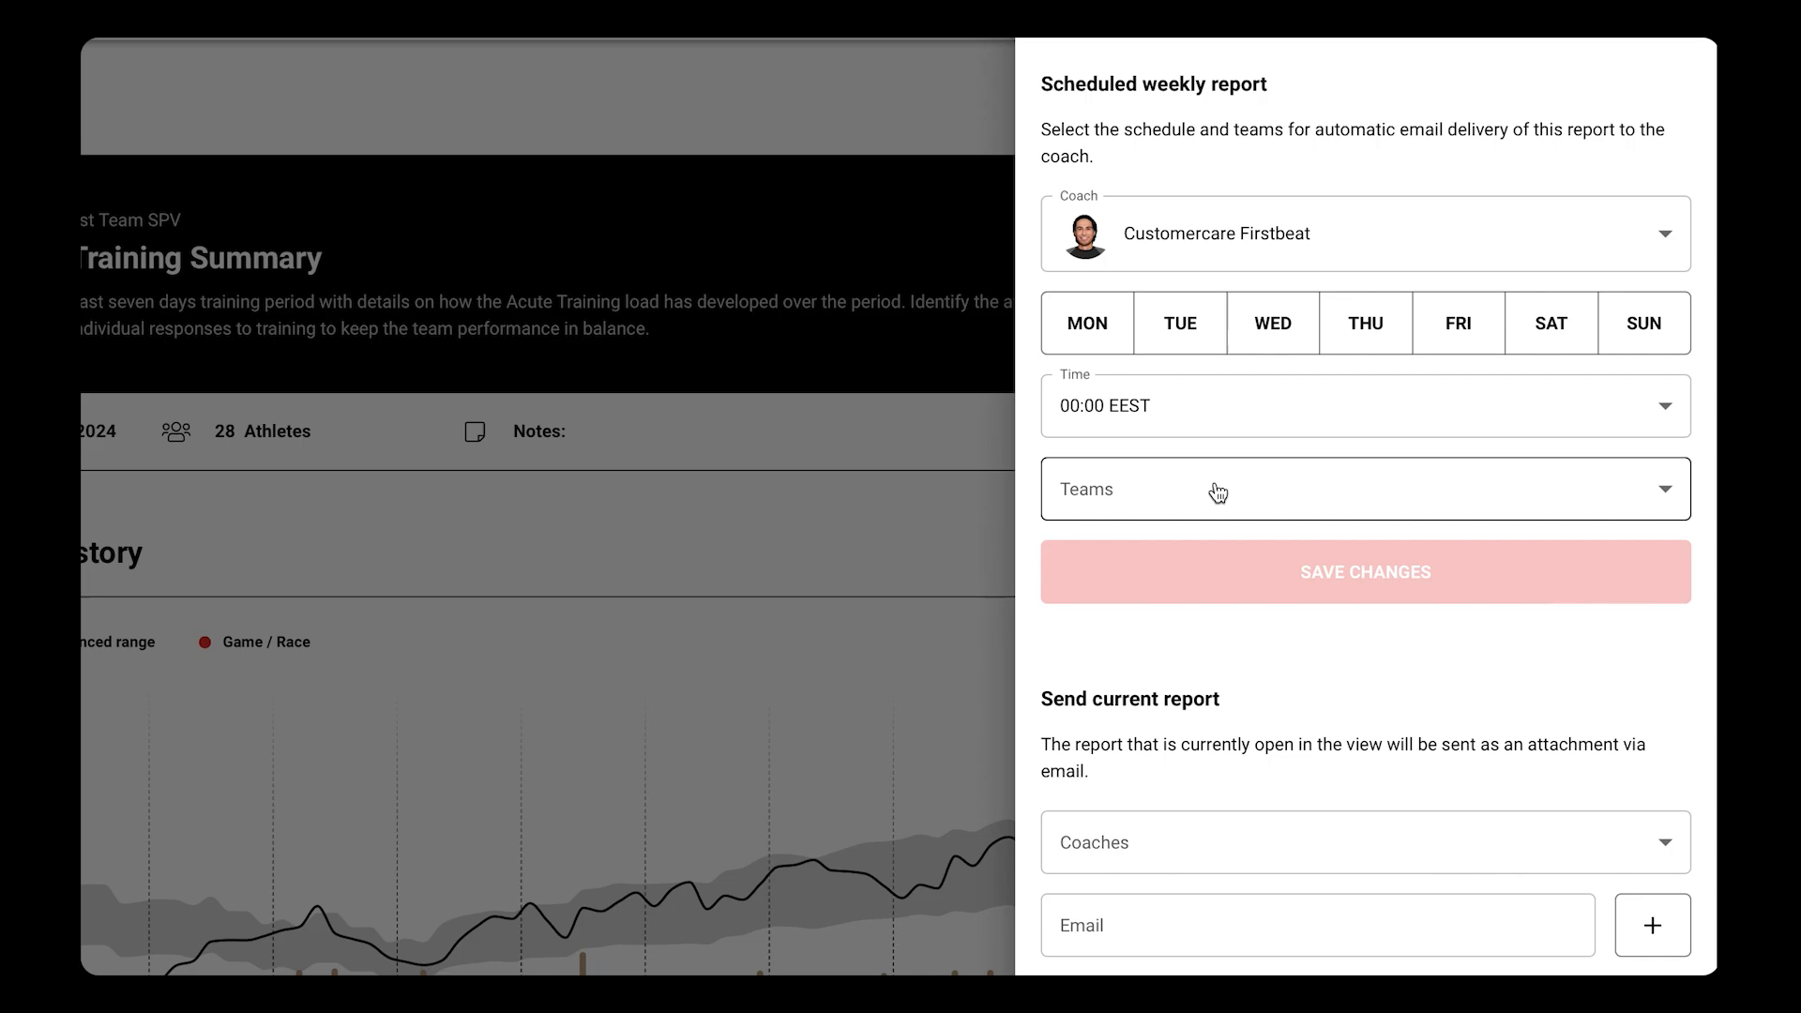
{"action": "mouse_move", "coordinate": [1203, 485]}
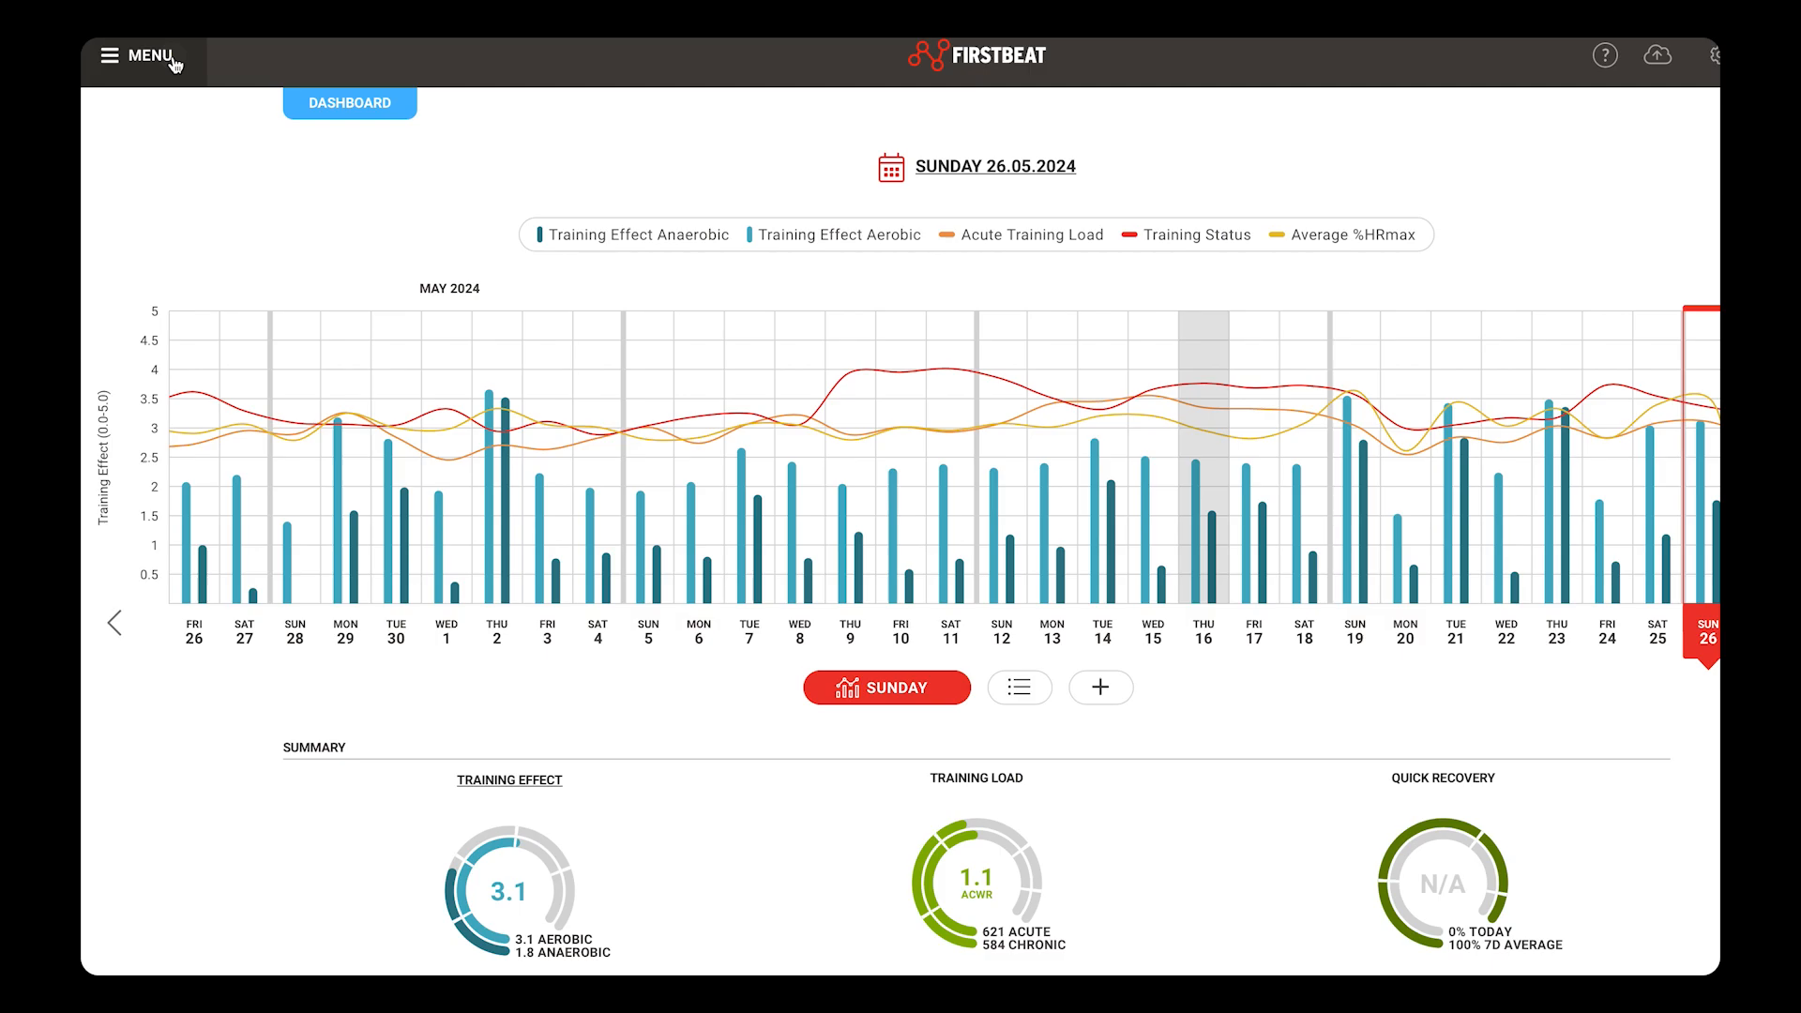
Step: Go to Team Management for 1st Team SPV and open the Athlete Management list
{"action": "left_click", "coordinate": [150, 55]}
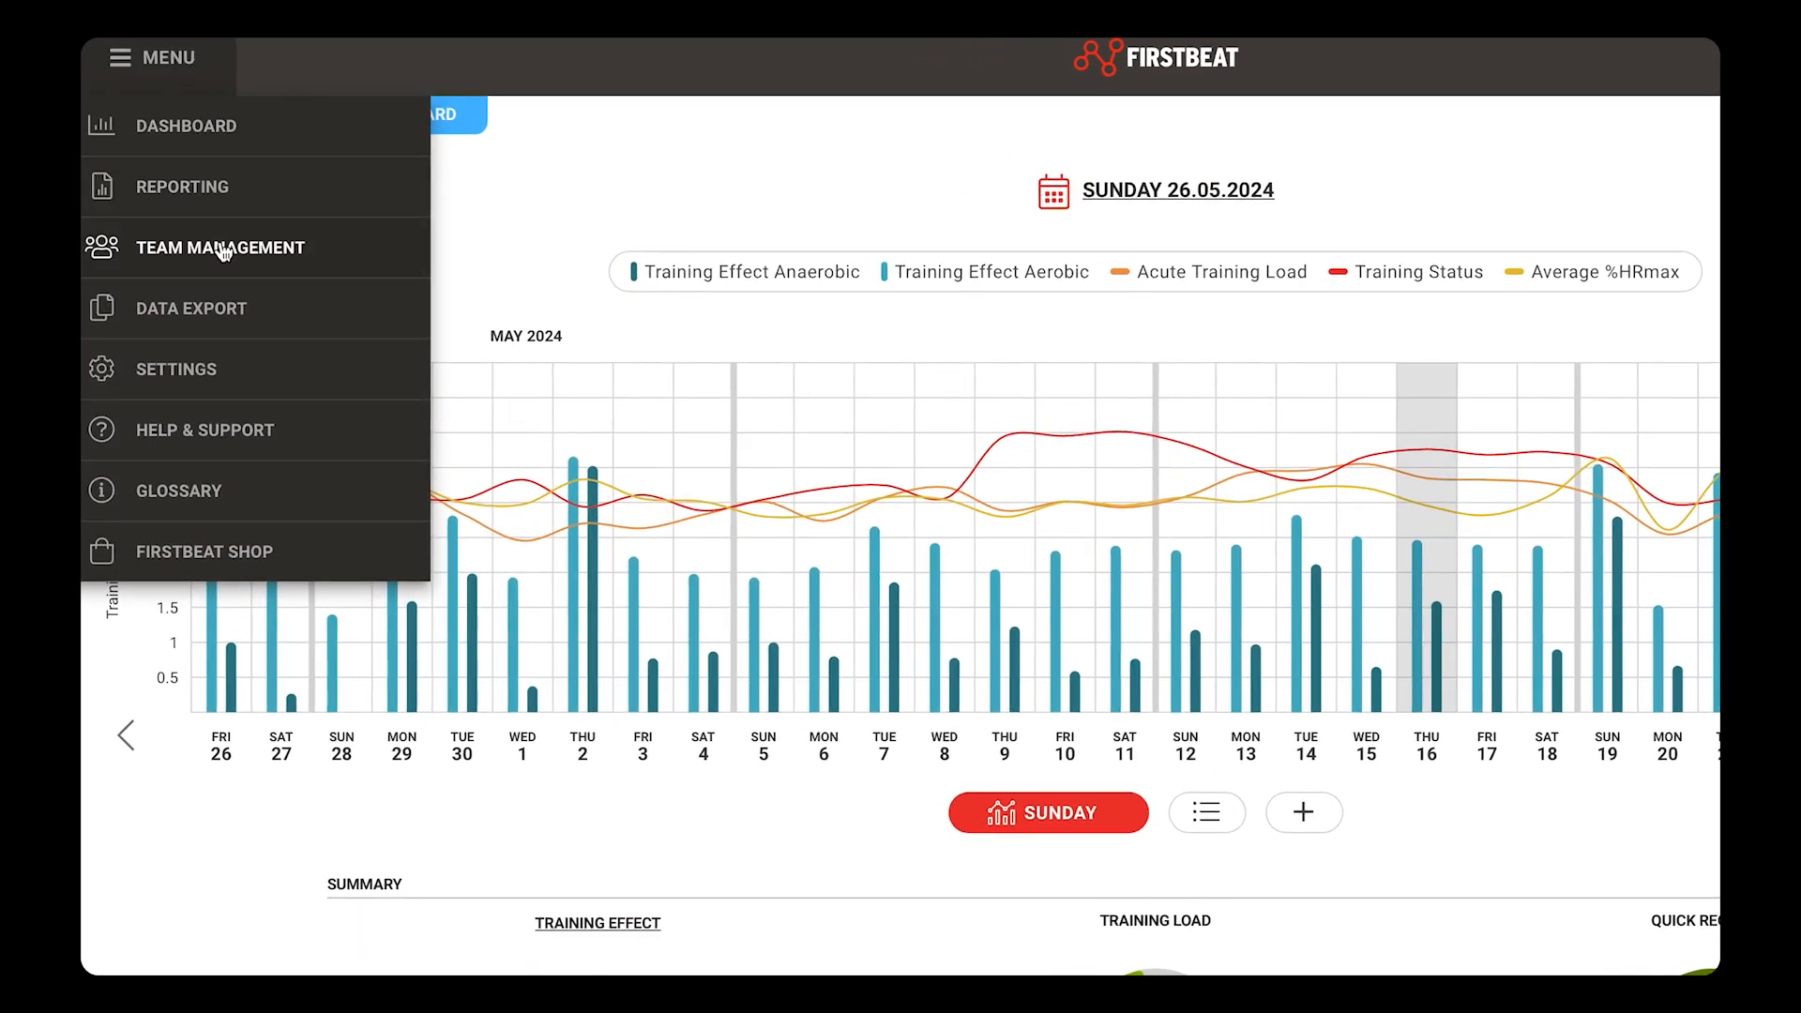
{"action": "left_click", "coordinate": [221, 247]}
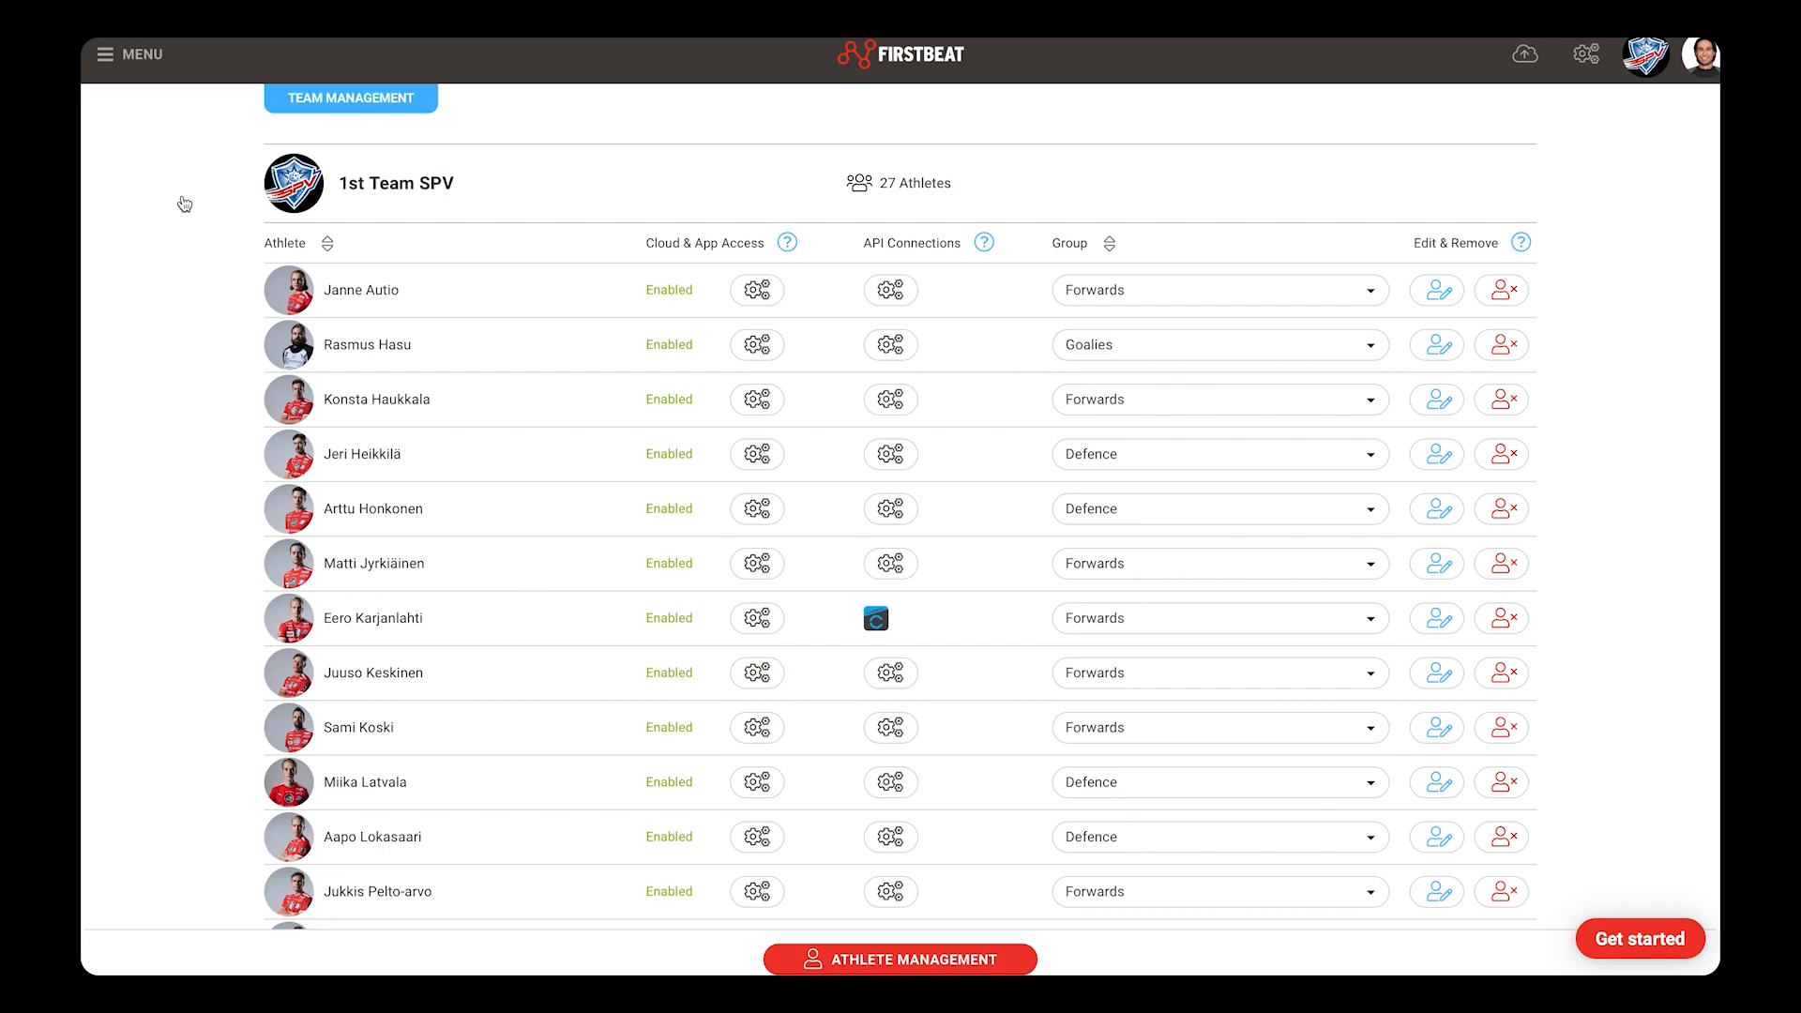
{"action": "mouse_move", "coordinate": [387, 834]}
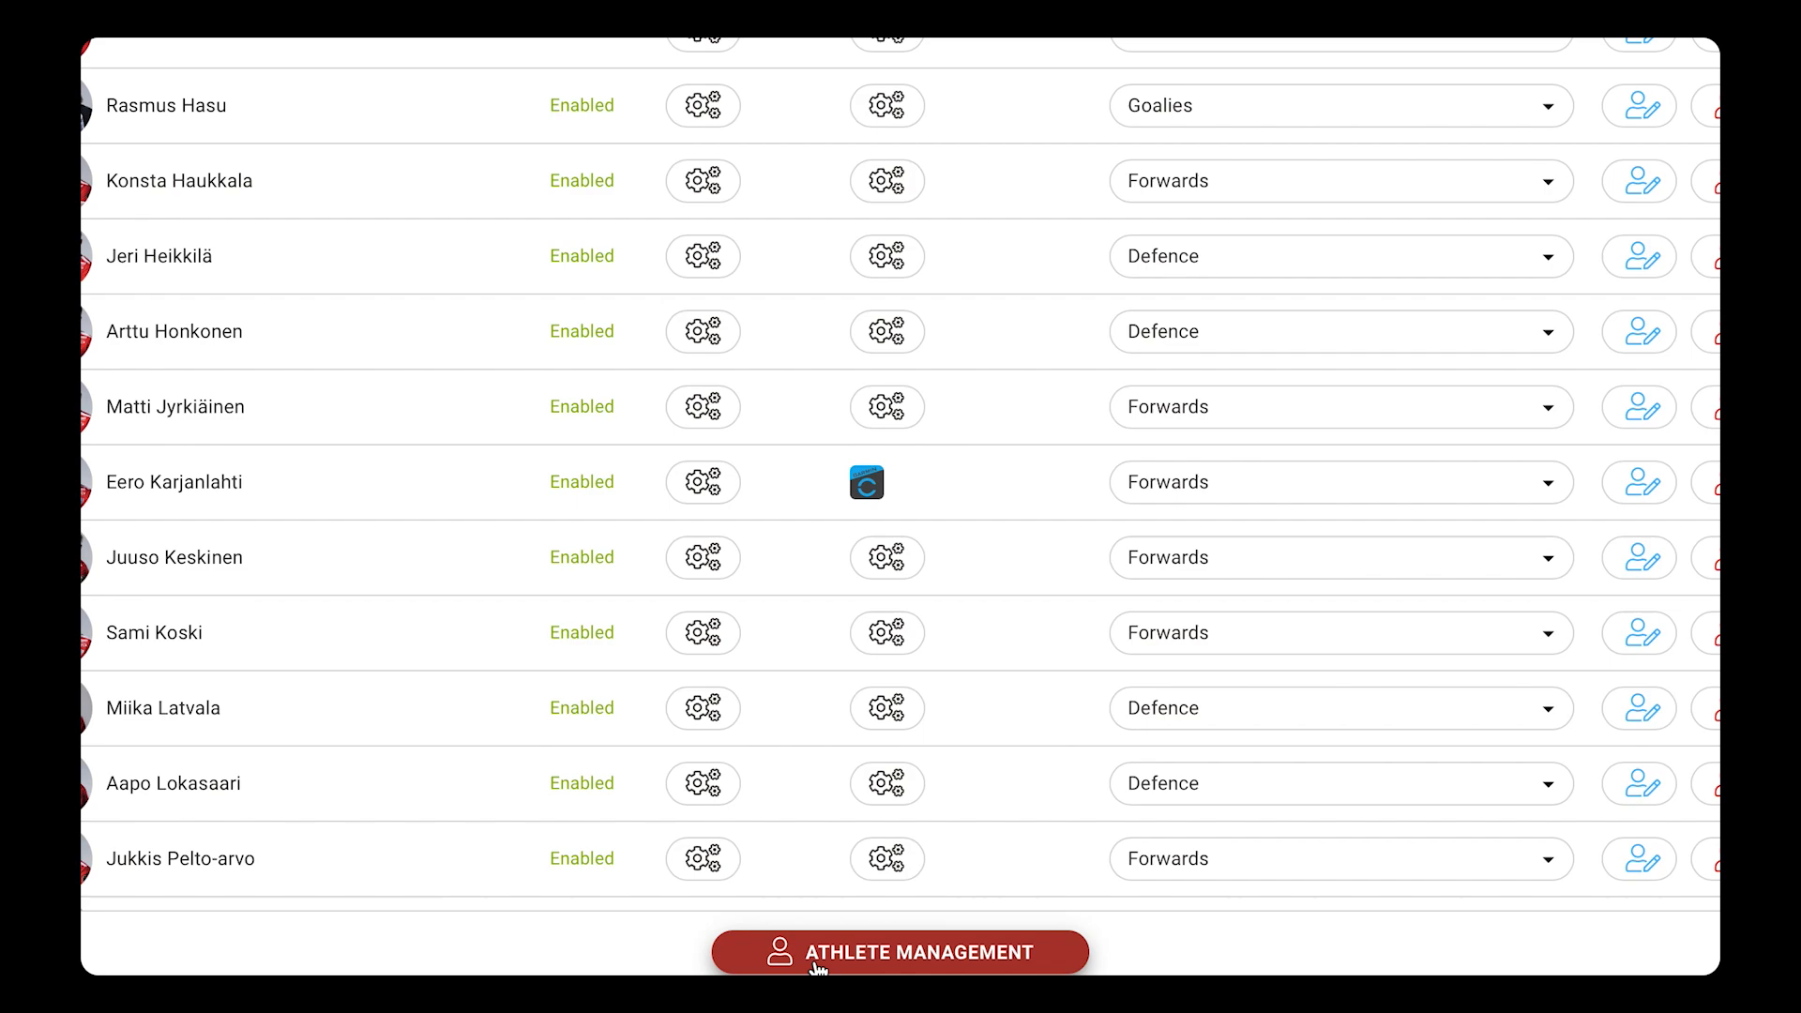
{"action": "left_click", "coordinate": [898, 954]}
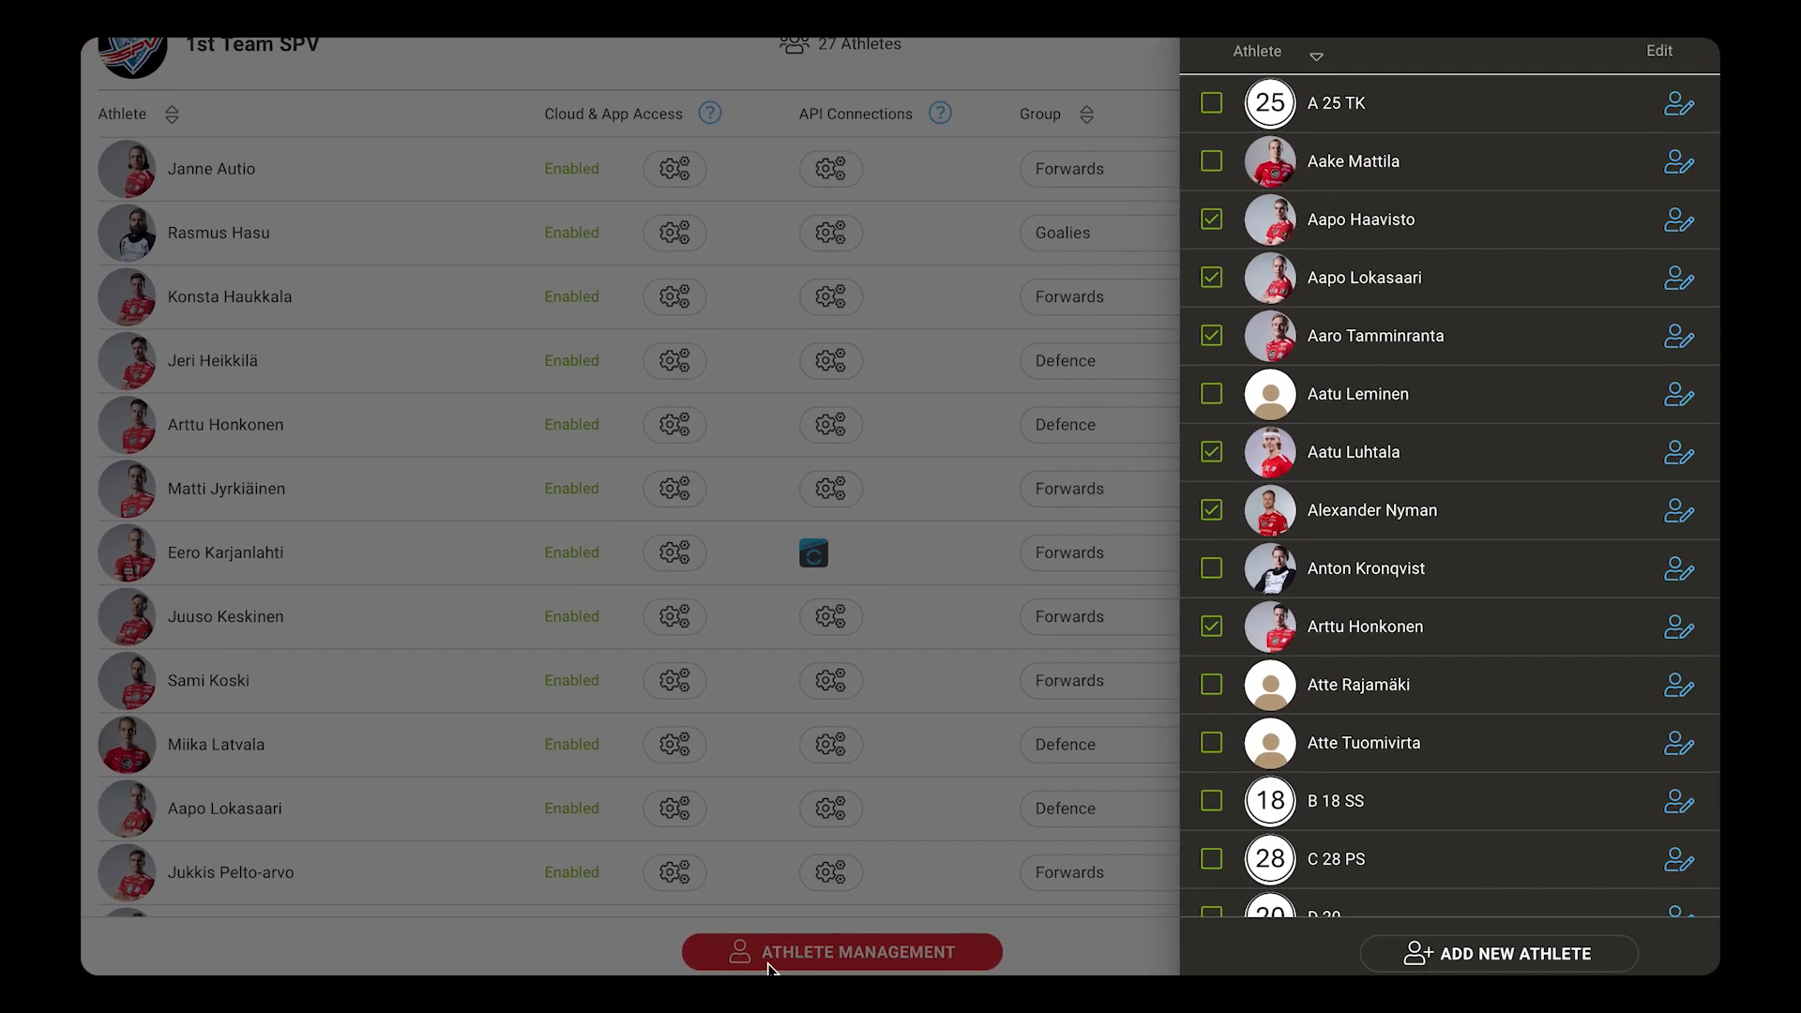
{"action": "mouse_move", "coordinate": [1013, 965]}
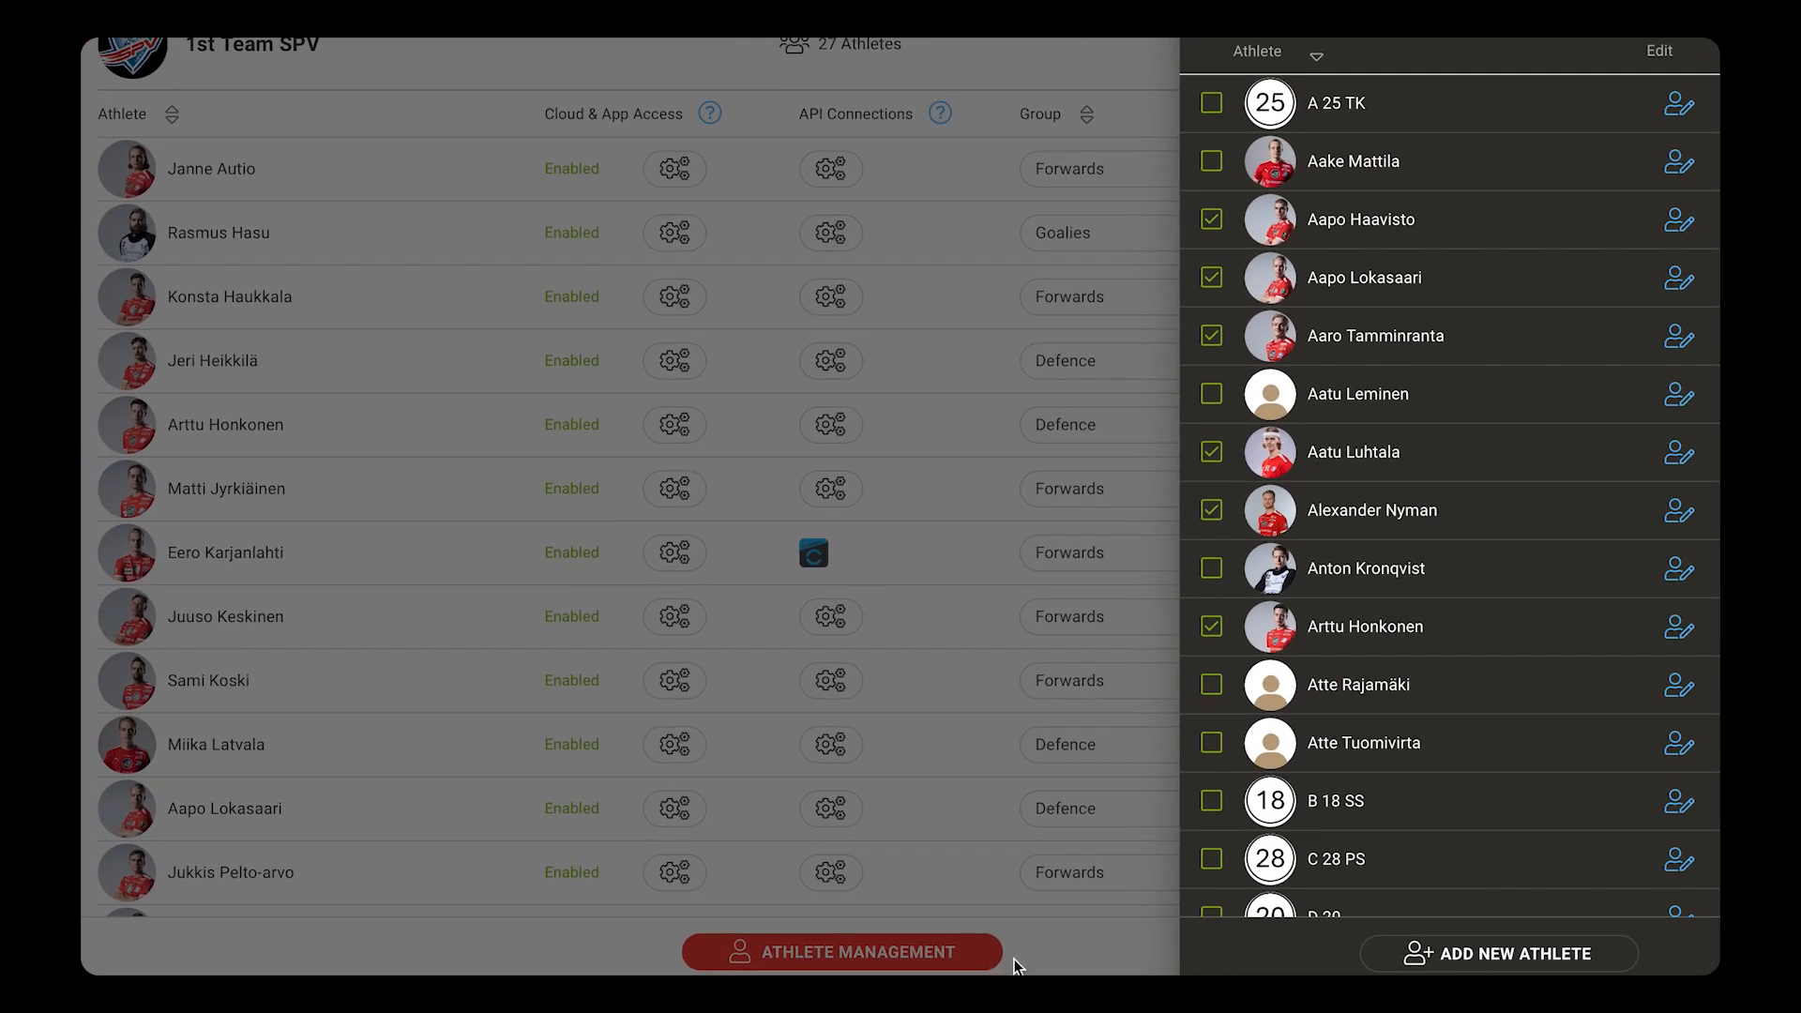
{"action": "mouse_move", "coordinate": [1410, 968]}
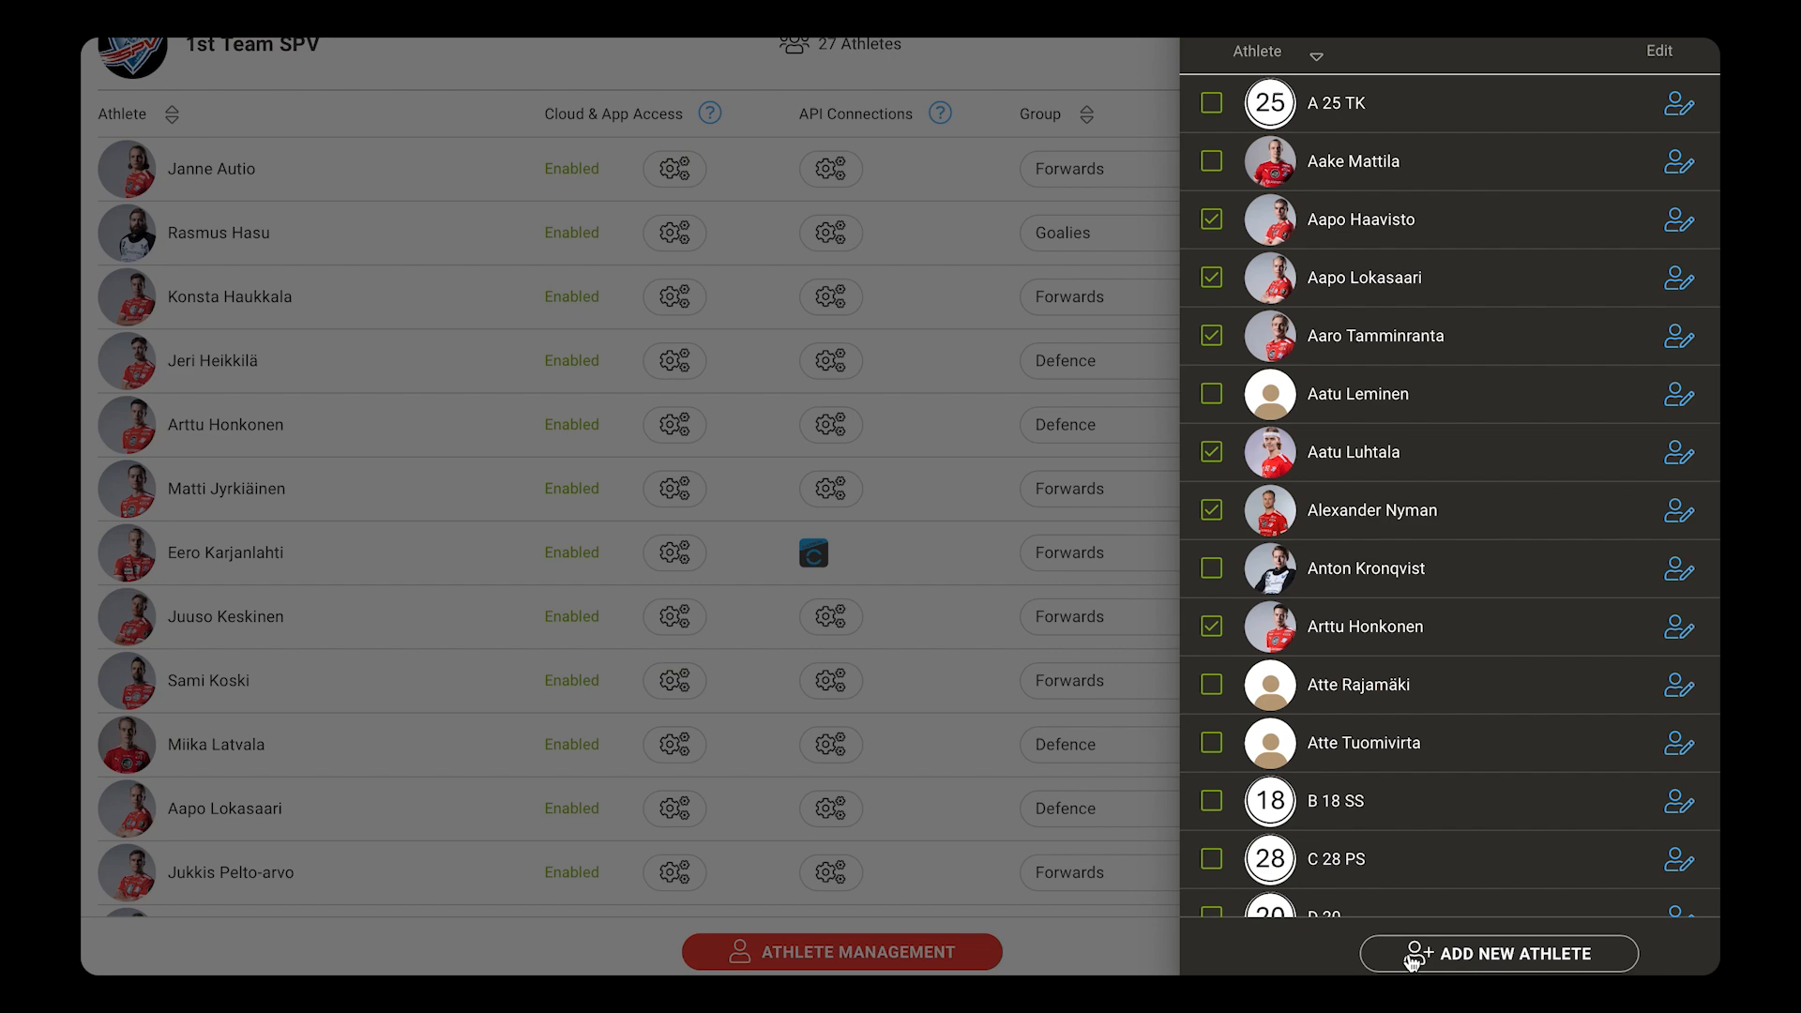
{"action": "mouse_move", "coordinate": [1139, 957]}
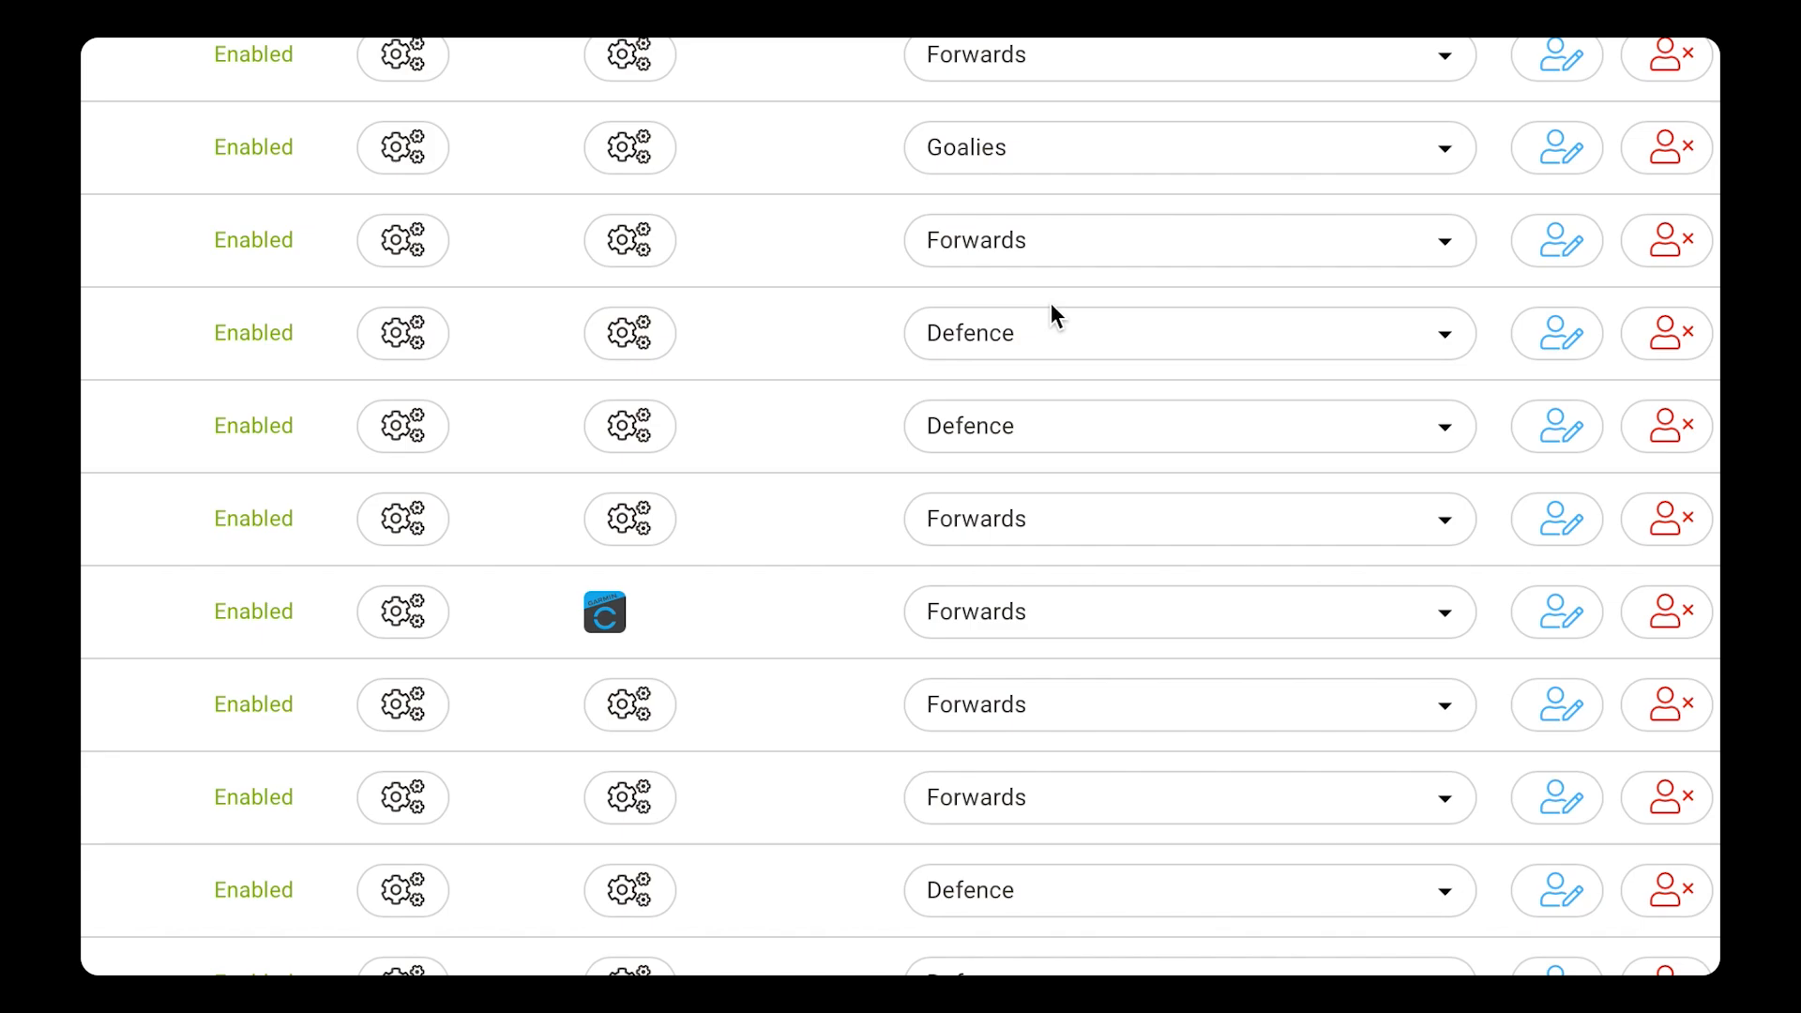
Step: Close the Athlete Management side panel to return to the team's athlete table
{"action": "left_click", "coordinate": [1189, 333]}
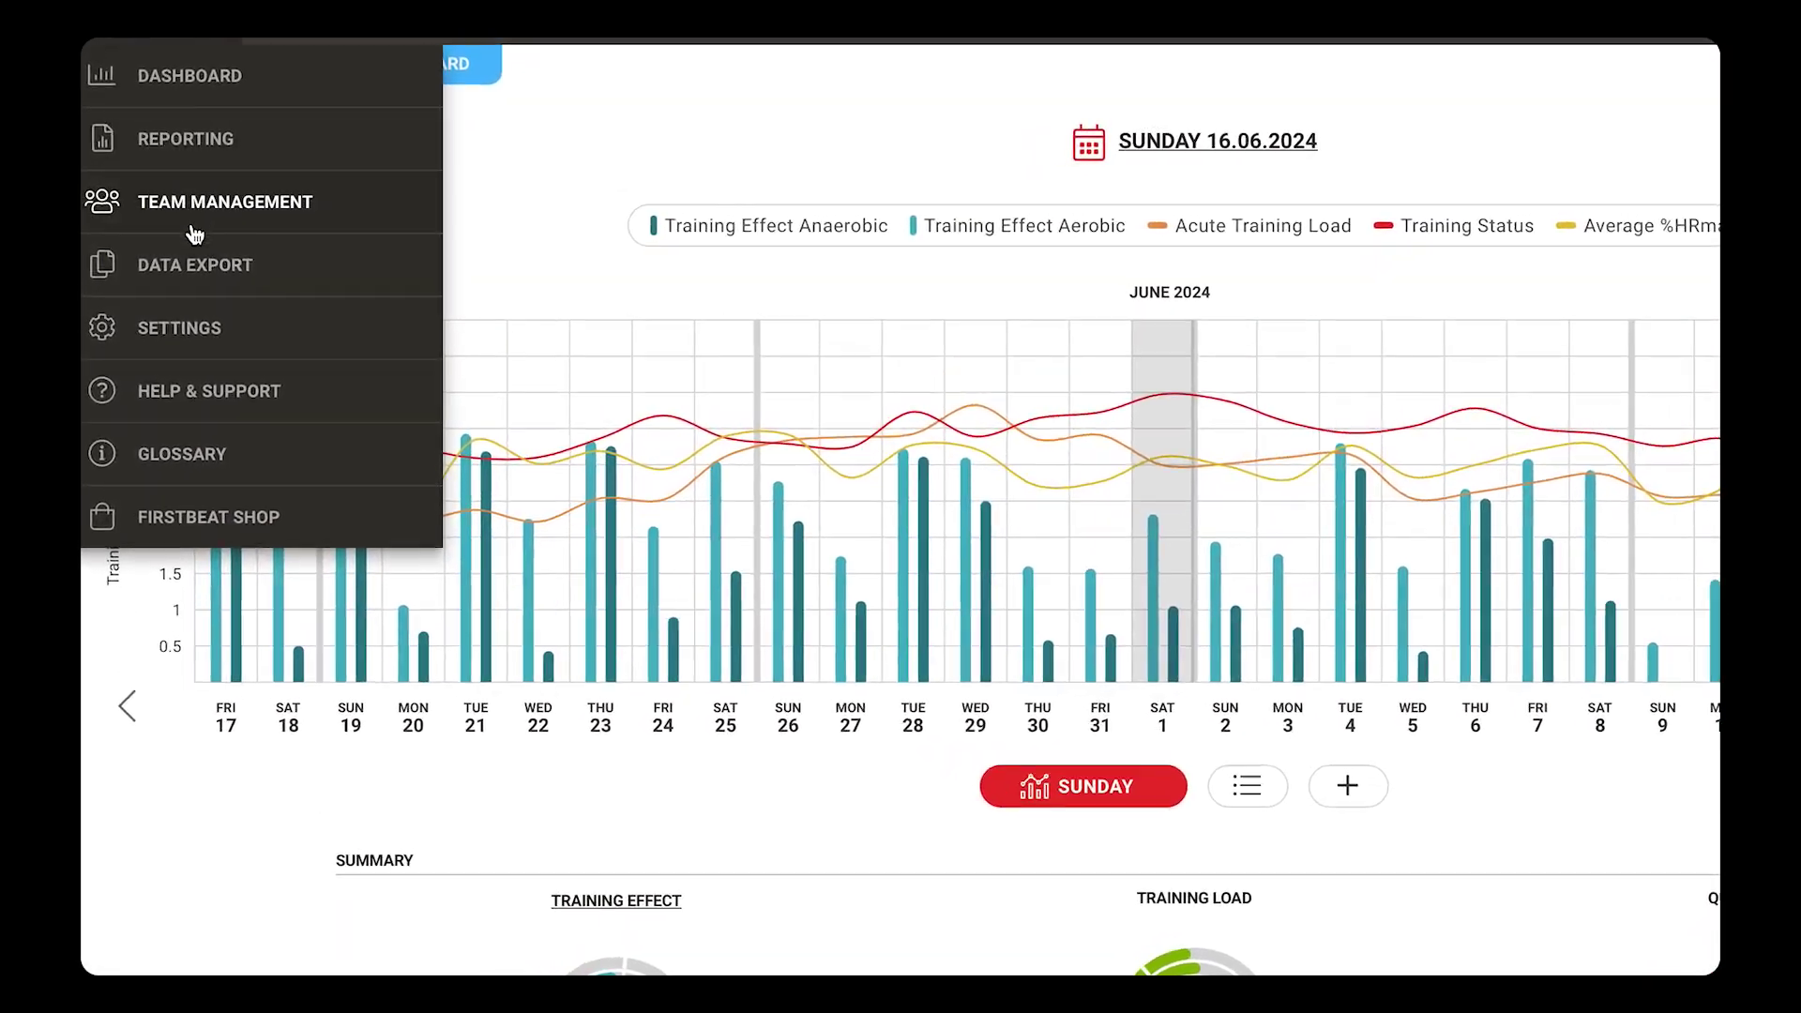
Step: On Data Export, choose Defence, start on 08.06.2024, and tick Training and Summary export
{"action": "left_click", "coordinate": [195, 265]}
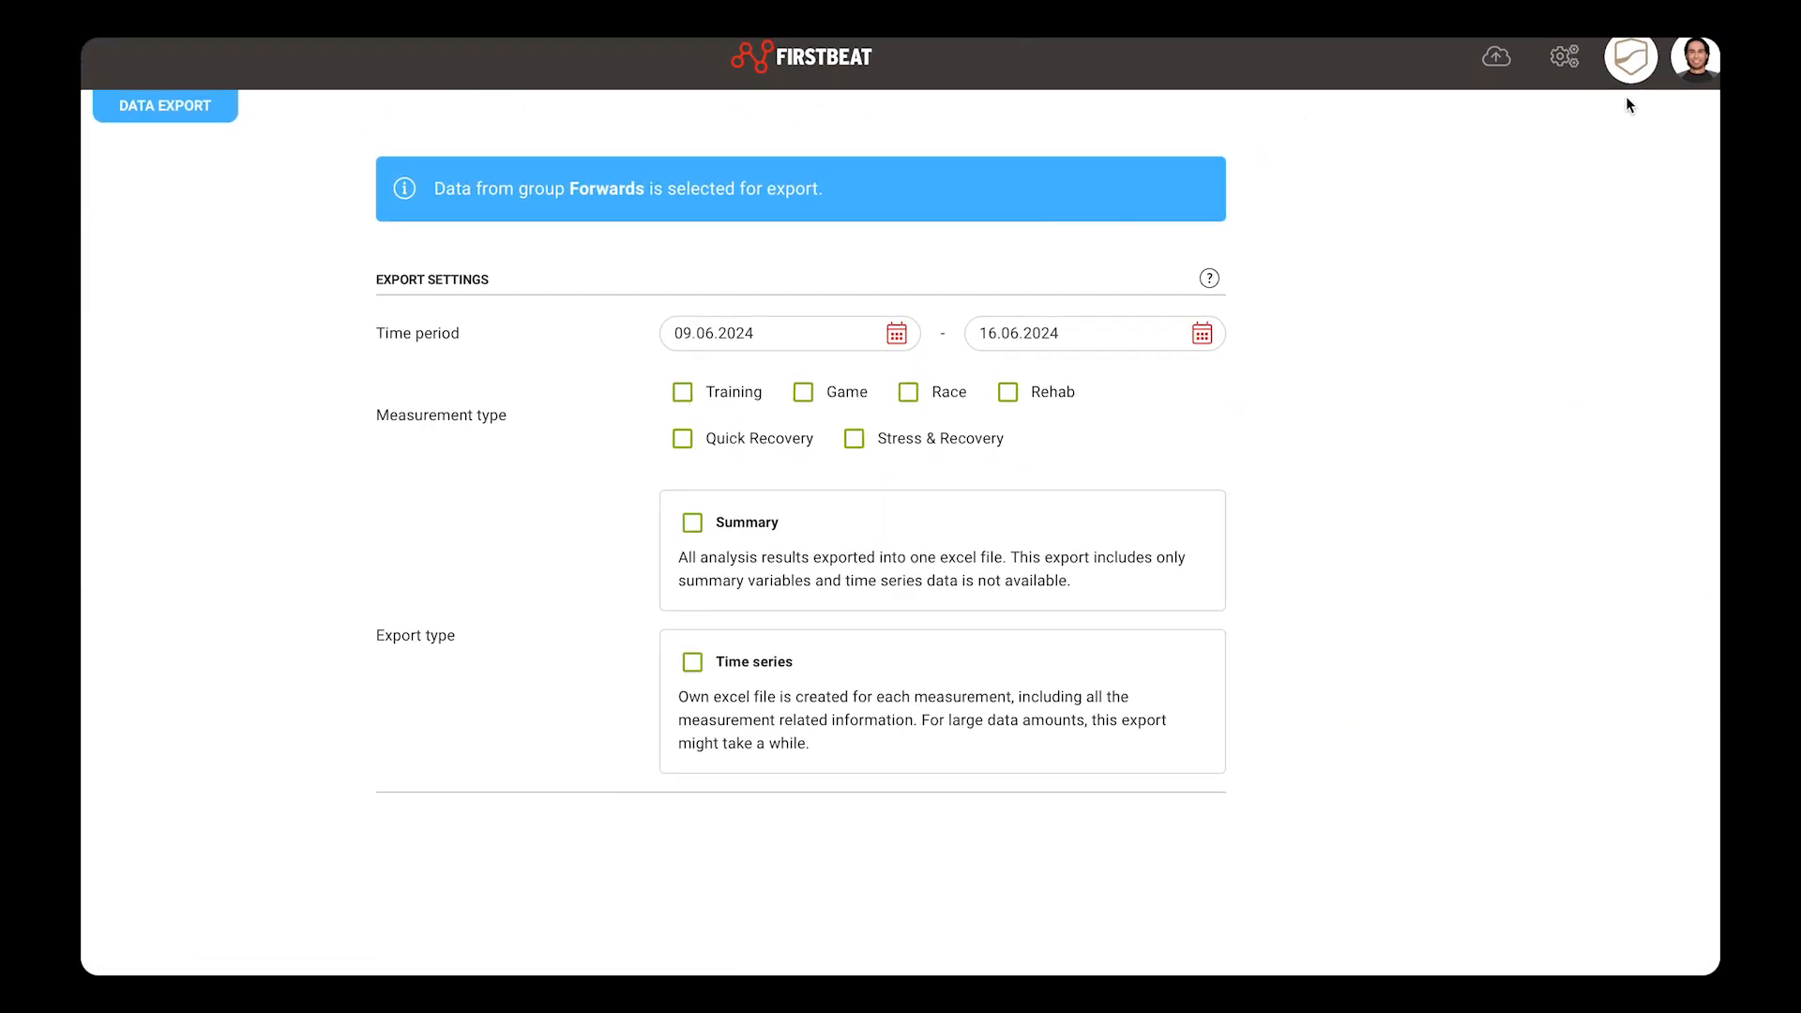
{"action": "left_click", "coordinate": [1628, 56]}
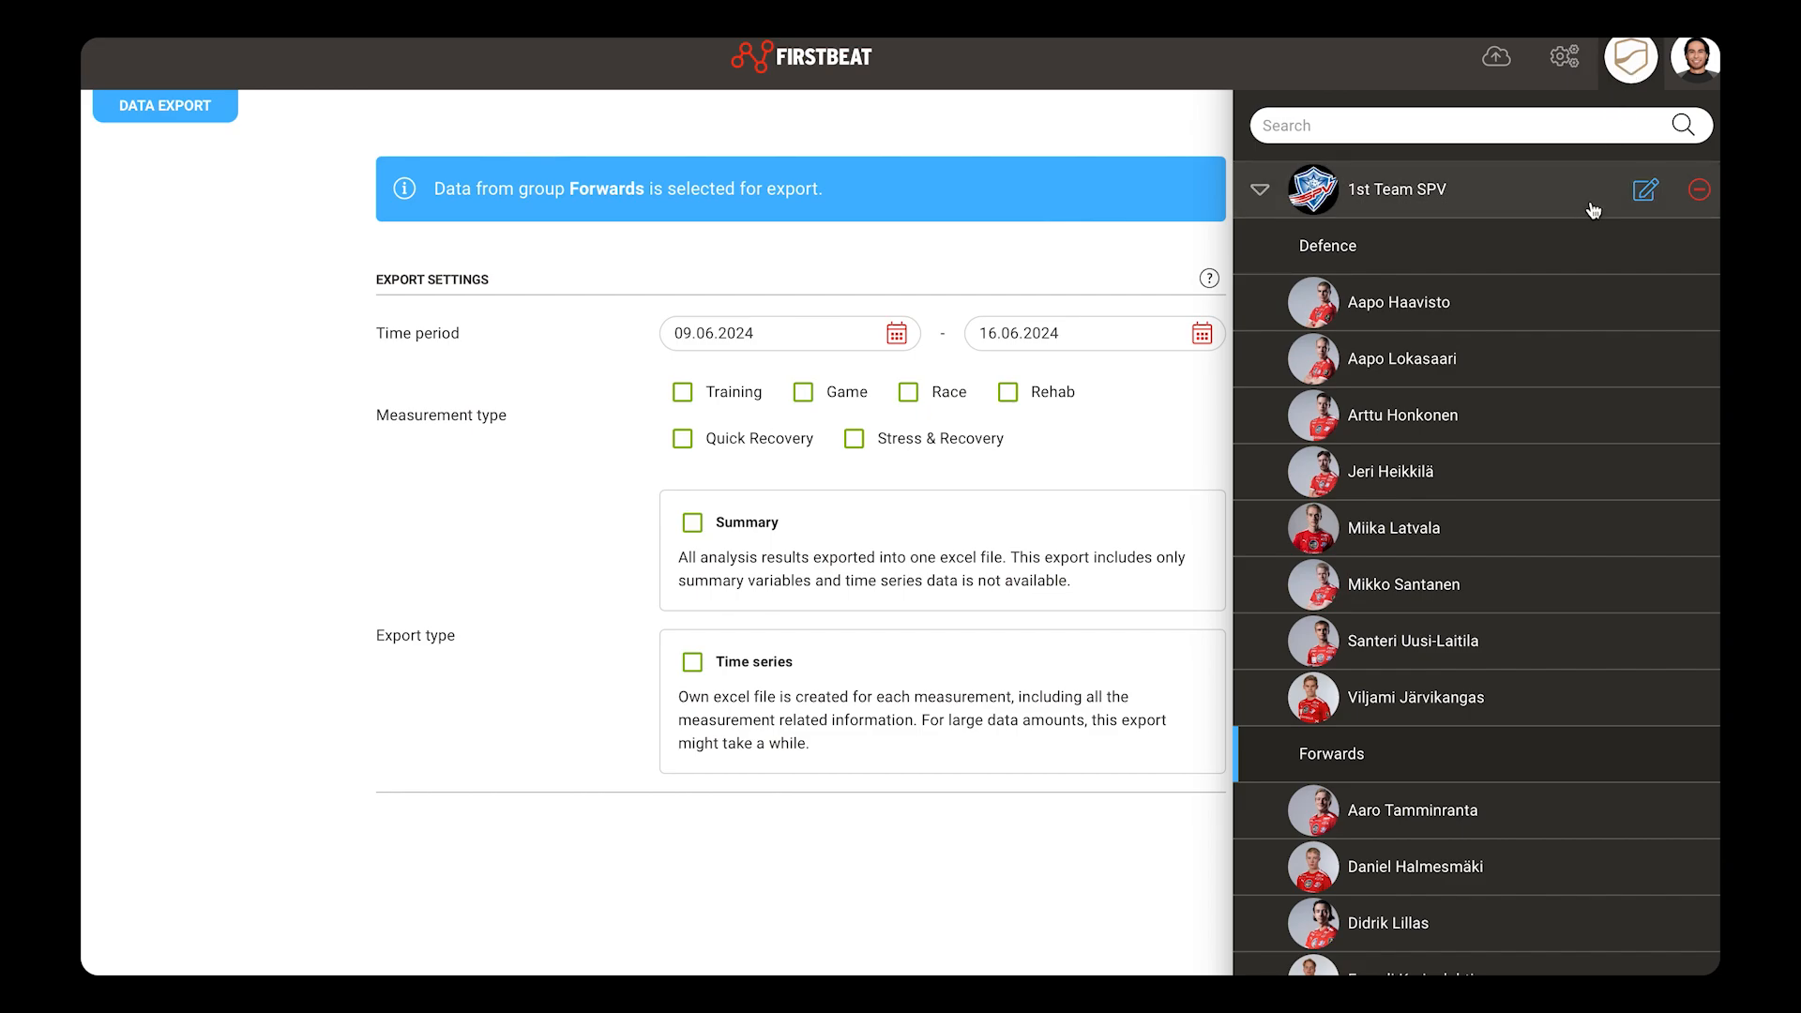
{"action": "left_click", "coordinate": [1327, 246]}
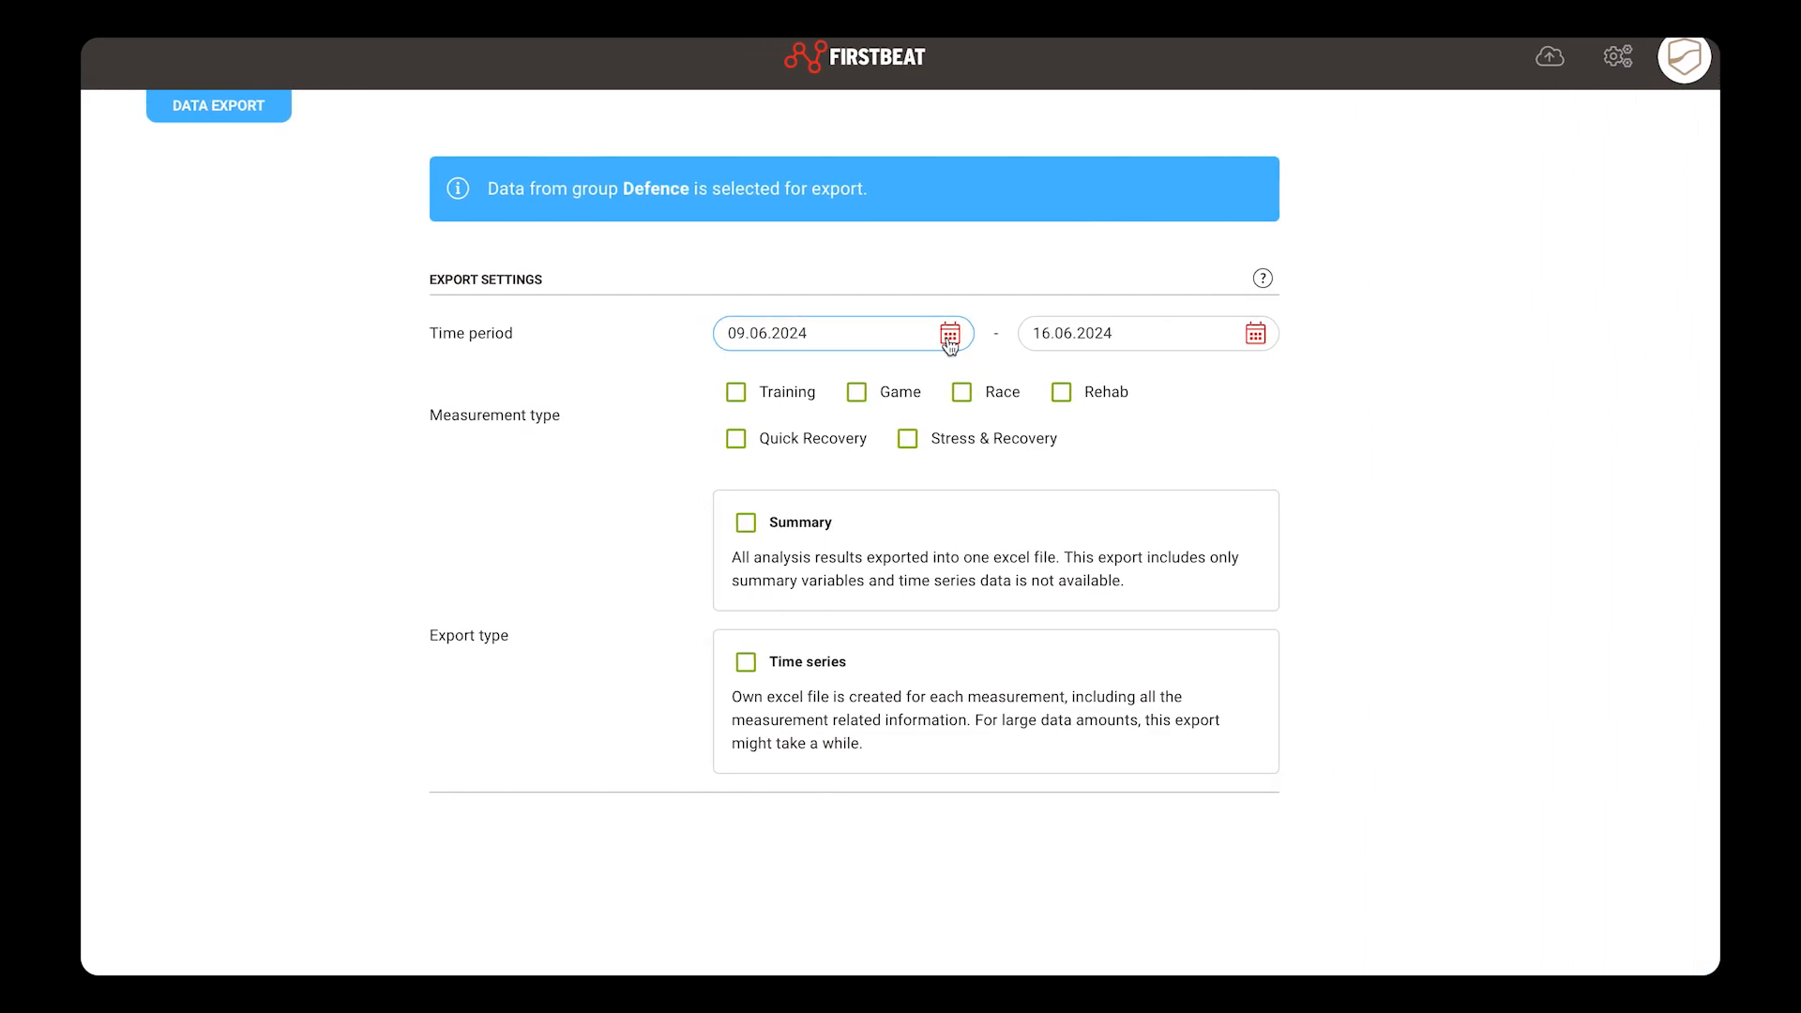
{"action": "left_click", "coordinate": [951, 334]}
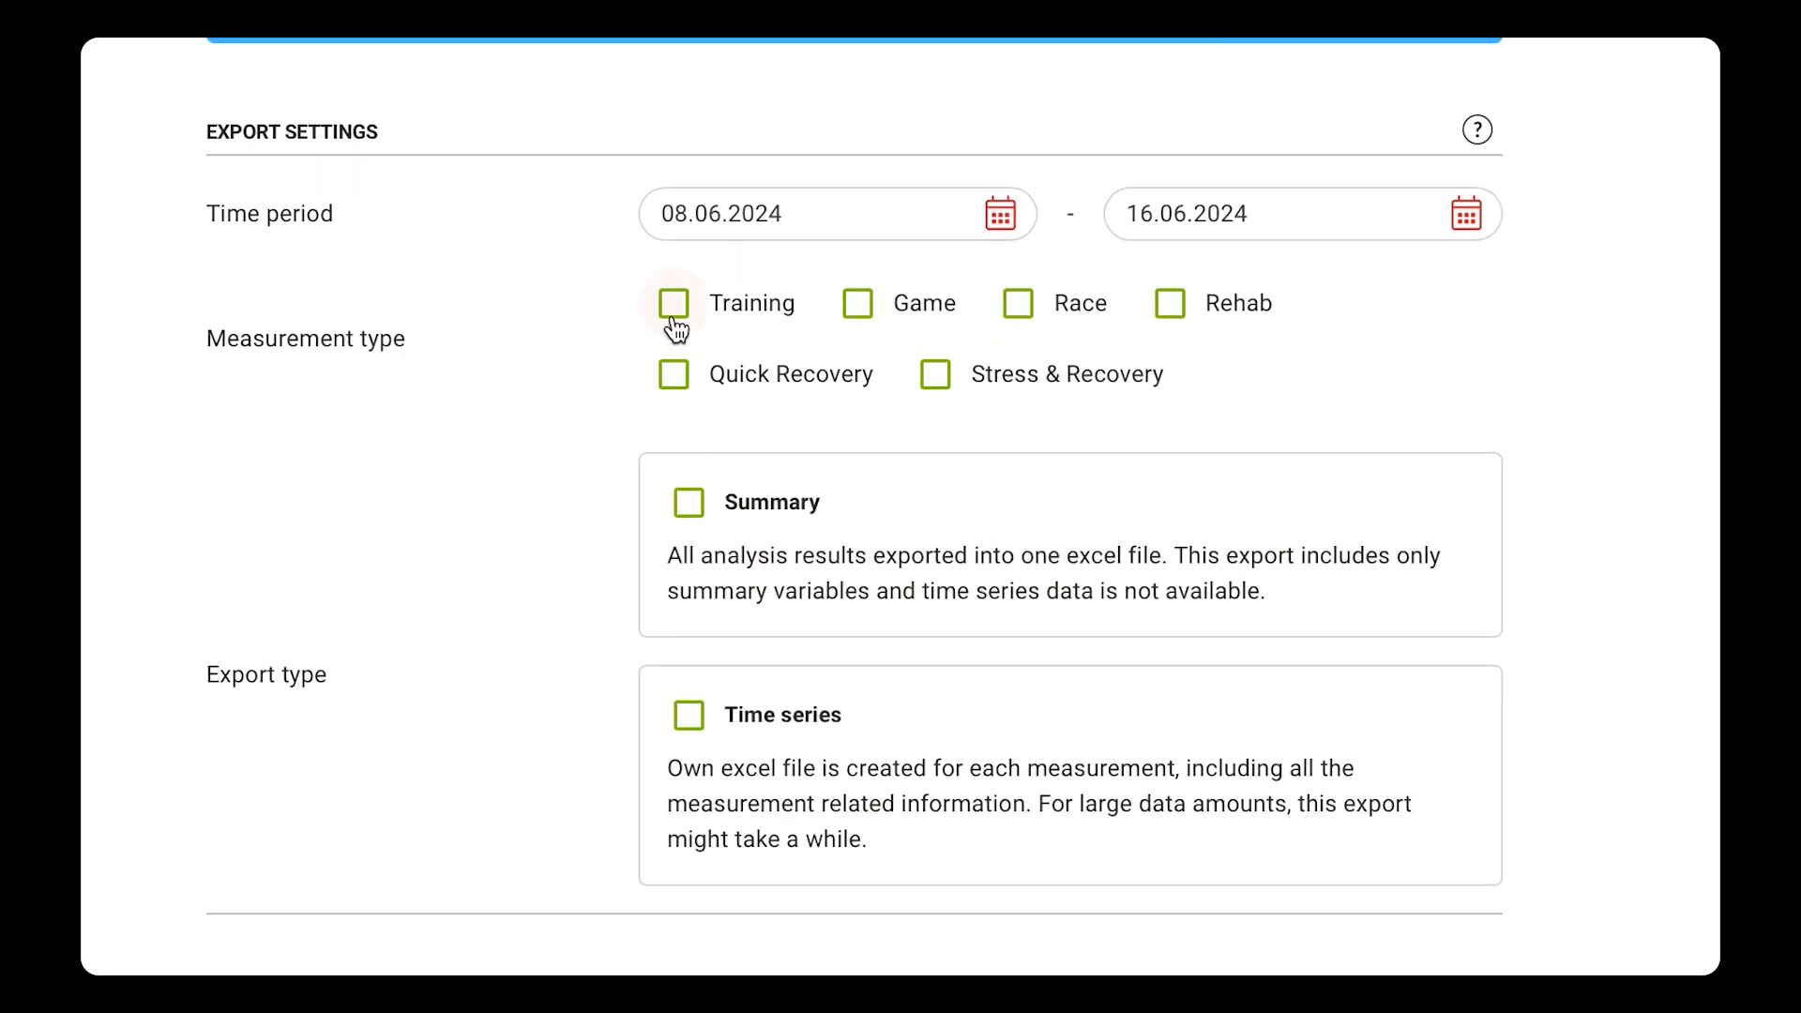
{"action": "left_click", "coordinate": [673, 302]}
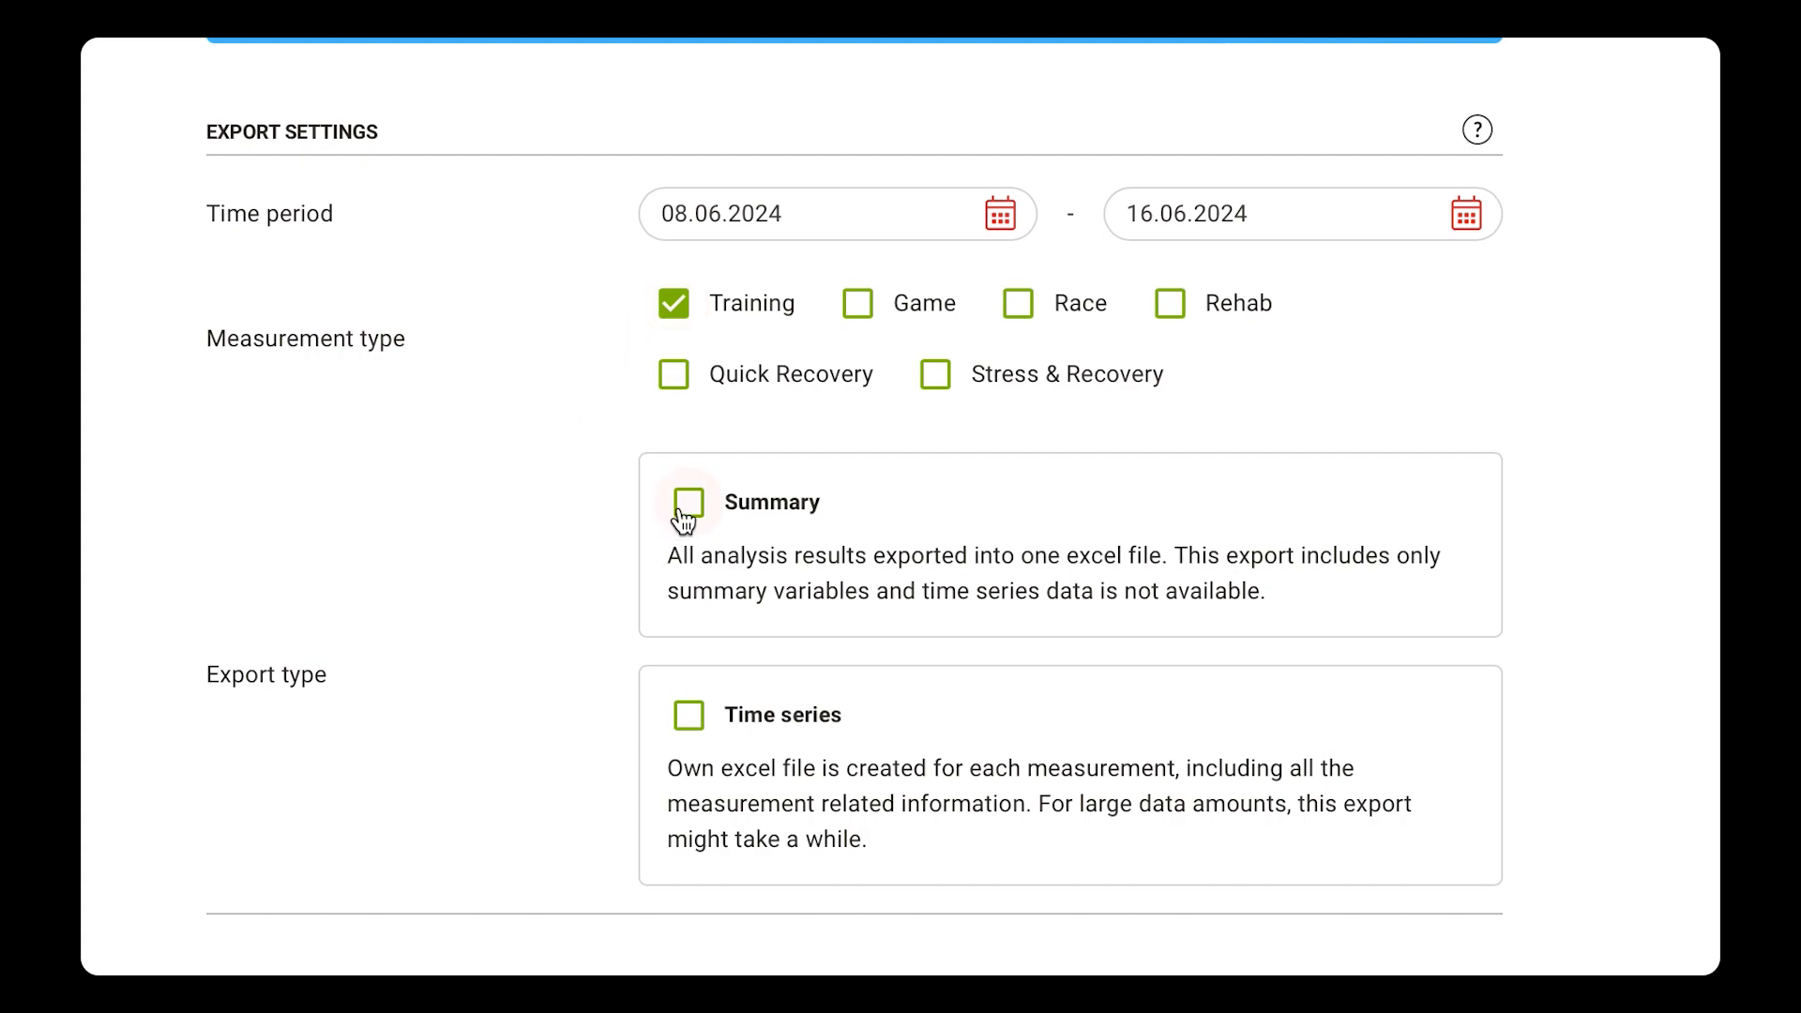
{"action": "left_click", "coordinate": [687, 502]}
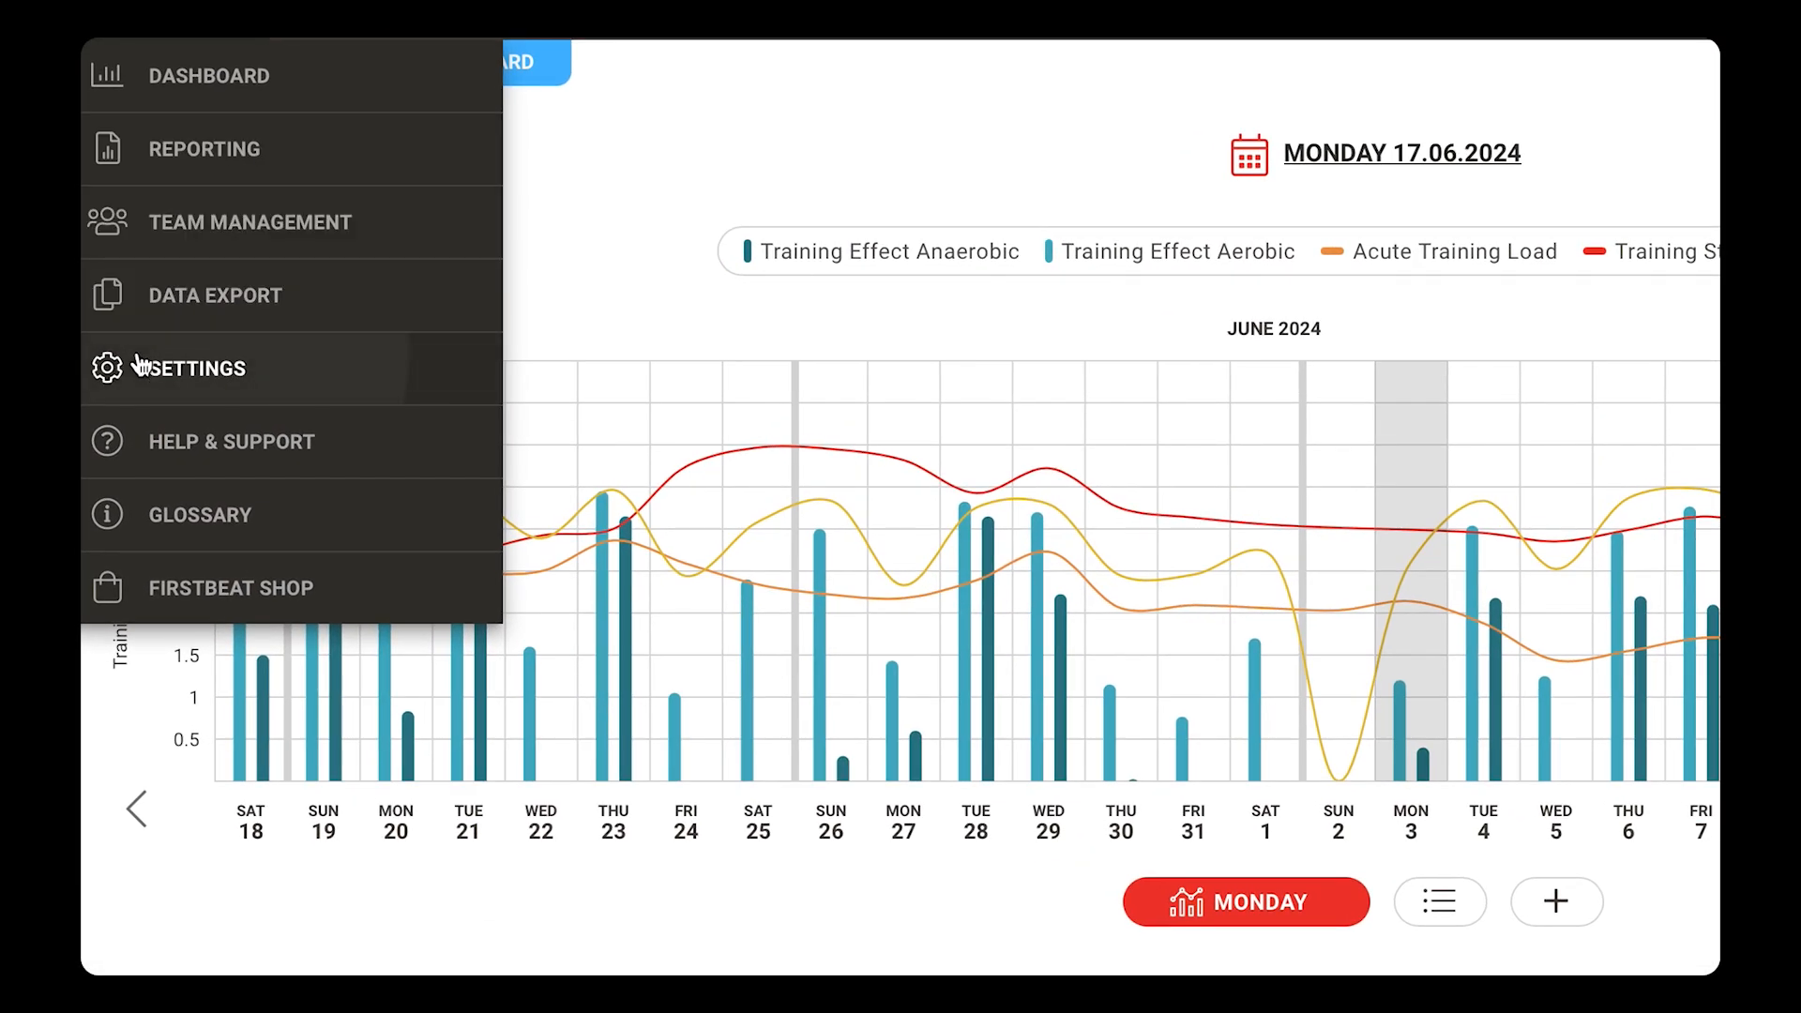
Step: View Settings: SI units and default heart rate zones starting at 50–90% HRmax
{"action": "left_click", "coordinate": [192, 367]}
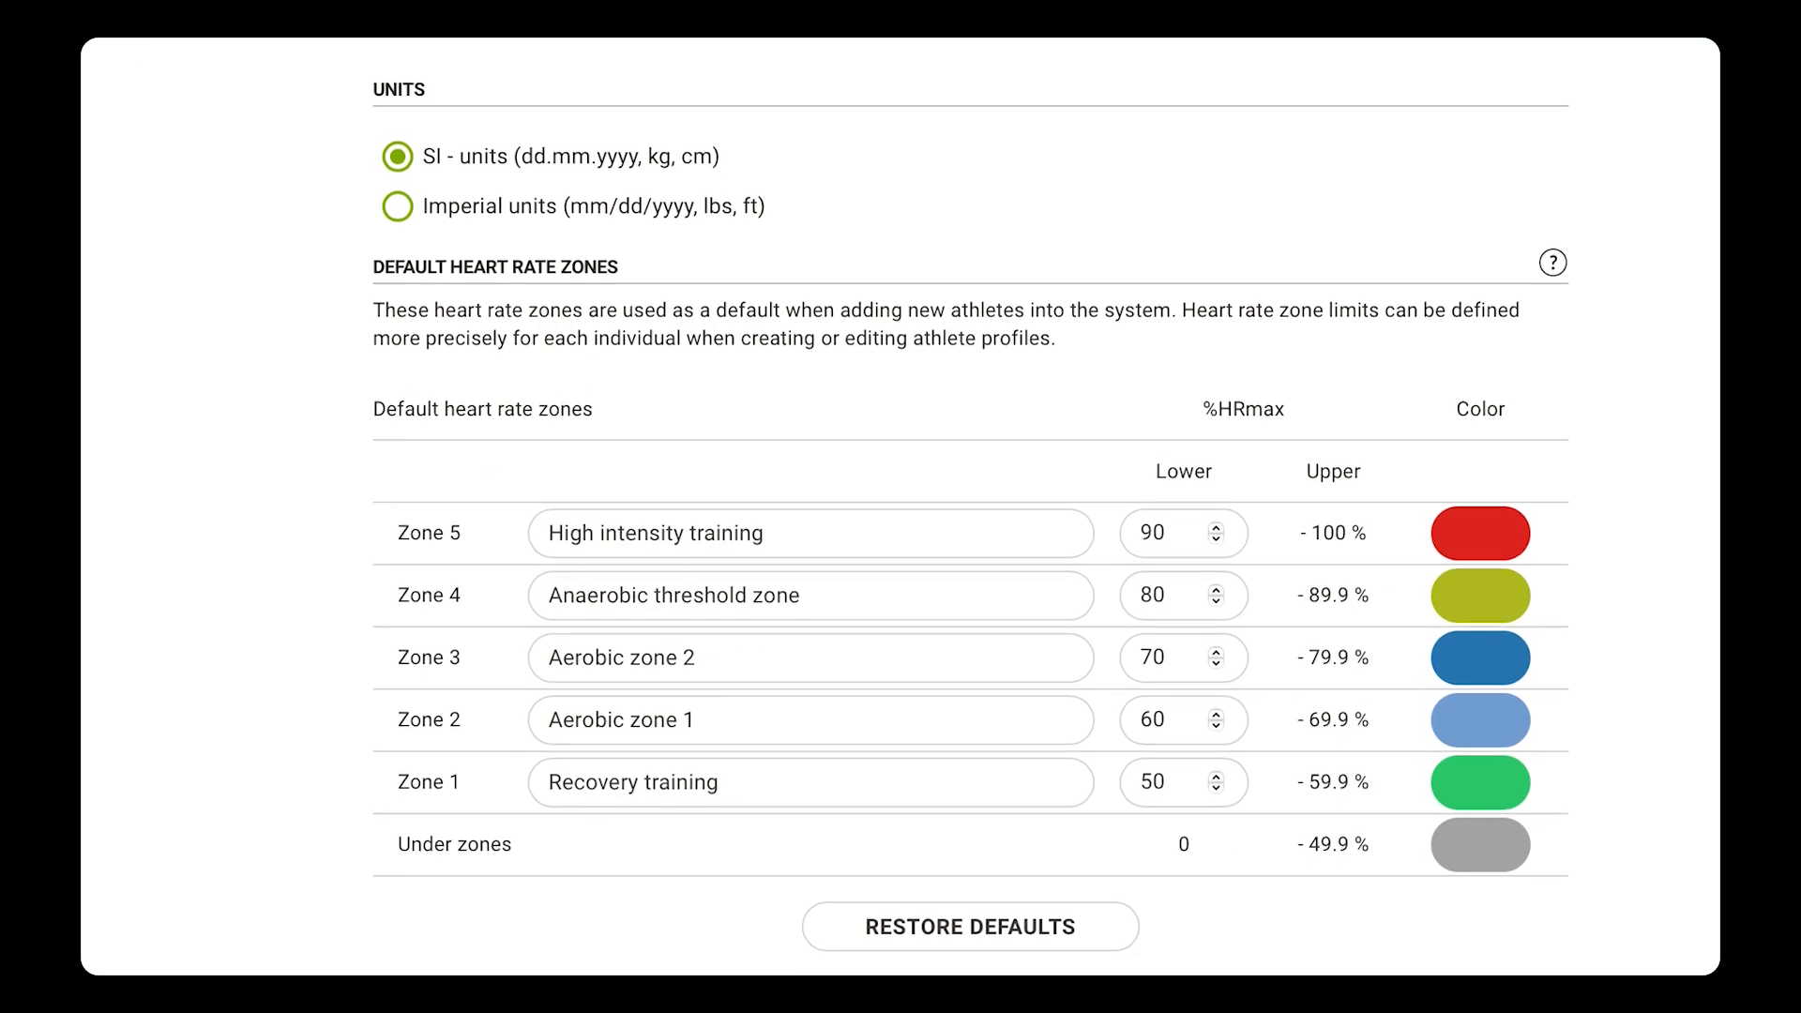
{"action": "scroll", "scroll_direction": "down", "scroll_amount": 3}
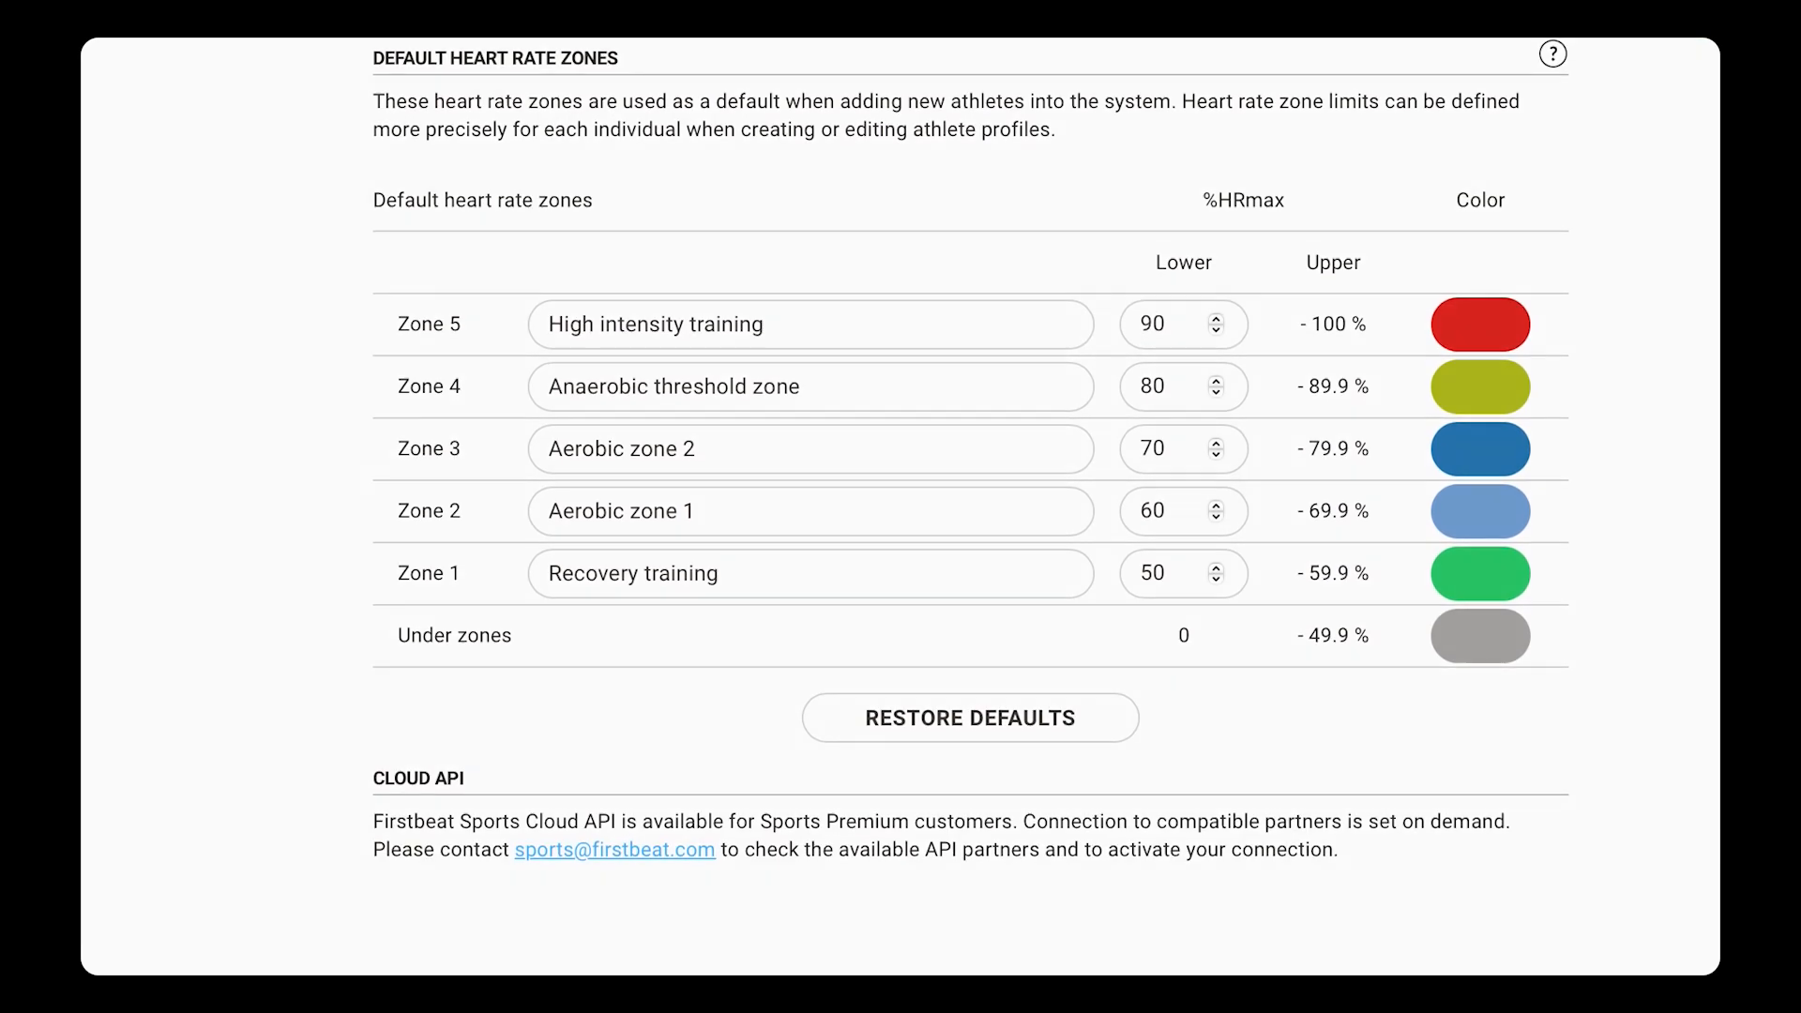
{"action": "left_click", "coordinate": [153, 63]}
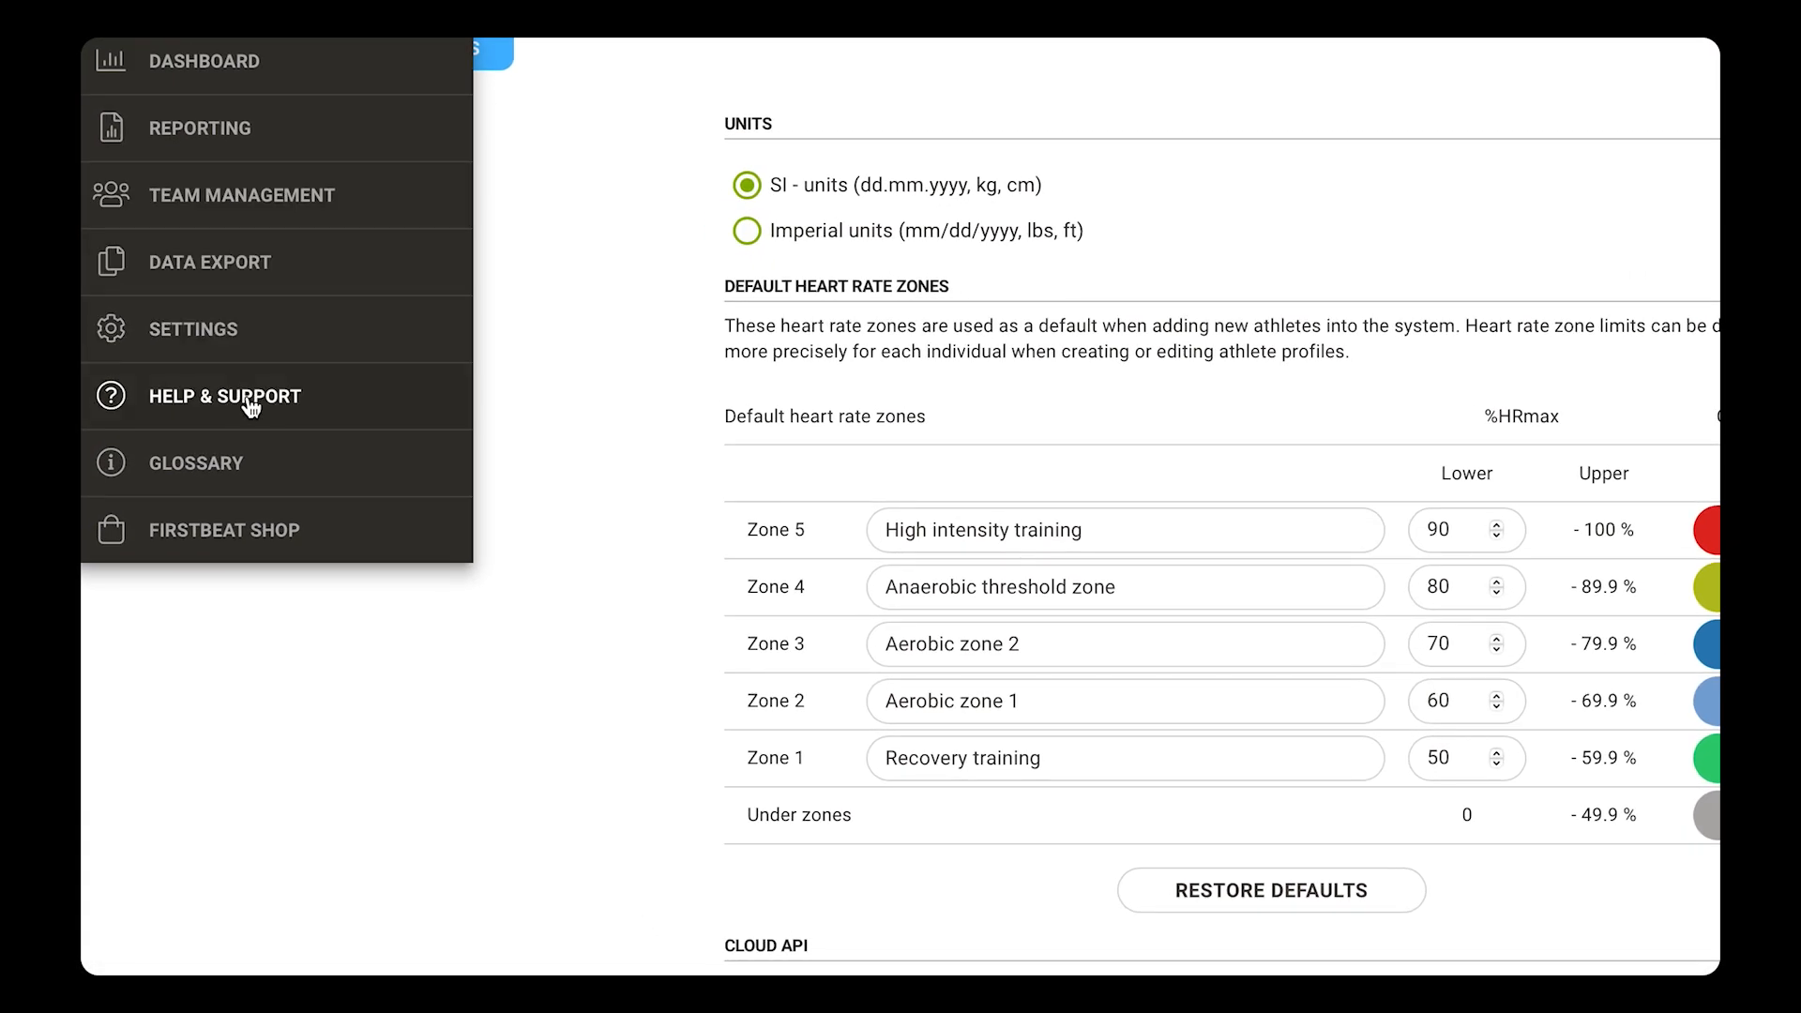
{"action": "mouse_move", "coordinate": [101, 395]}
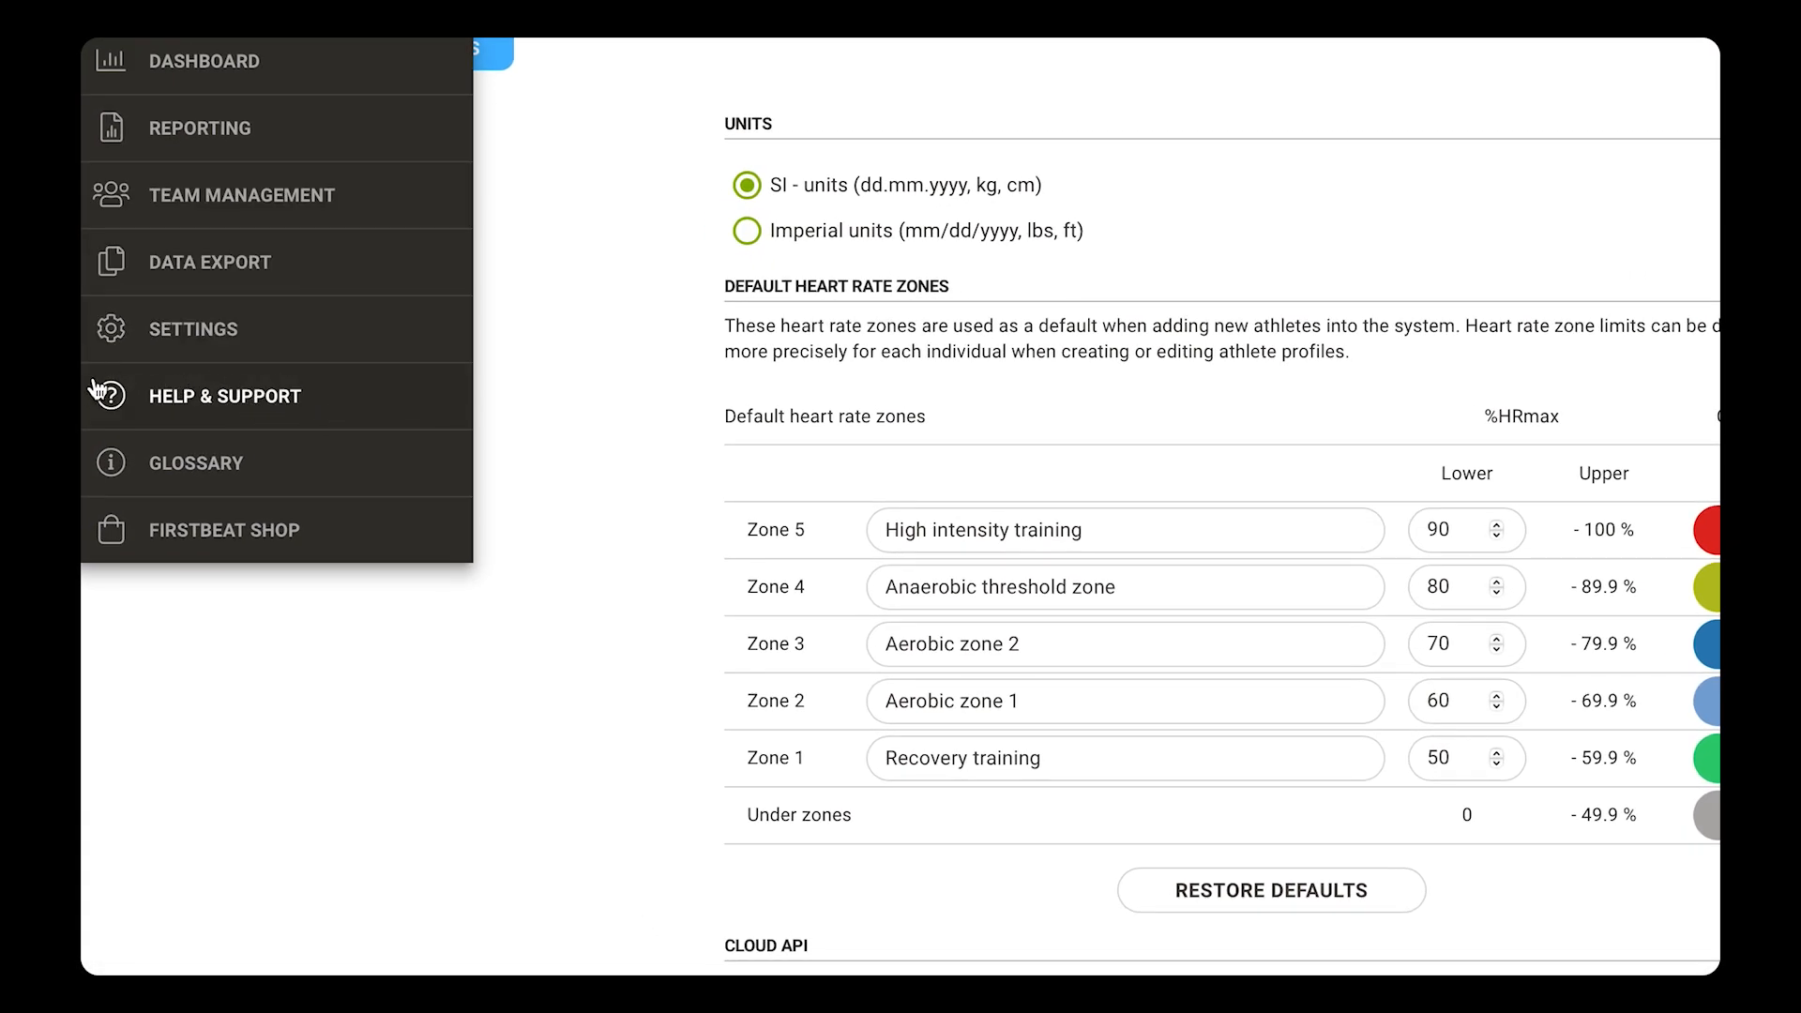
{"action": "mouse_move", "coordinate": [289, 424]}
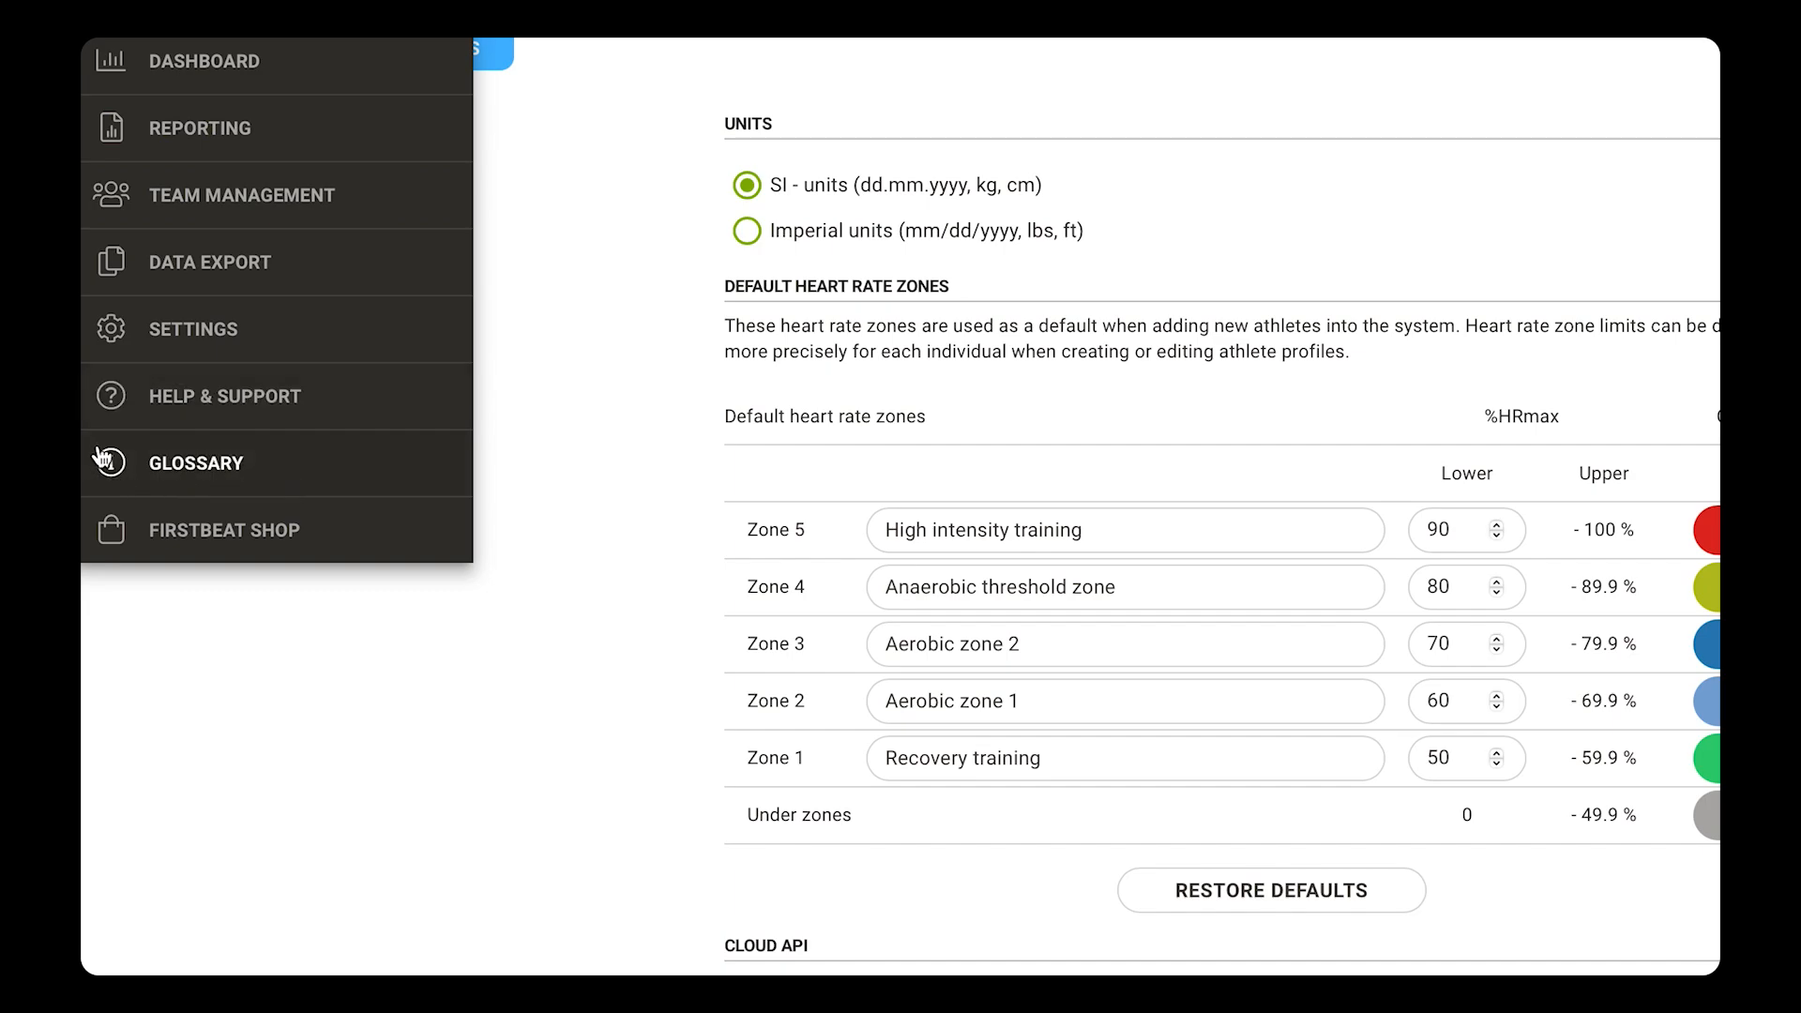
{"action": "mouse_move", "coordinate": [269, 476]}
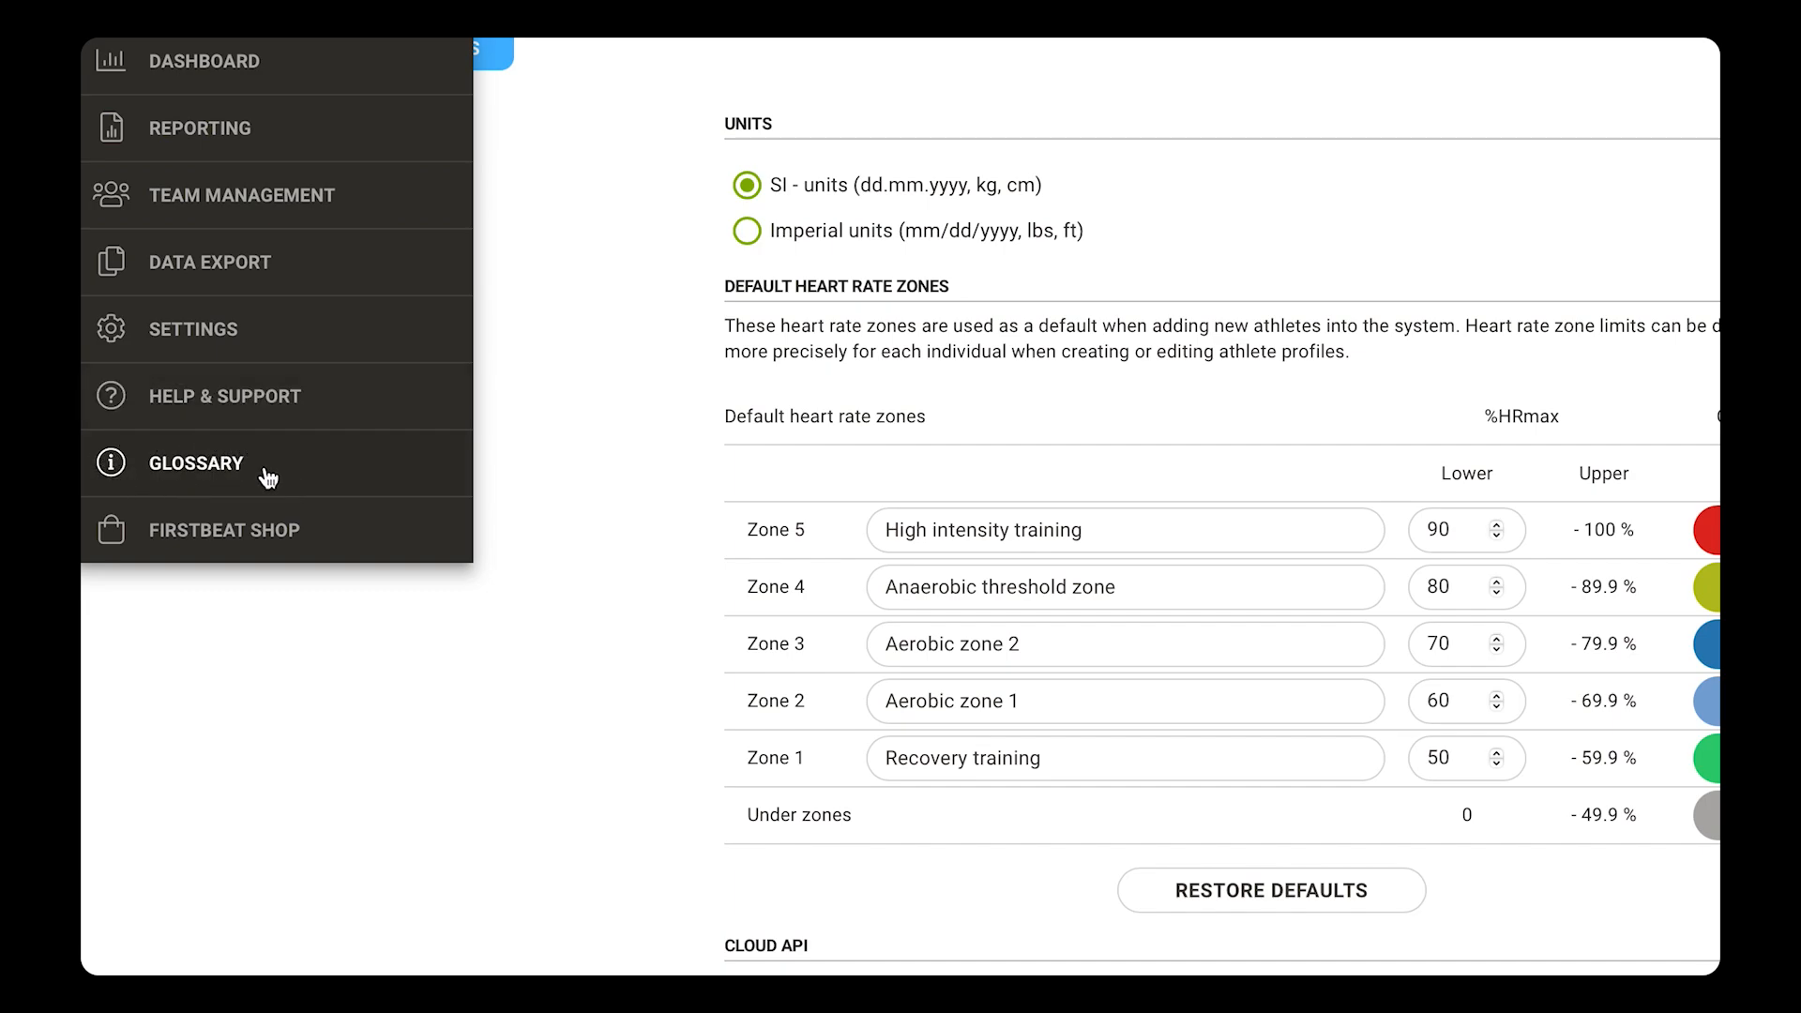
{"action": "mouse_move", "coordinate": [218, 551]}
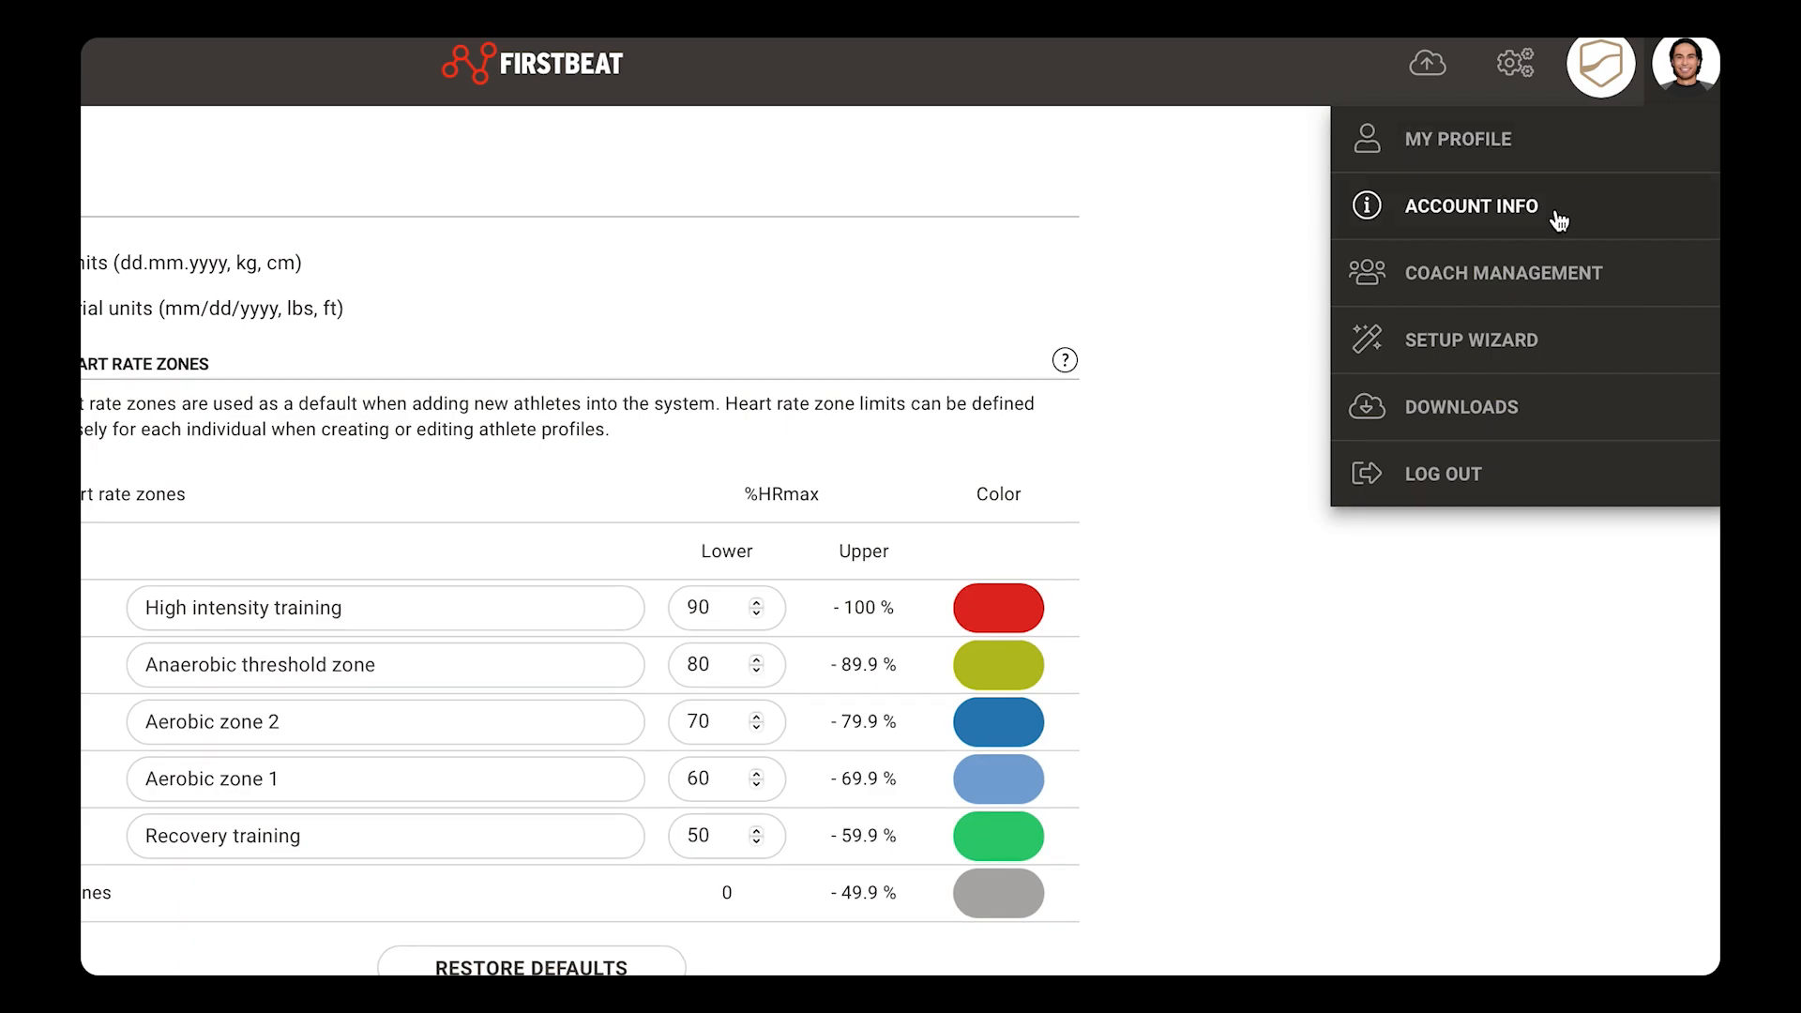
{"action": "mouse_move", "coordinate": [1507, 224]}
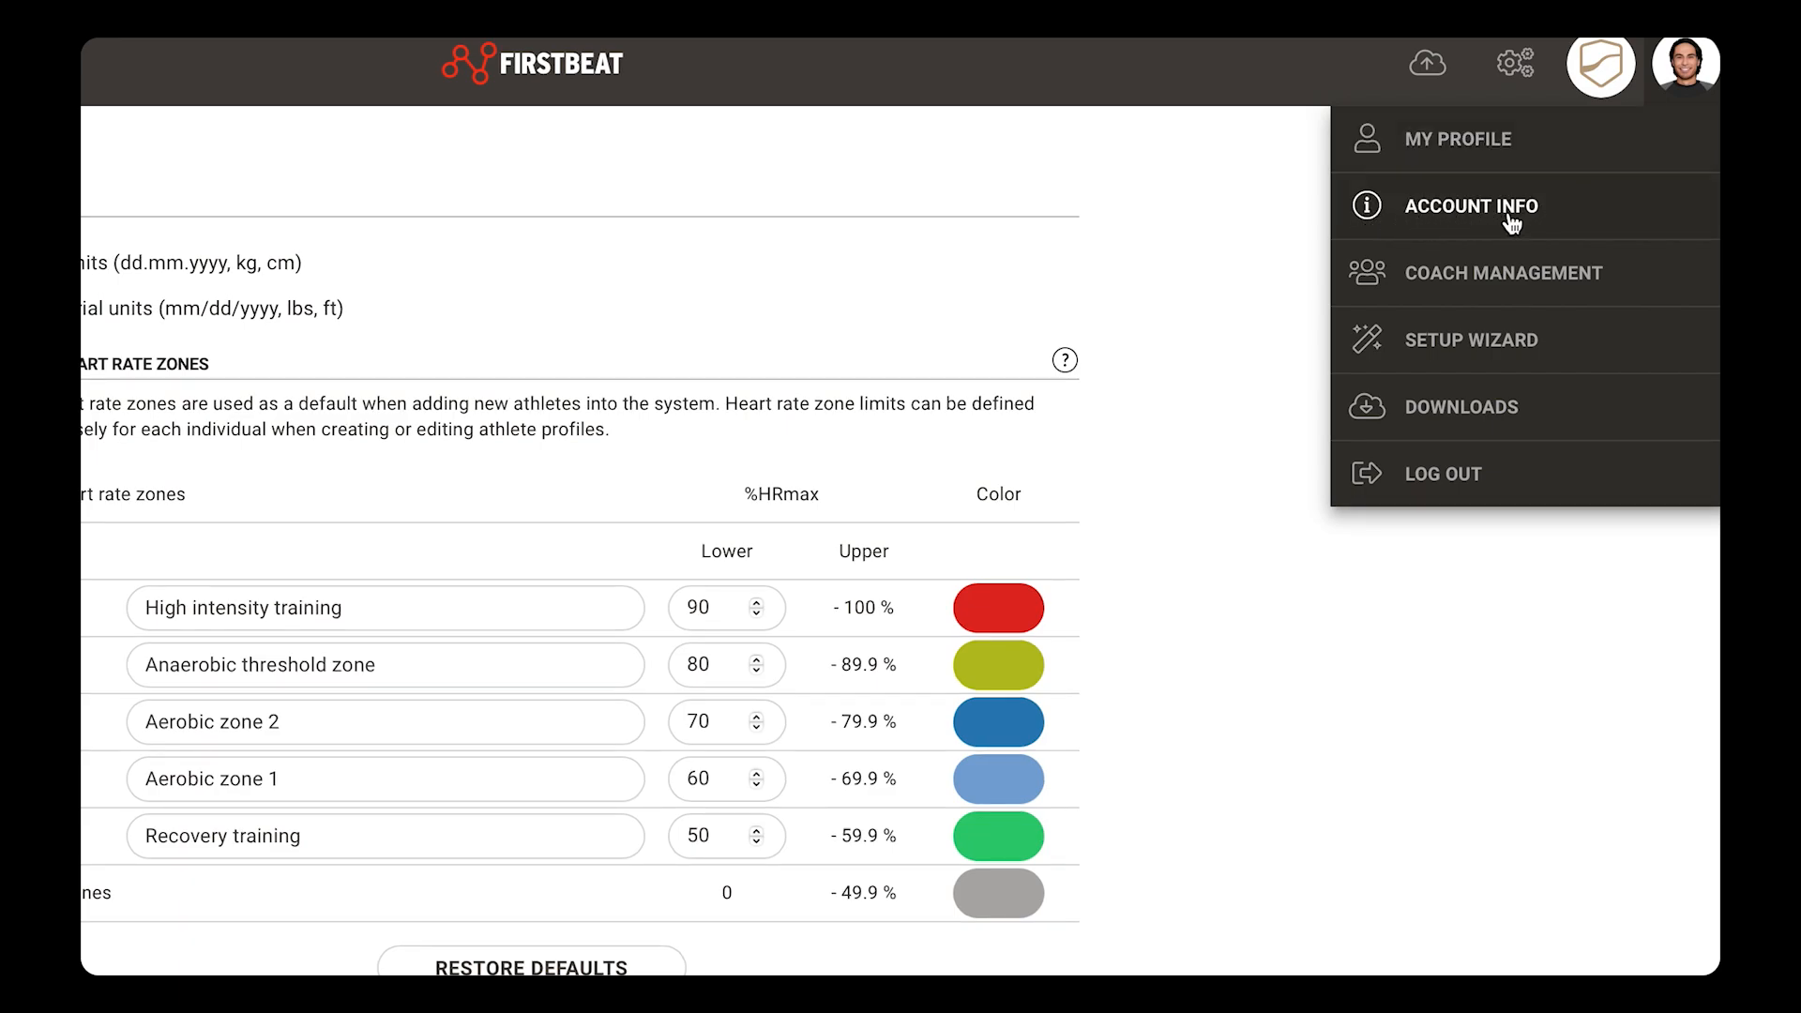
{"action": "mouse_move", "coordinate": [1397, 293]}
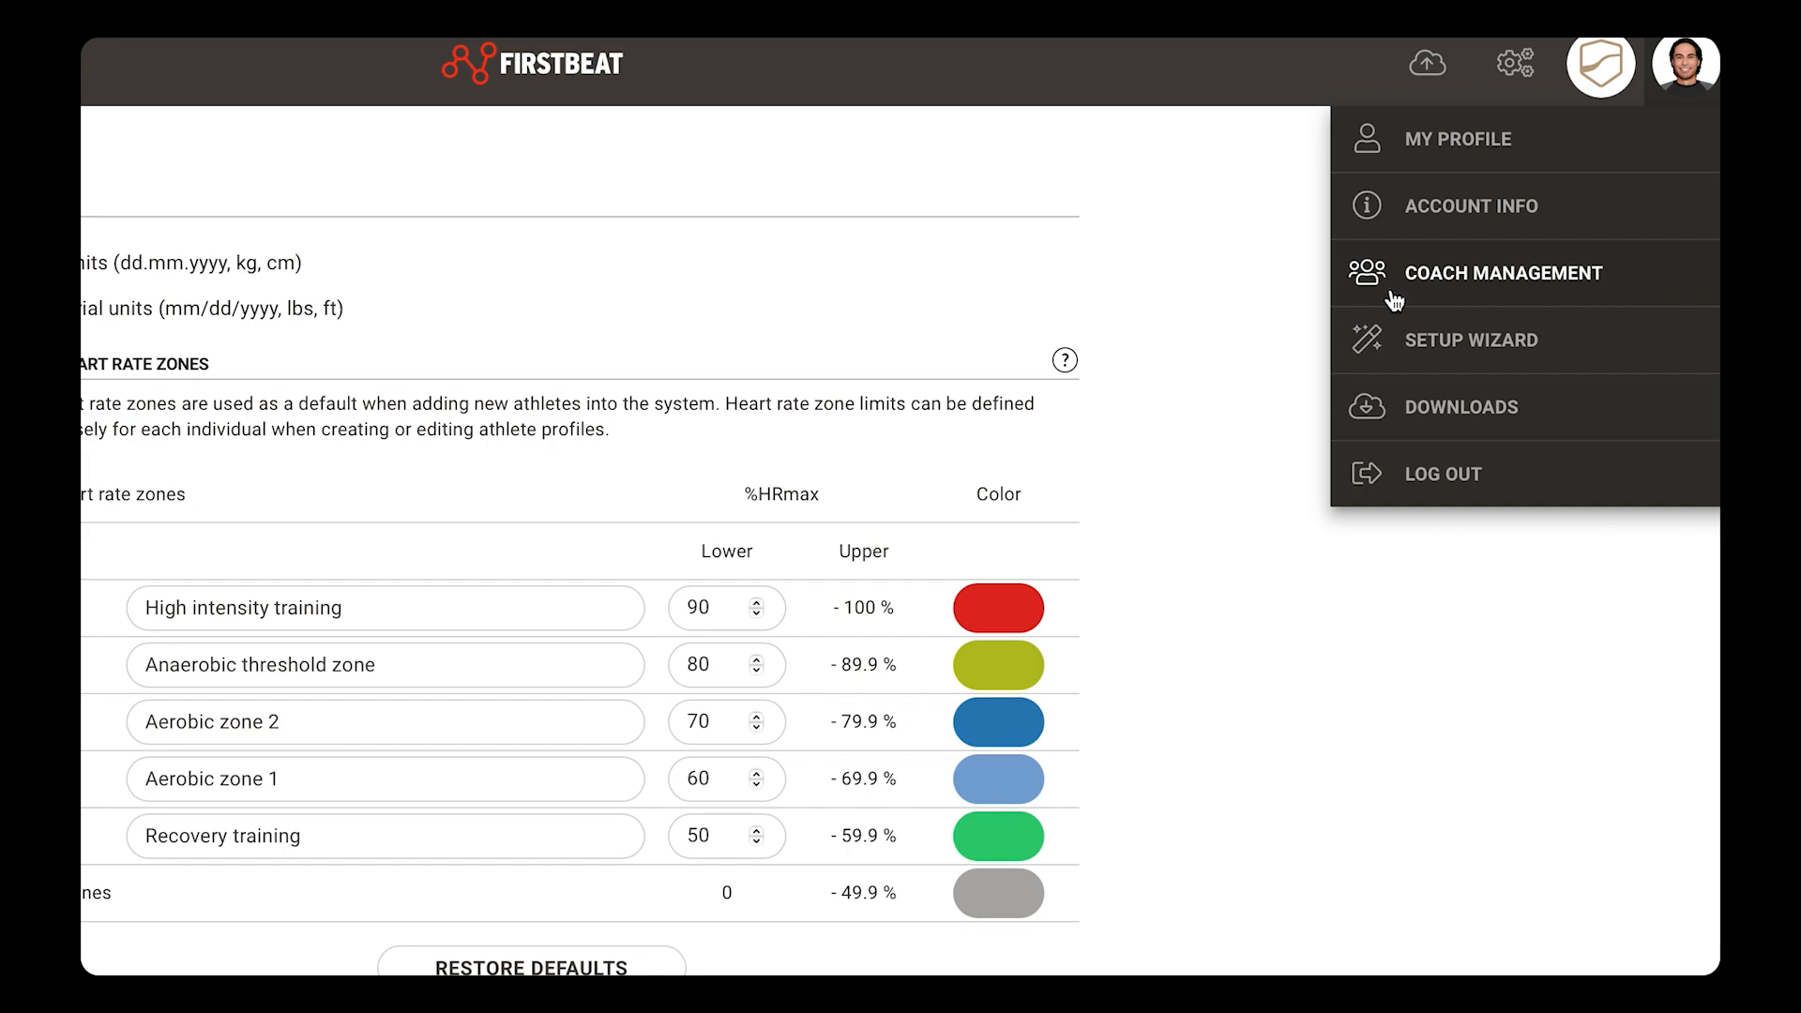
{"action": "mouse_move", "coordinate": [1483, 365]}
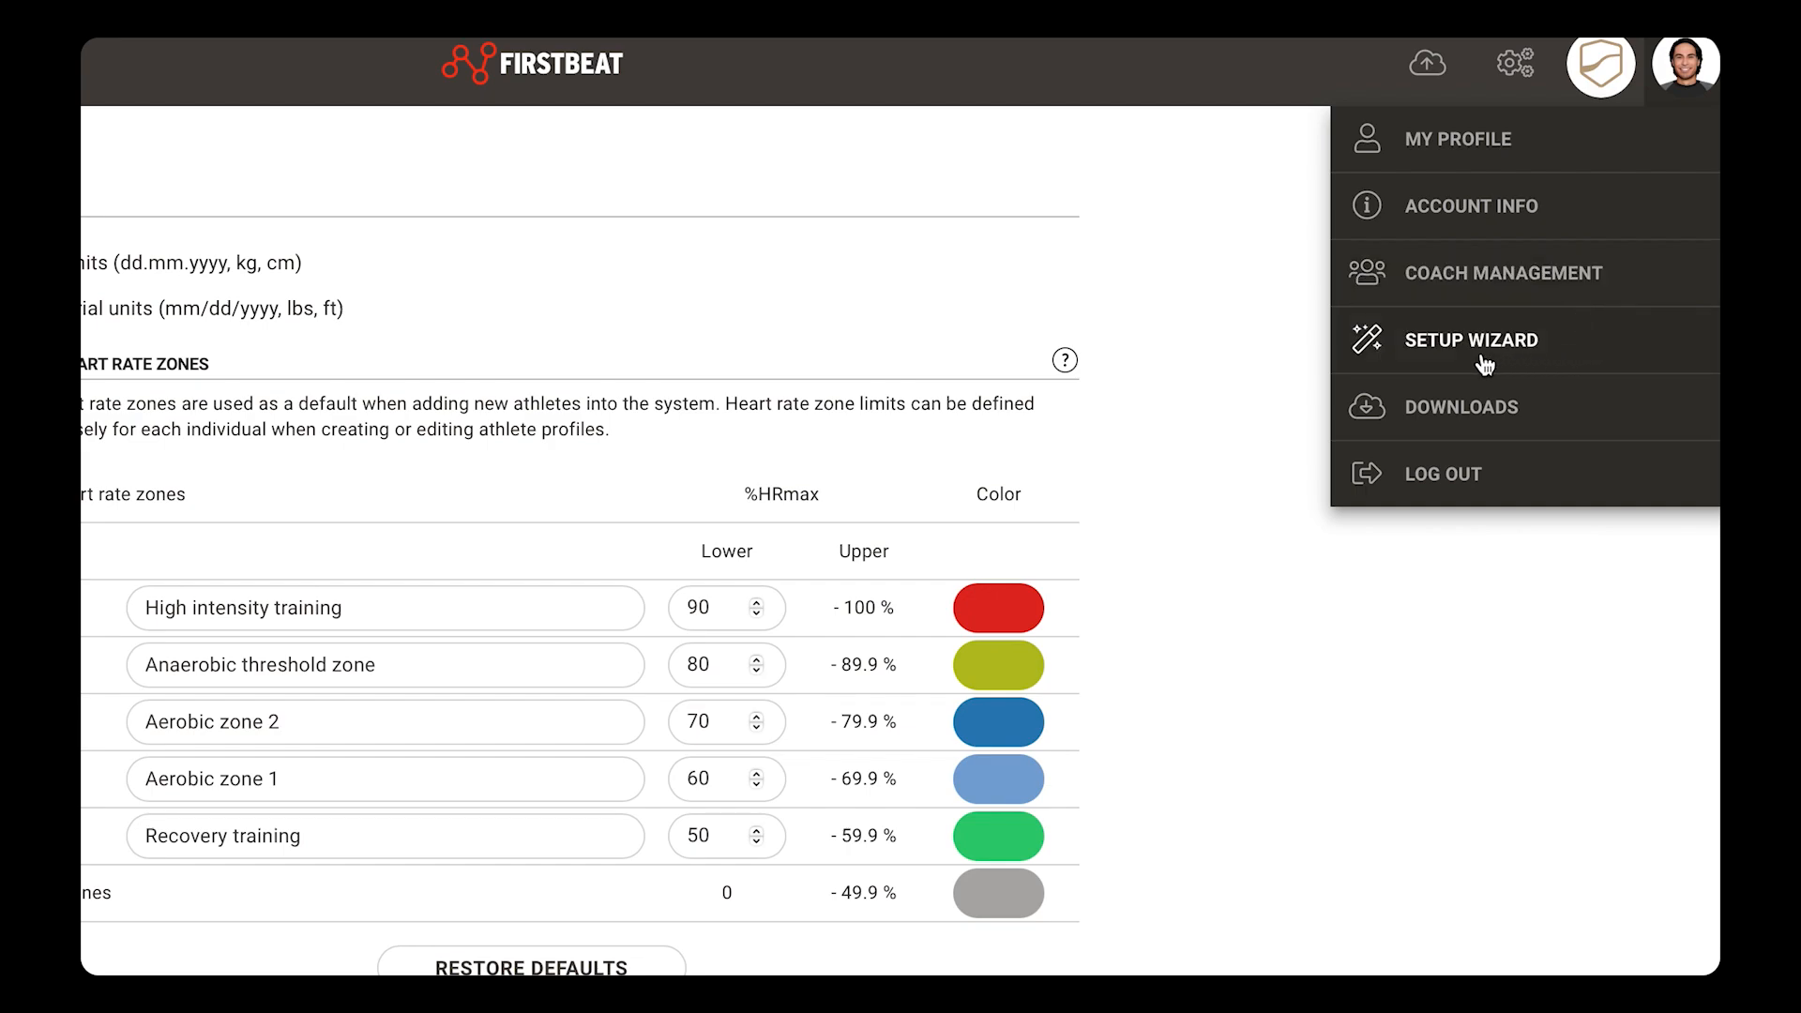
{"action": "mouse_move", "coordinate": [1546, 416]}
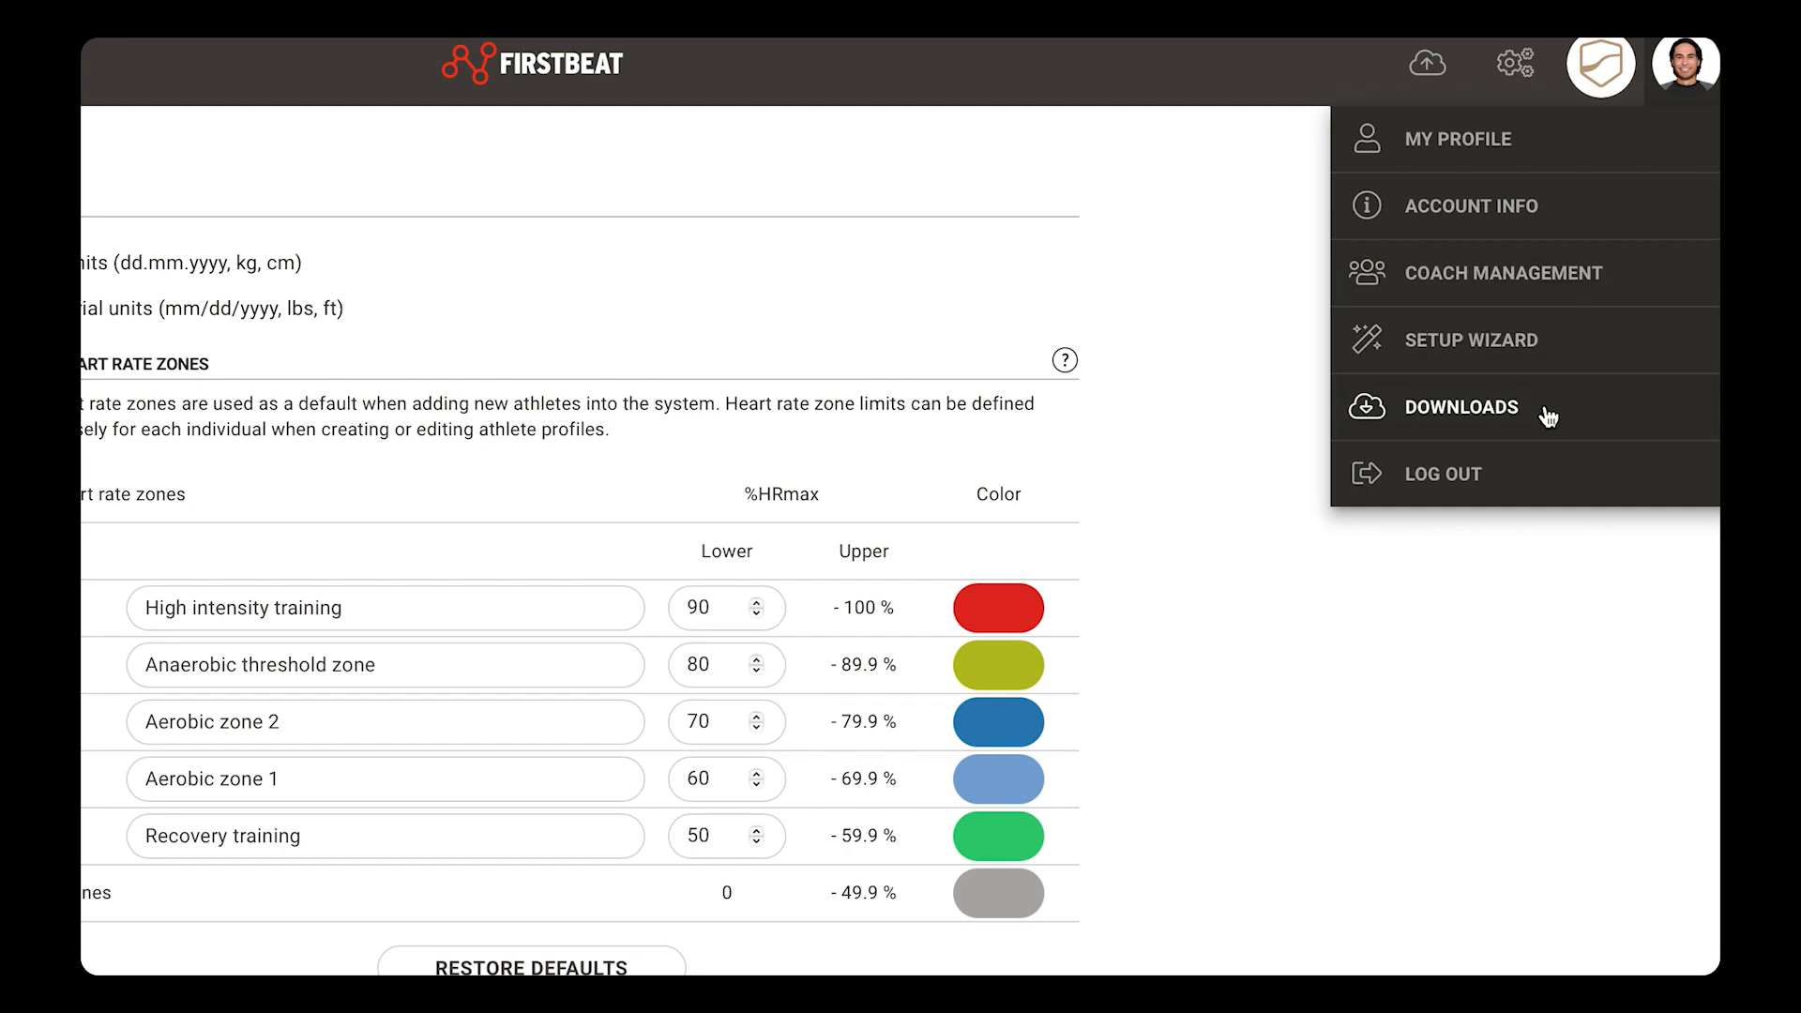
{"action": "mouse_move", "coordinate": [1503, 435]}
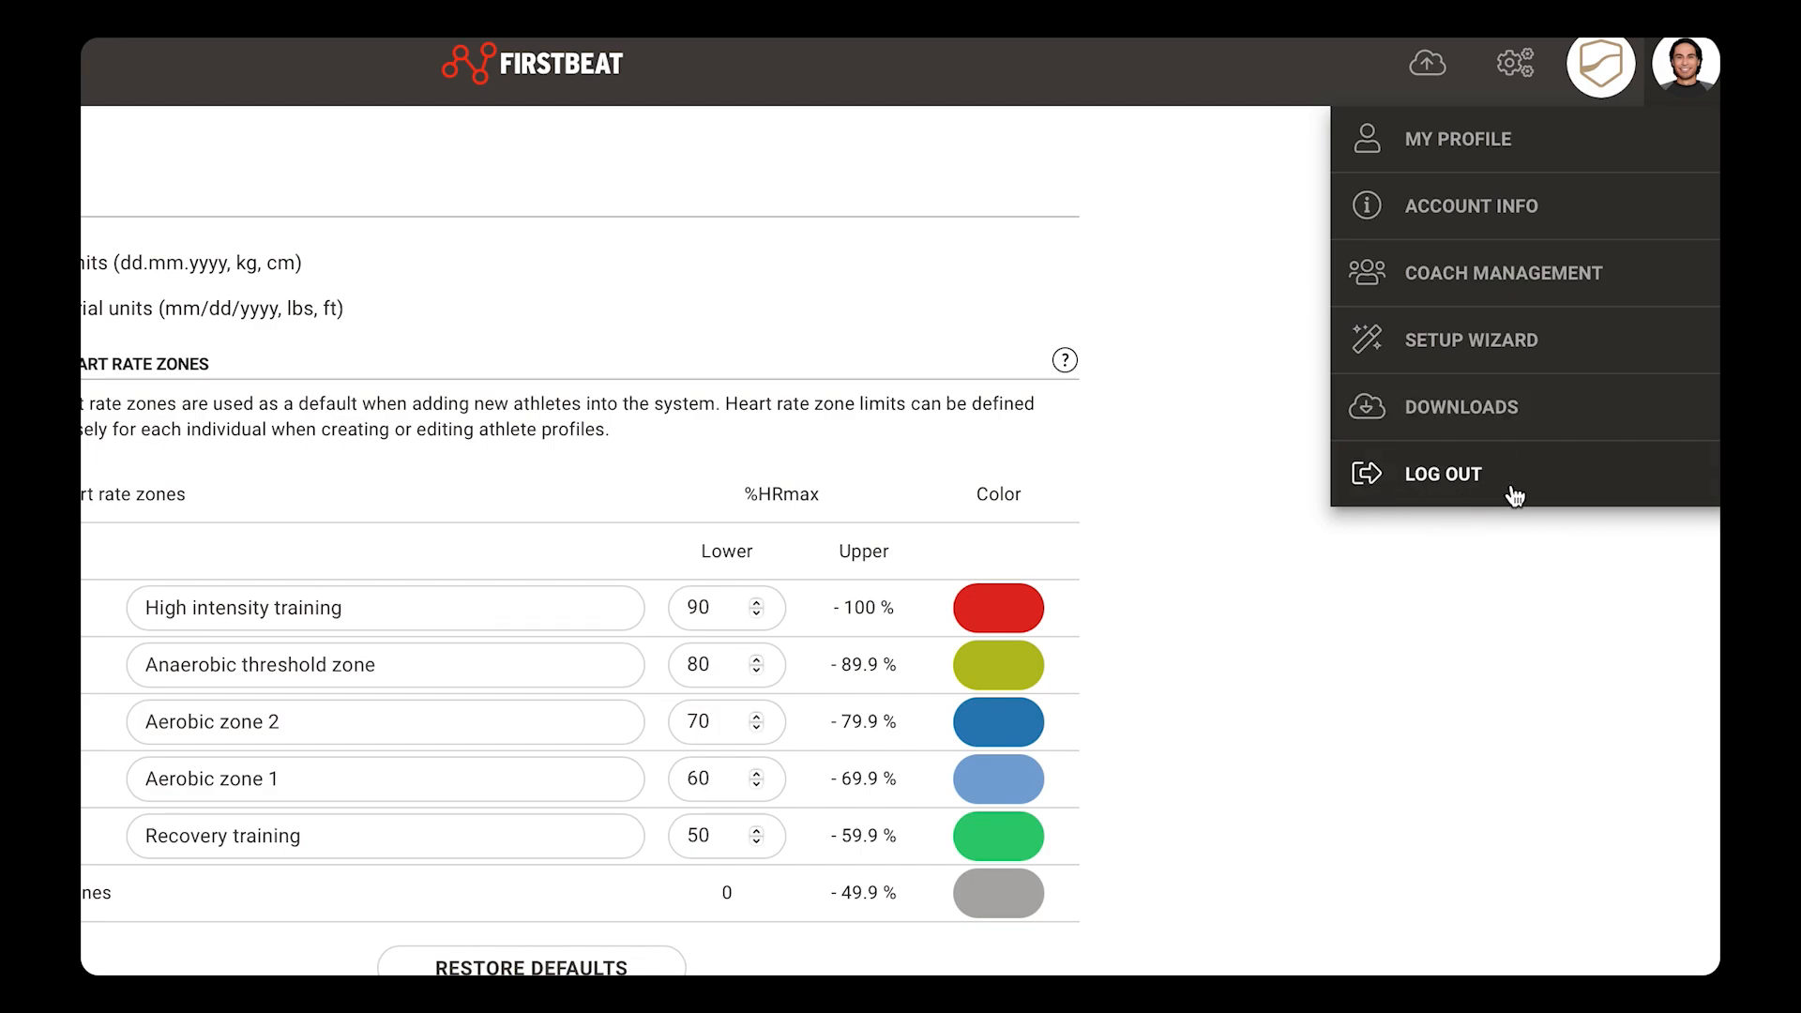
Step: Open My Profile and scroll through its required information and reporting options
{"action": "left_click", "coordinate": [1456, 139]}
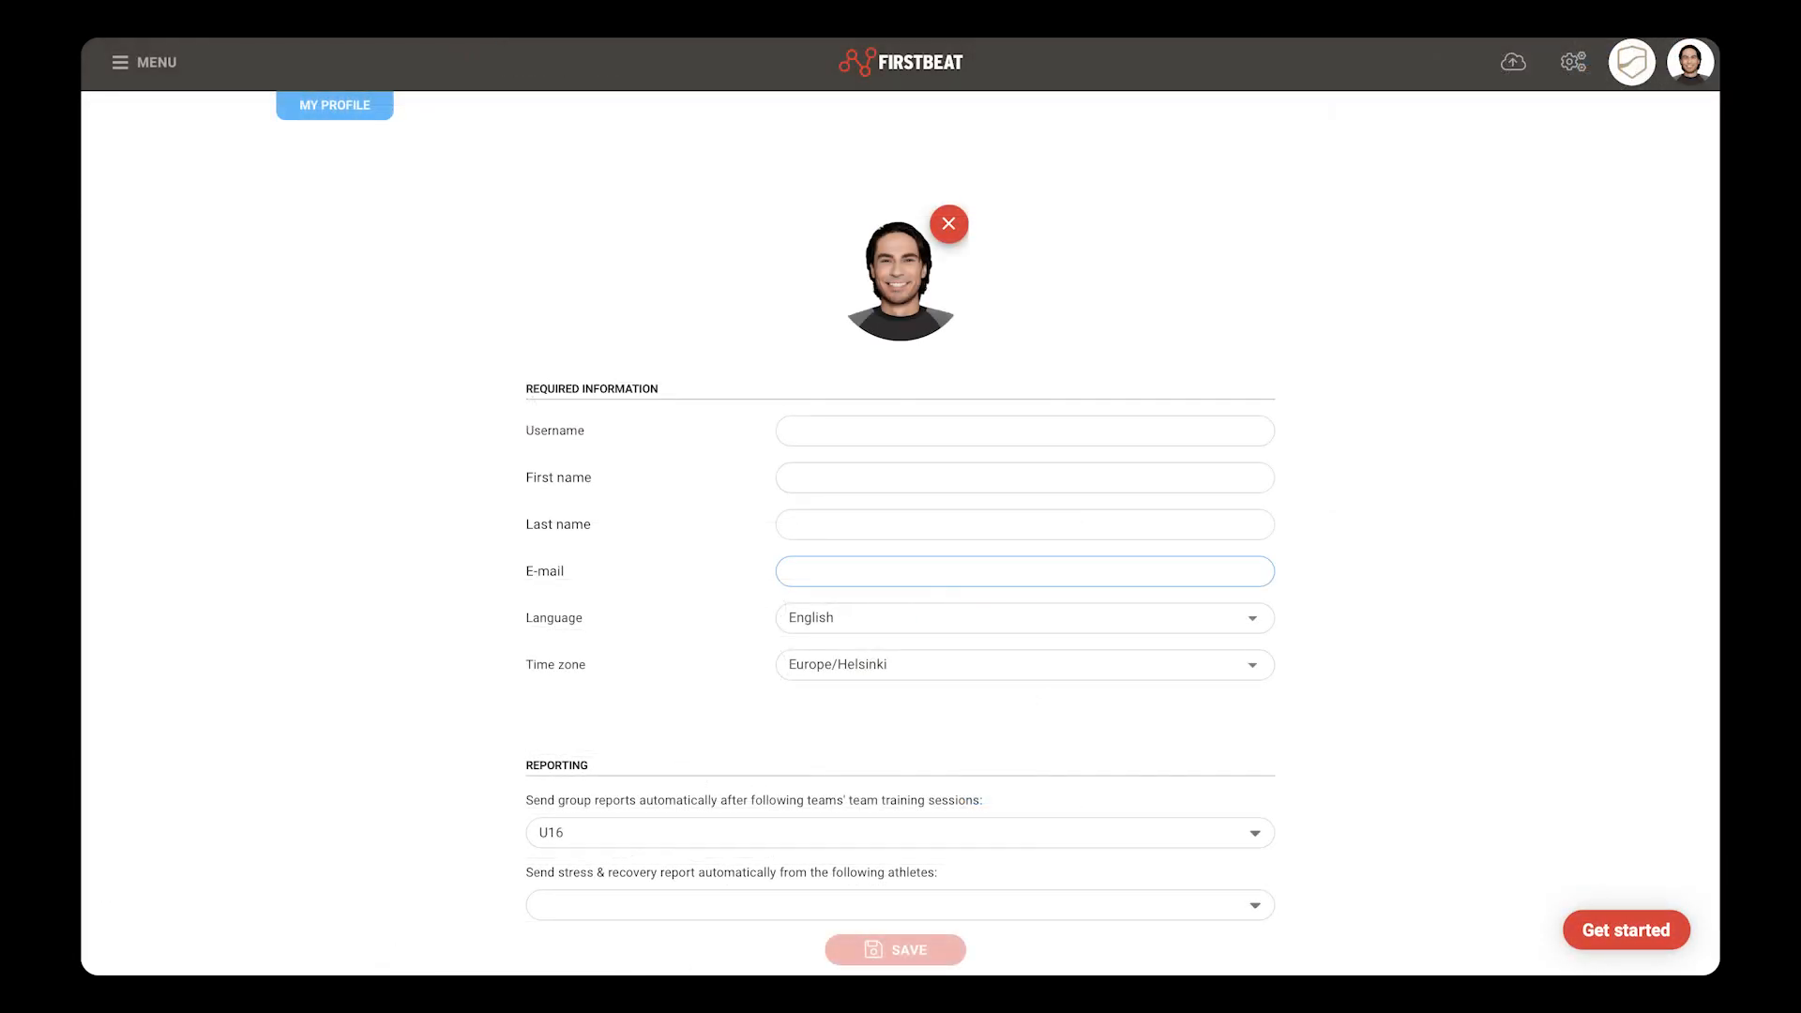
{"action": "scroll", "scroll_direction": "down", "scroll_amount": 3}
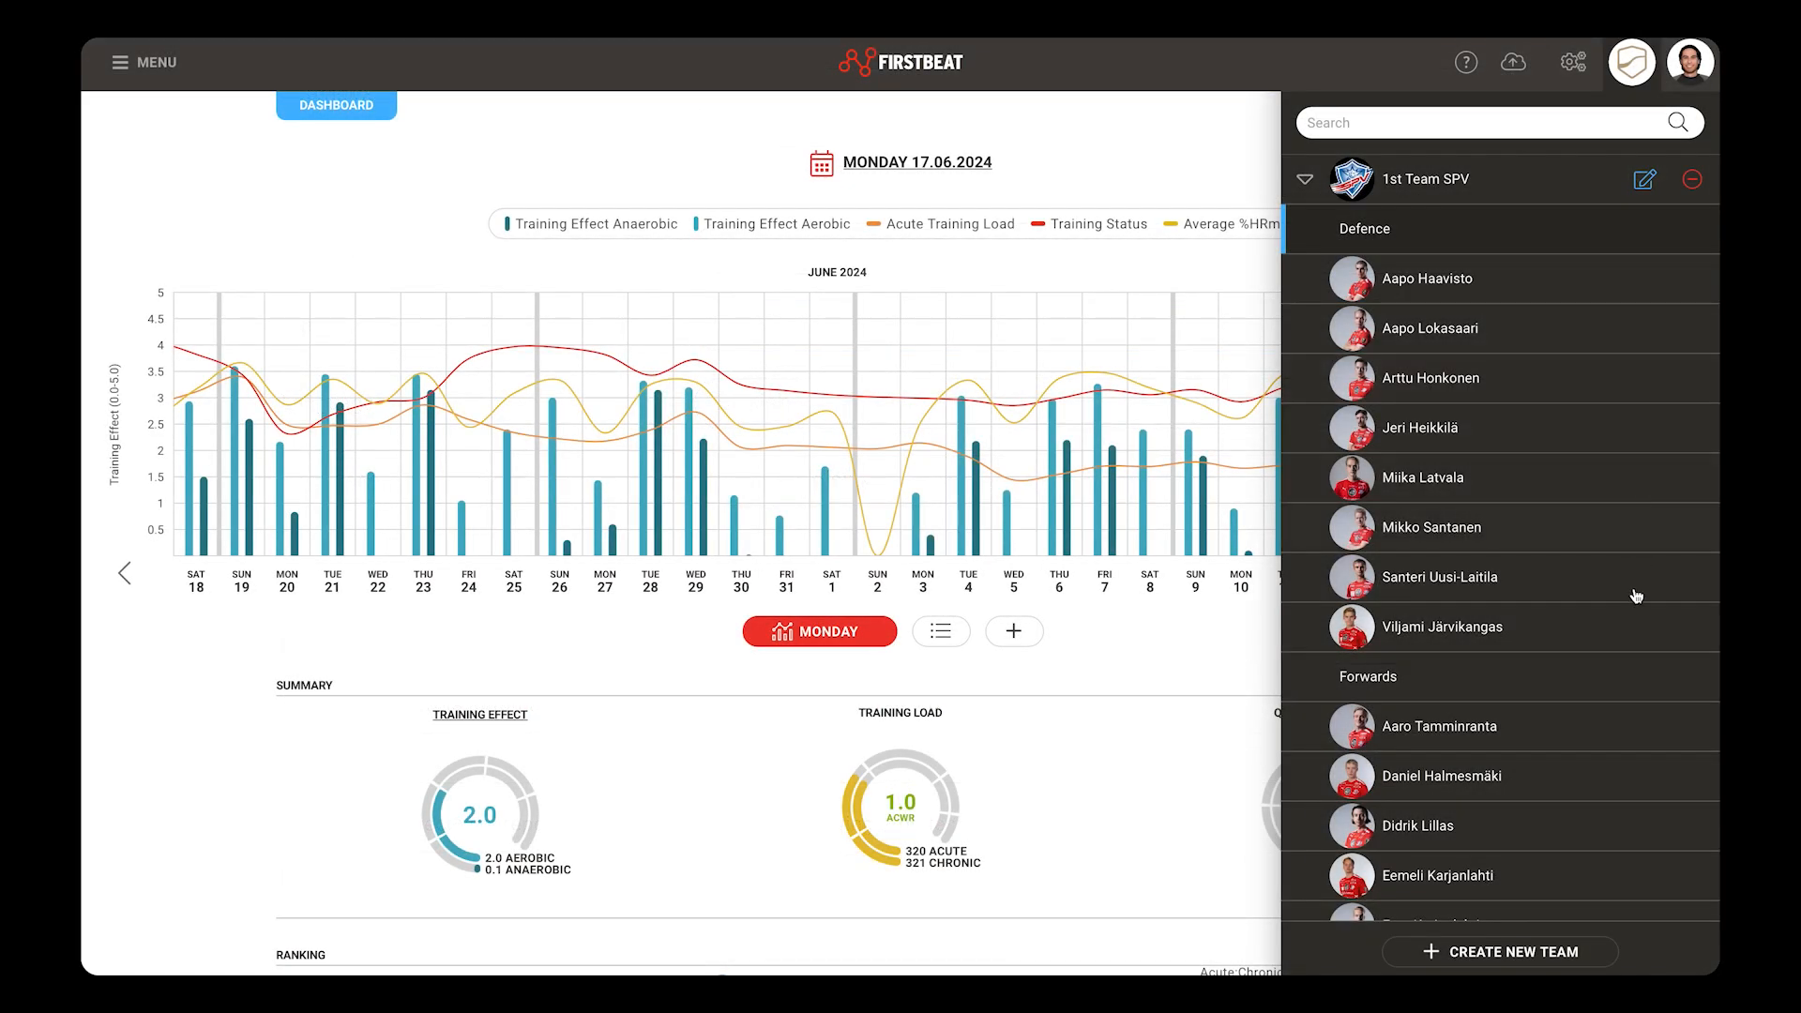
{"action": "mouse_move", "coordinate": [1547, 958]}
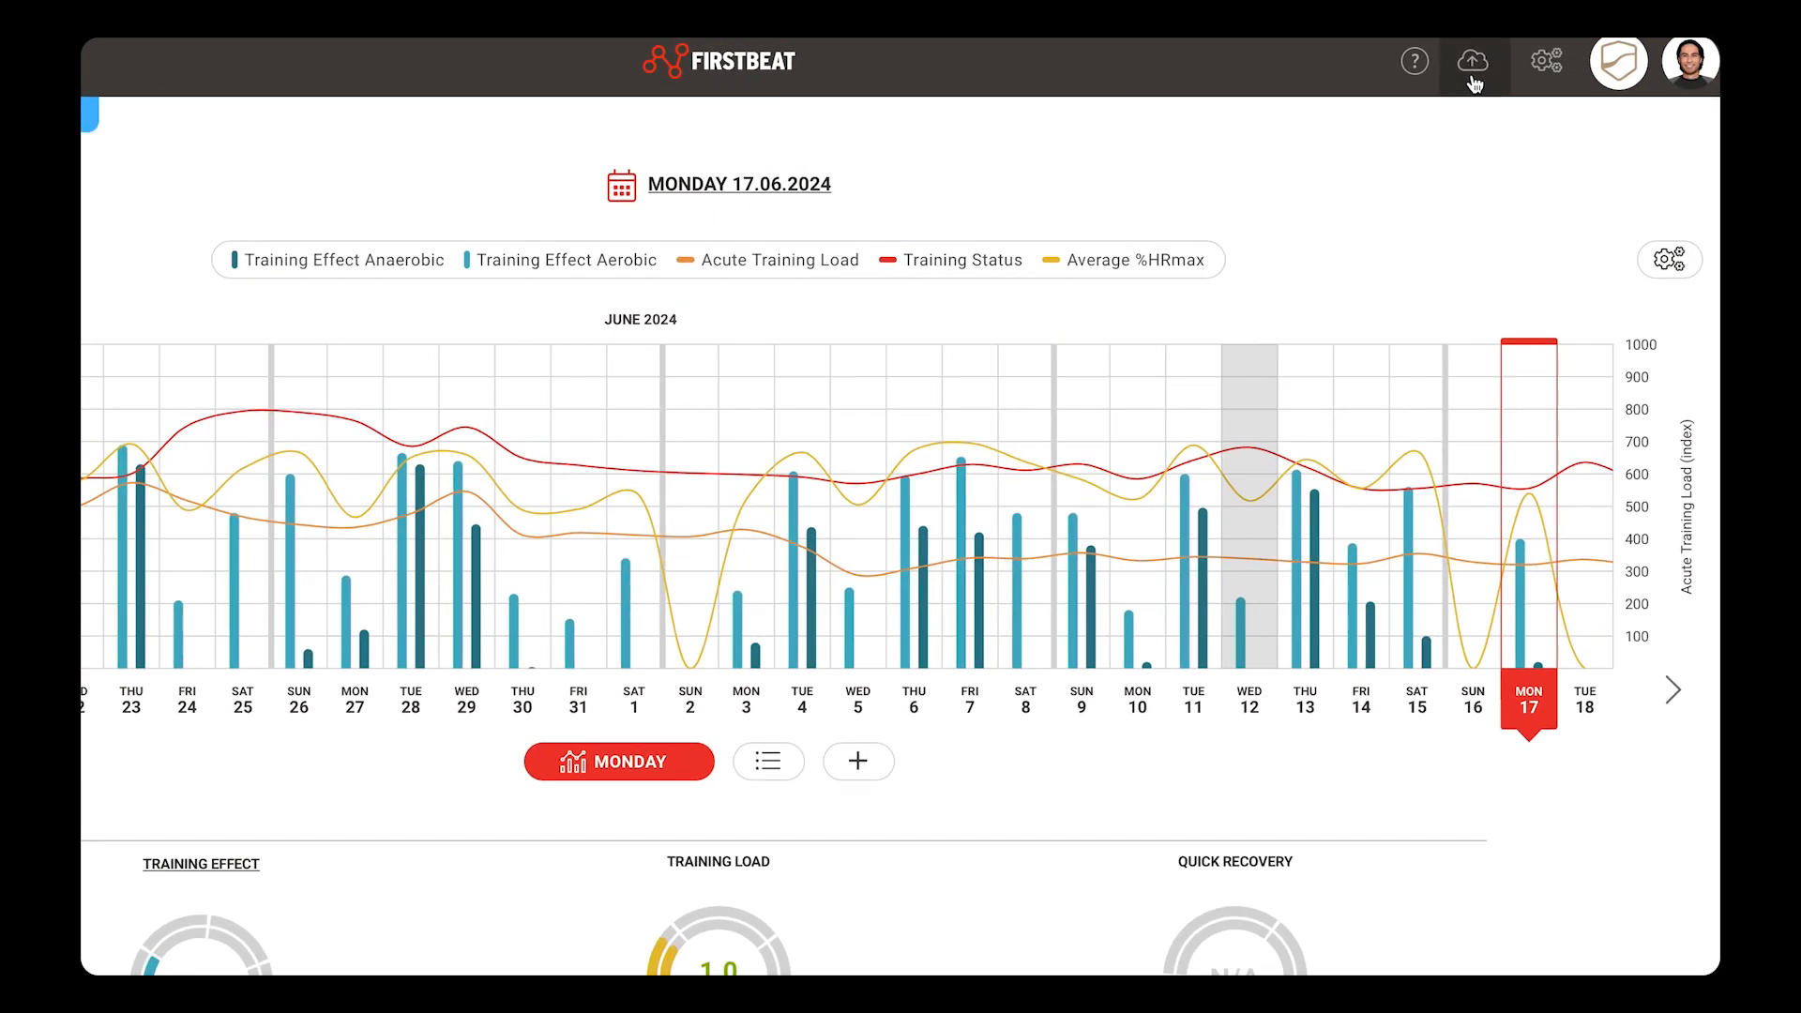
Step: Close the 1st Team SPV team panel to get back to the dashboard
{"action": "left_click", "coordinate": [1475, 59]}
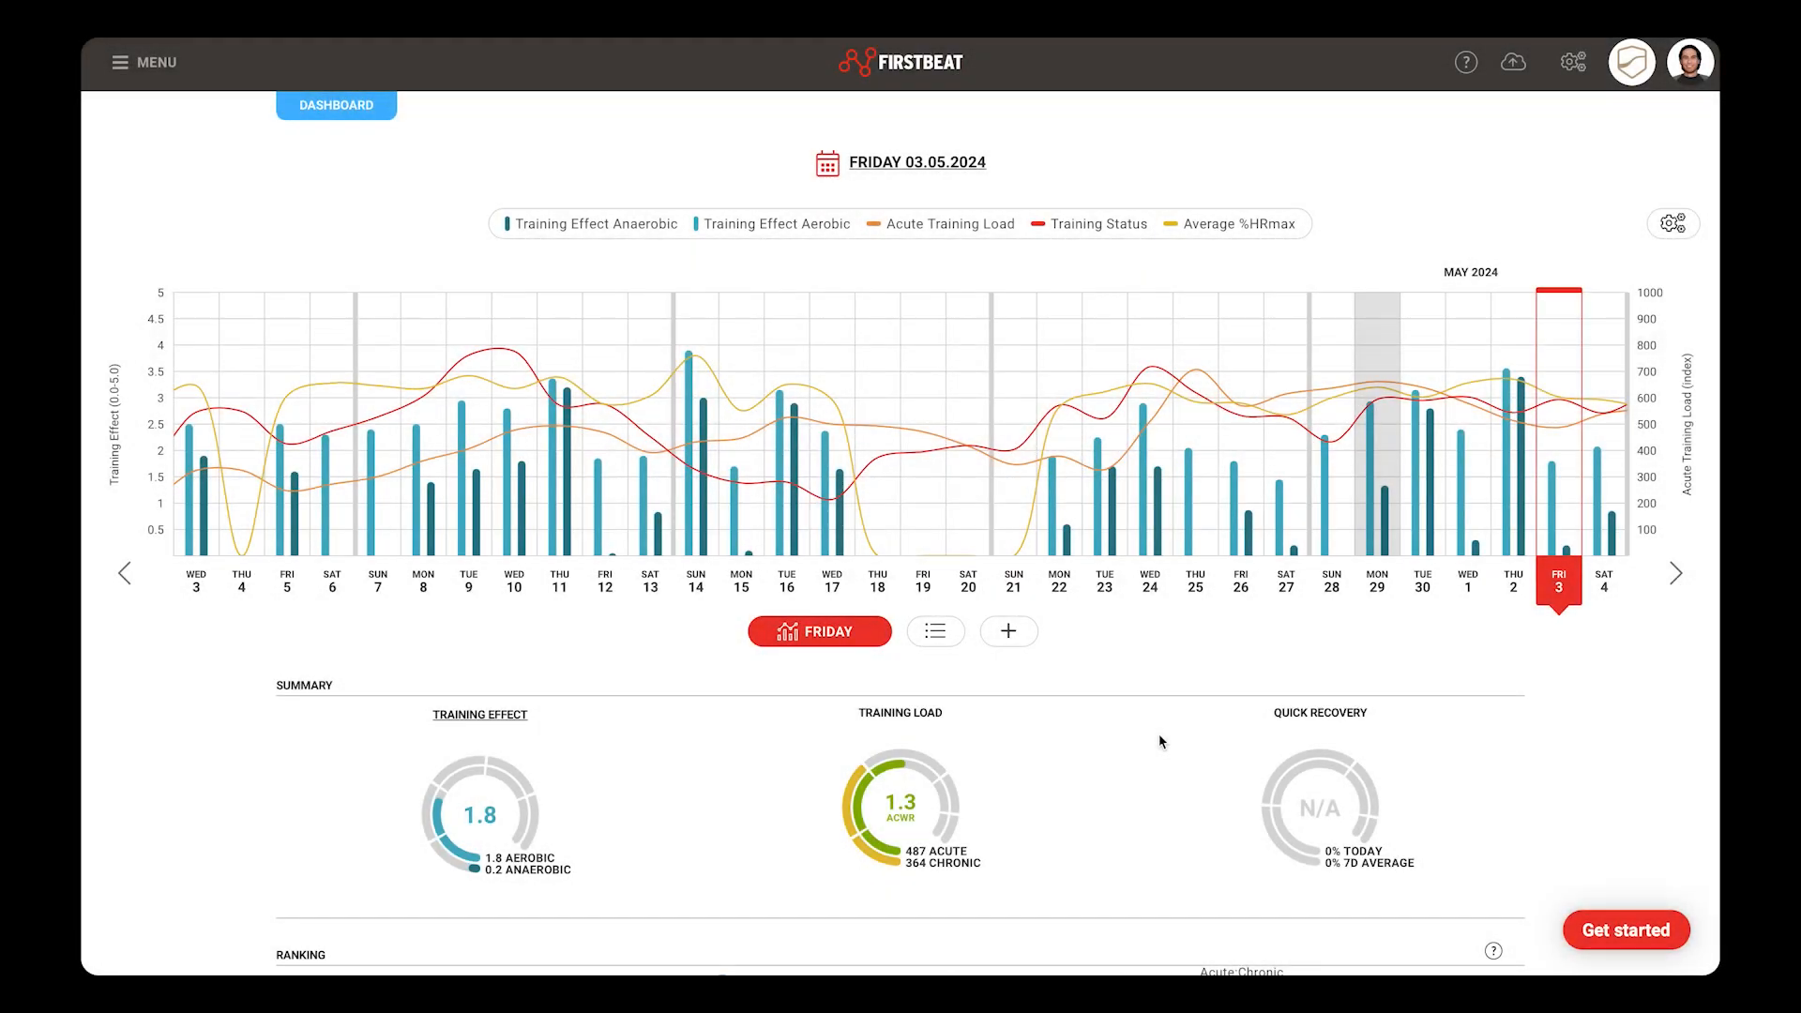
{"action": "mouse_move", "coordinate": [1145, 741]}
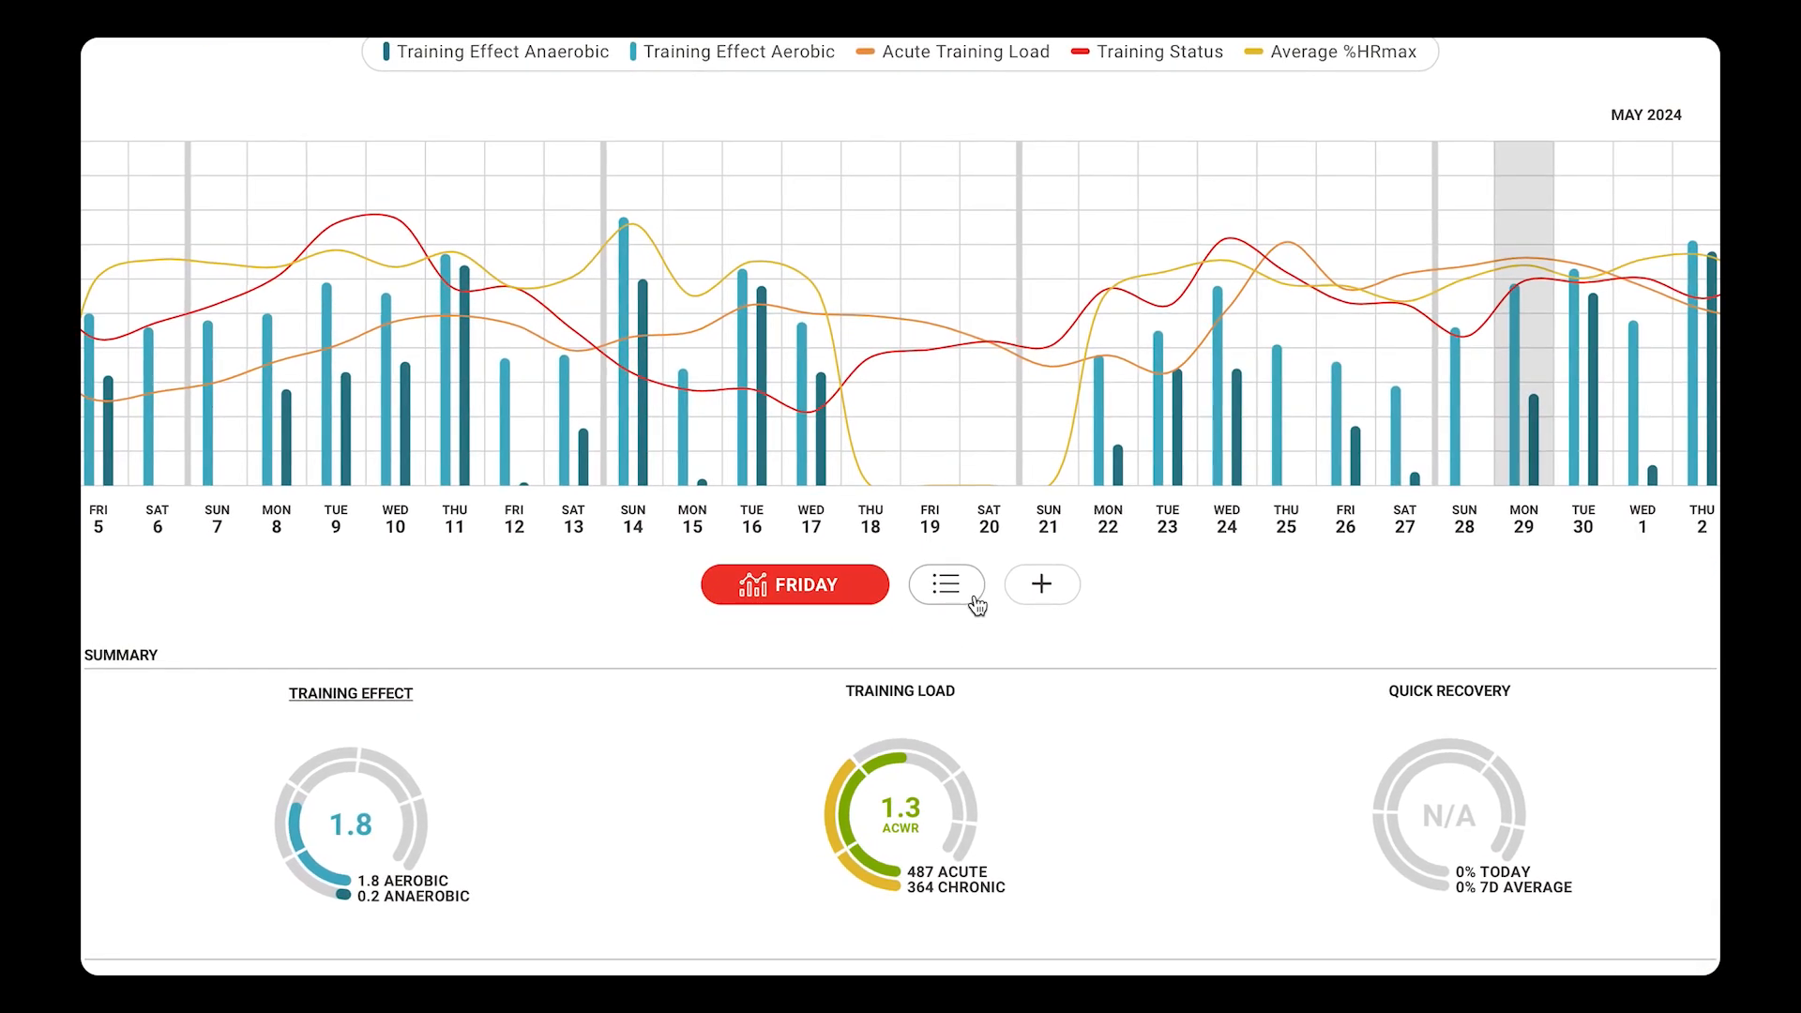
Step: Show Friday's measurements as a per-athlete table and open the Training row's options menu
{"action": "left_click", "coordinate": [946, 584]}
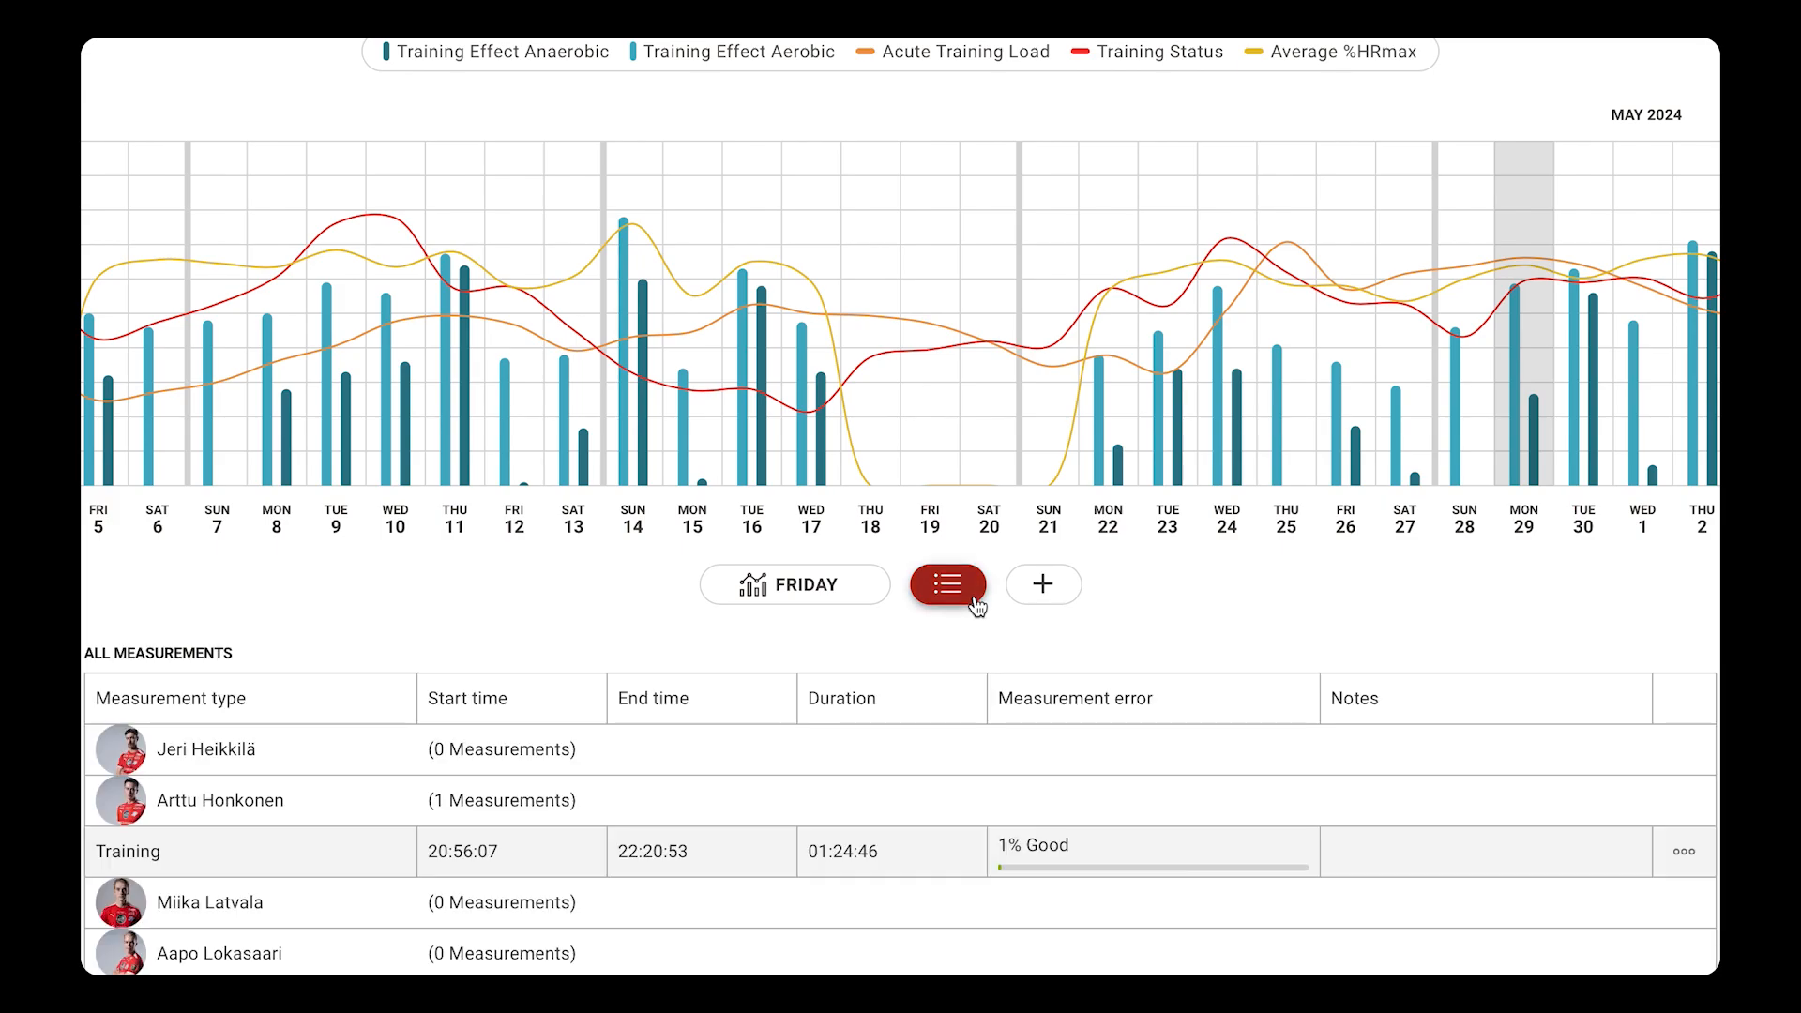
{"action": "scroll", "scroll_direction": "down", "scroll_amount": 3}
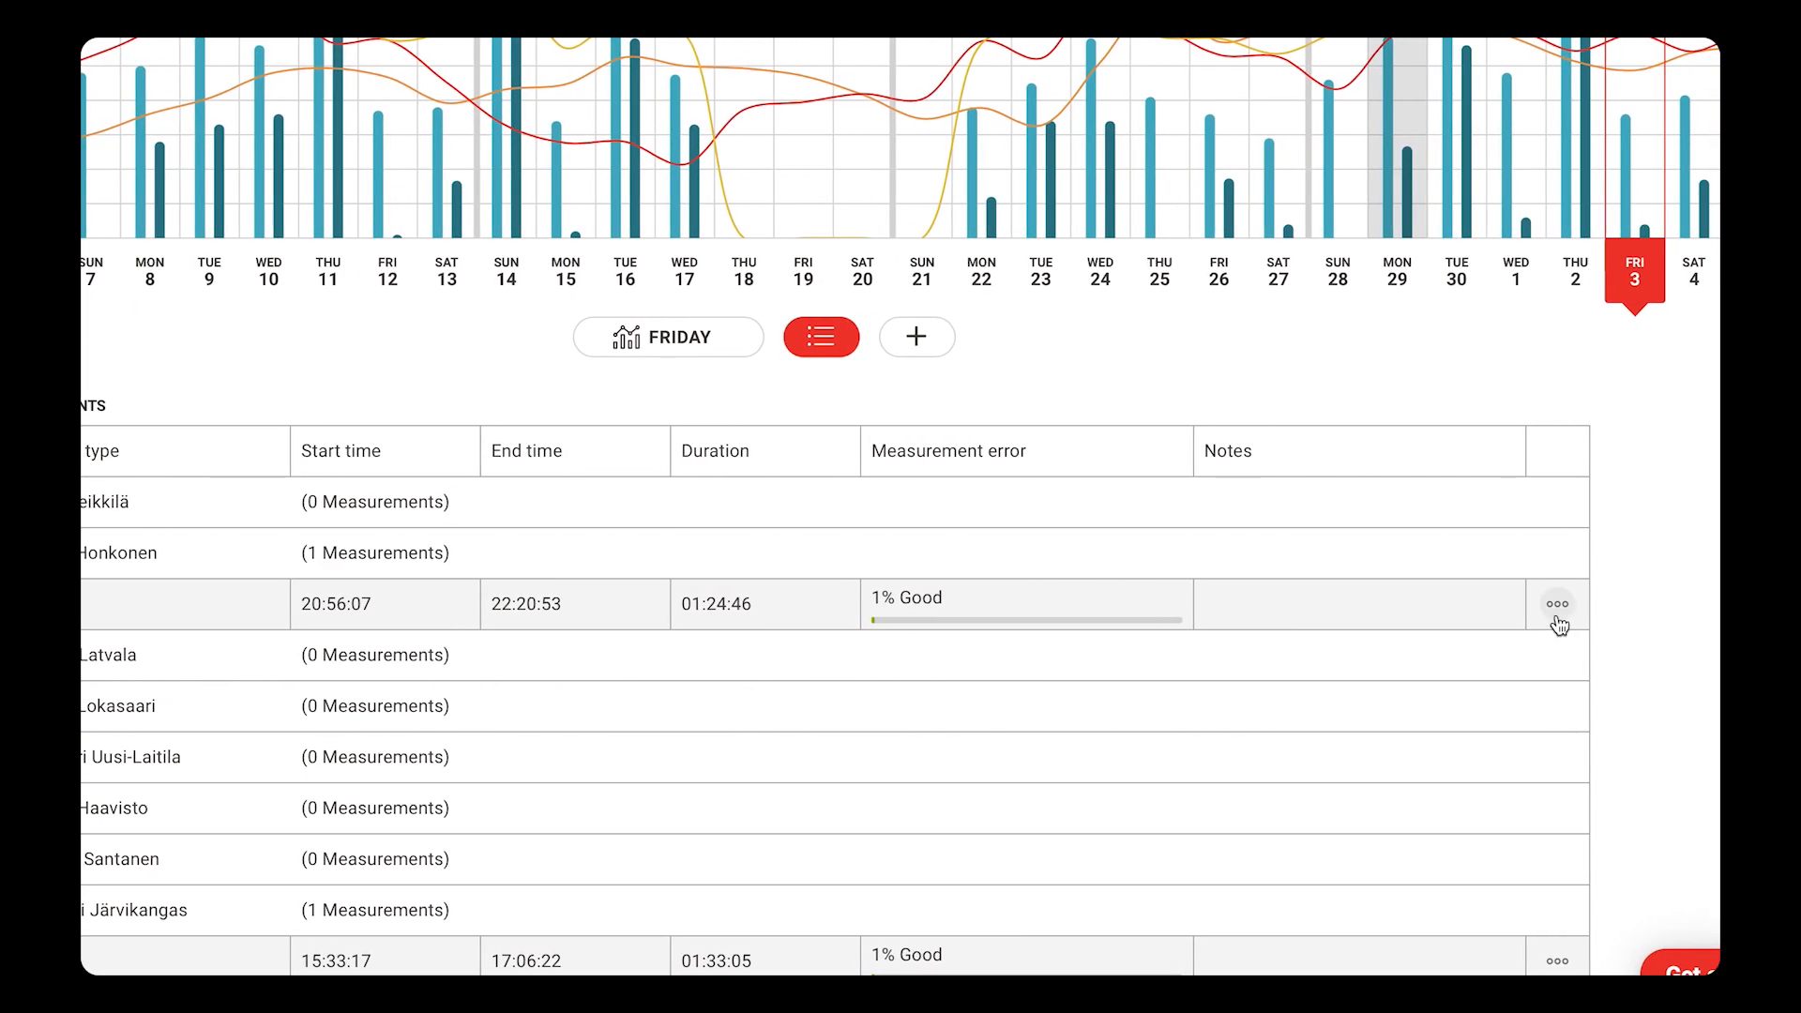
{"action": "left_click", "coordinate": [1558, 603]}
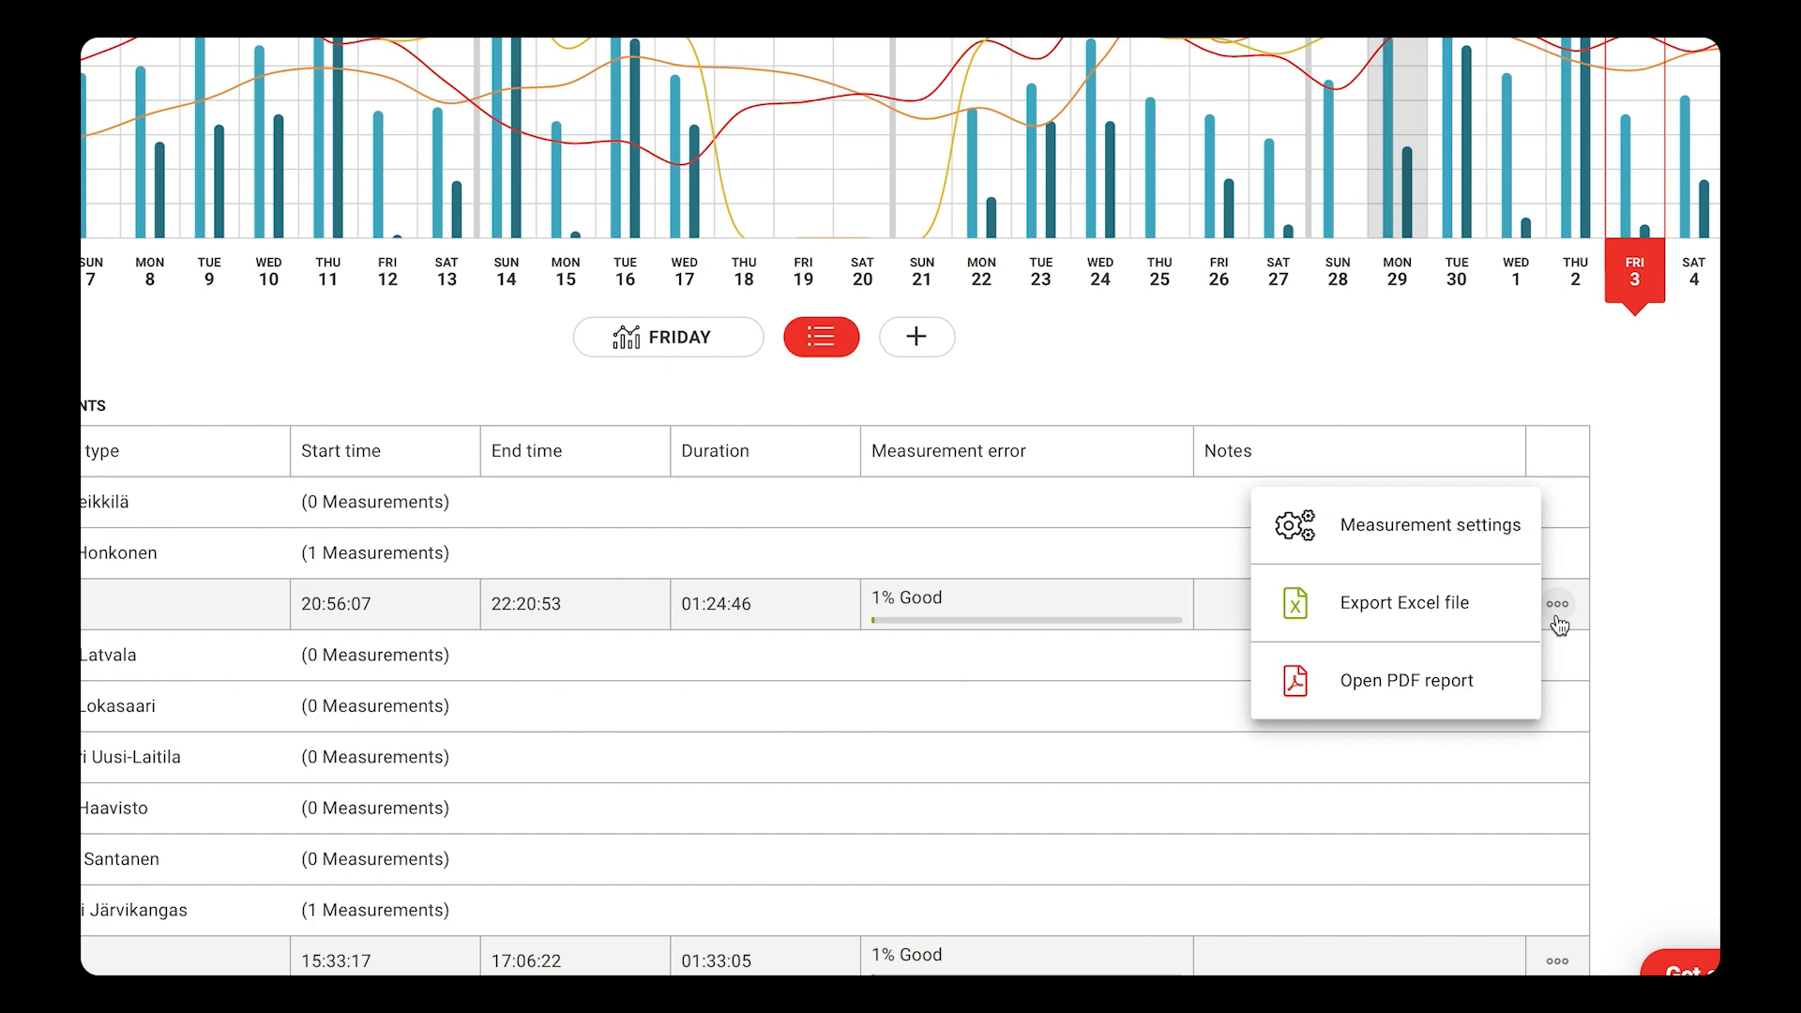